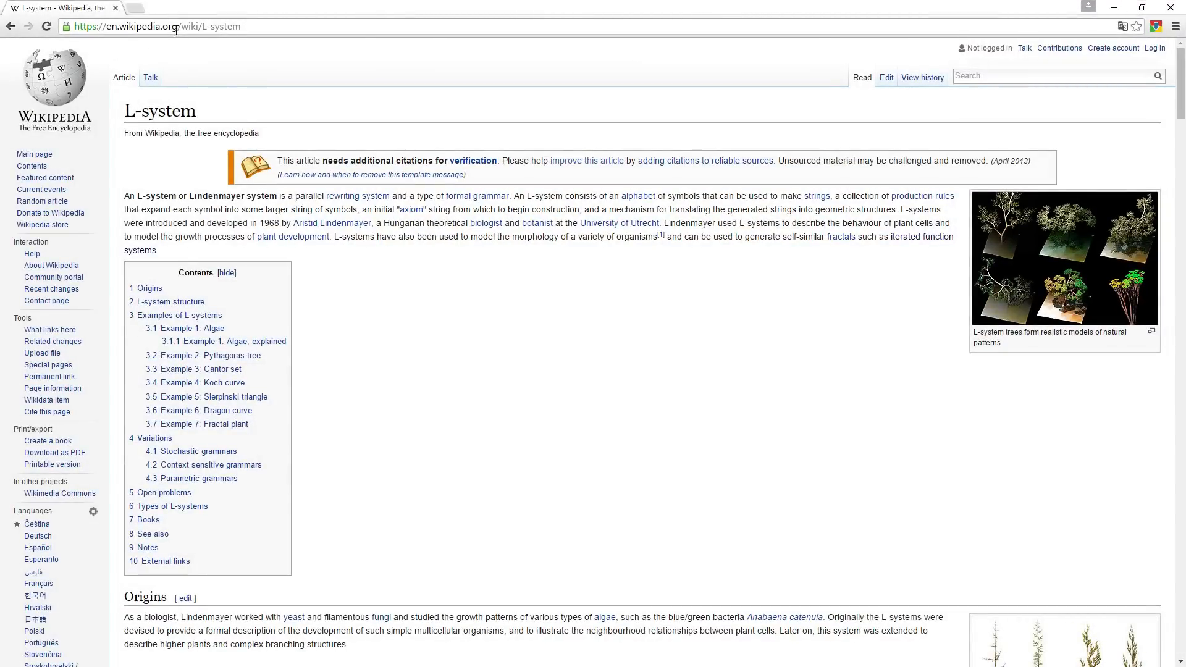
mouse_move(173, 165)
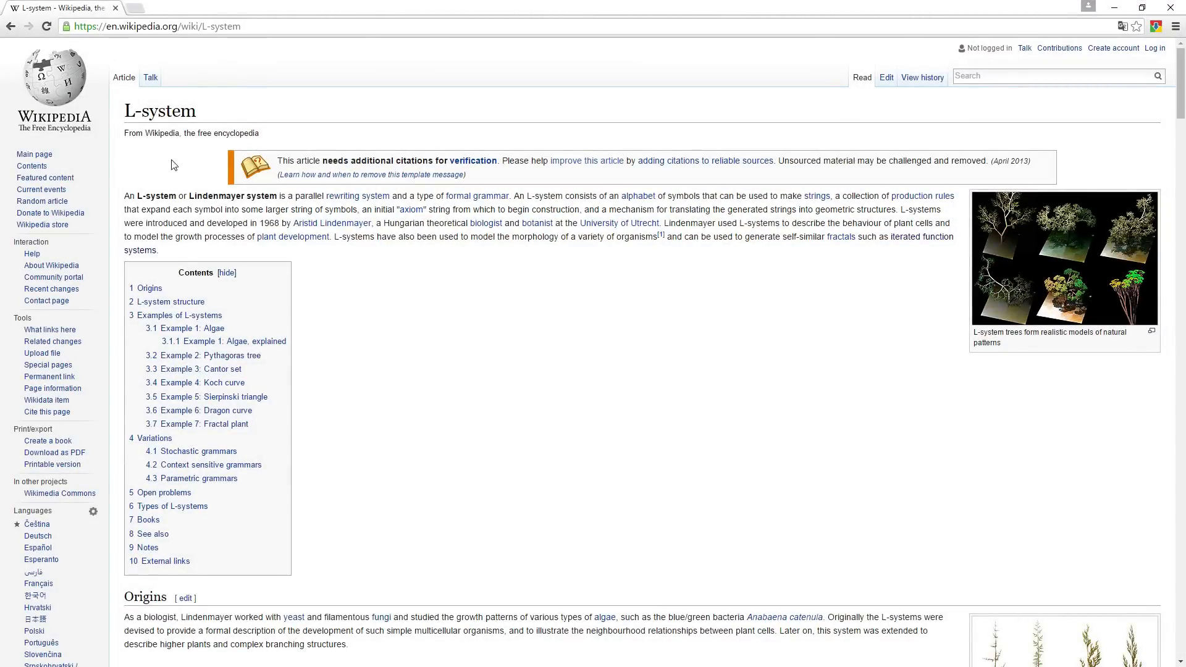
mouse_move(419, 301)
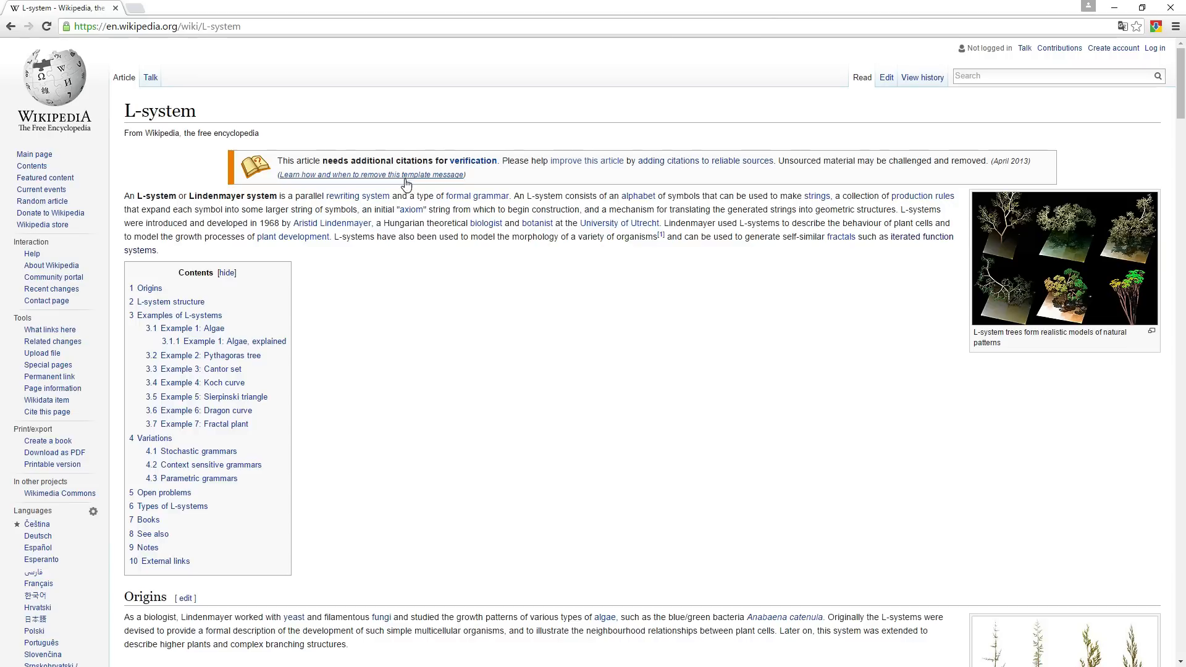
mouse_move(618, 226)
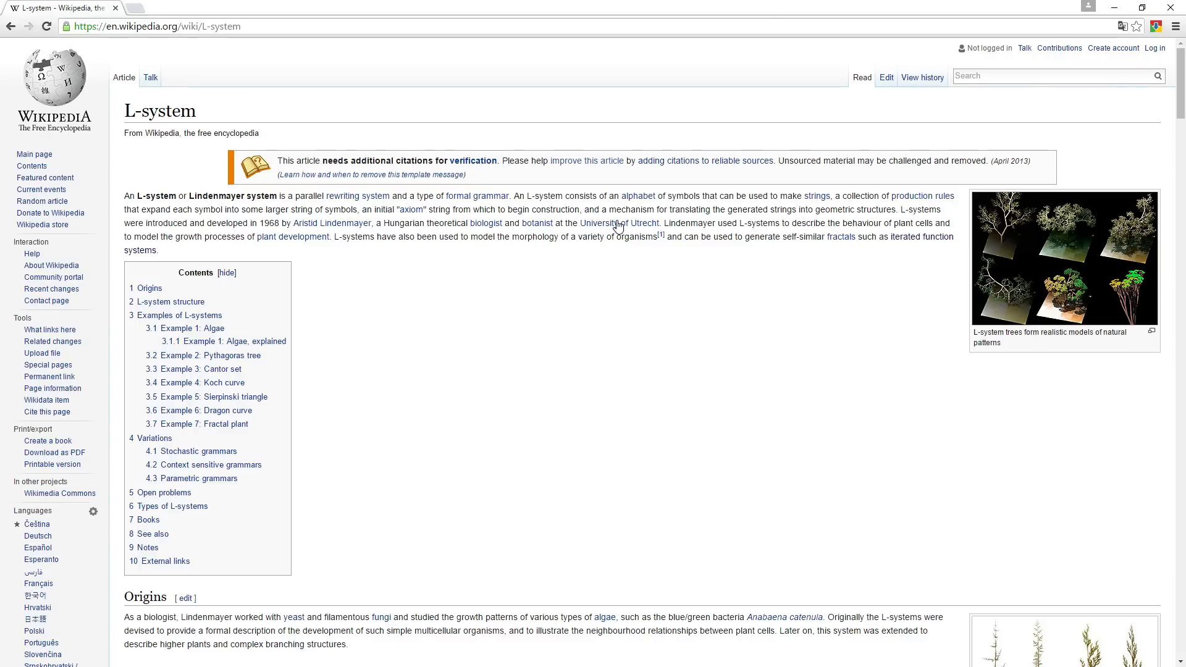
mouse_move(626, 326)
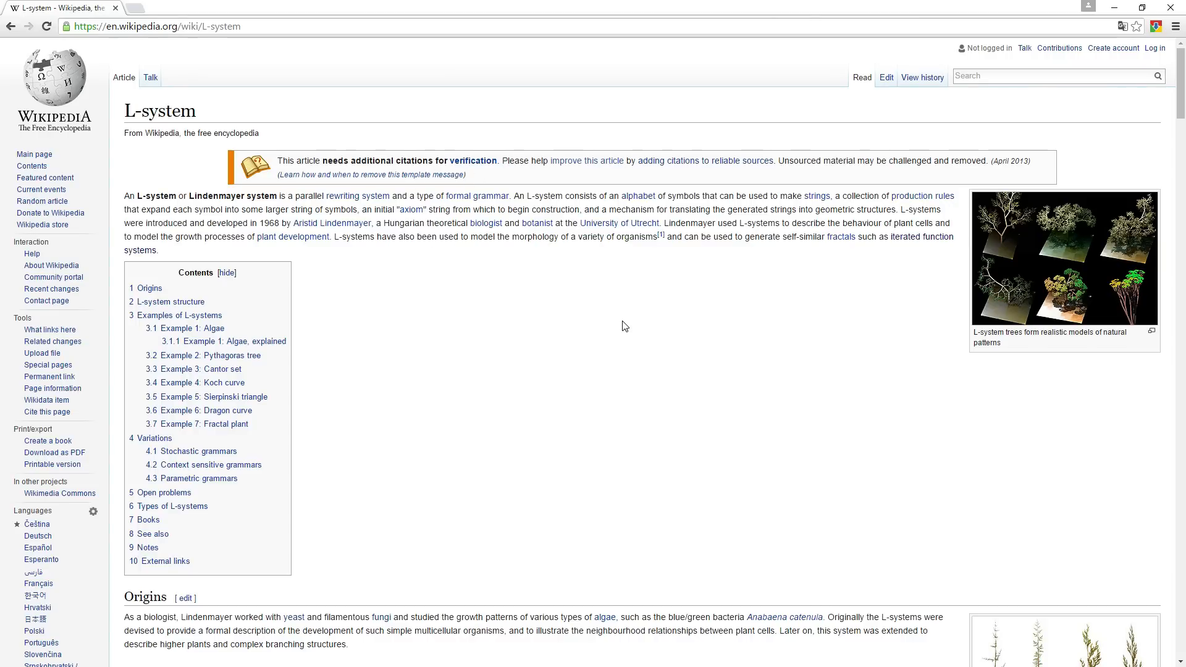
mouse_move(563, 346)
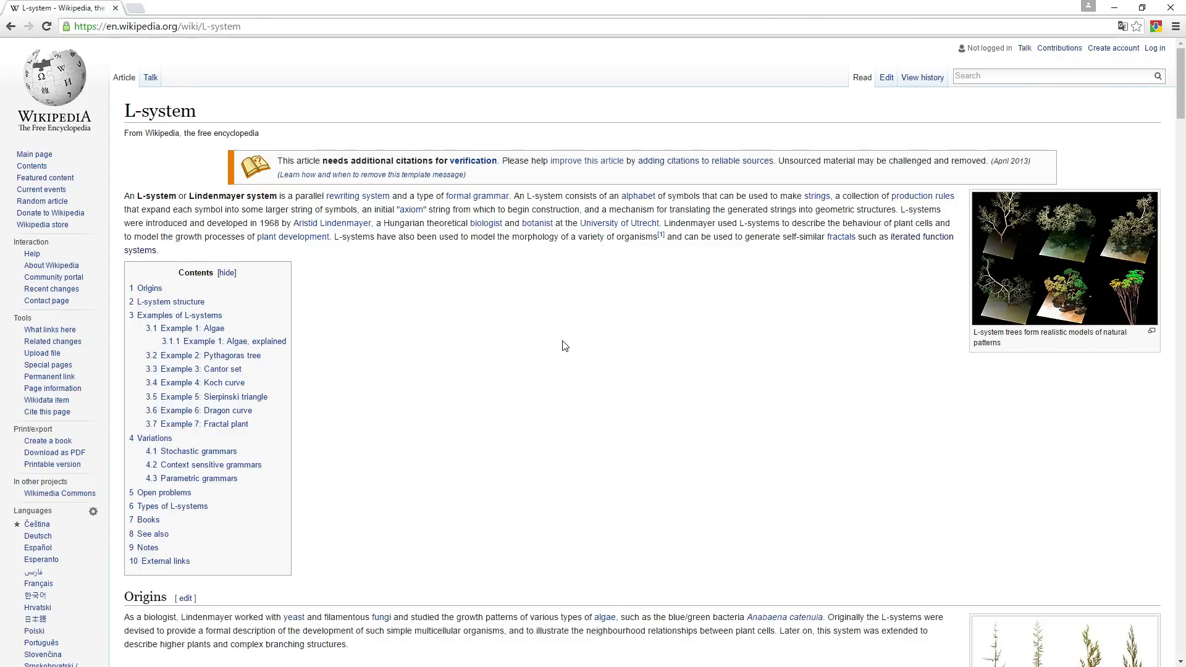
- Scroll the L-system article down to the Origins and L-system structure sections
scroll(down, 3)
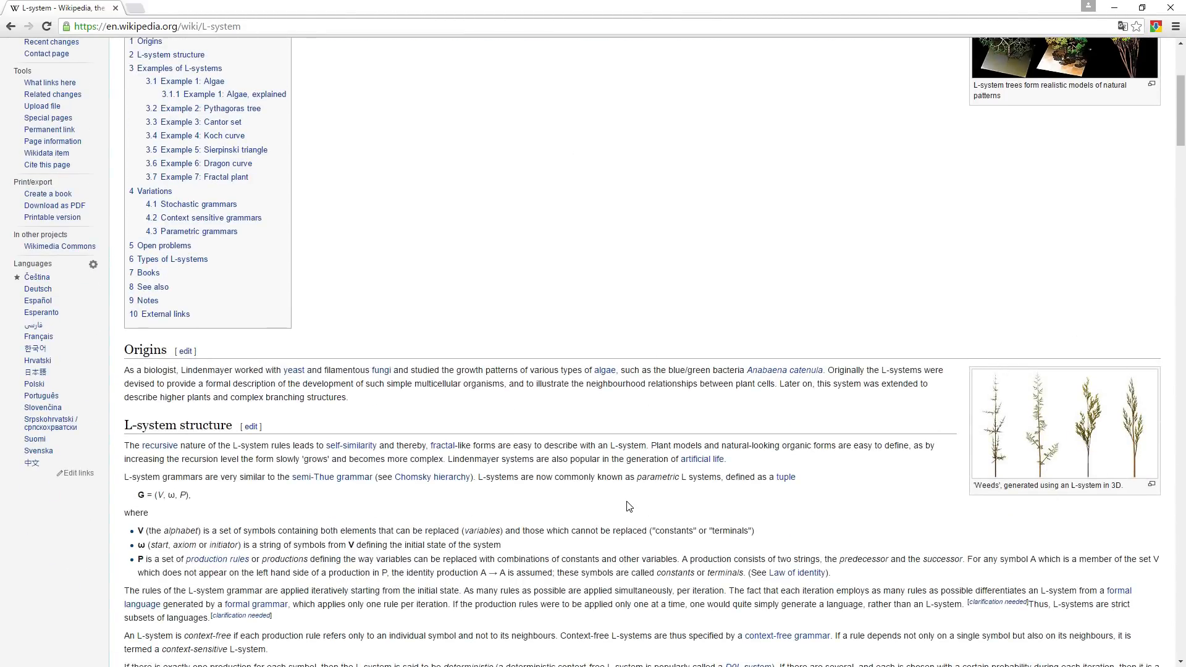
mouse_move(941, 422)
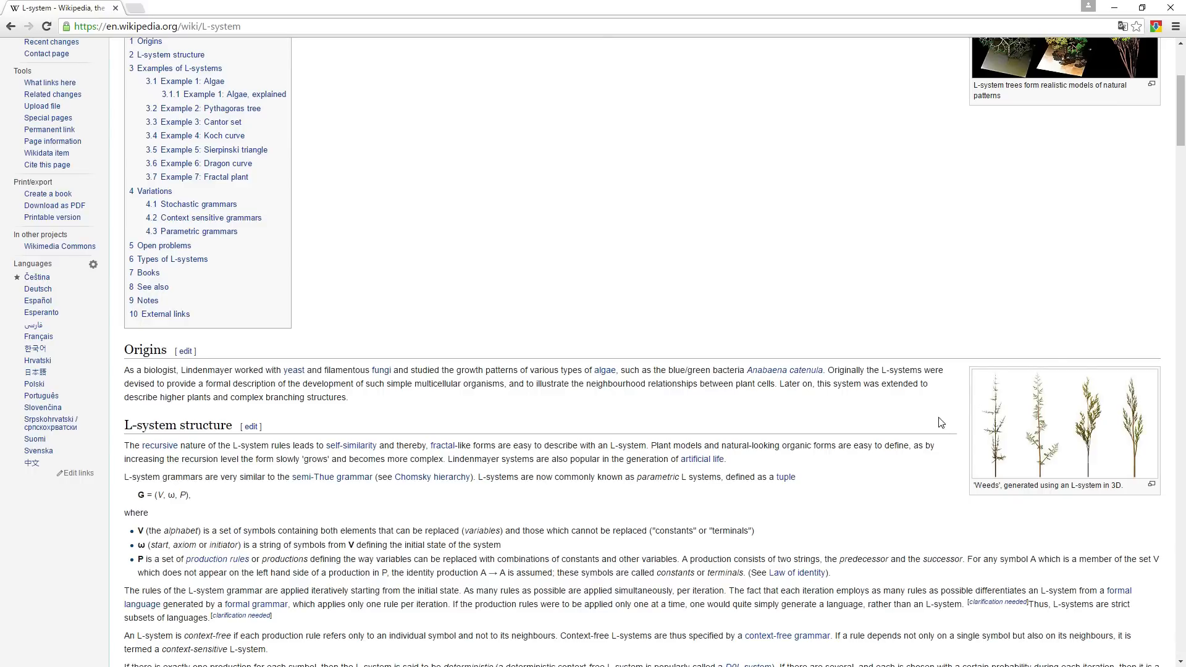
mouse_move(498, 456)
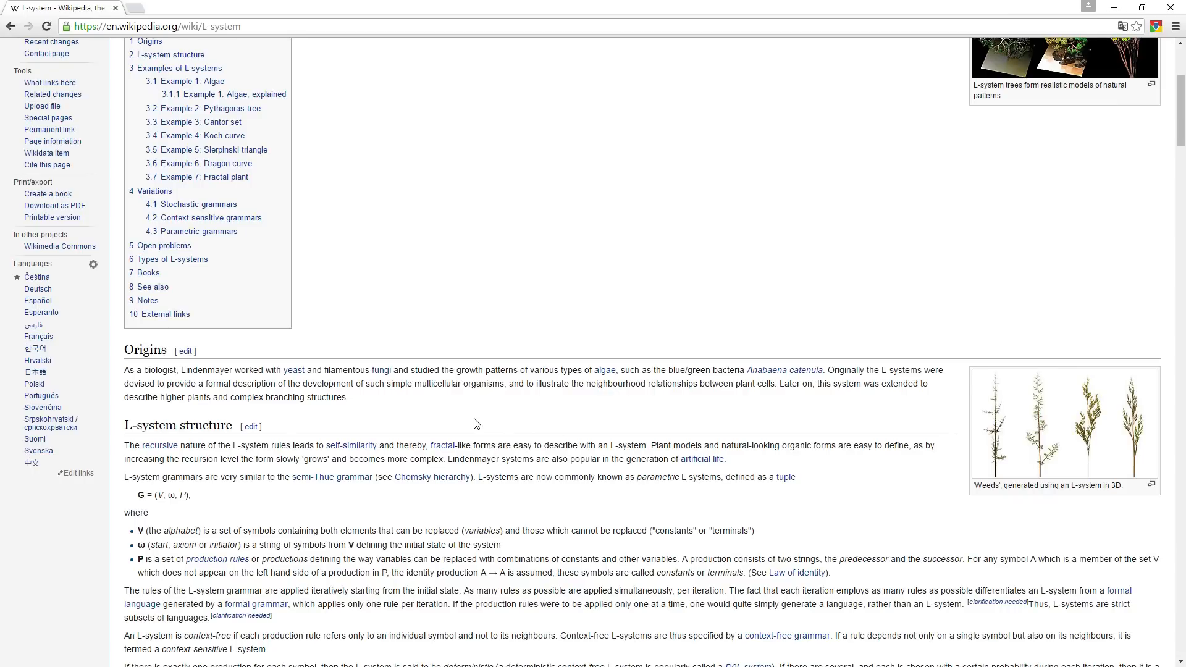
- Reach Example 1: Algae and pick out its axiom A and the n = 0 generation string
scroll(down, 3)
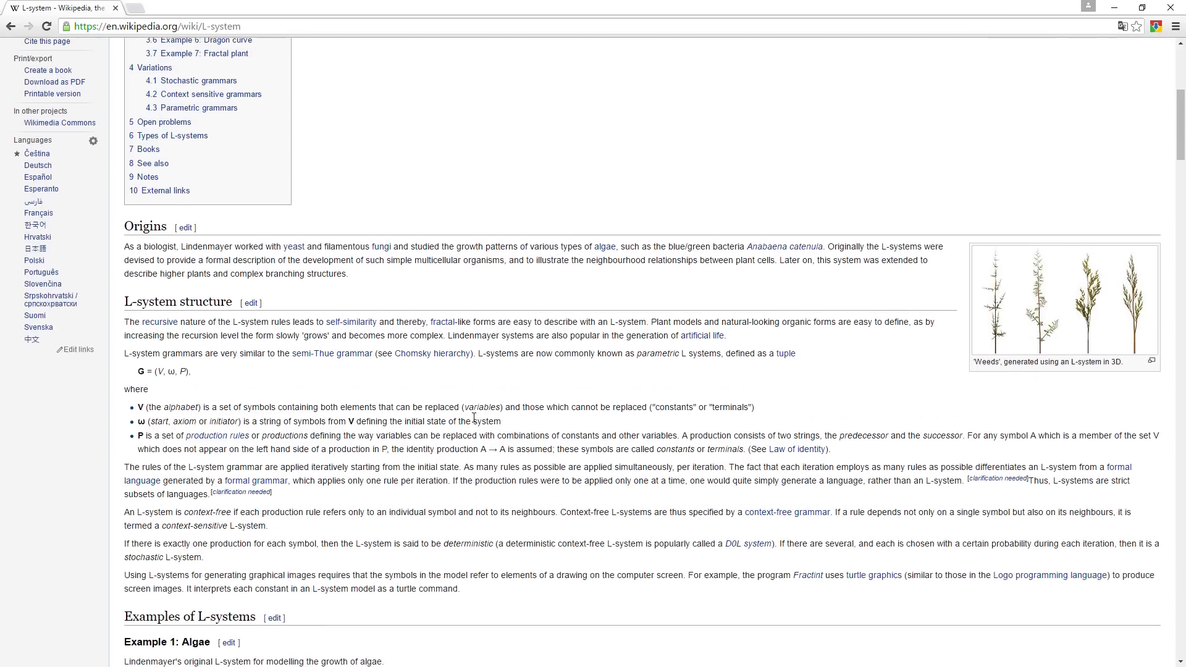
scroll(down, 3)
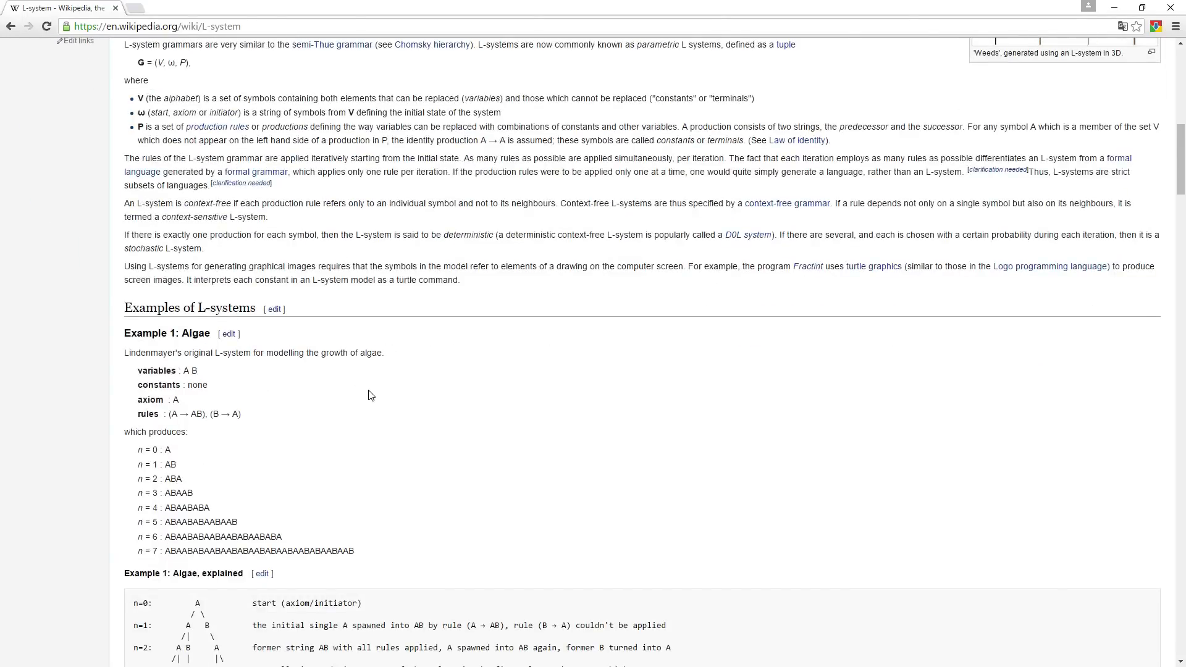
scroll(down, 3)
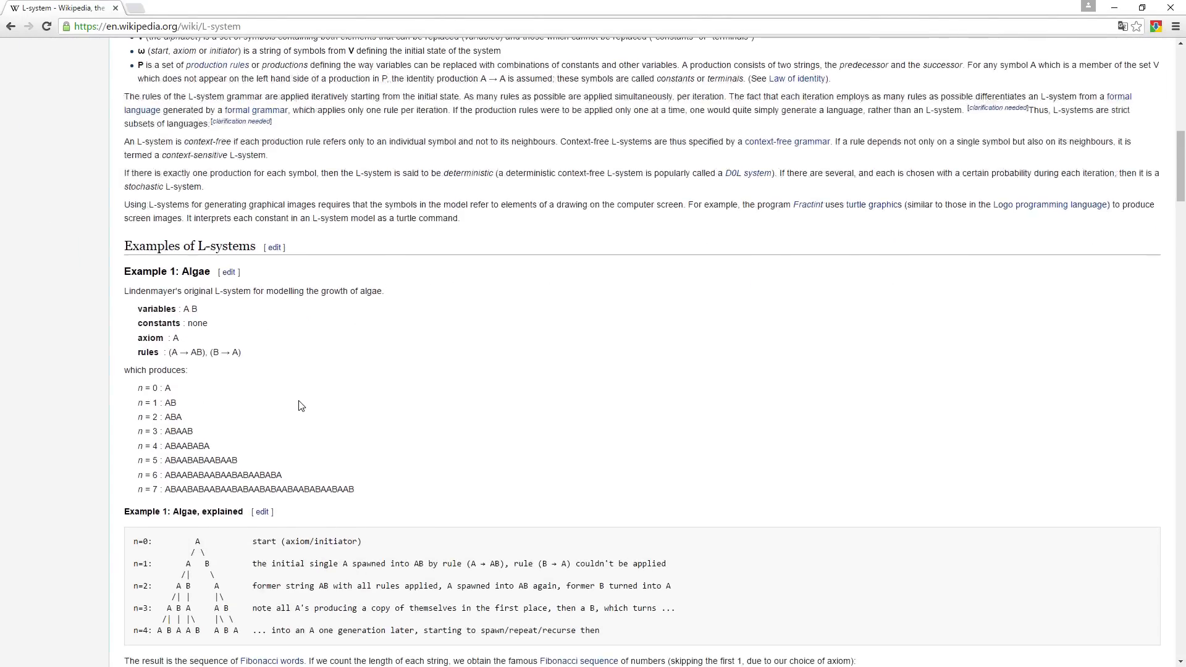
scroll(down, 3)
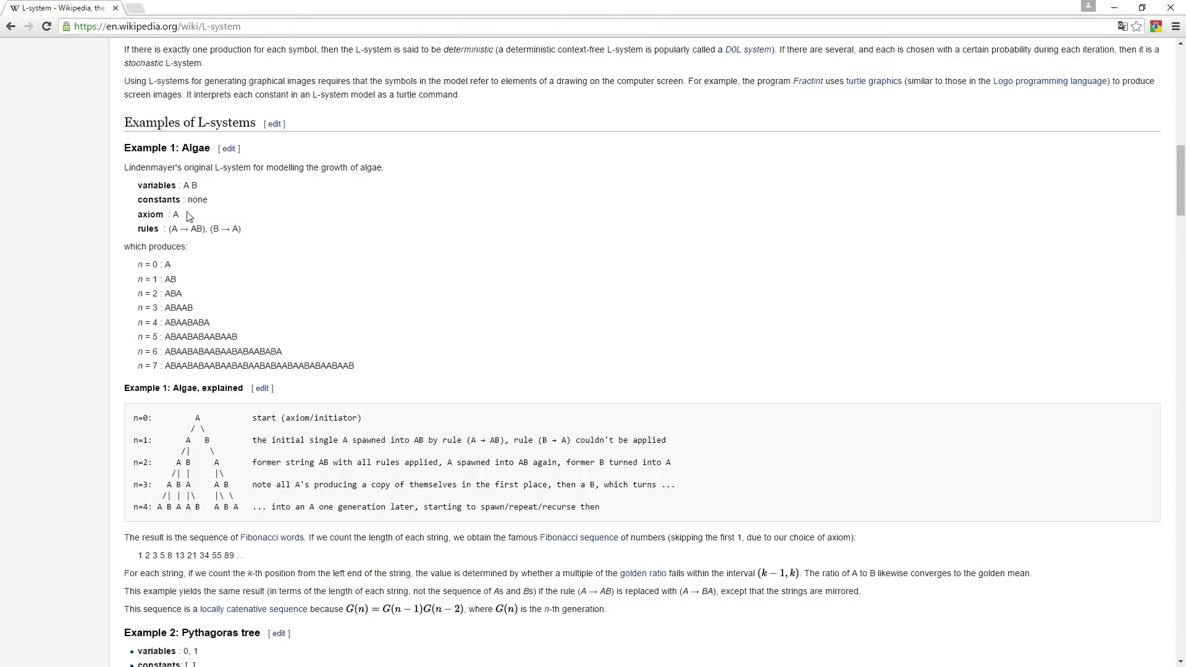
mouse_move(358, 257)
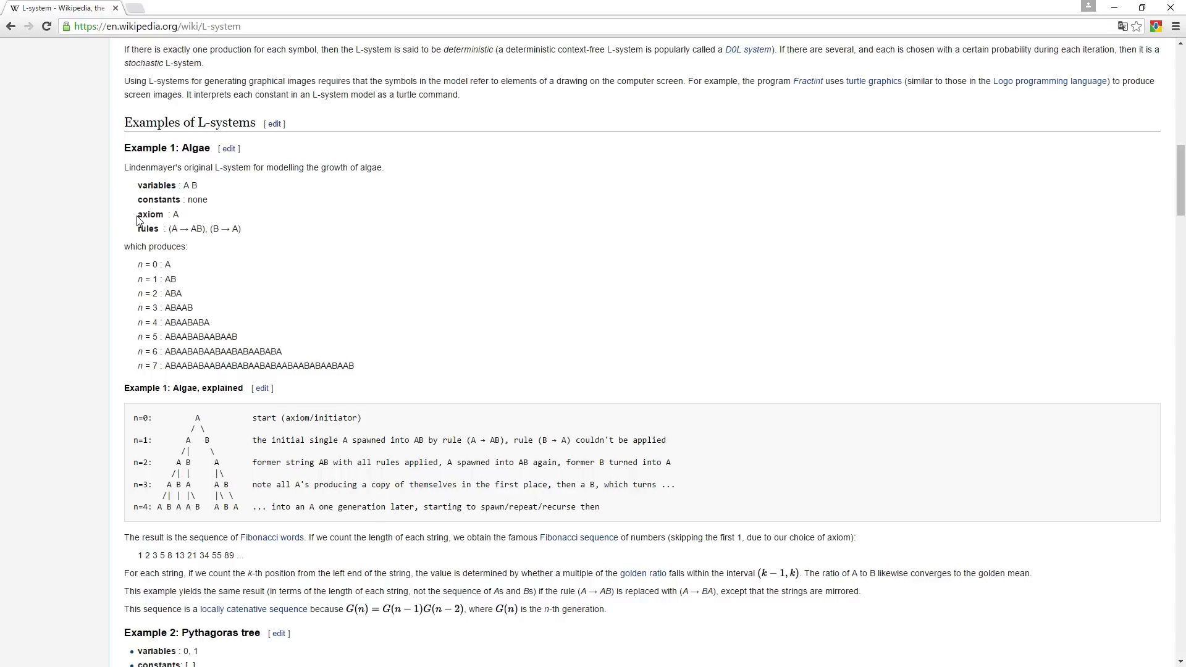
mouse_move(323, 428)
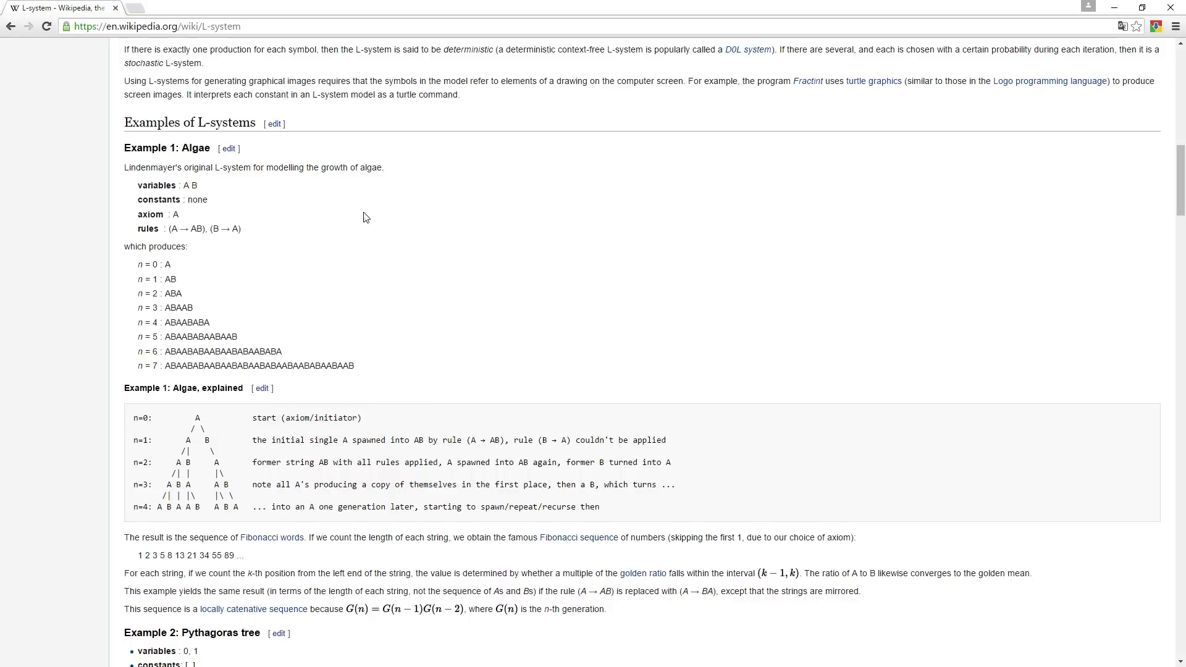
mouse_move(168, 204)
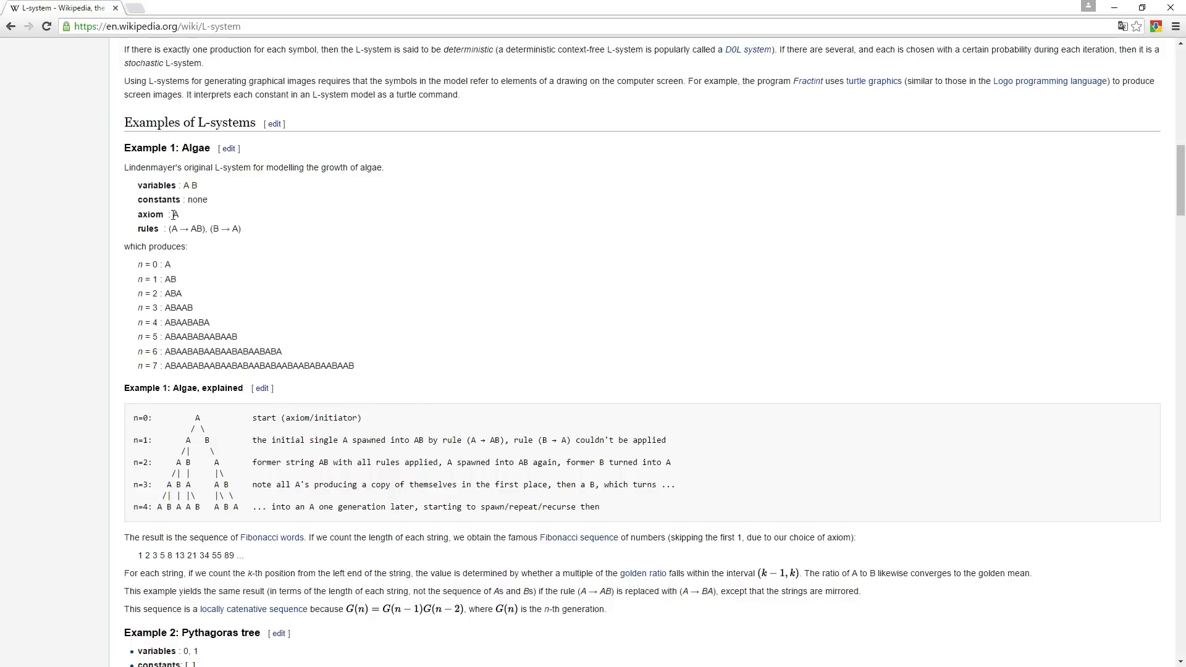
double_click(174, 214)
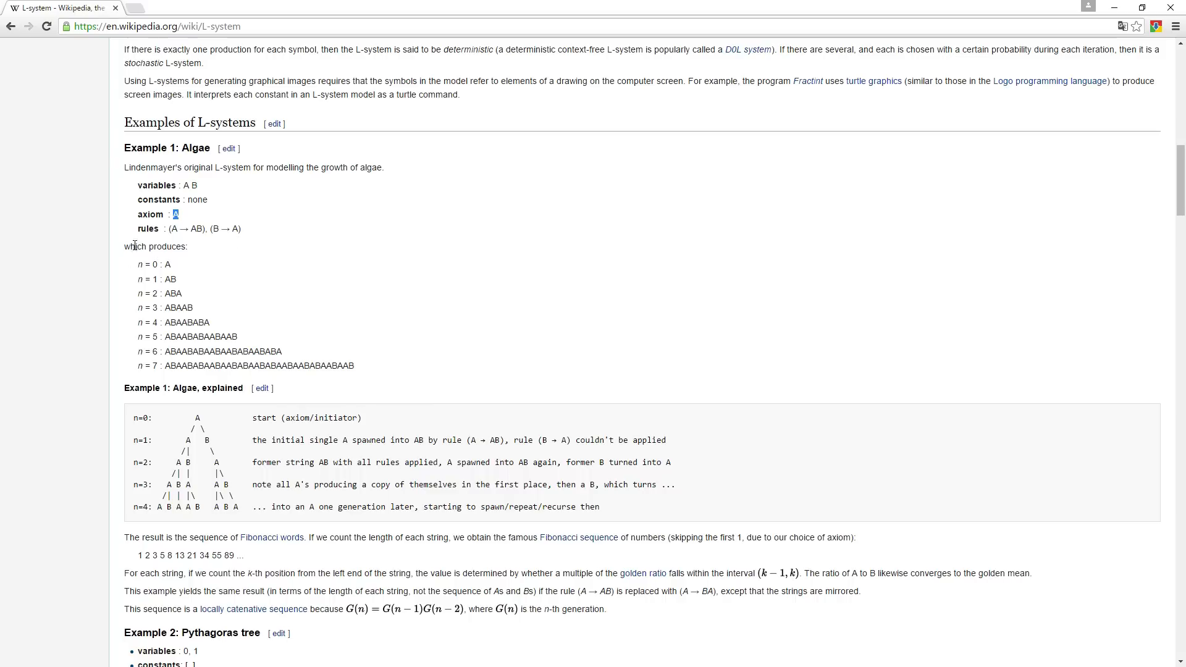
mouse_move(166, 267)
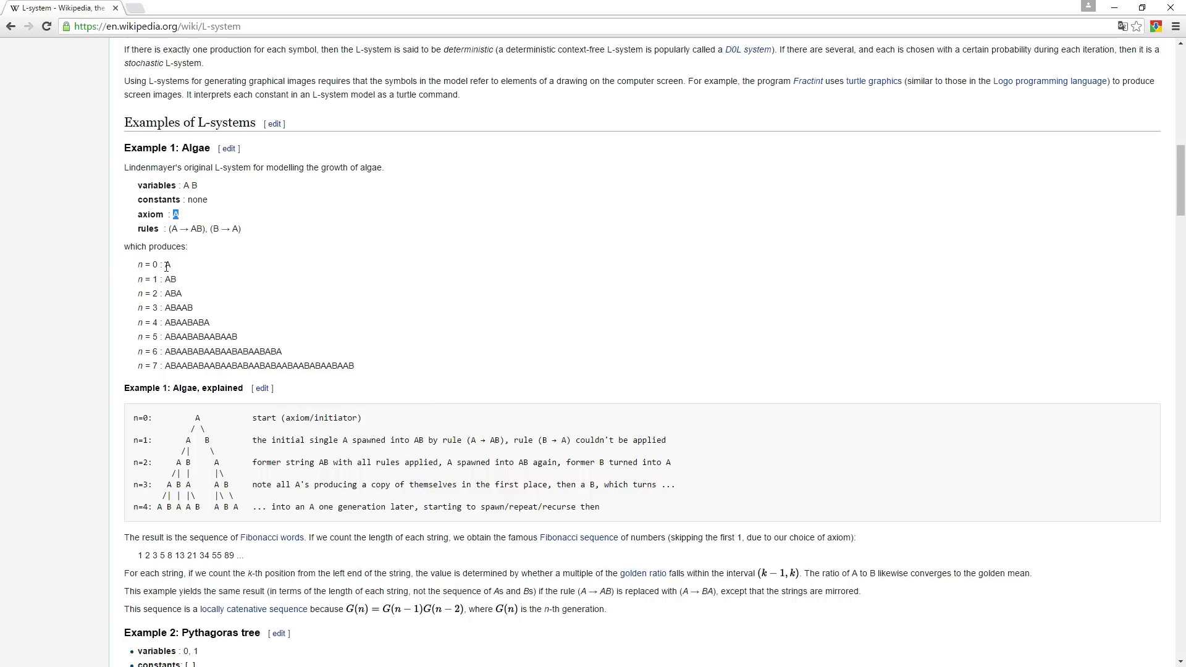
triple_click(153, 264)
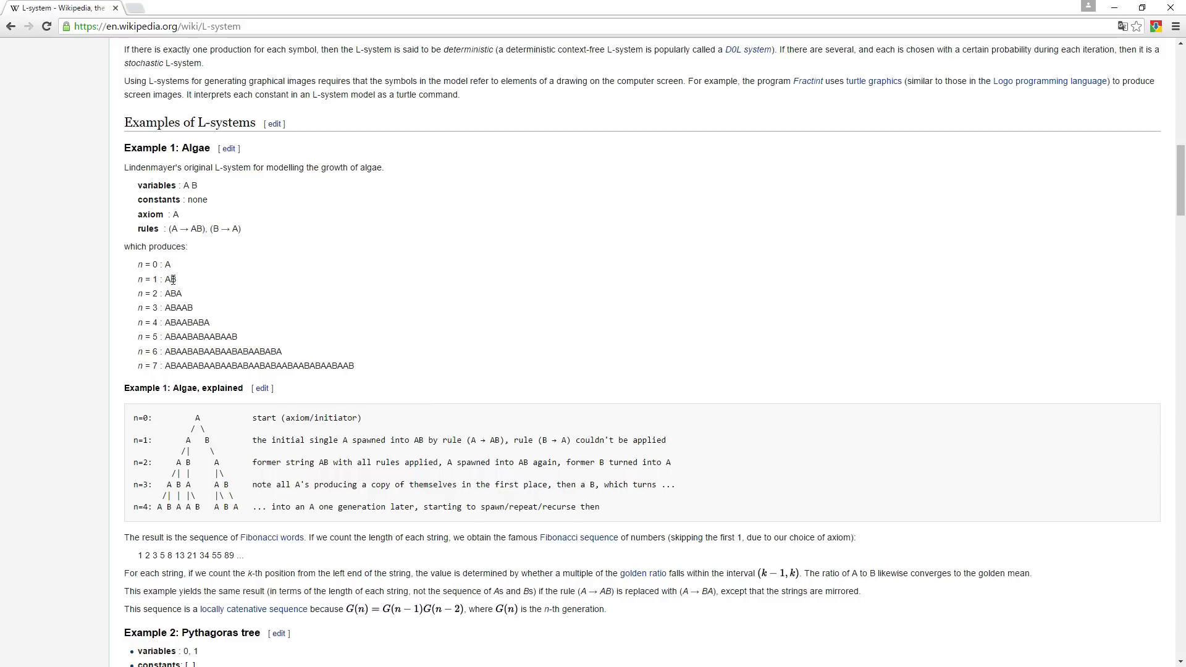
mouse_move(183, 453)
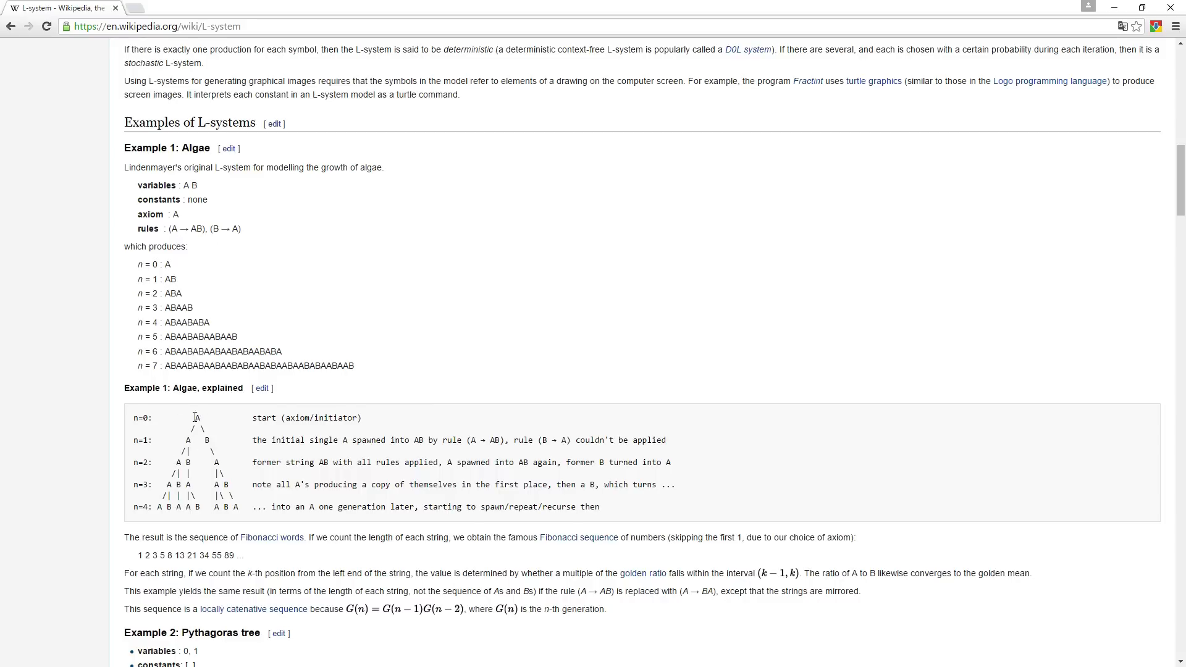
mouse_move(212, 440)
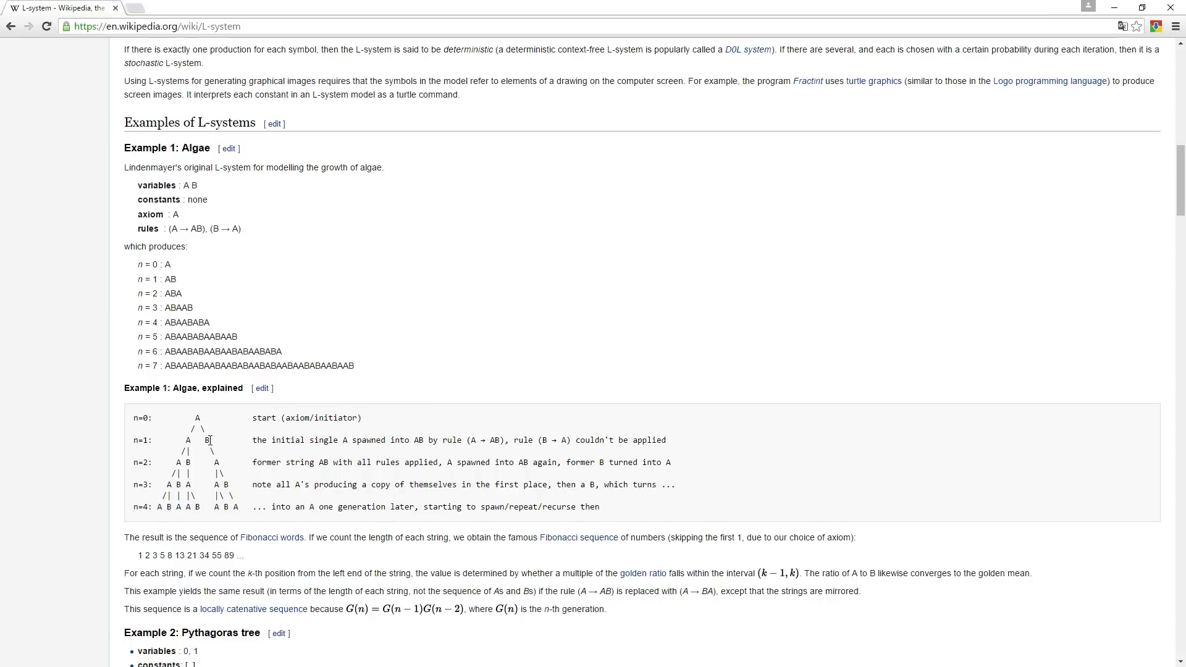
mouse_move(188, 440)
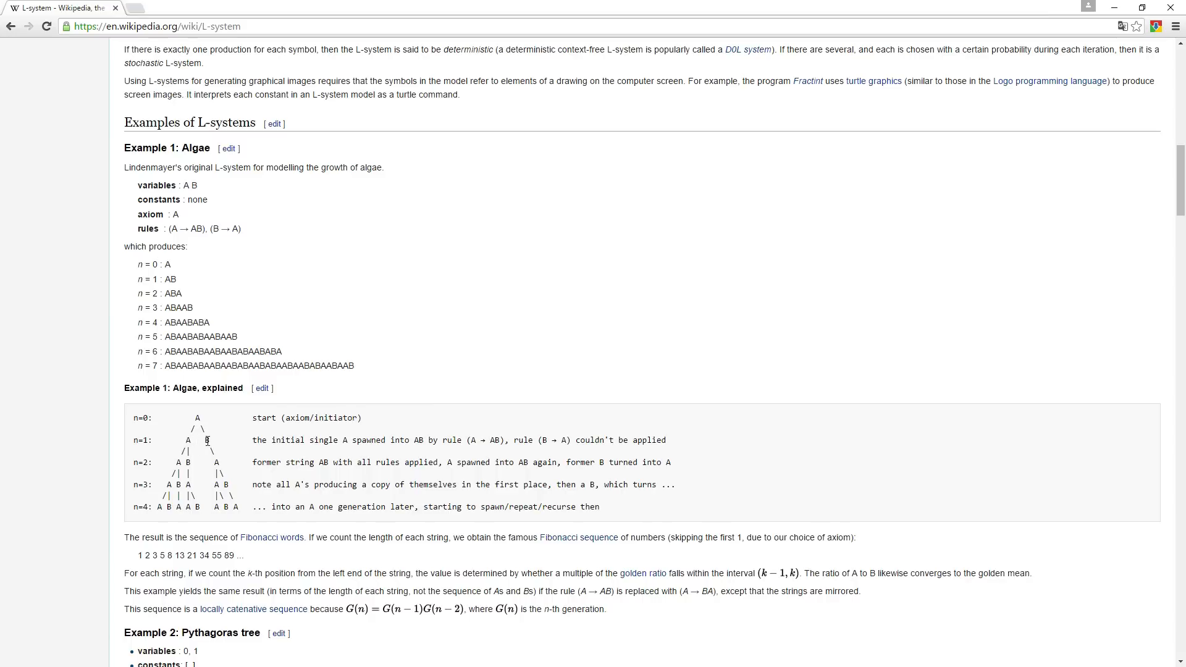
mouse_move(199, 415)
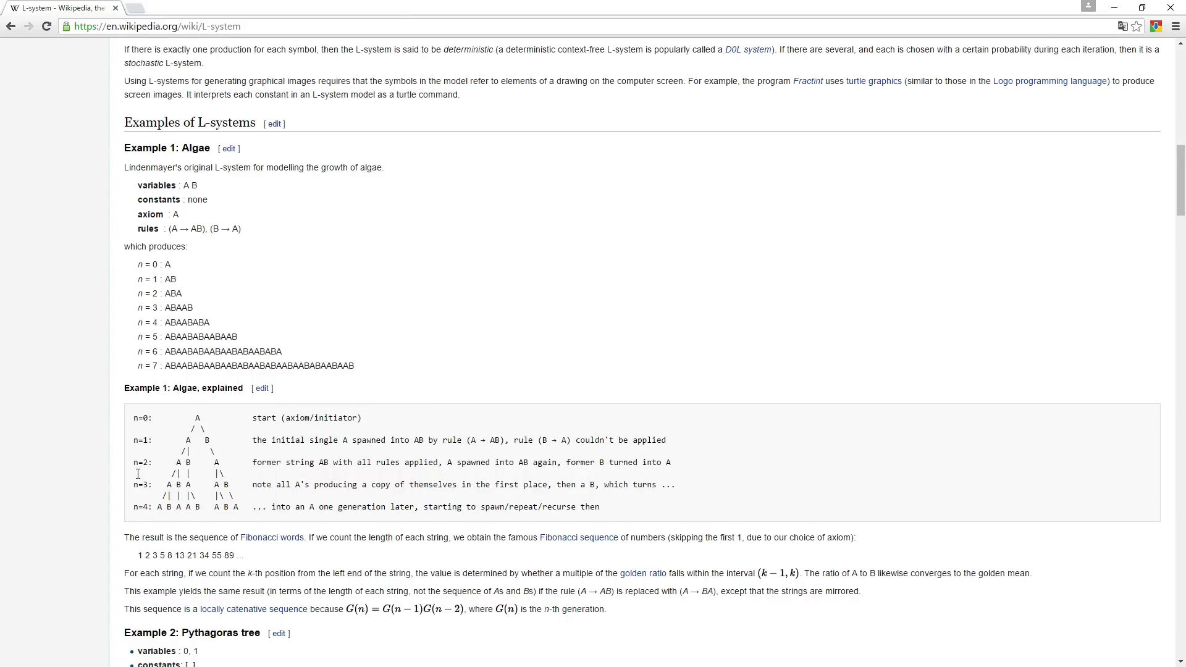
mouse_move(189, 446)
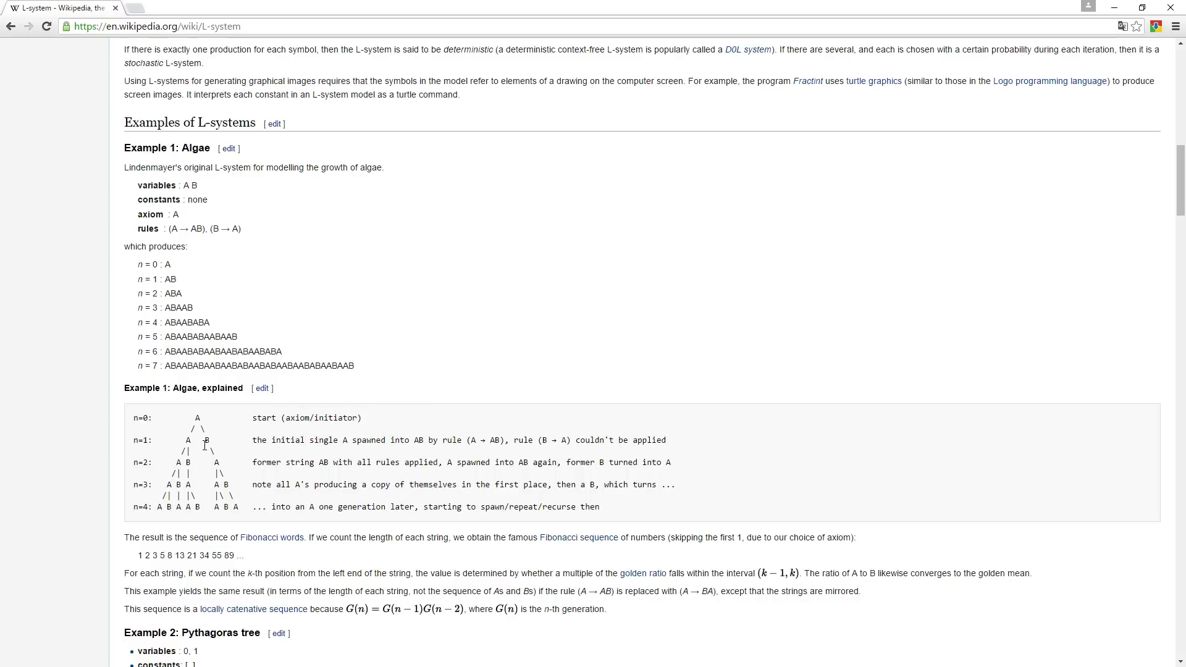
mouse_move(220, 461)
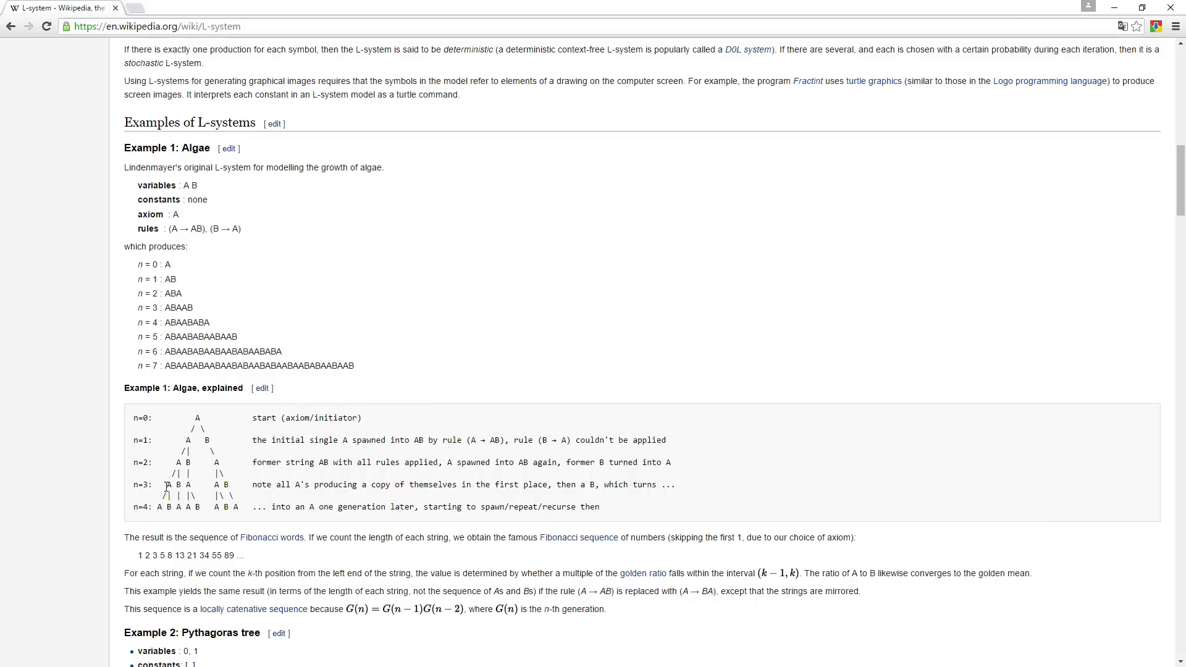
mouse_move(210, 468)
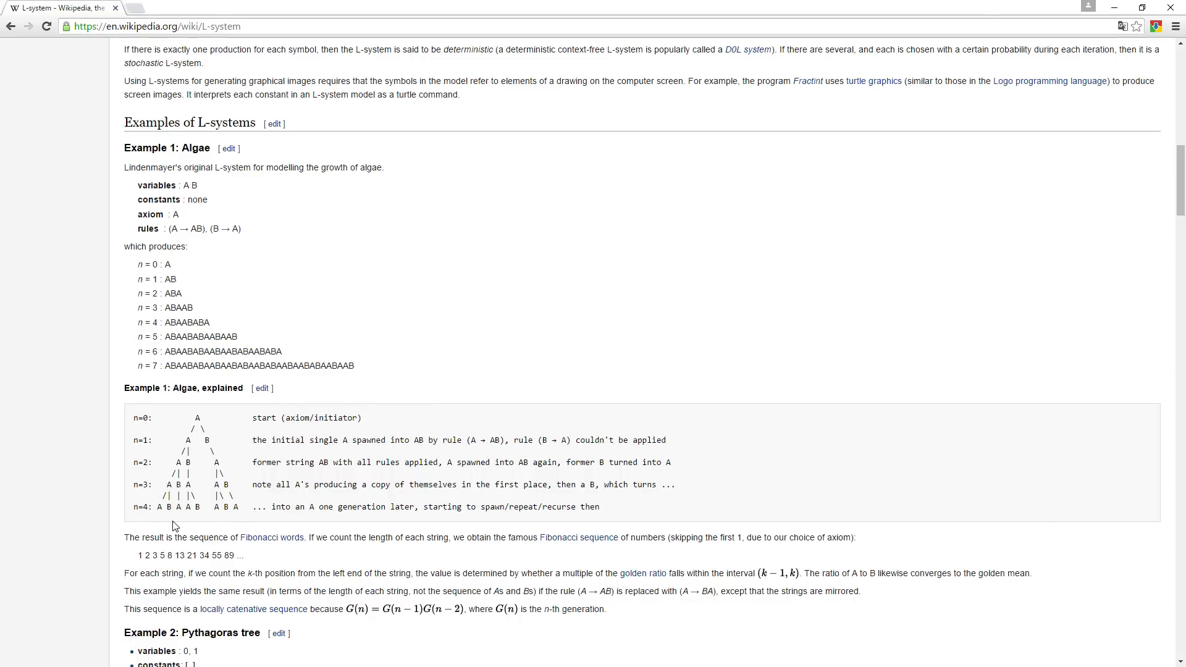
mouse_move(249, 530)
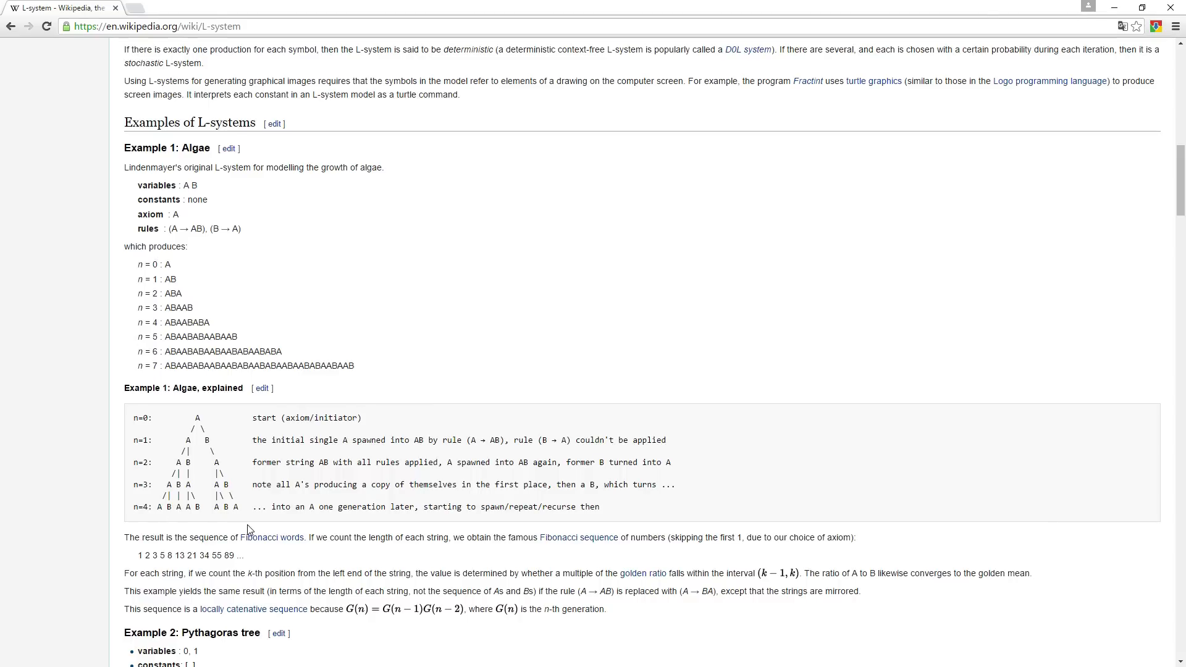
mouse_move(428, 477)
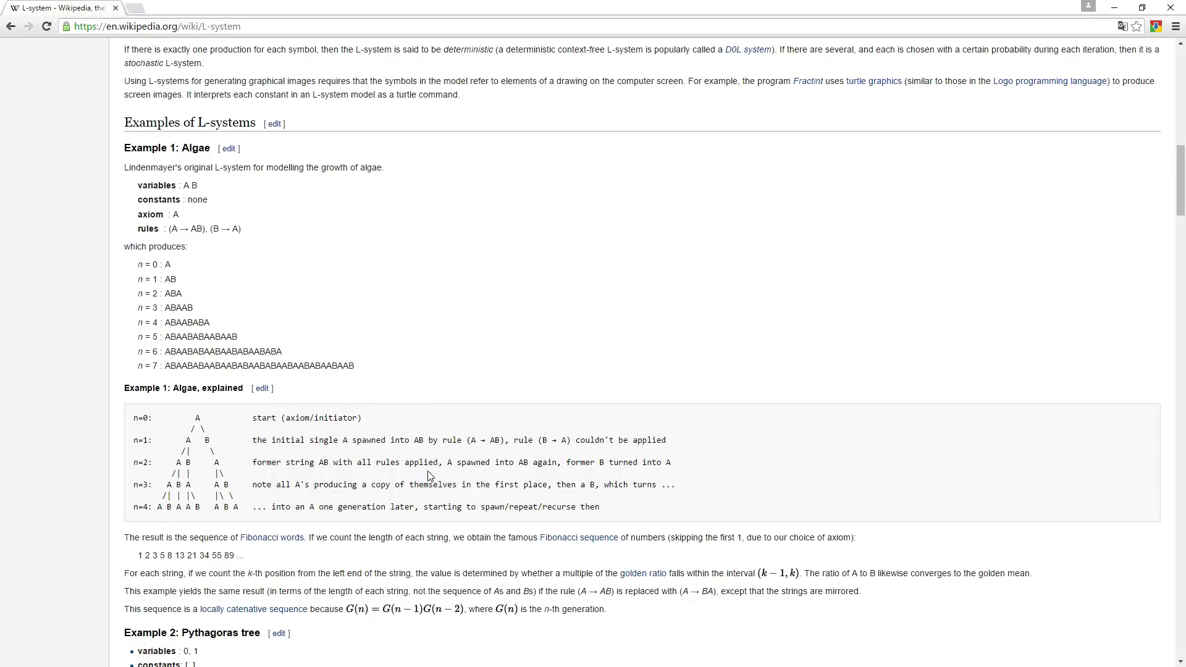
mouse_move(454, 276)
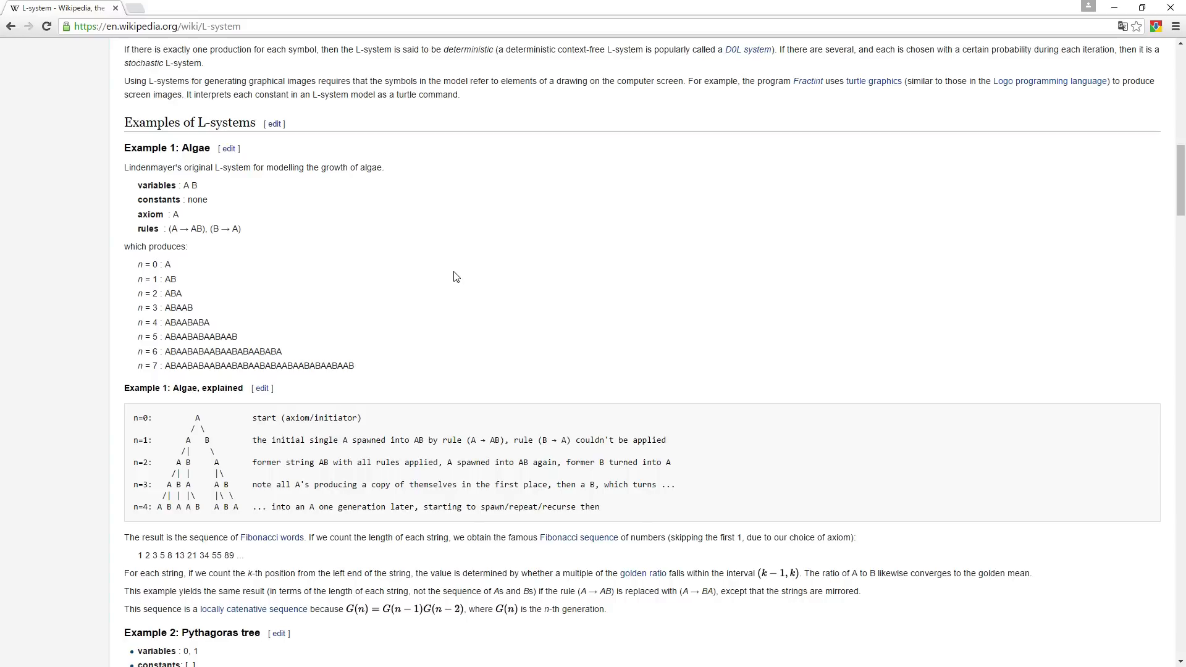
mouse_move(460, 359)
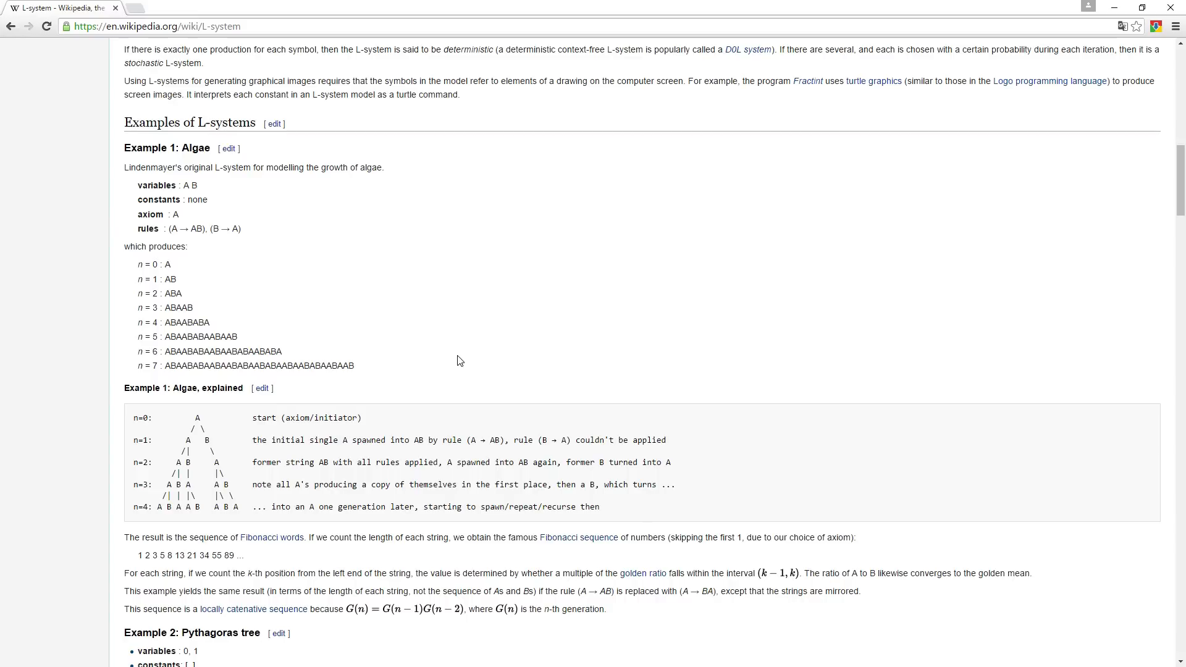
scroll(down, 3)
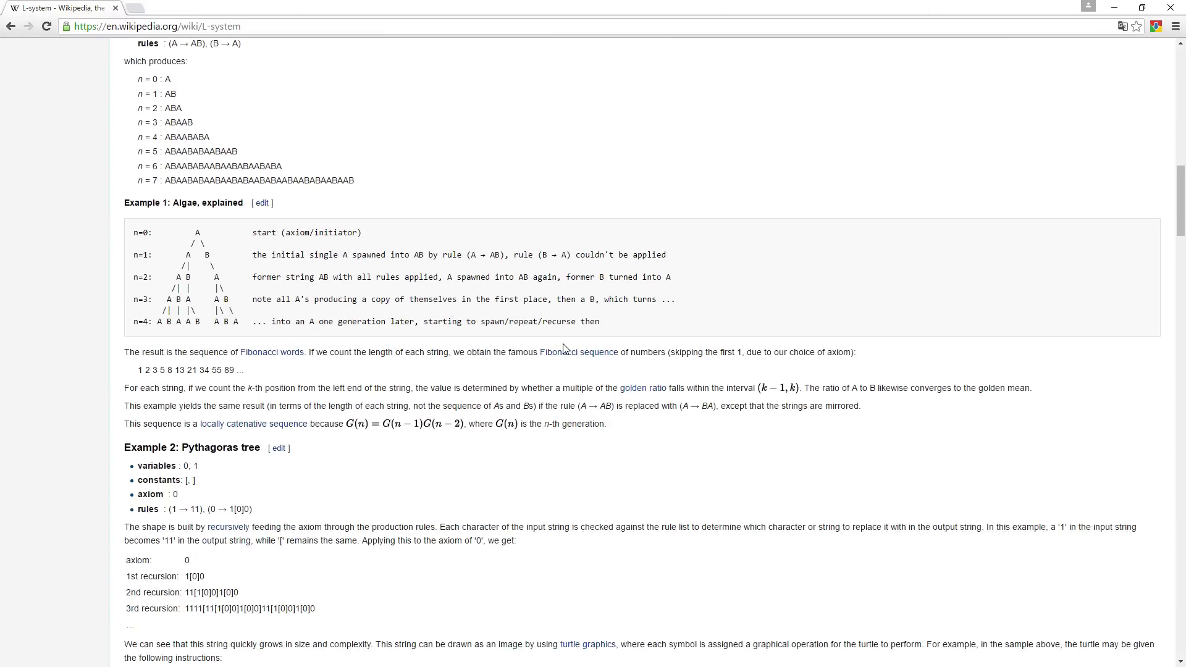
scroll(down, 3)
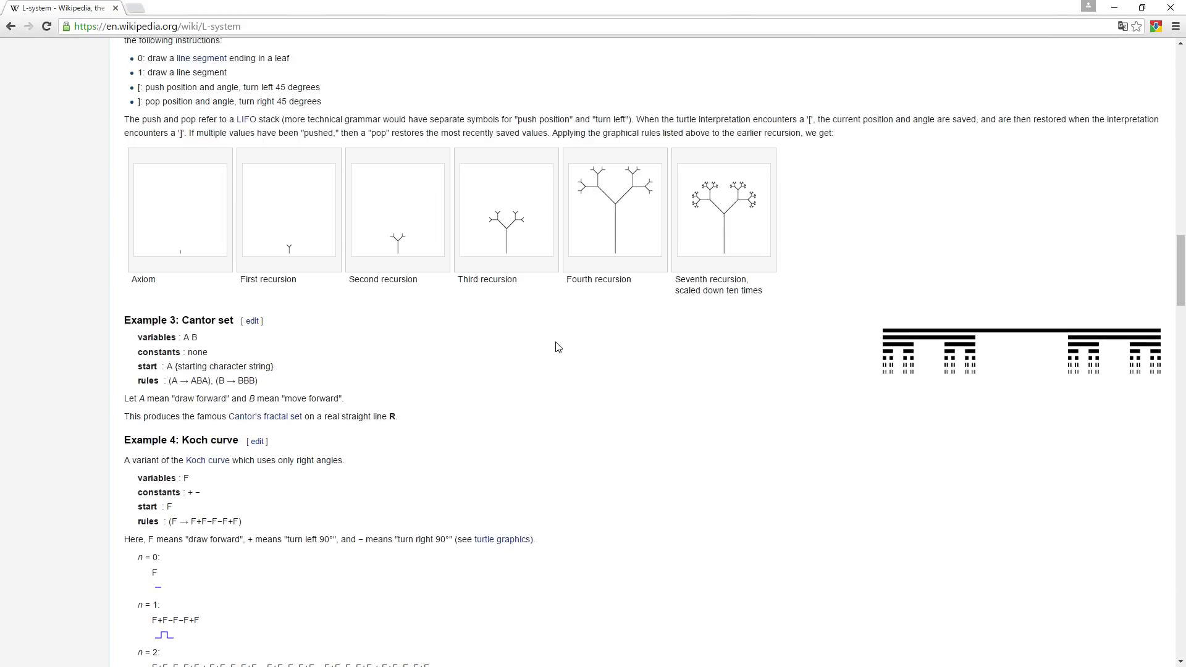
scroll(down, 3)
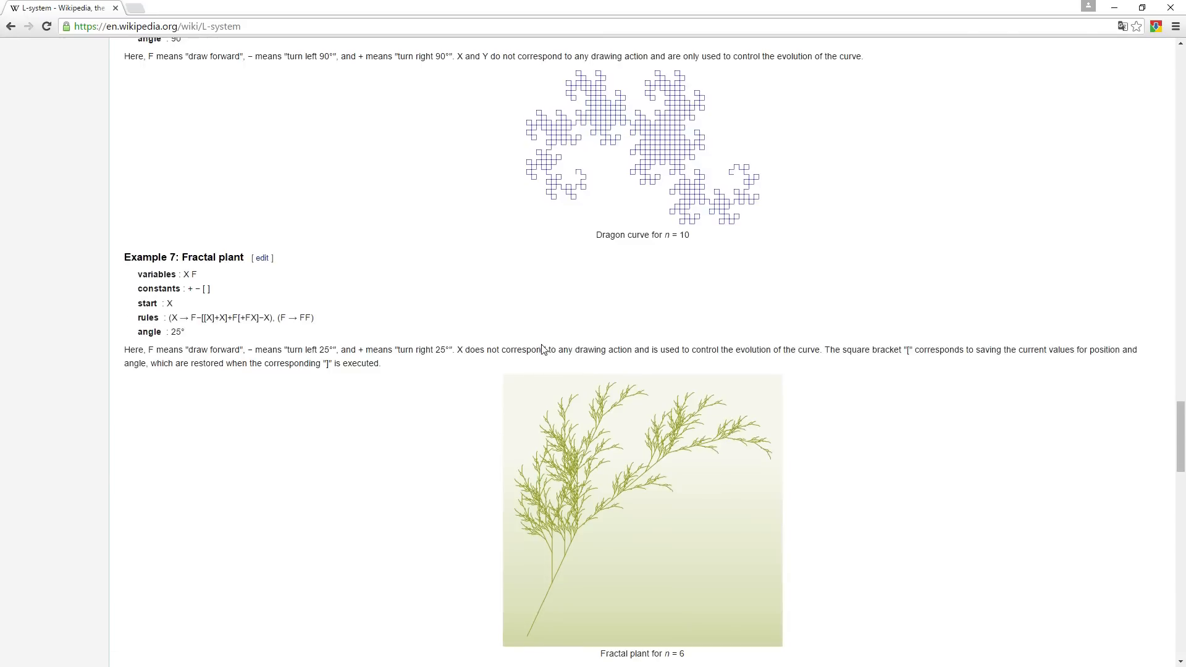
scroll(down, 3)
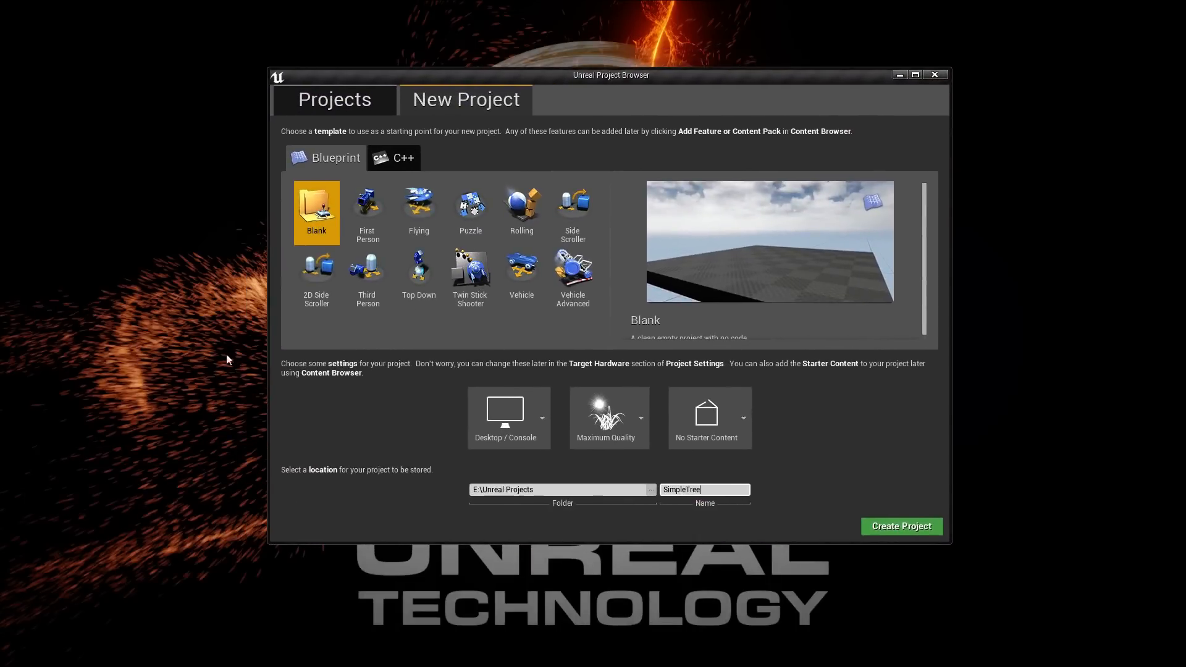
mouse_move(813, 471)
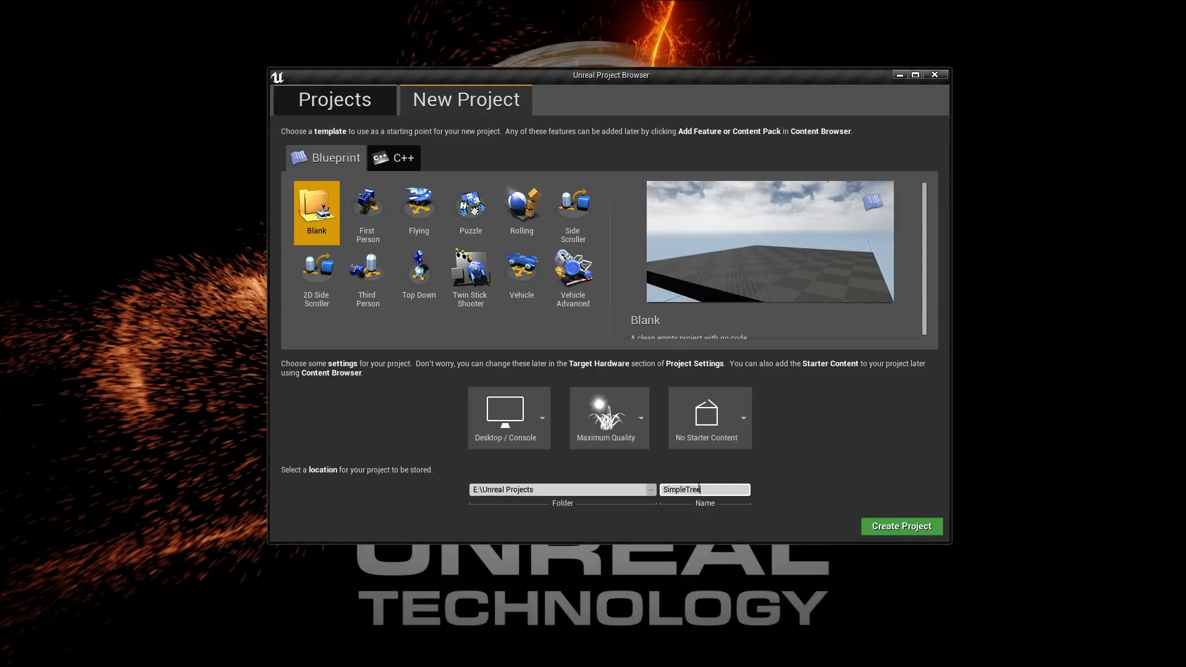
- Create the blank Blueprint project SimpleTree without starter content in E:\Unreal Projects
click(900, 526)
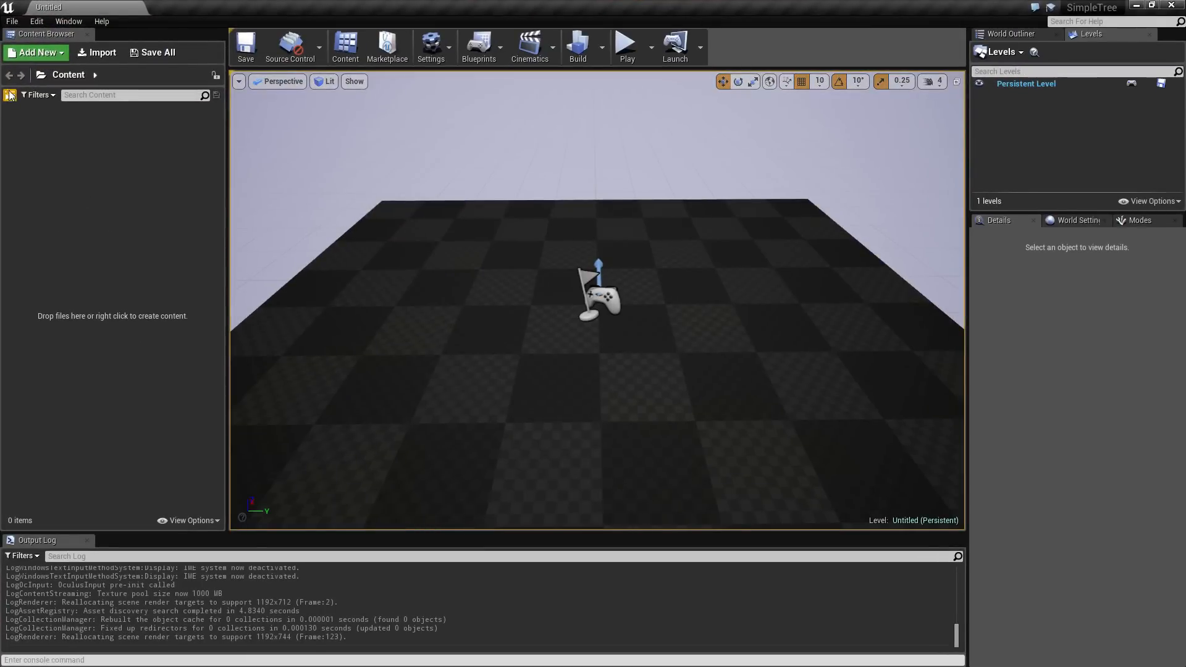
- Select the Player Start actor in the level so it can be deleted
click(11, 95)
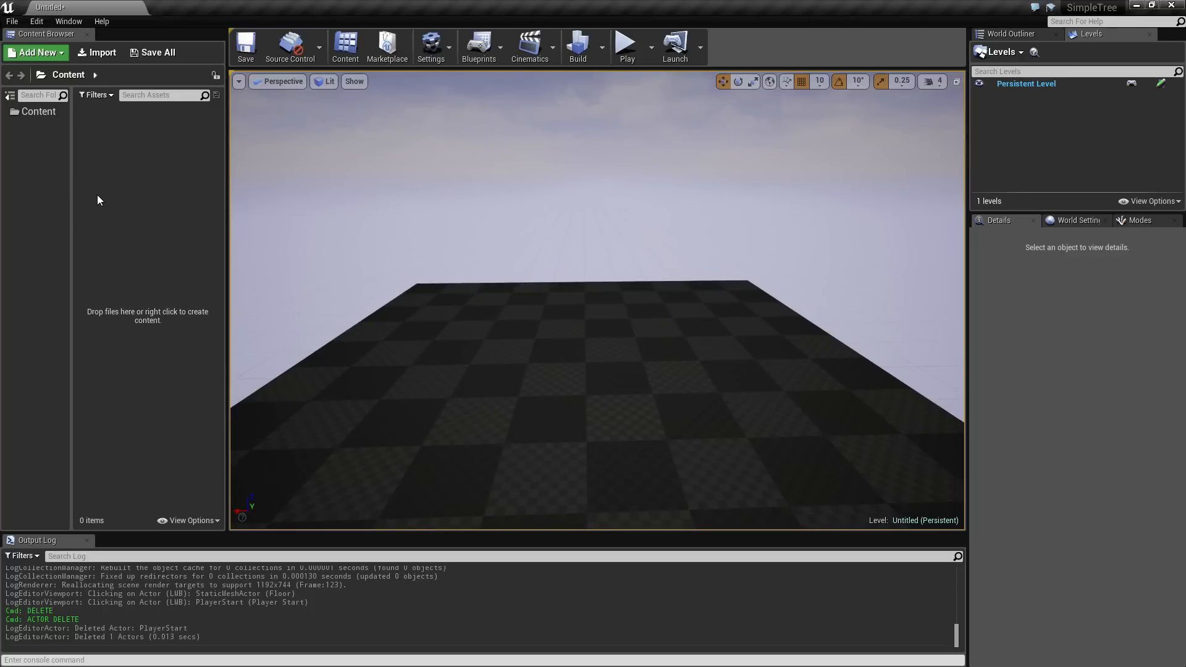
mouse_move(148, 189)
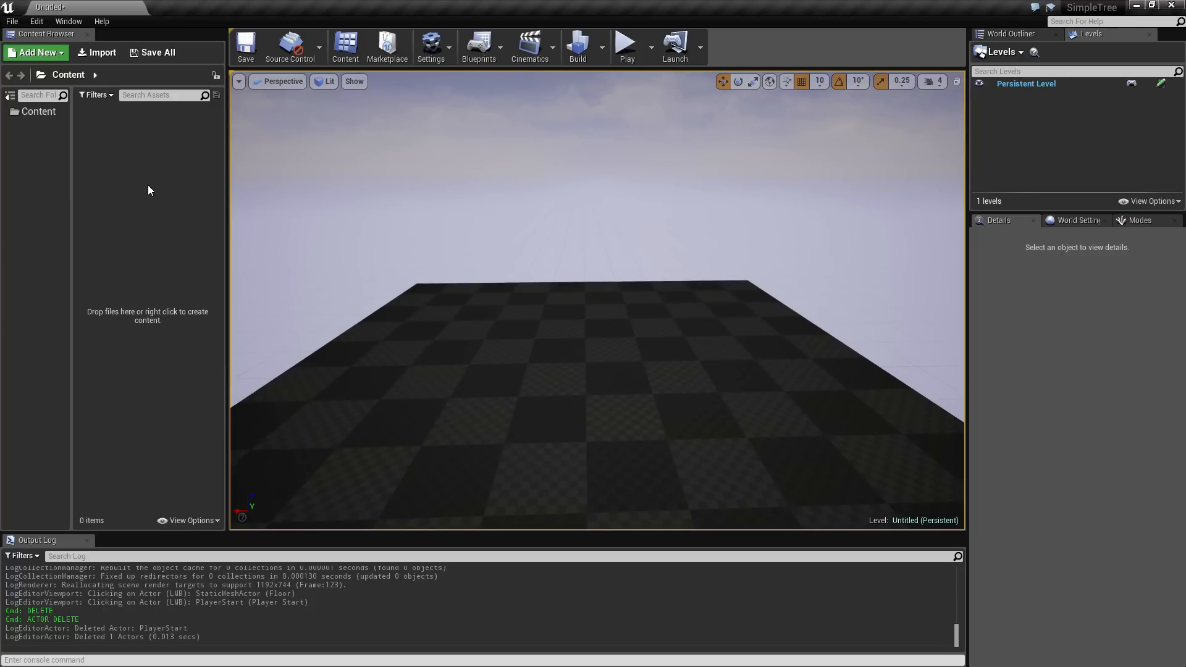
mouse_move(61, 164)
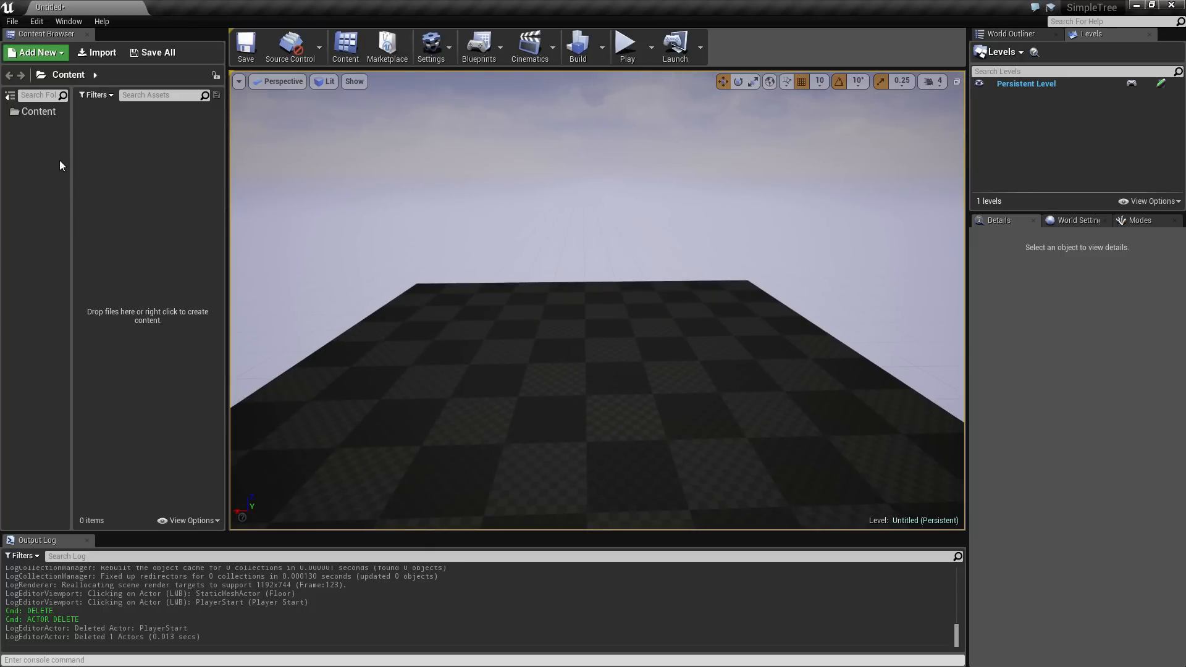
- Add a new Actor-based Blueprint class, L-SystemTree, to the Content folder
click(34, 52)
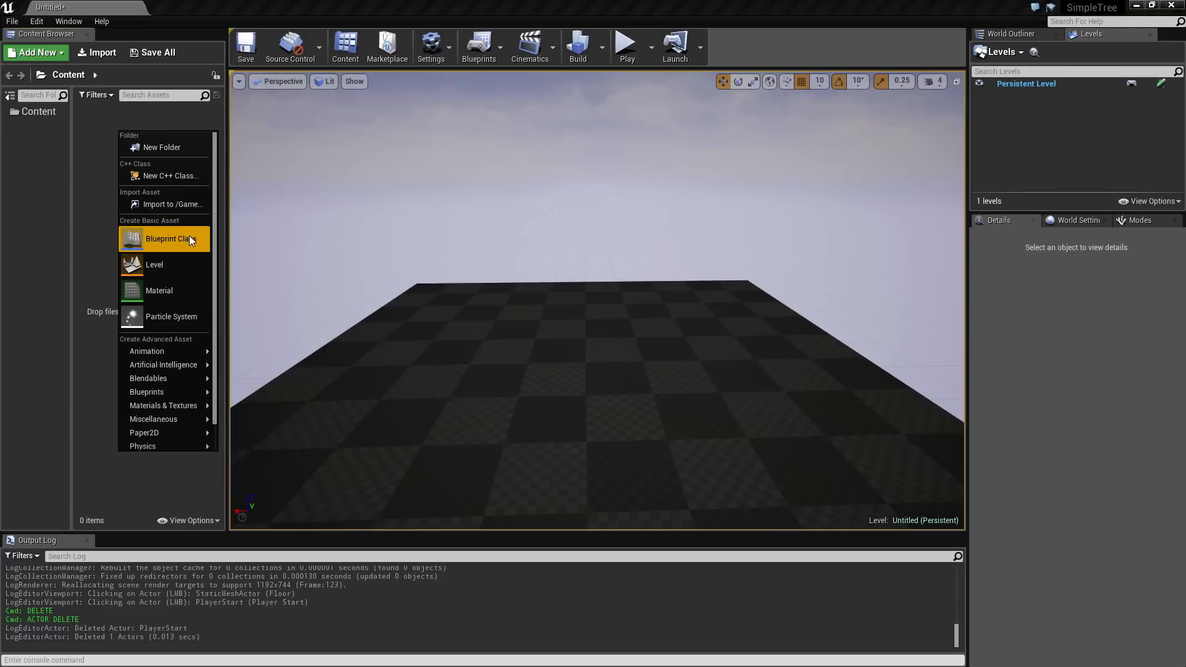
click(167, 239)
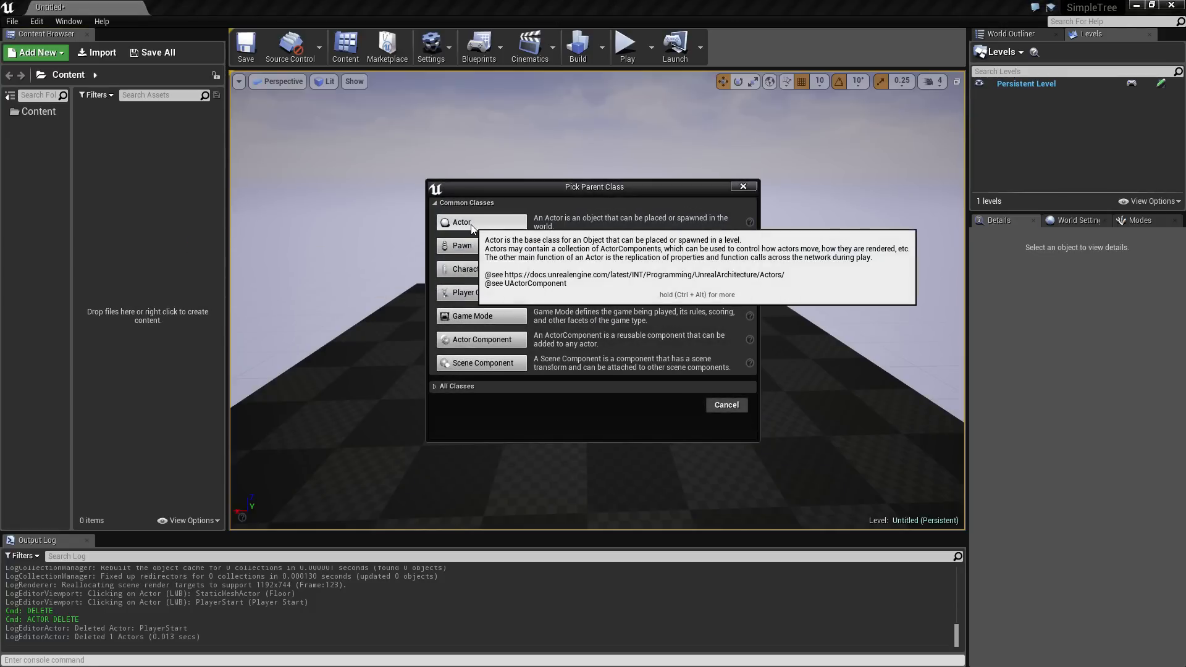
click(461, 221)
text(L-SystemTree)
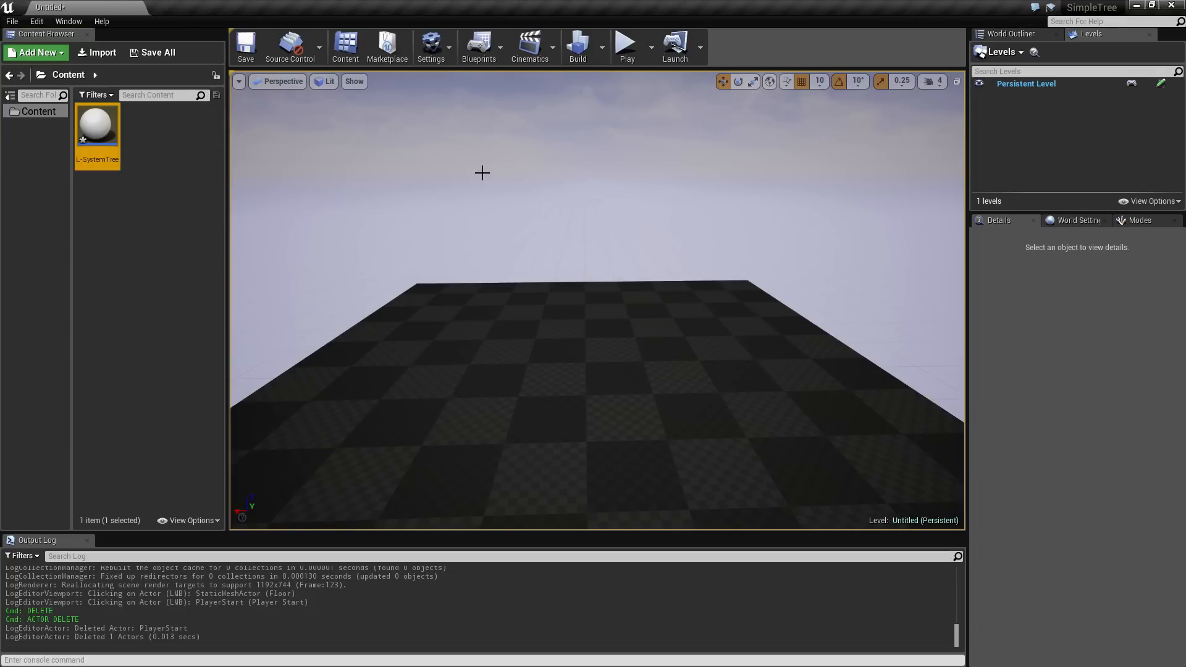
mouse_move(97, 125)
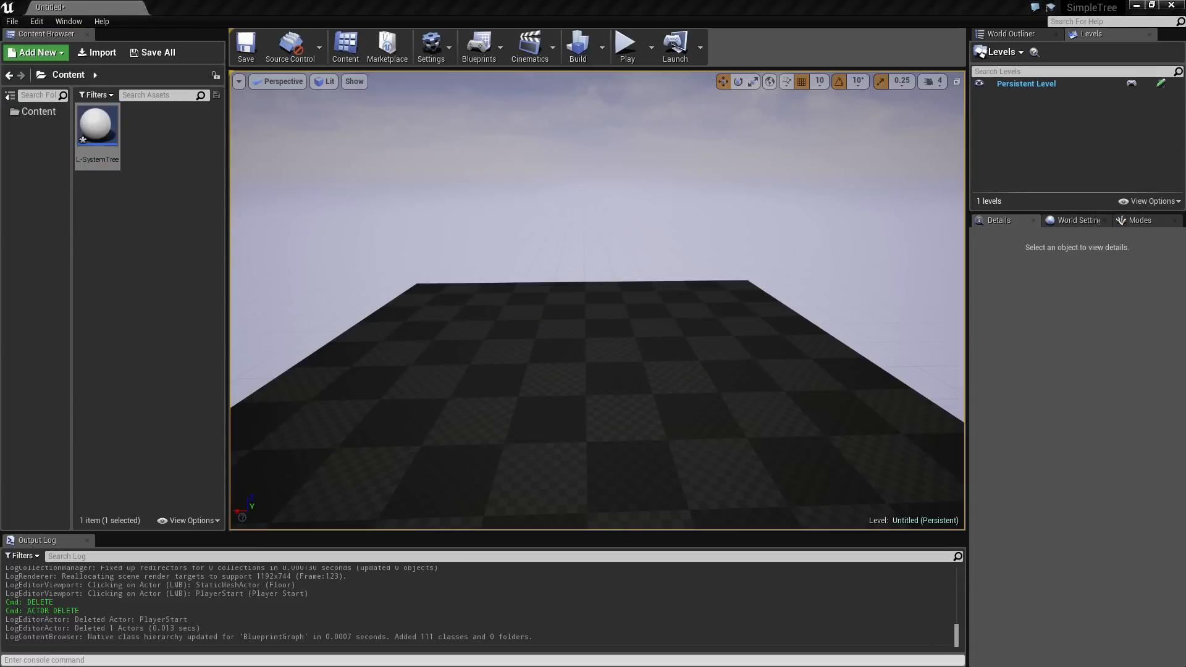
- Open the L-SystemTree blueprint and review its Construction Script and Event Graph
double_click(96, 125)
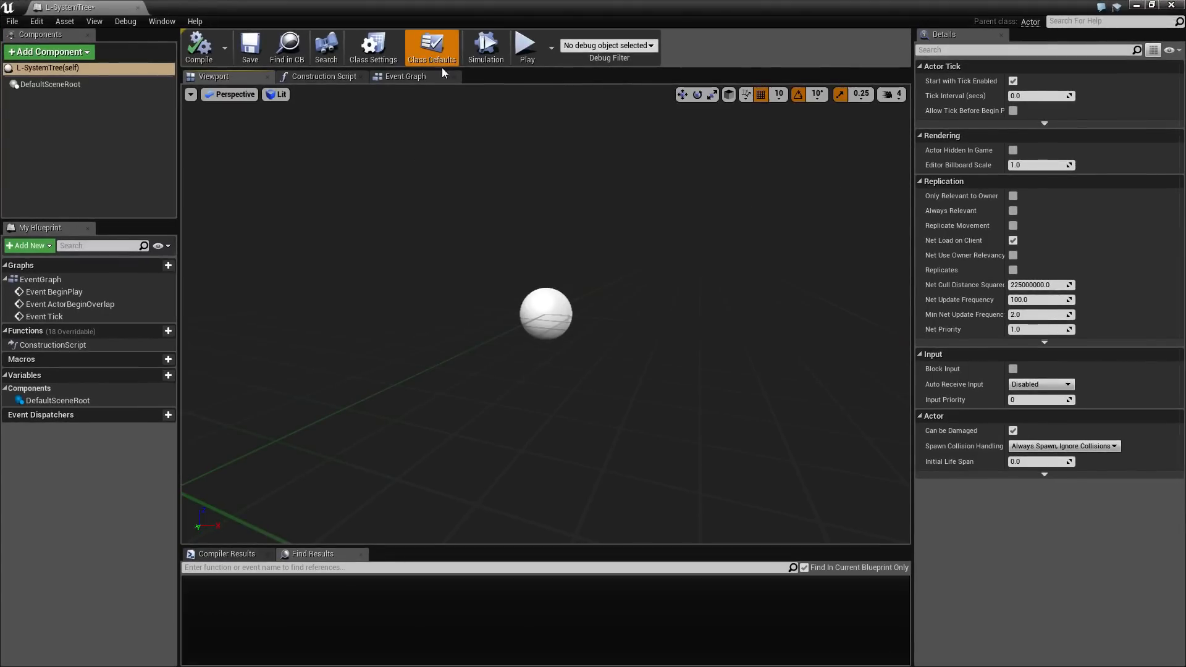
click(405, 75)
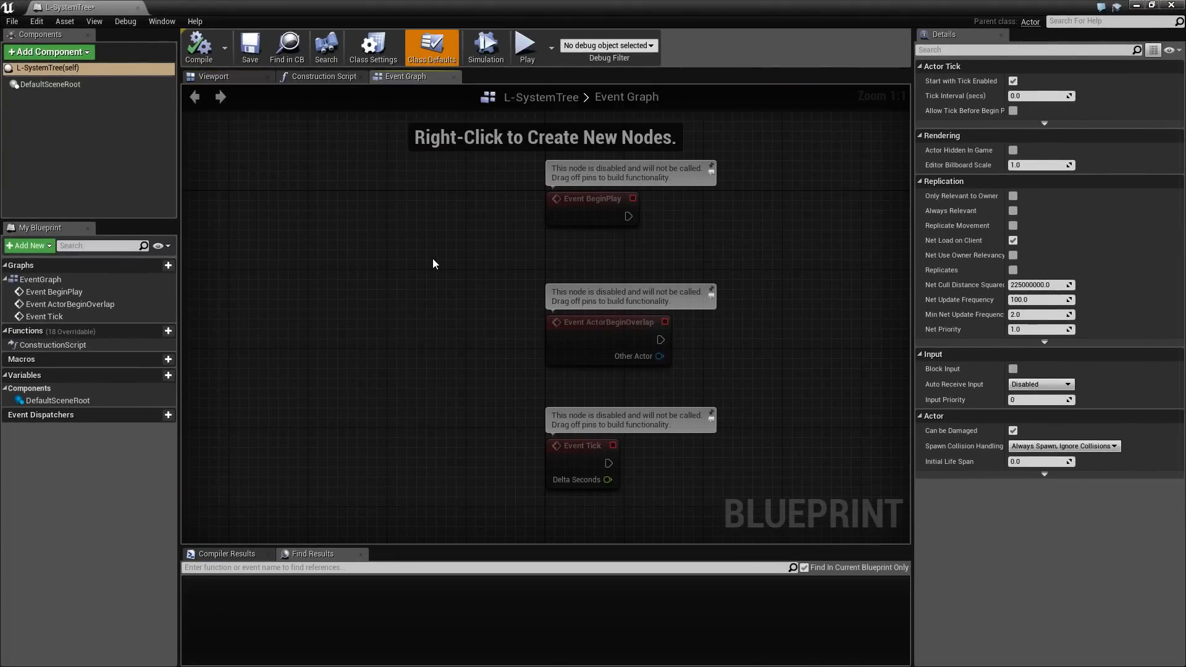
mouse_move(323, 75)
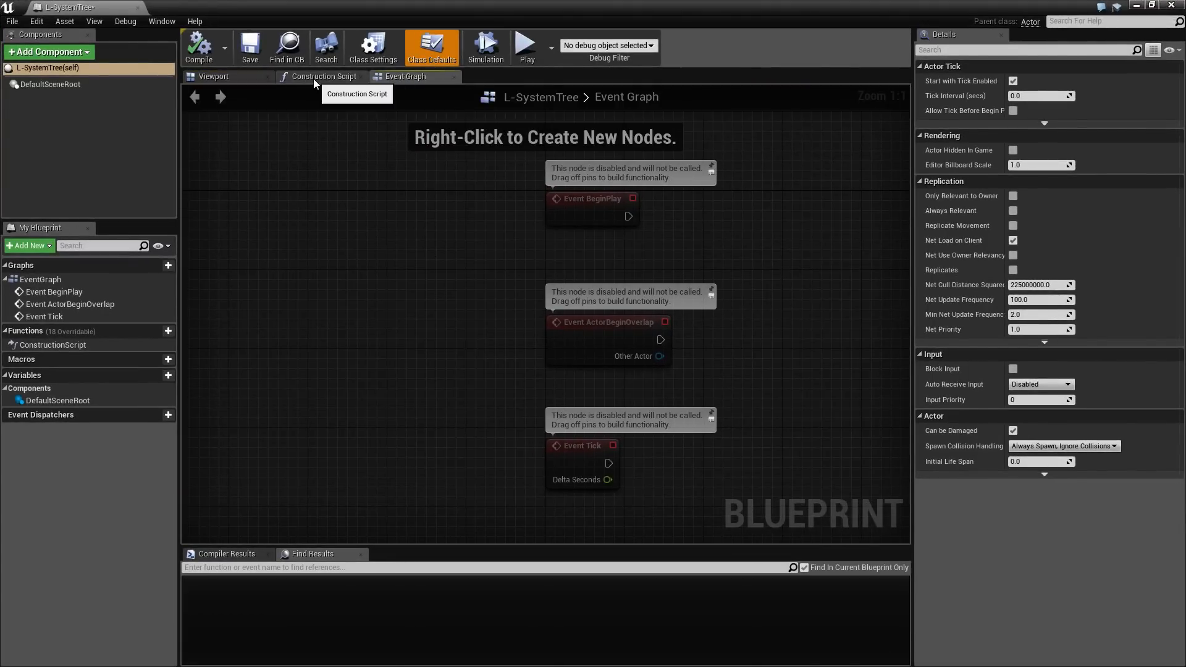
click(325, 75)
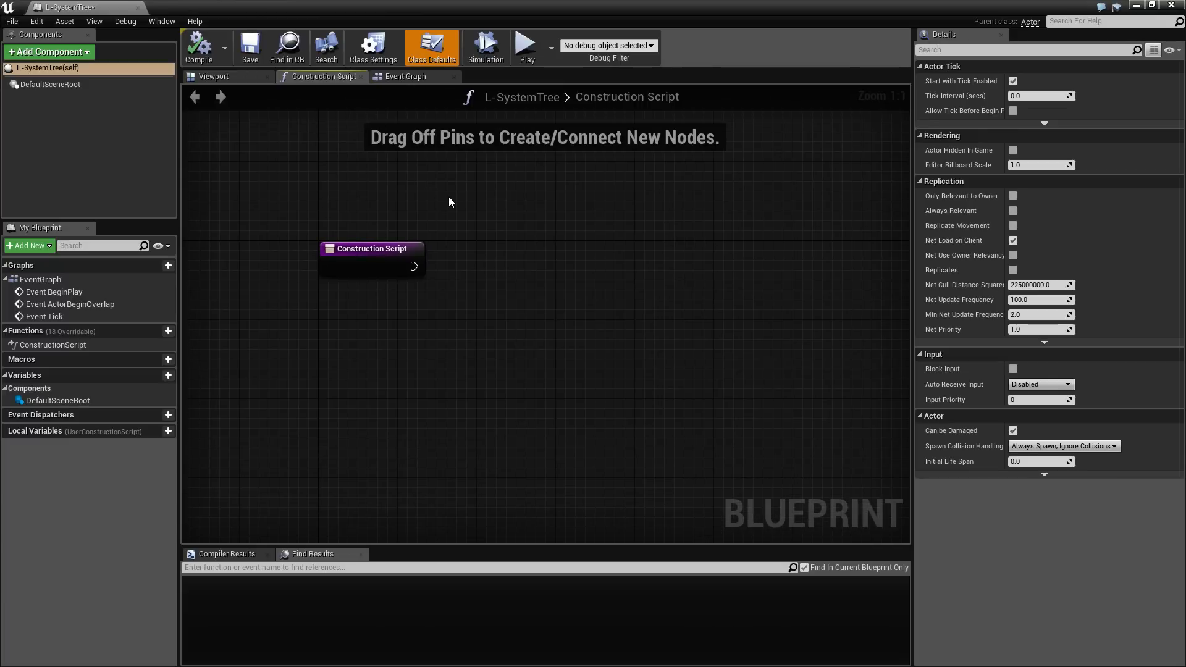
mouse_move(403, 283)
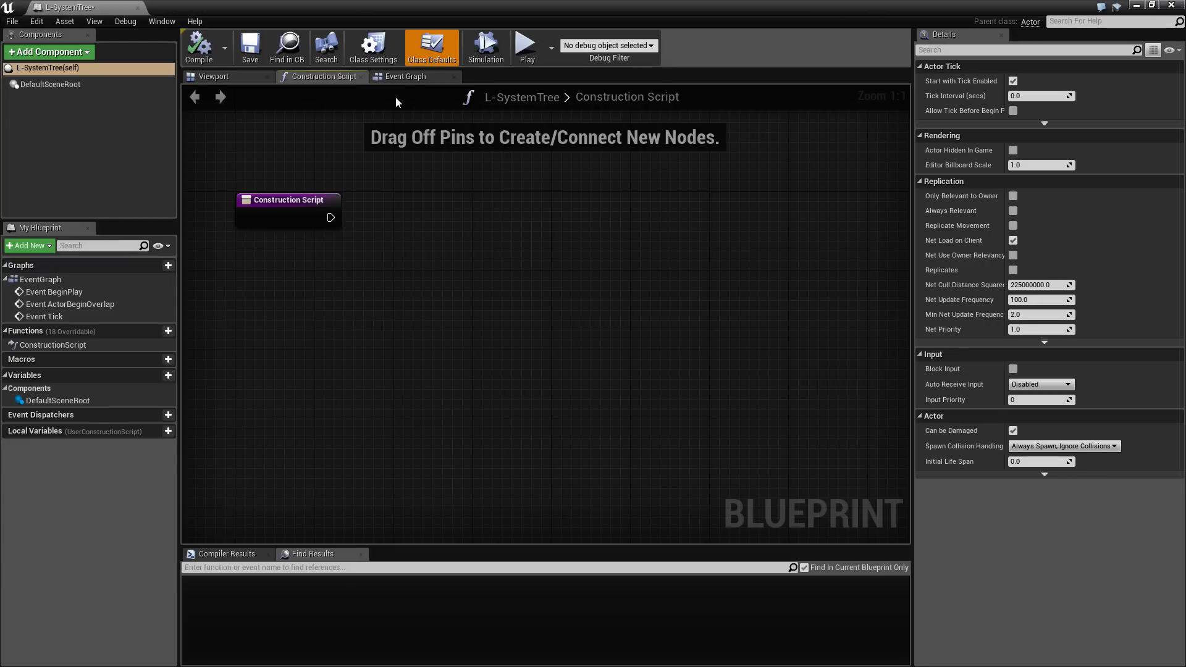
click(406, 76)
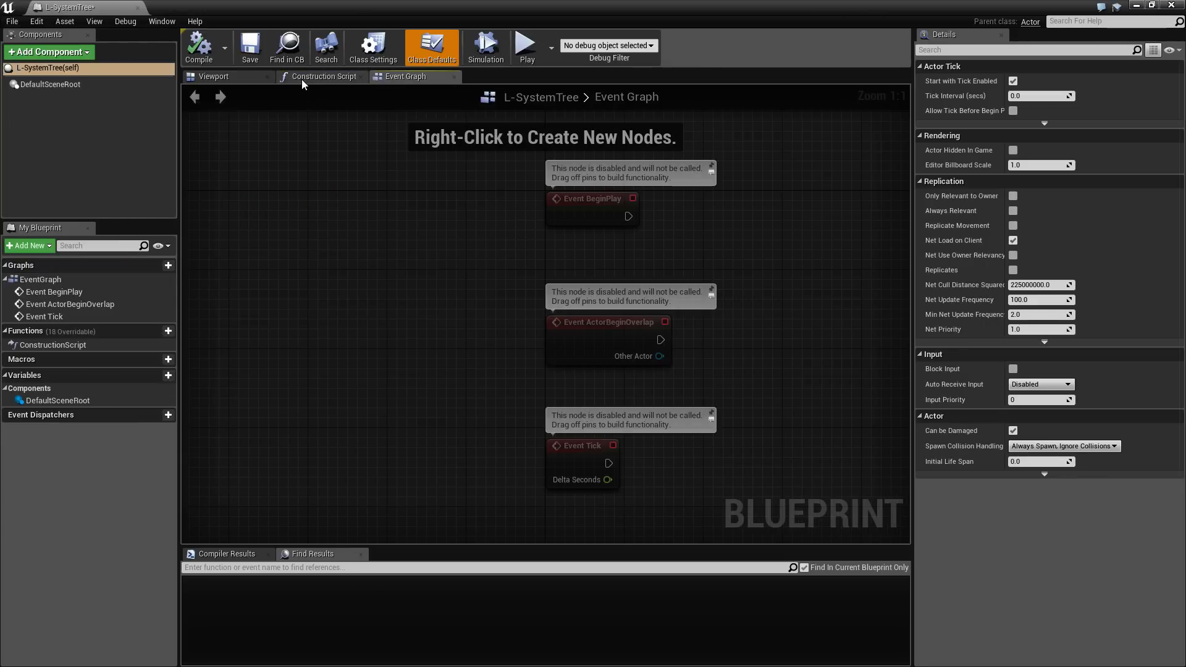
mouse_move(605, 265)
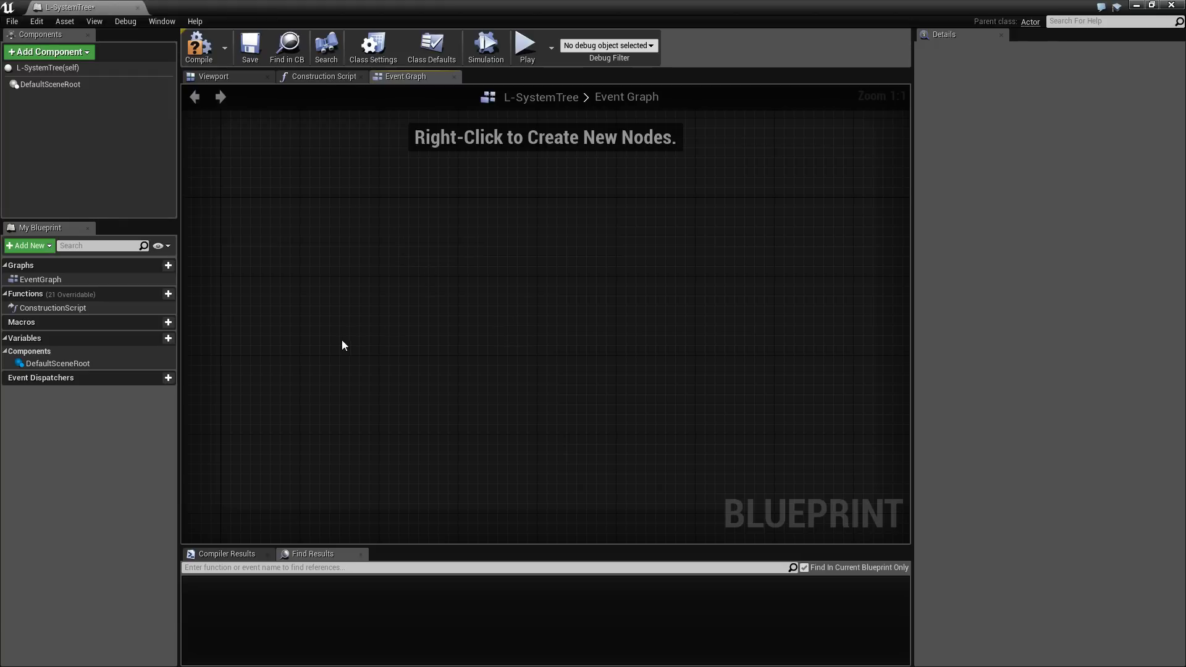
mouse_move(337, 294)
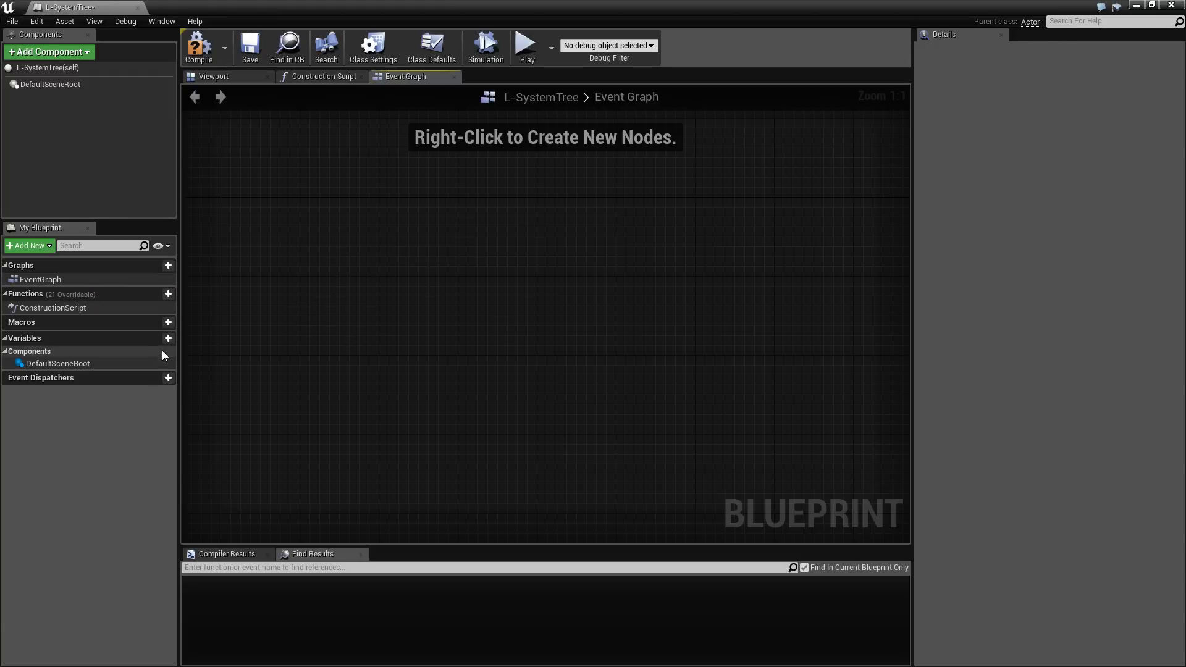
- Add a blueprint variable named Initiator of type String
click(168, 339)
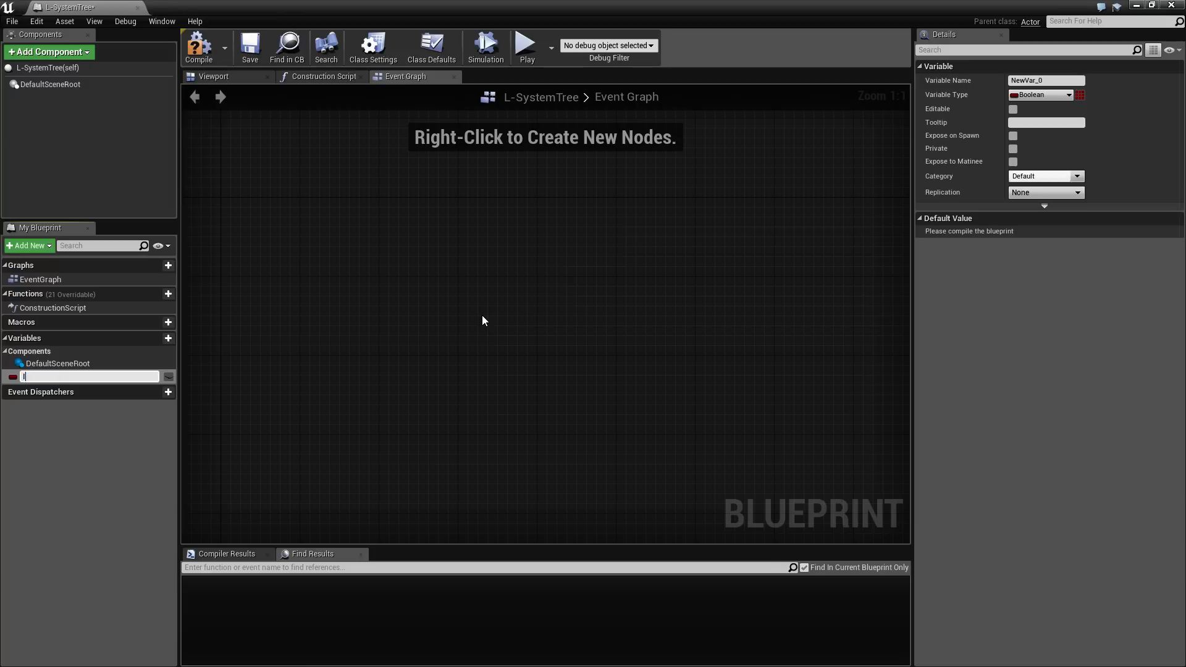
text(Initiator)
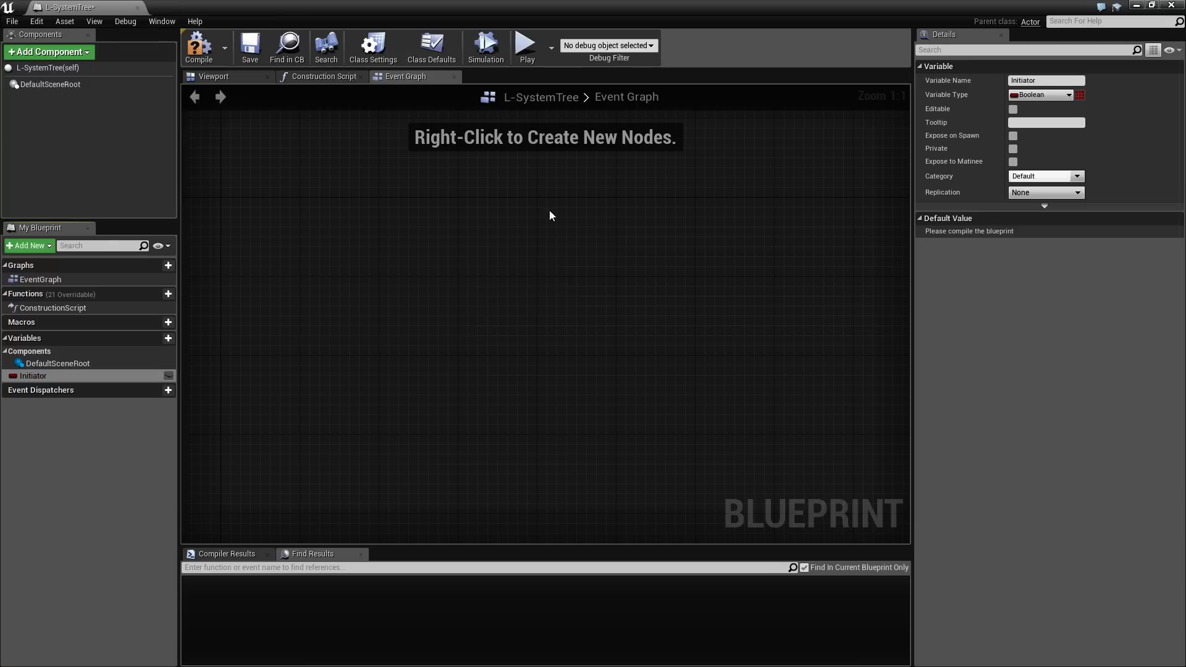
click(1066, 95)
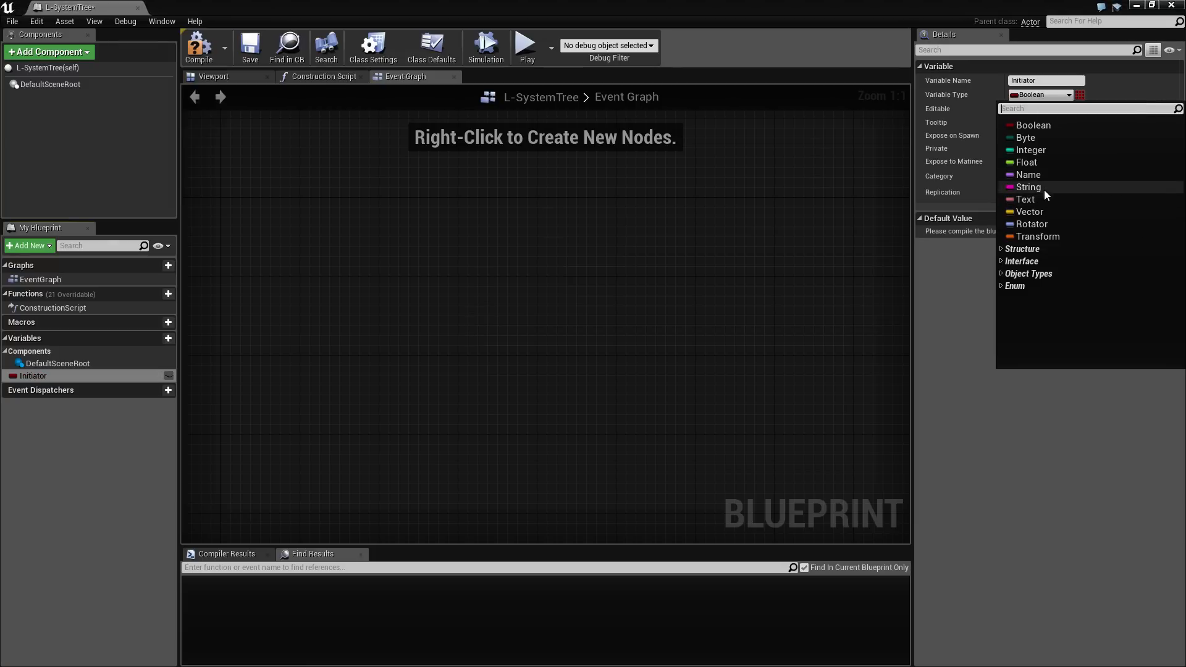
click(1030, 186)
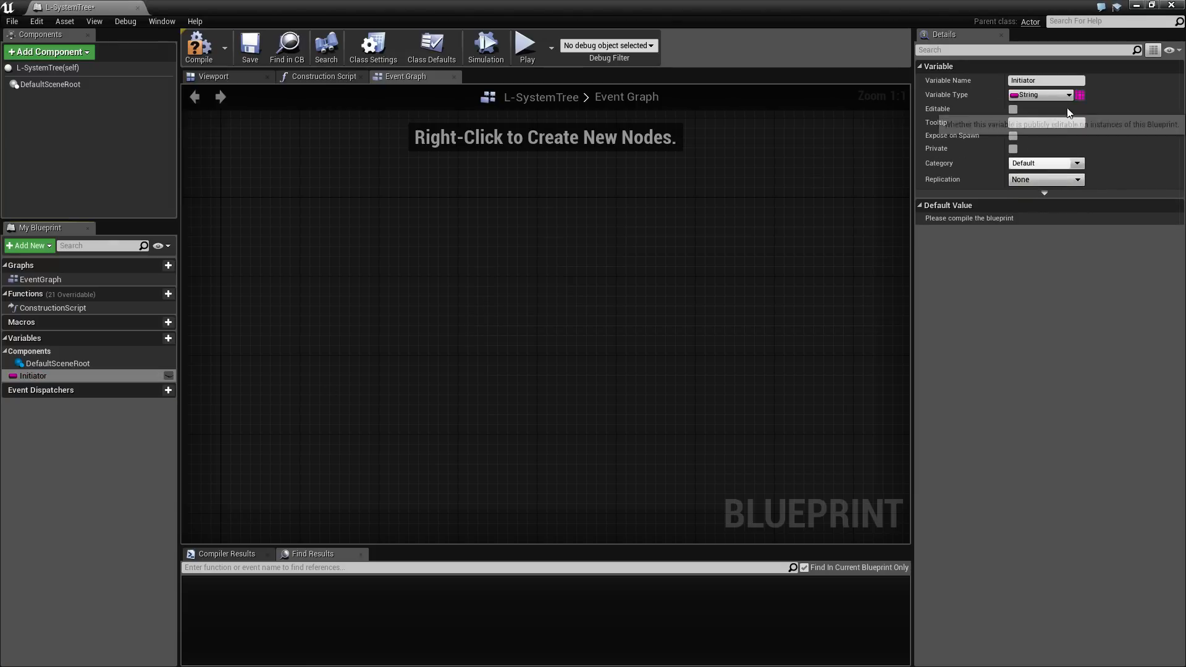
click(1066, 95)
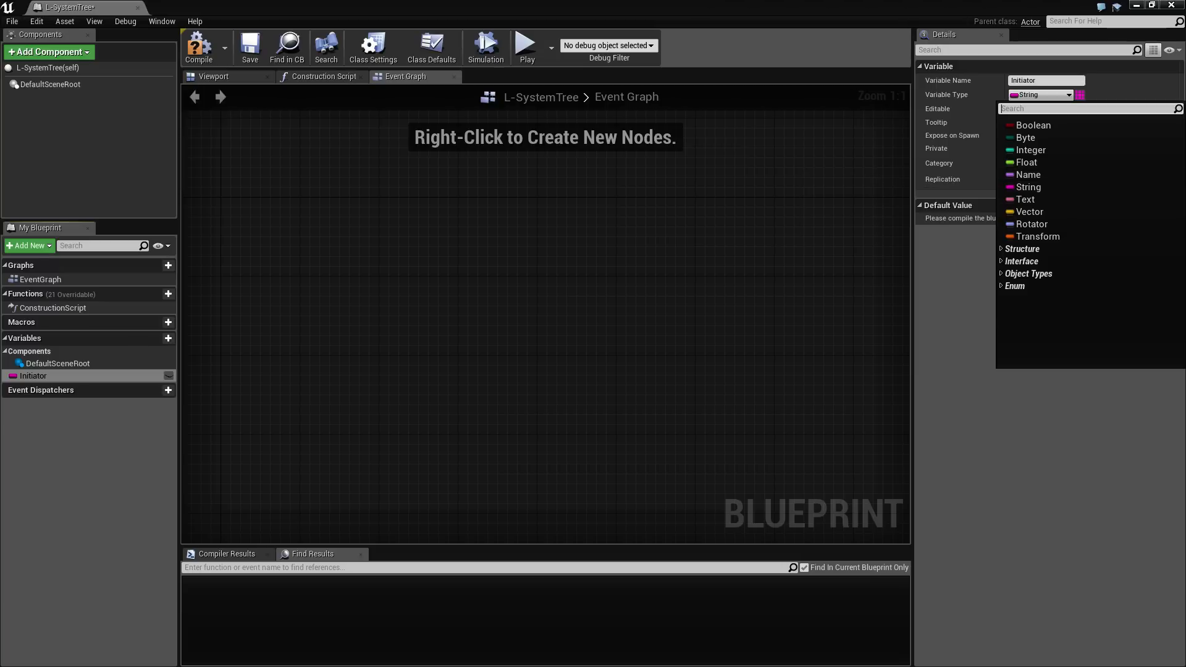
mouse_move(758, 246)
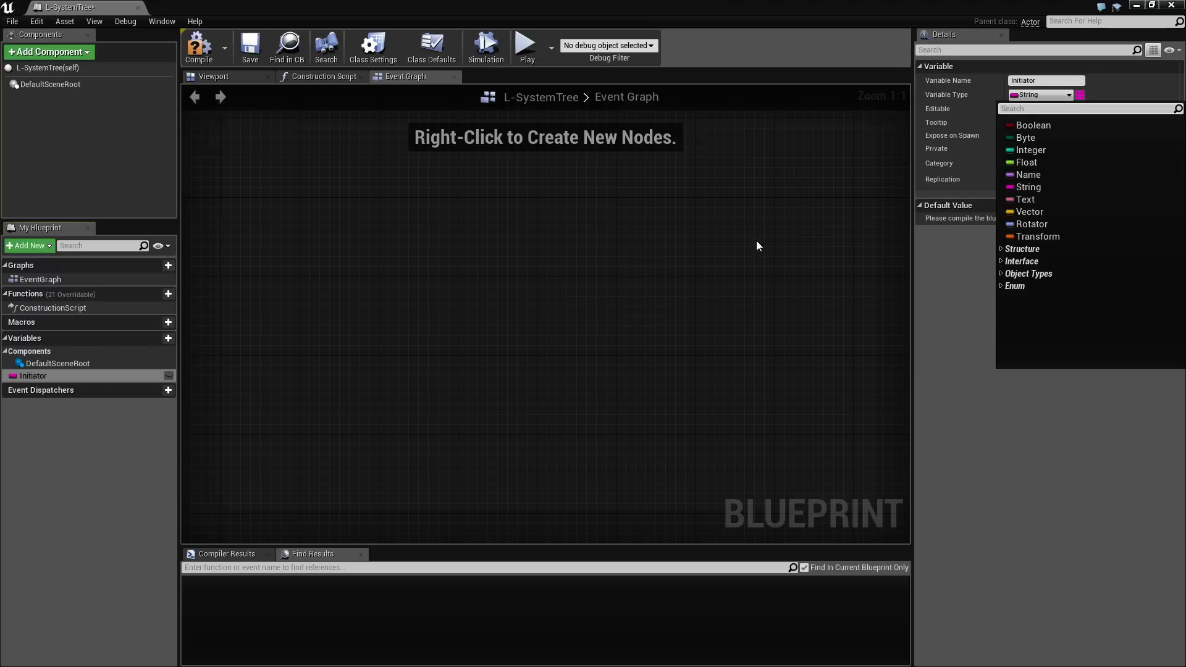
click(1027, 187)
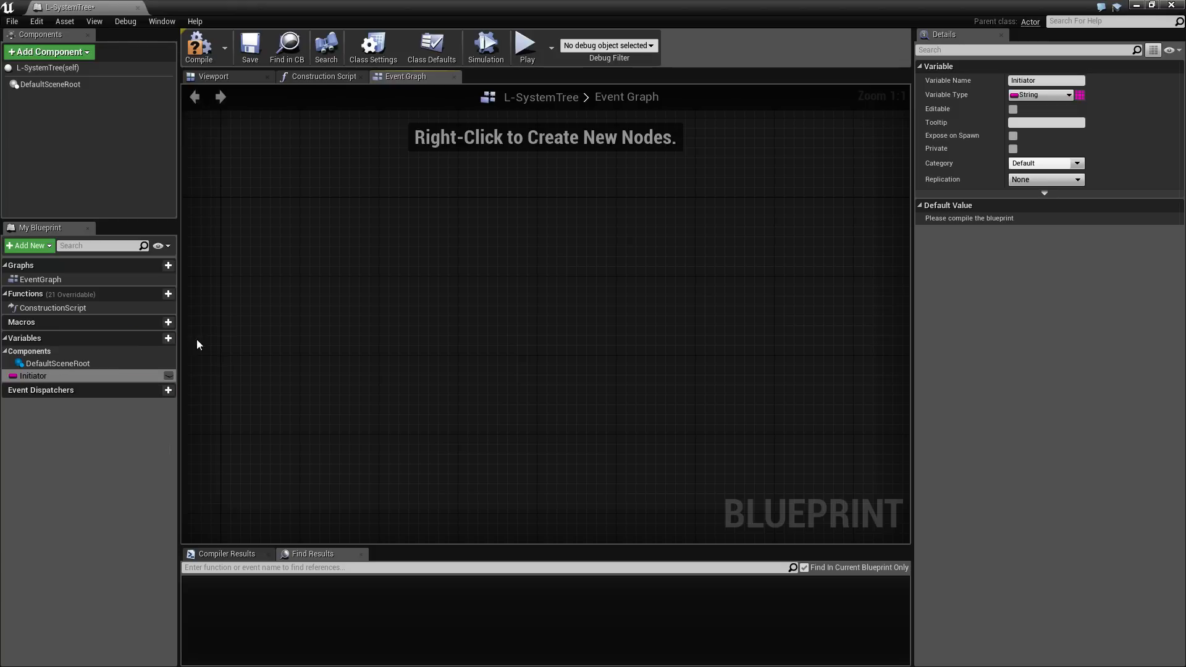
mouse_move(252, 126)
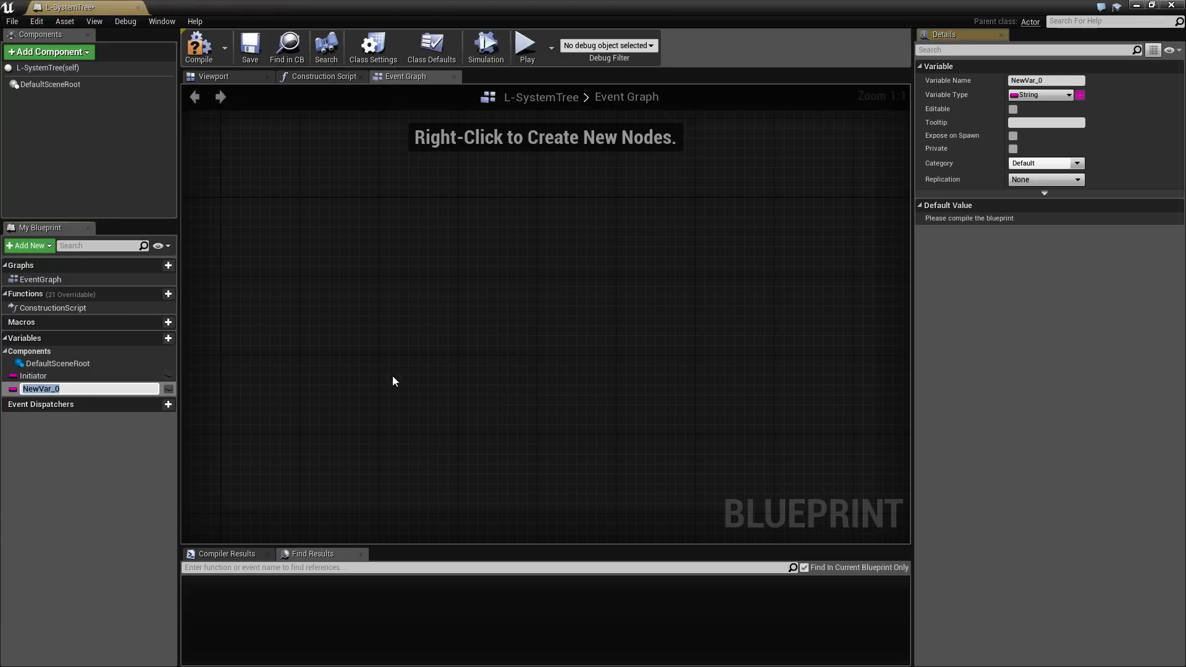
mouse_move(554, 314)
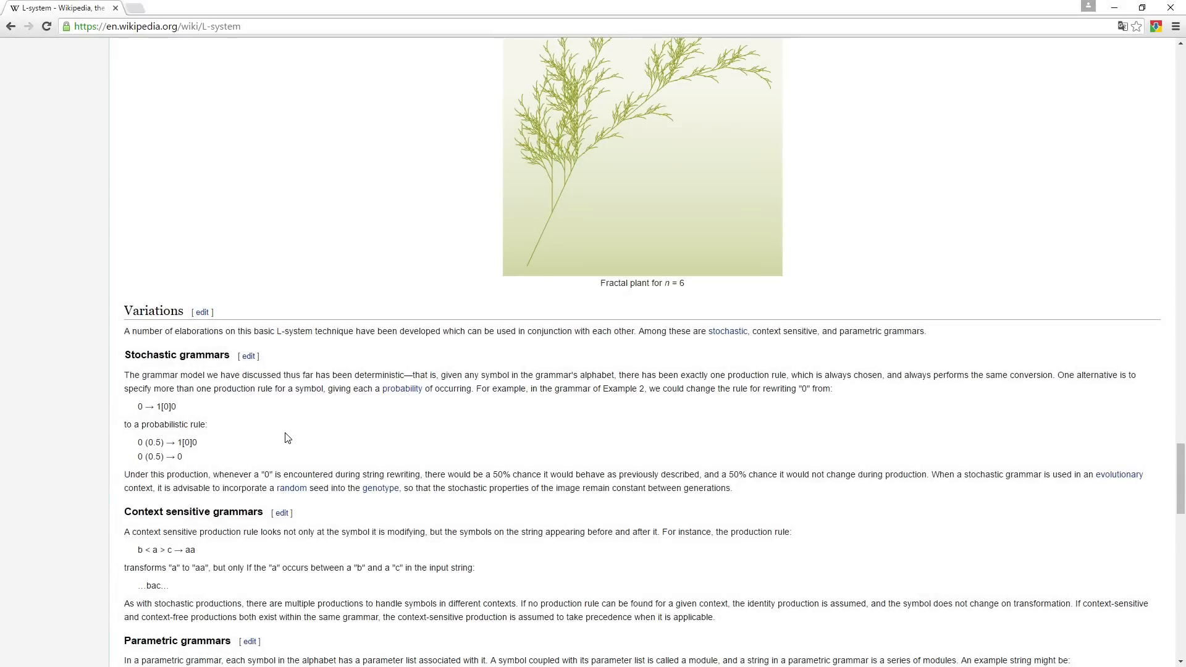
- Scroll the L-system article between the Sierpinski, Dragon curve and Fractal plant examples
scroll(up, 3)
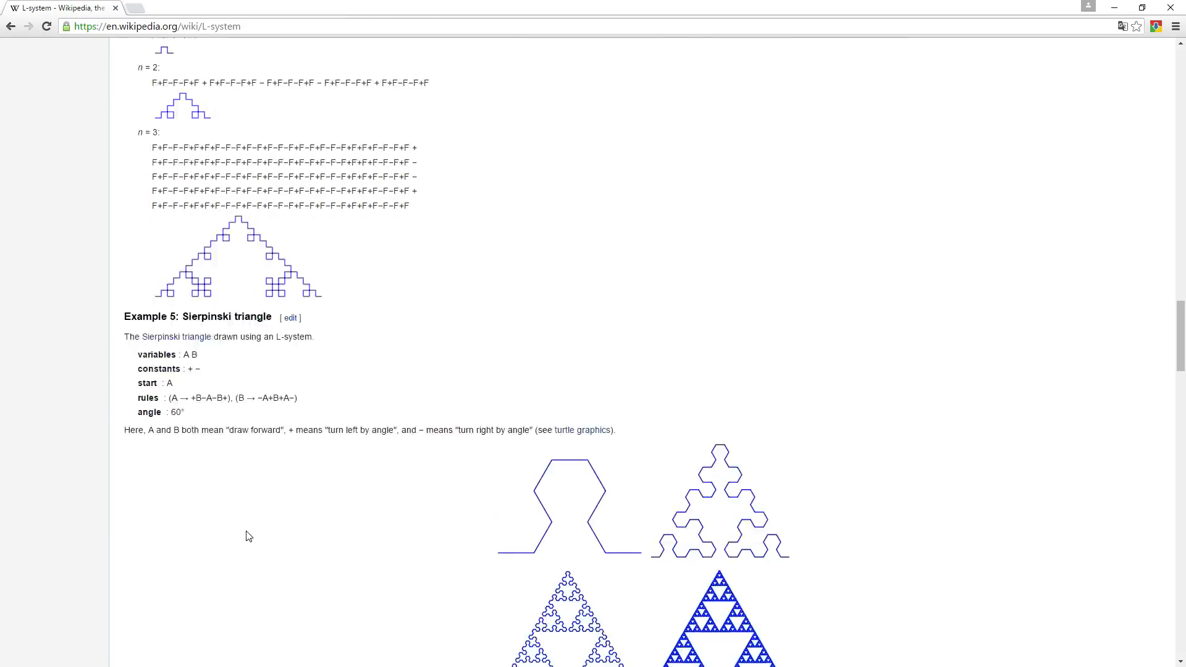
scroll(down, 3)
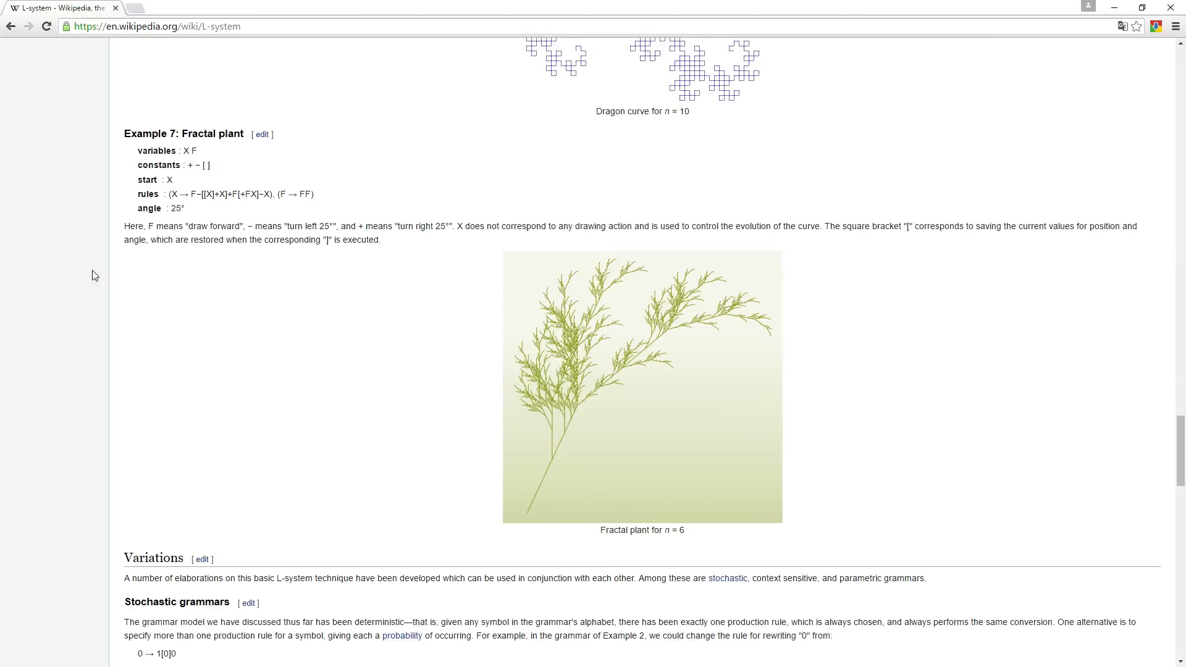
mouse_move(327, 325)
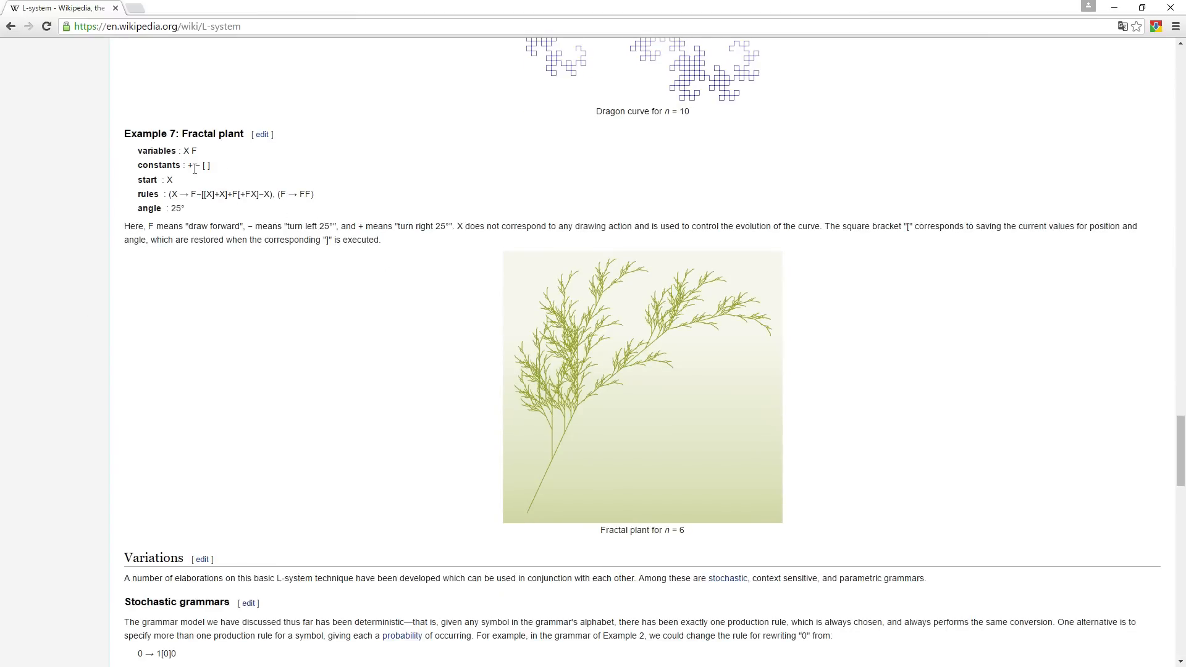
scroll(down, 3)
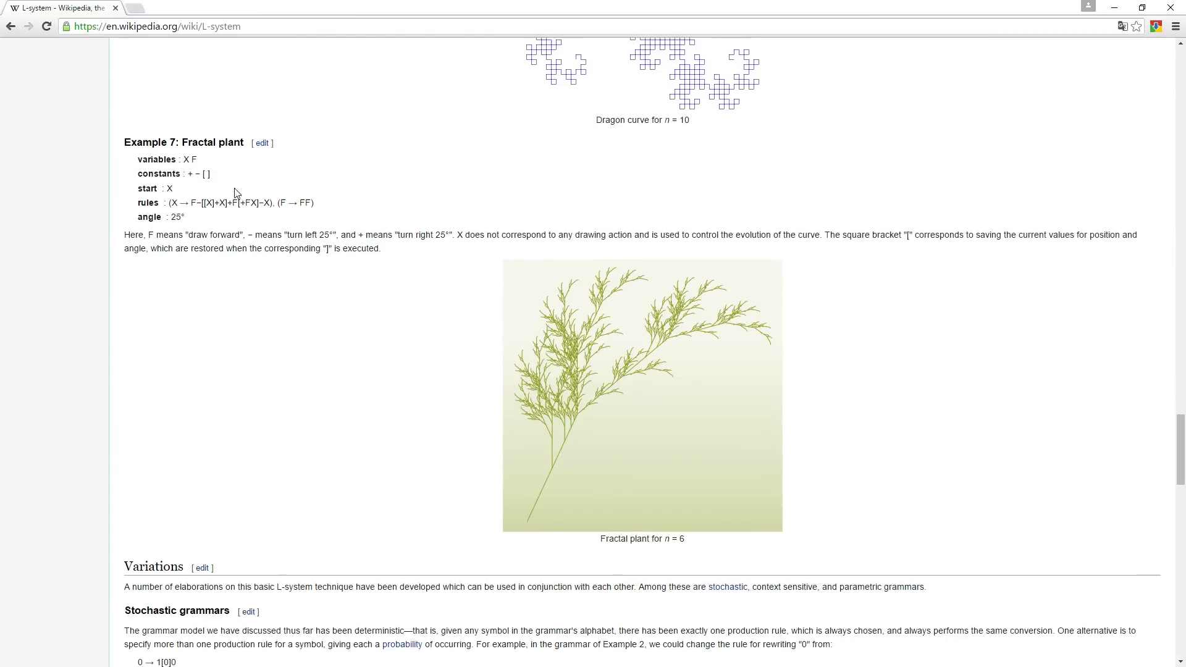
scroll(up, 3)
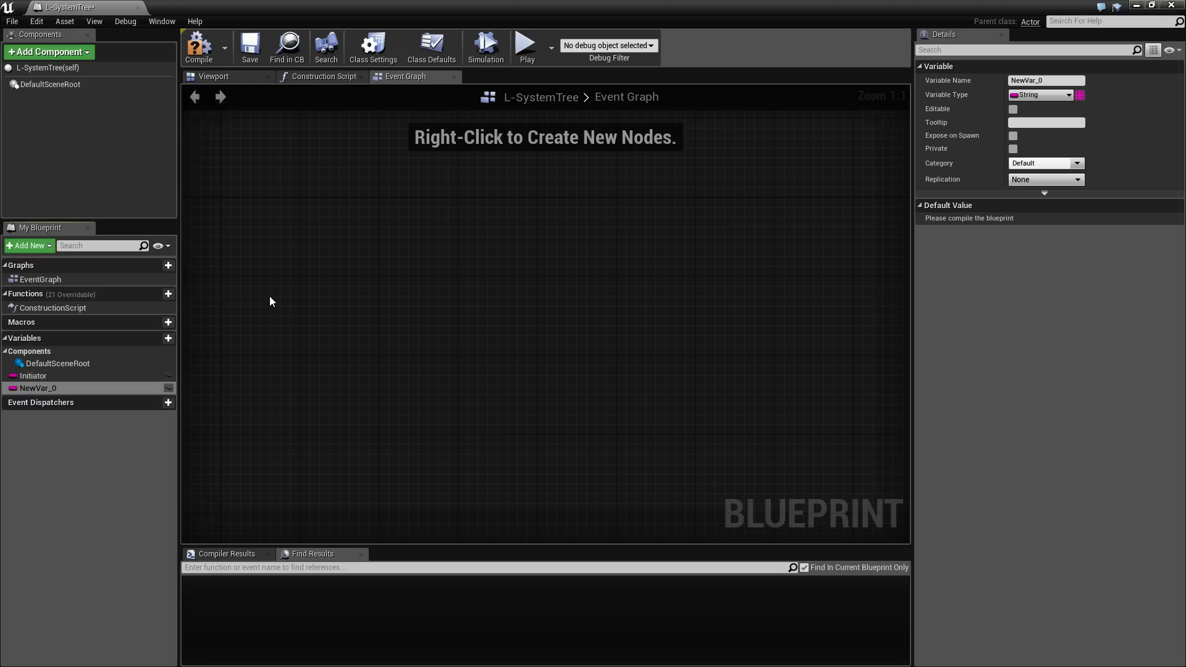
- Rename NewVar_0 to FRule and add another String variable for GRule
double_click(39, 389)
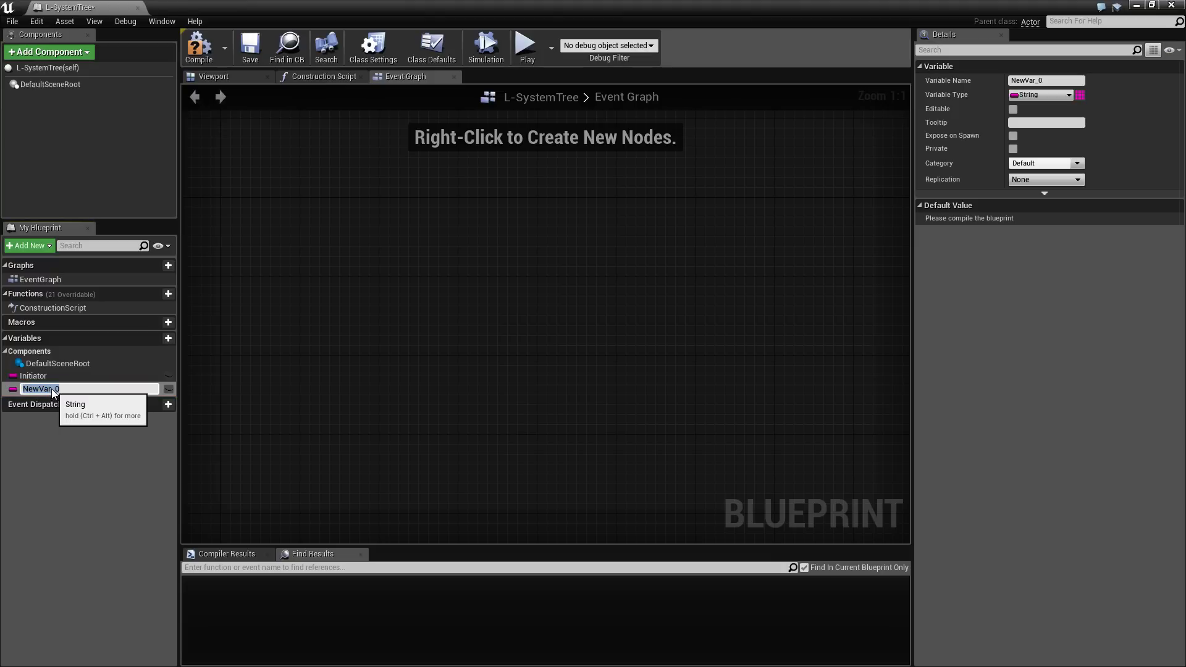
text(F)
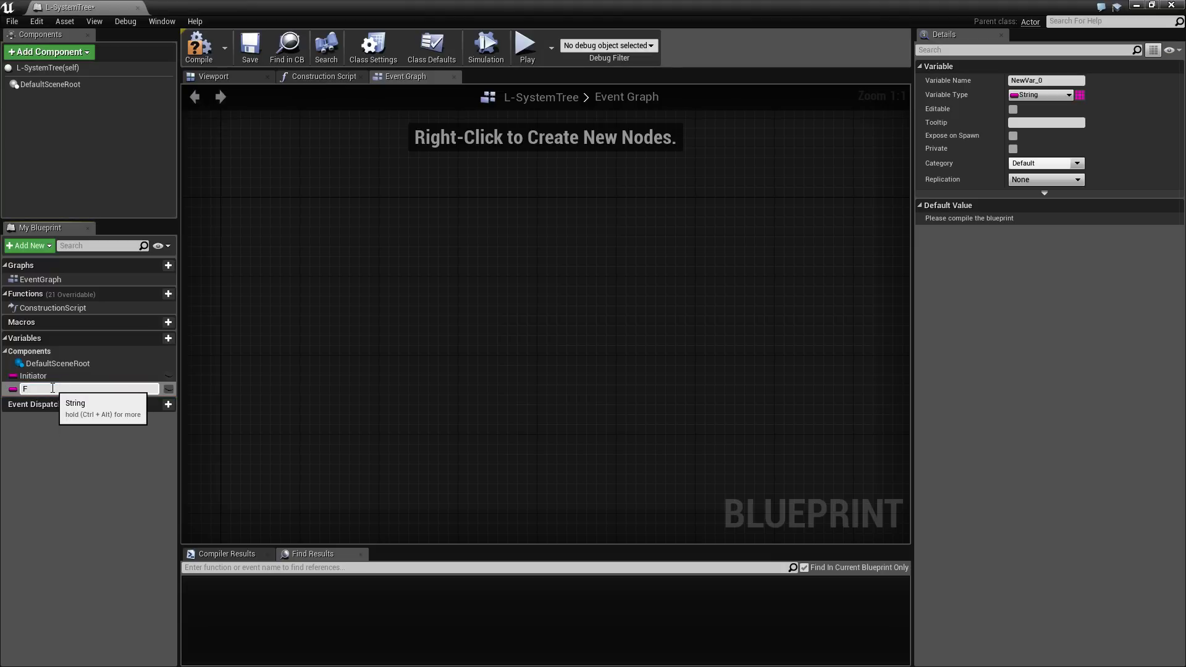
text(FRule)
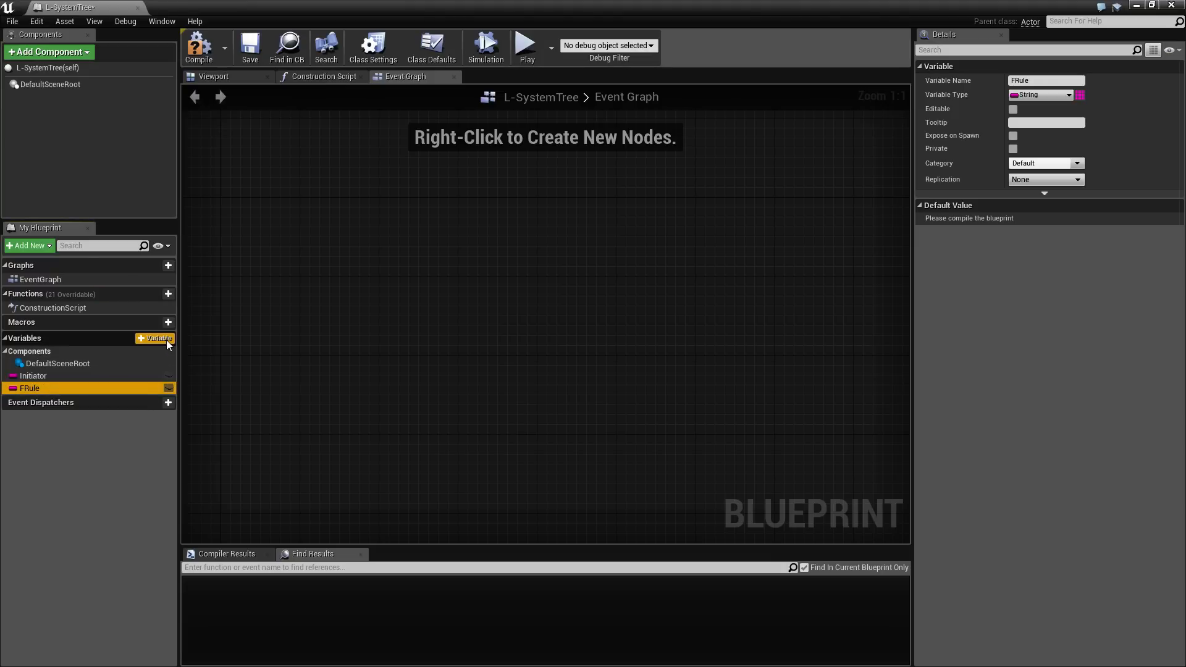
click(156, 339)
text(GRule)
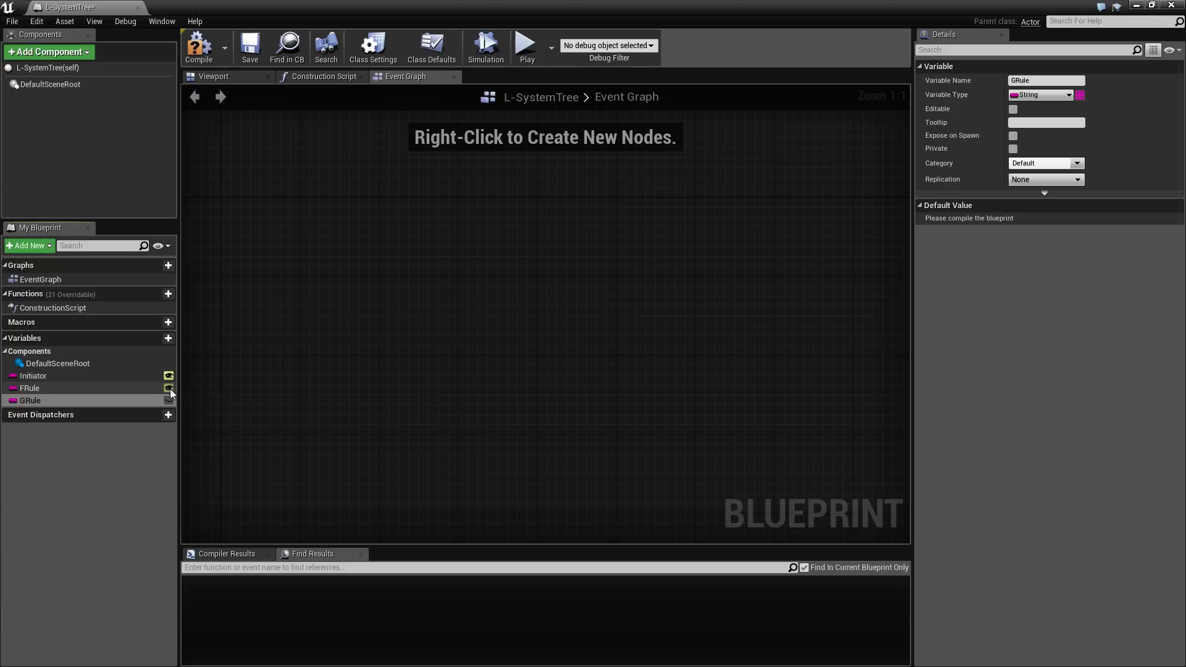
- Make FRule and GRule editable per instance and name the new variable GRule
click(30, 401)
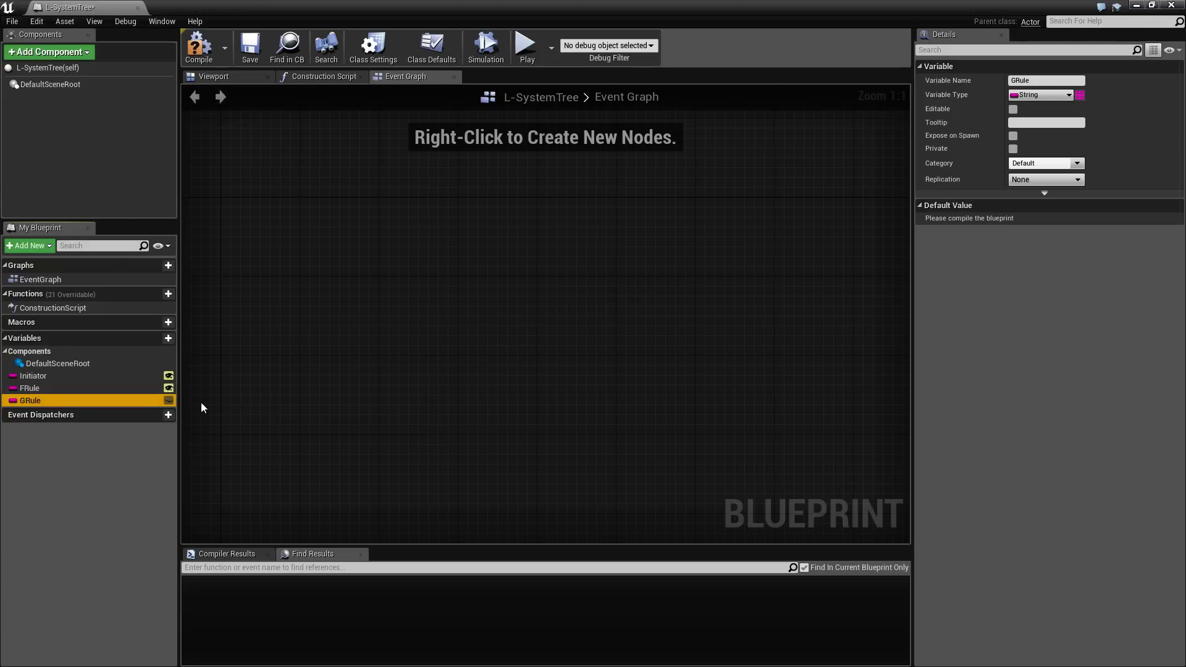
click(1014, 108)
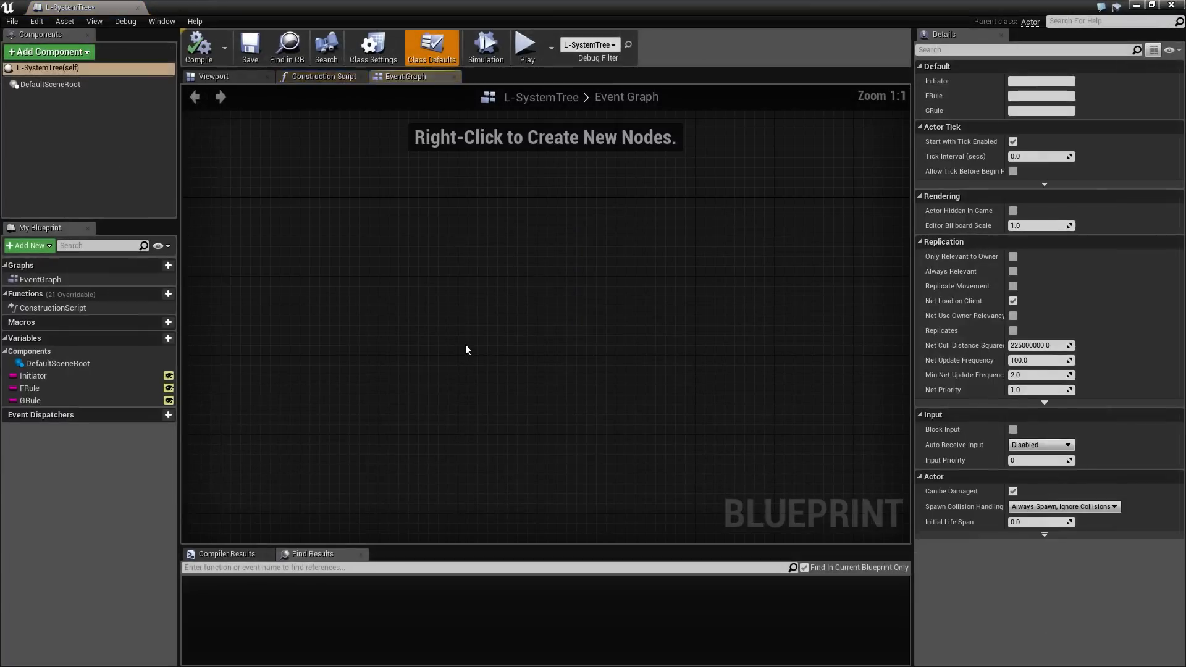
click(32, 376)
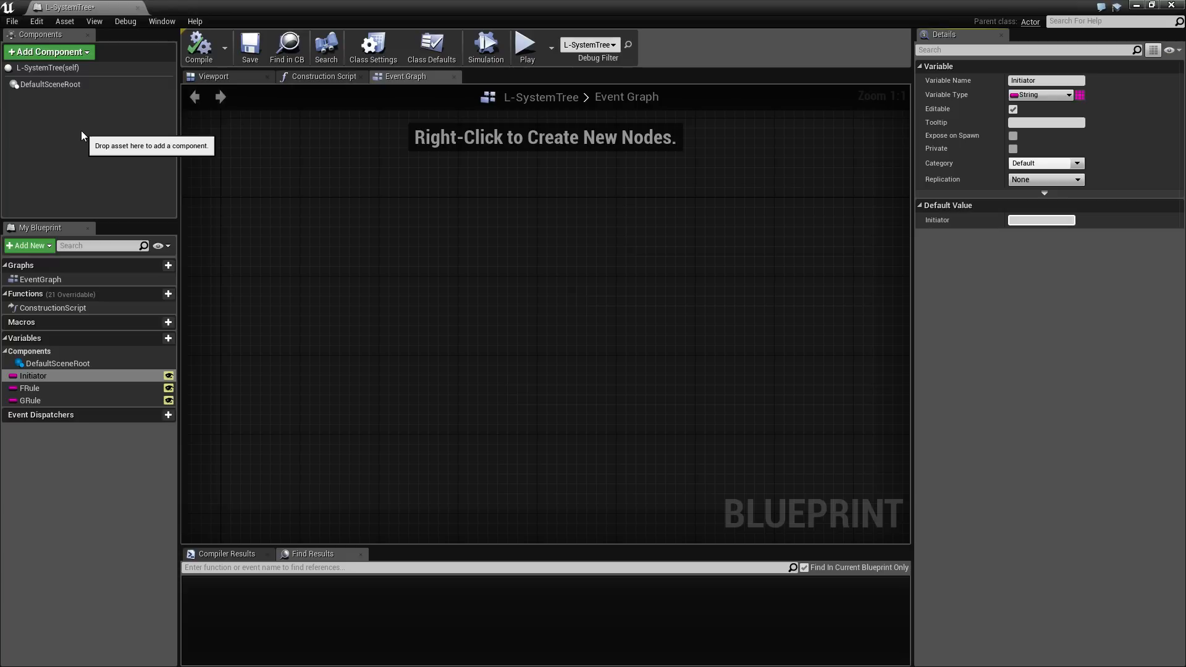
text(G)
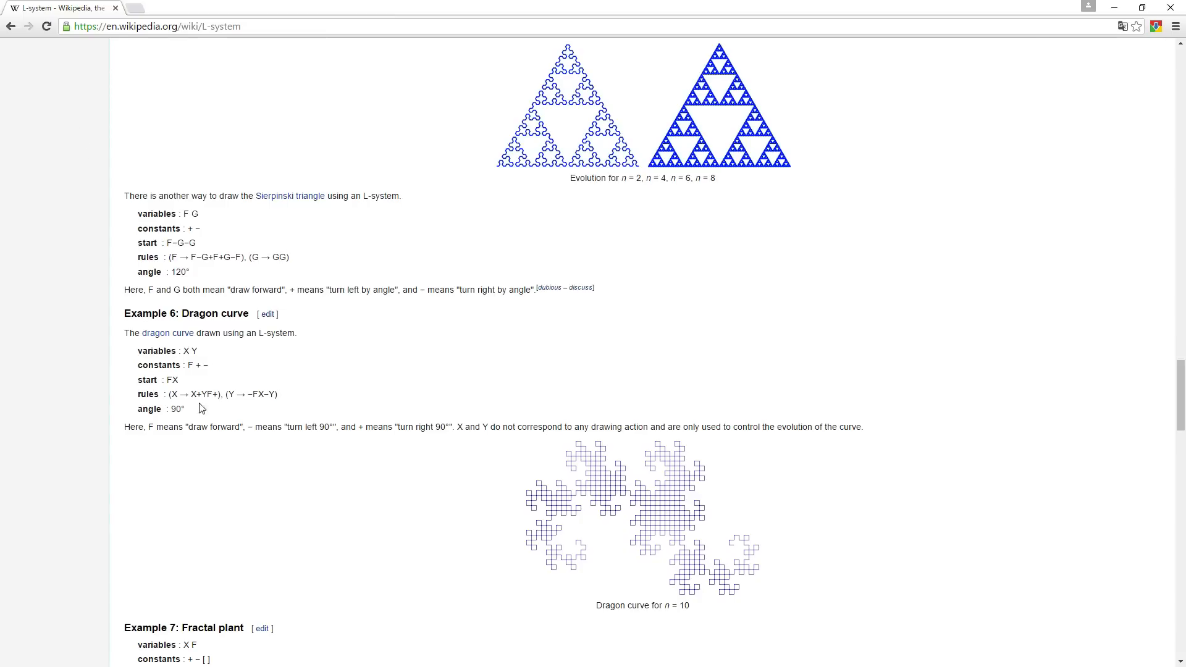
- Select the Fractal plant example's start symbol X for copying
scroll(down, 3)
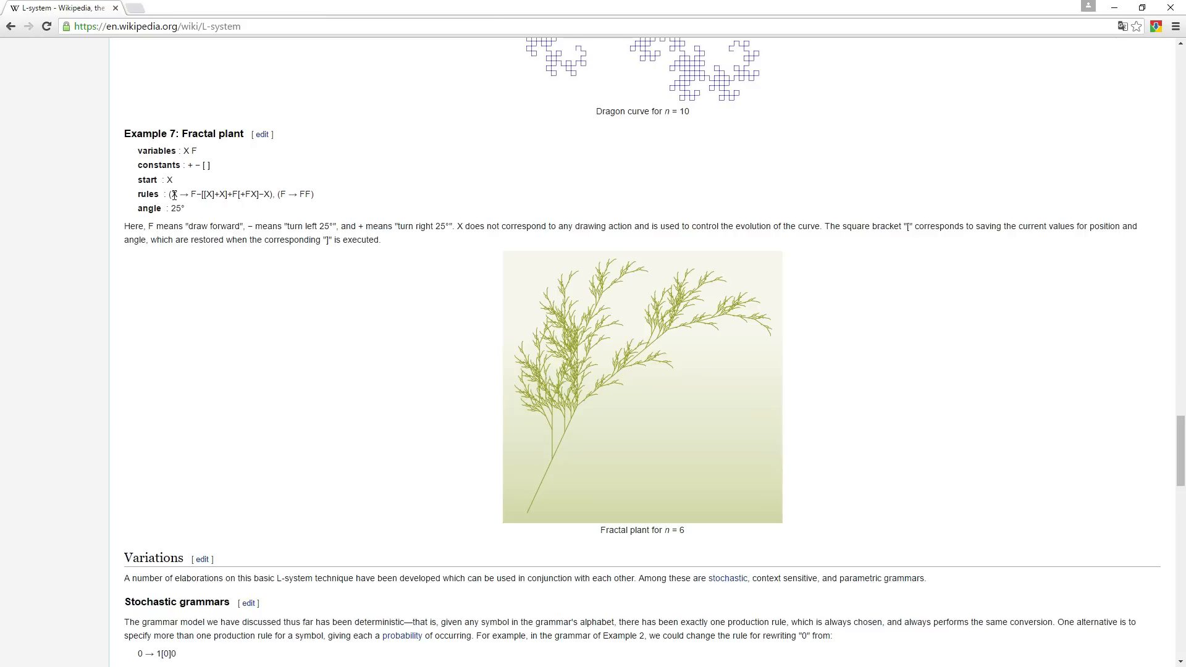
double_click(169, 179)
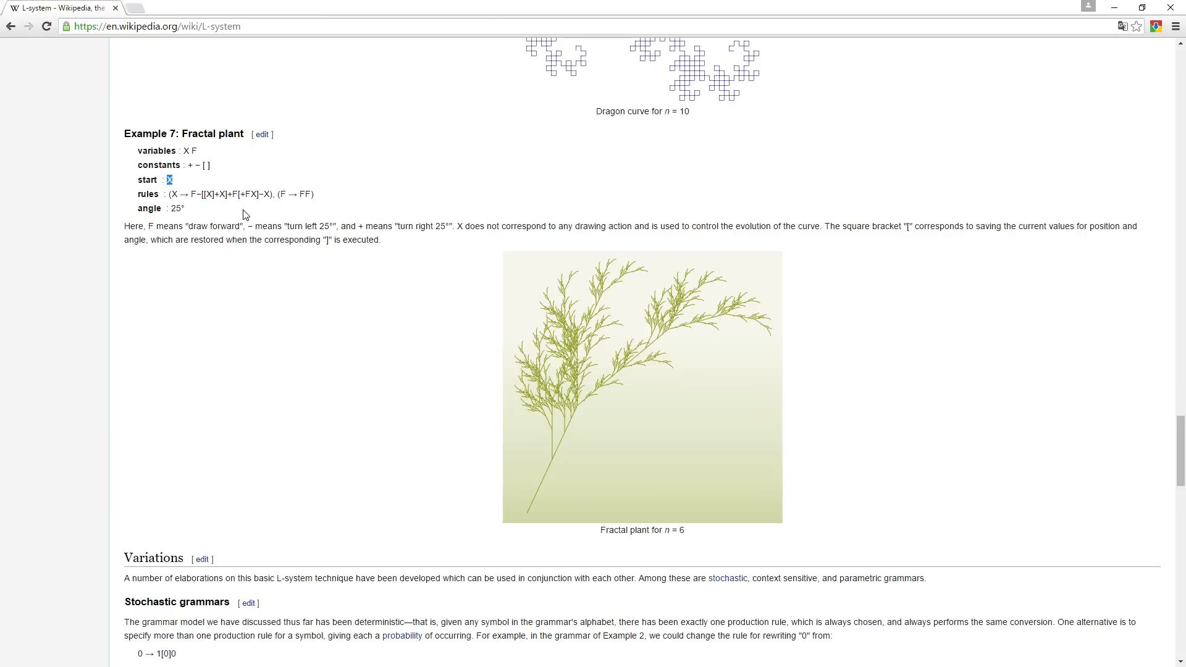
mouse_move(344, 252)
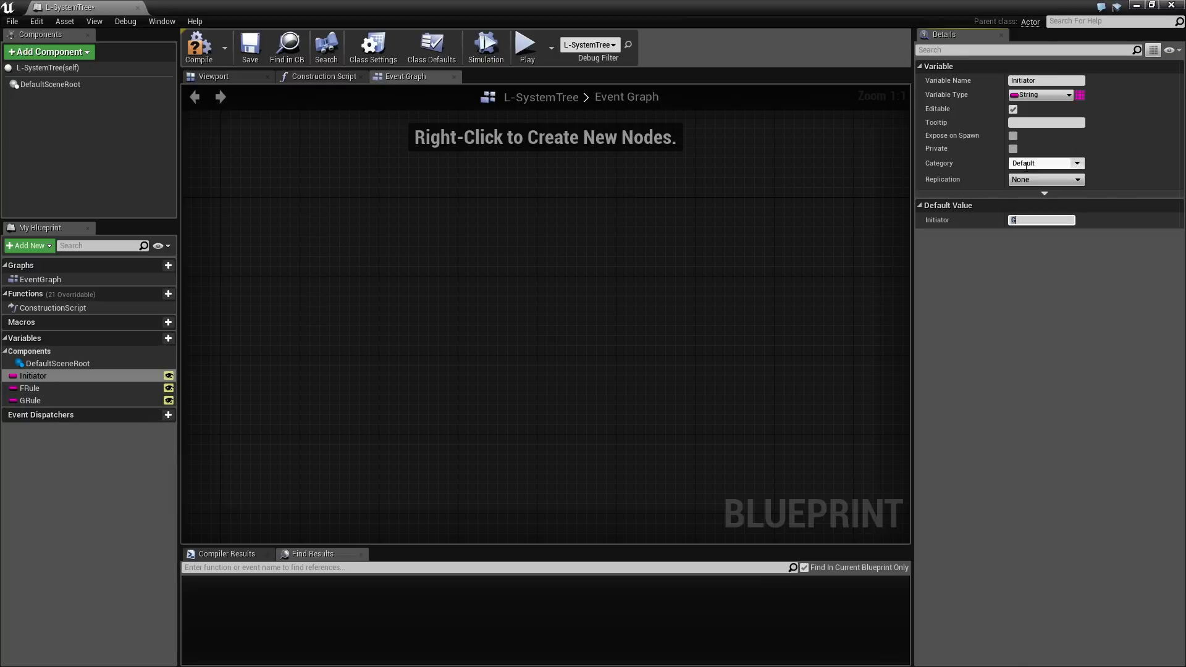
- Commit X as the Initiator variable's default value
click(30, 388)
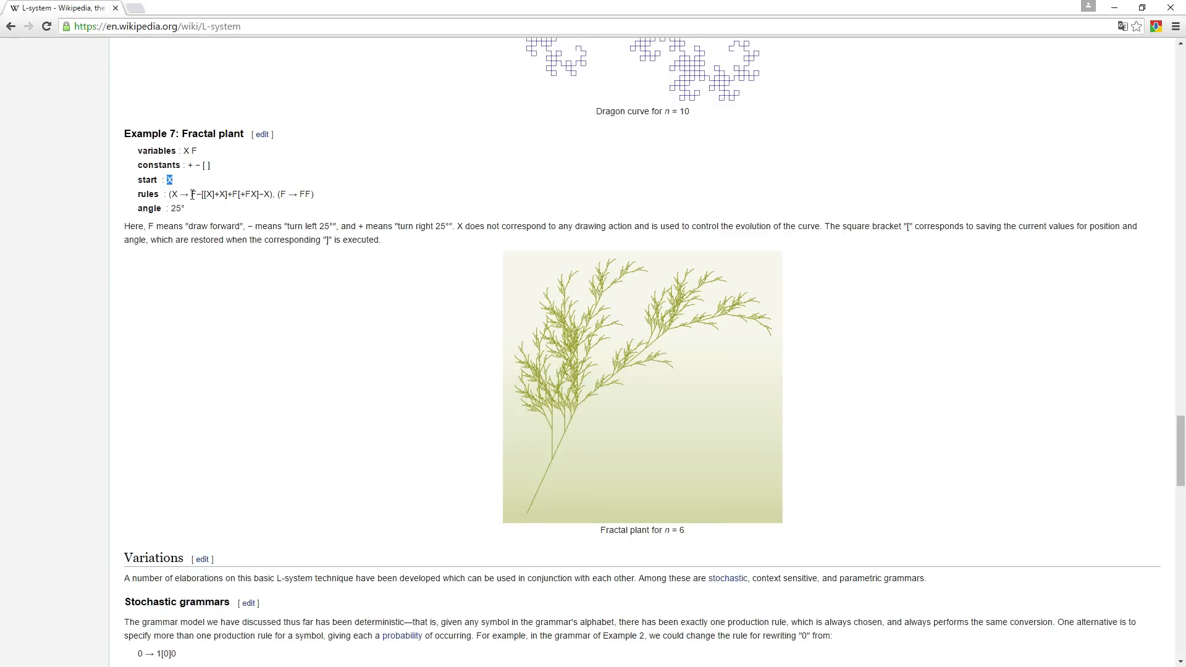
- Select the Fractal plant X rule's replacement text for copying, then clear the selection
drag(192, 194, 271, 194)
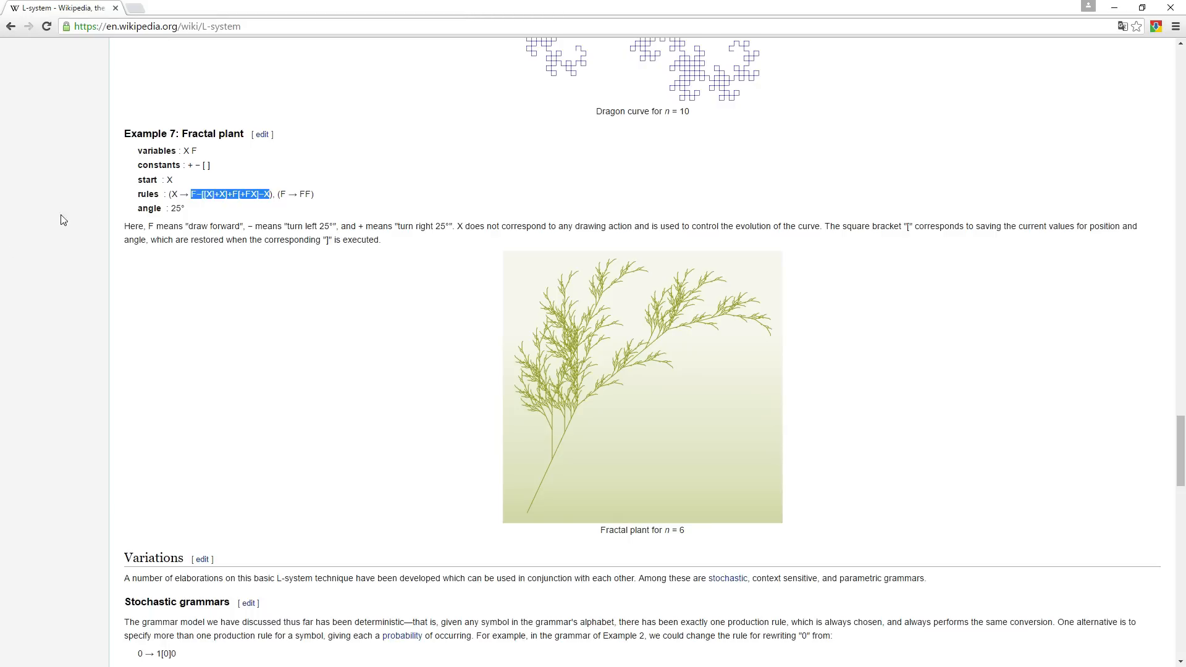
click(301, 194)
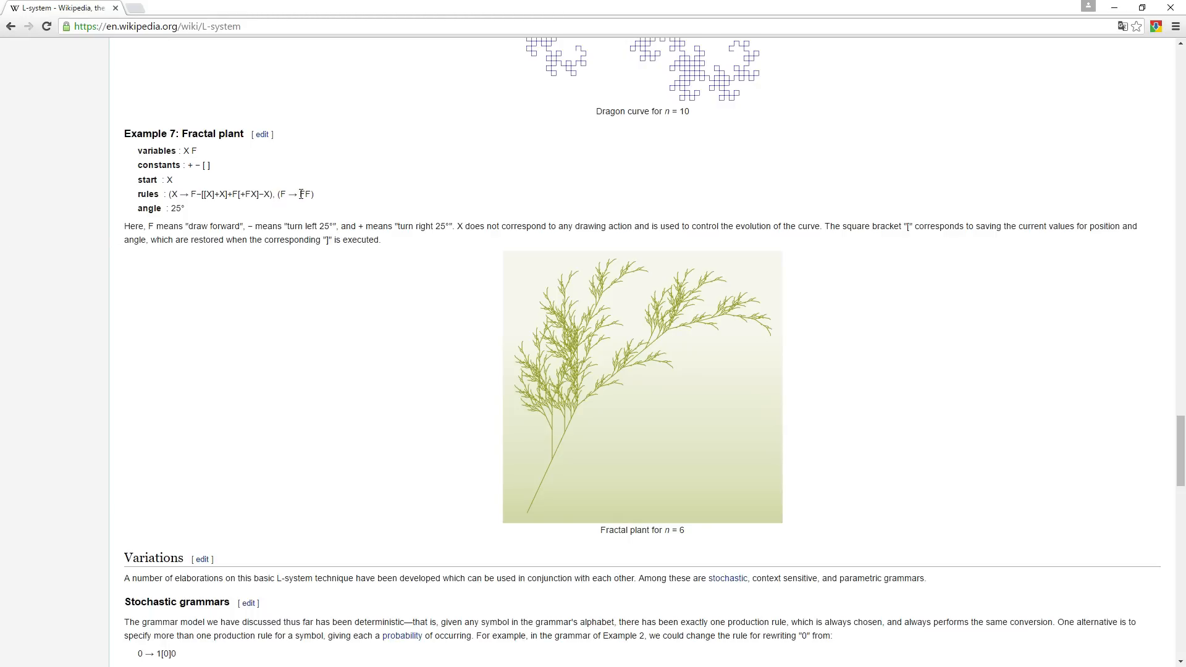
mouse_move(288, 220)
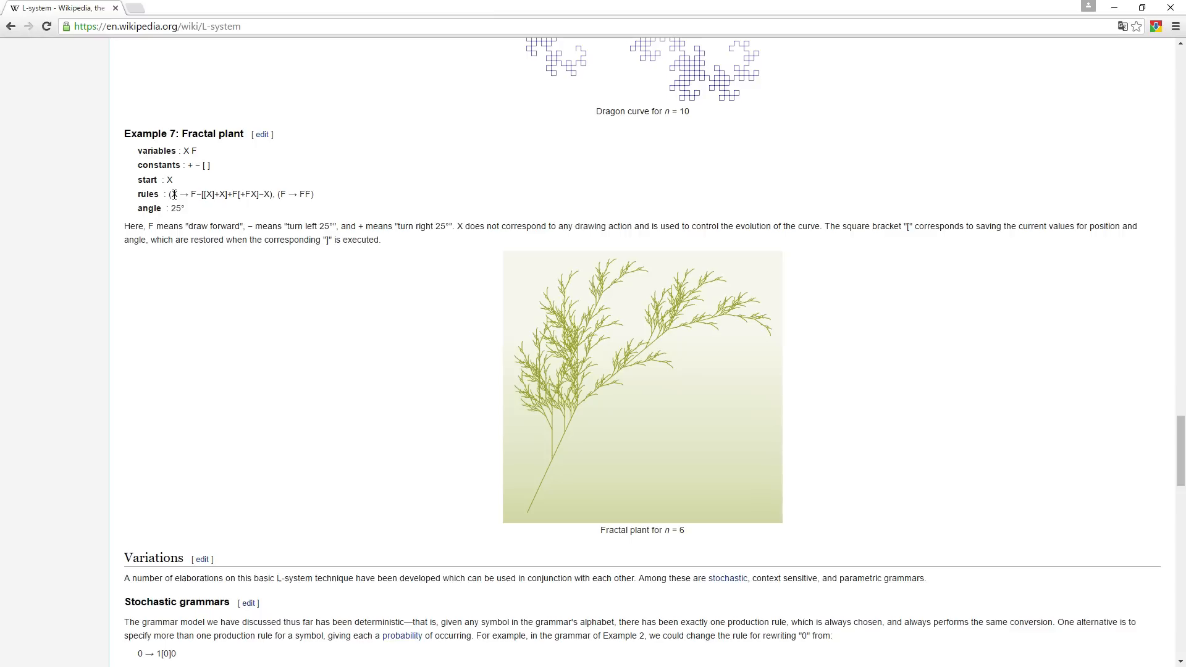
mouse_move(265, 188)
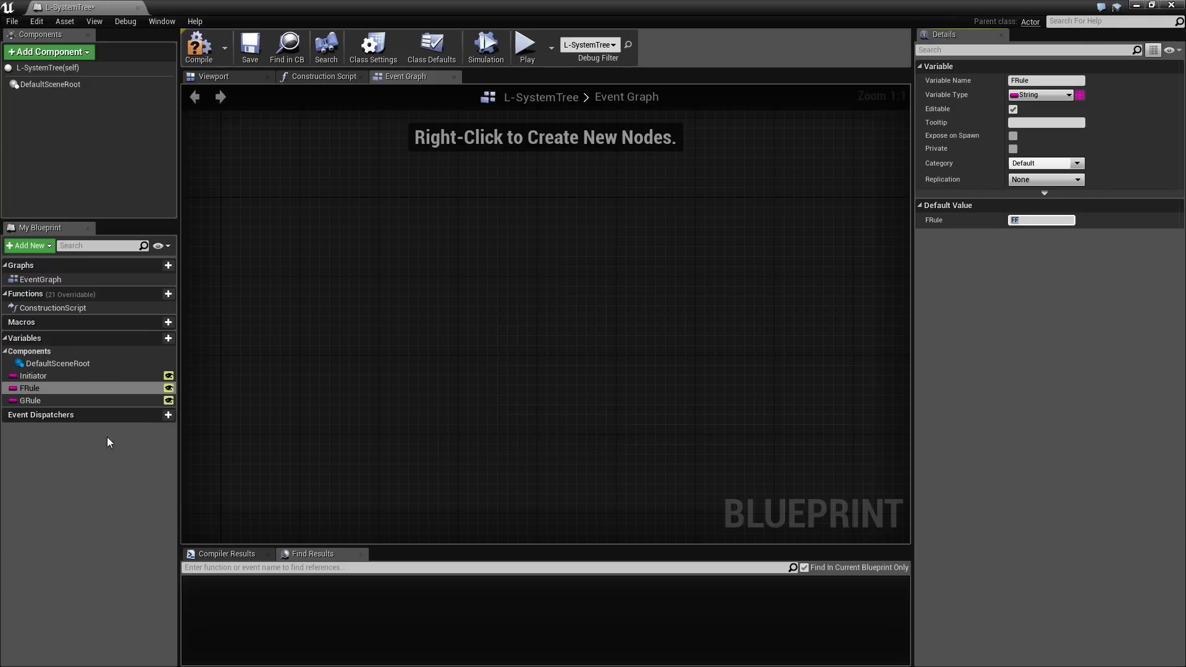
- Select GRule to give it the adapted F-[[G]+G]+F[+FG]-G default
click(30, 400)
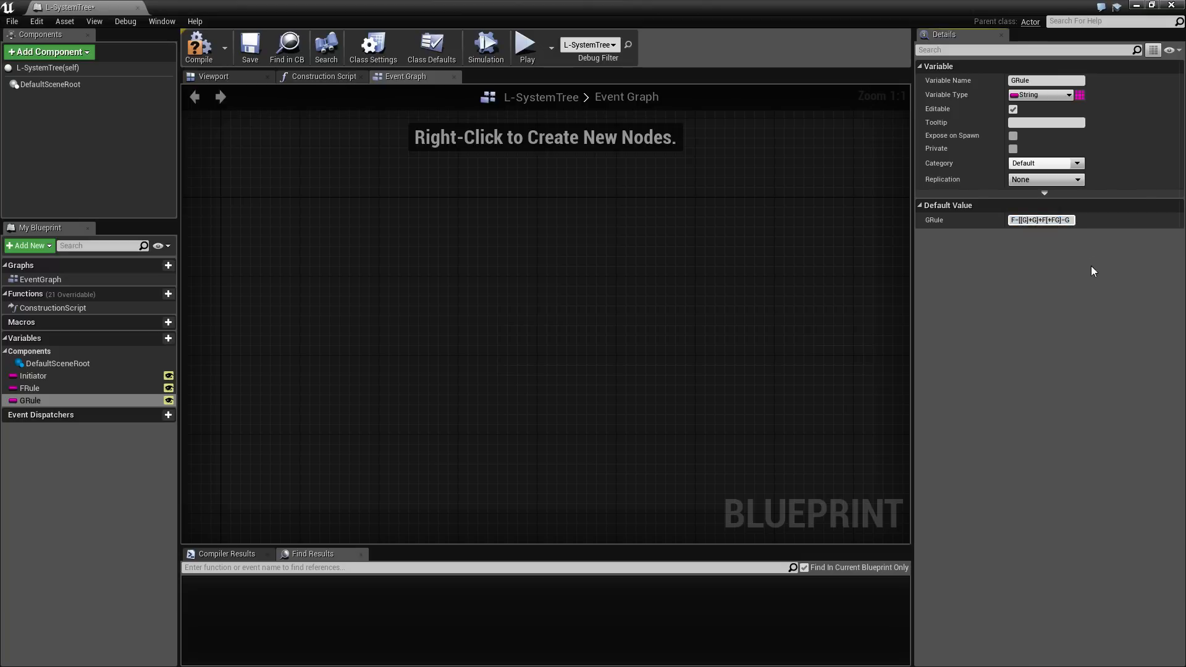
mouse_move(1027, 252)
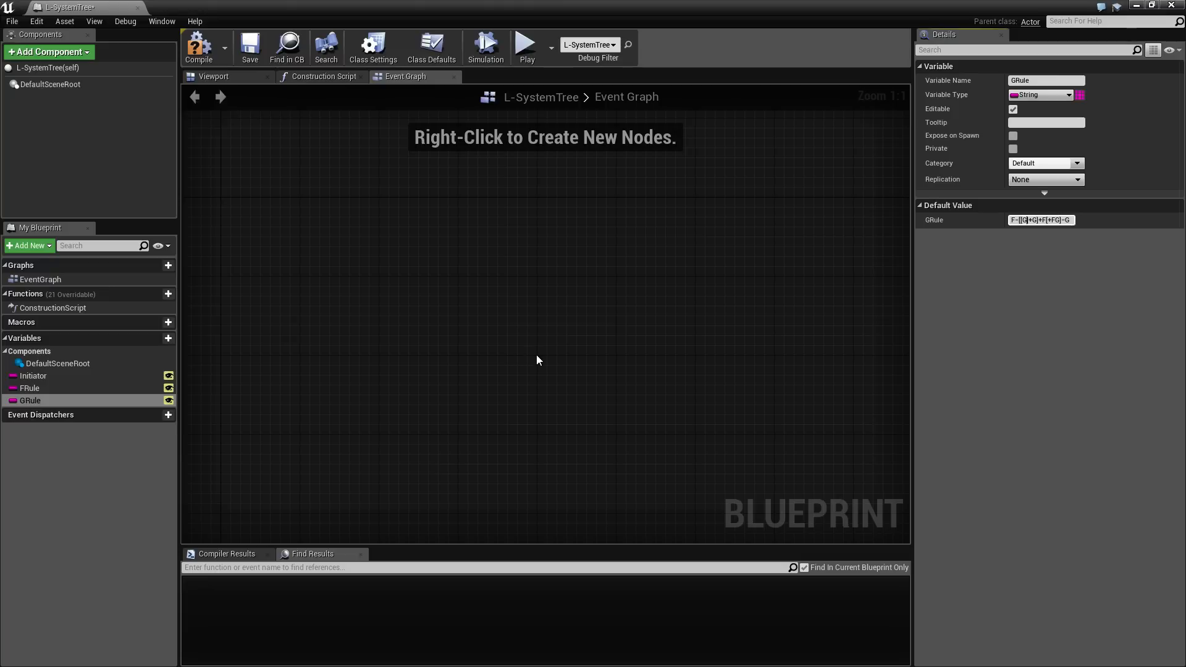
mouse_move(542, 363)
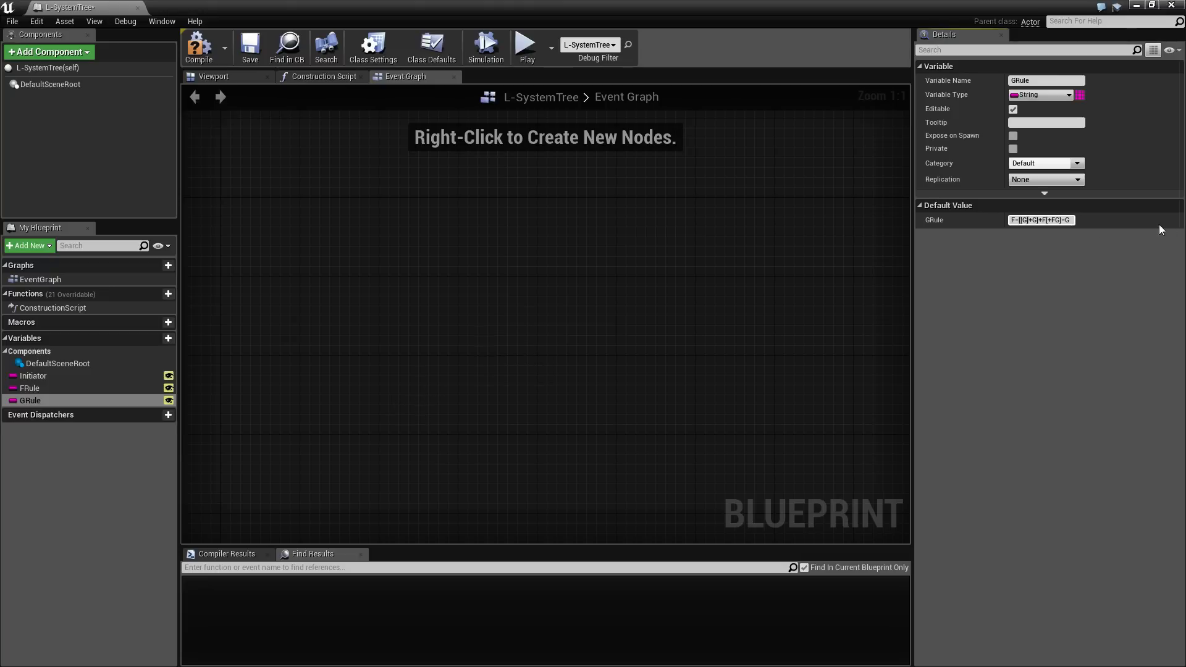
mouse_move(485, 308)
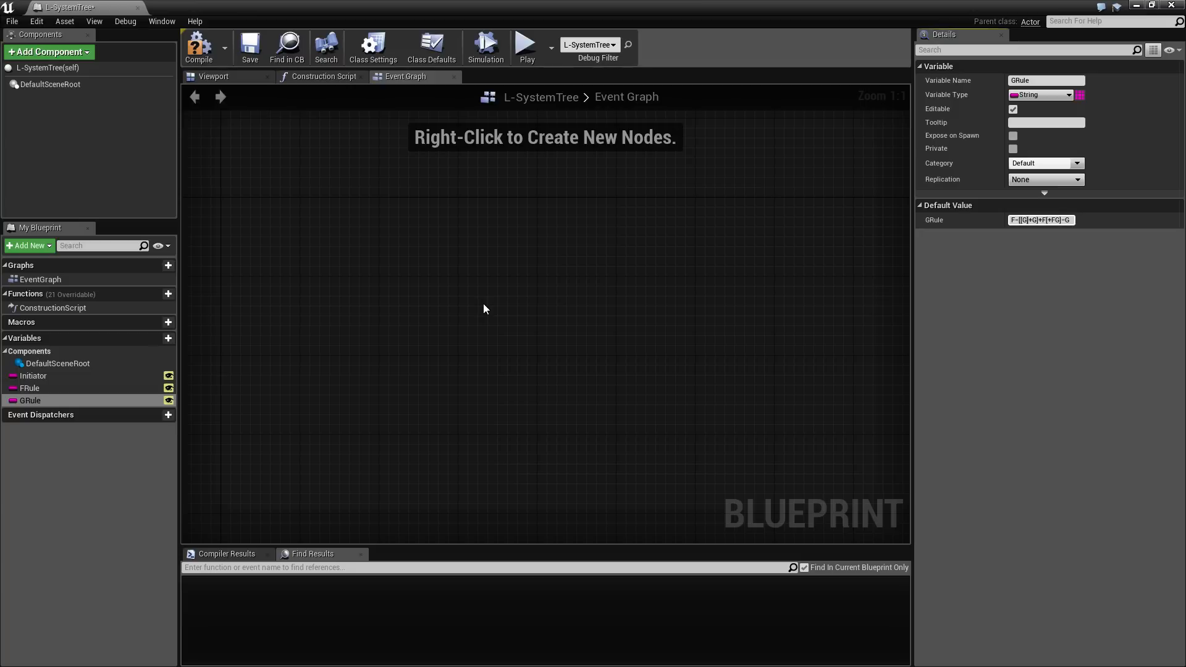
mouse_move(476, 335)
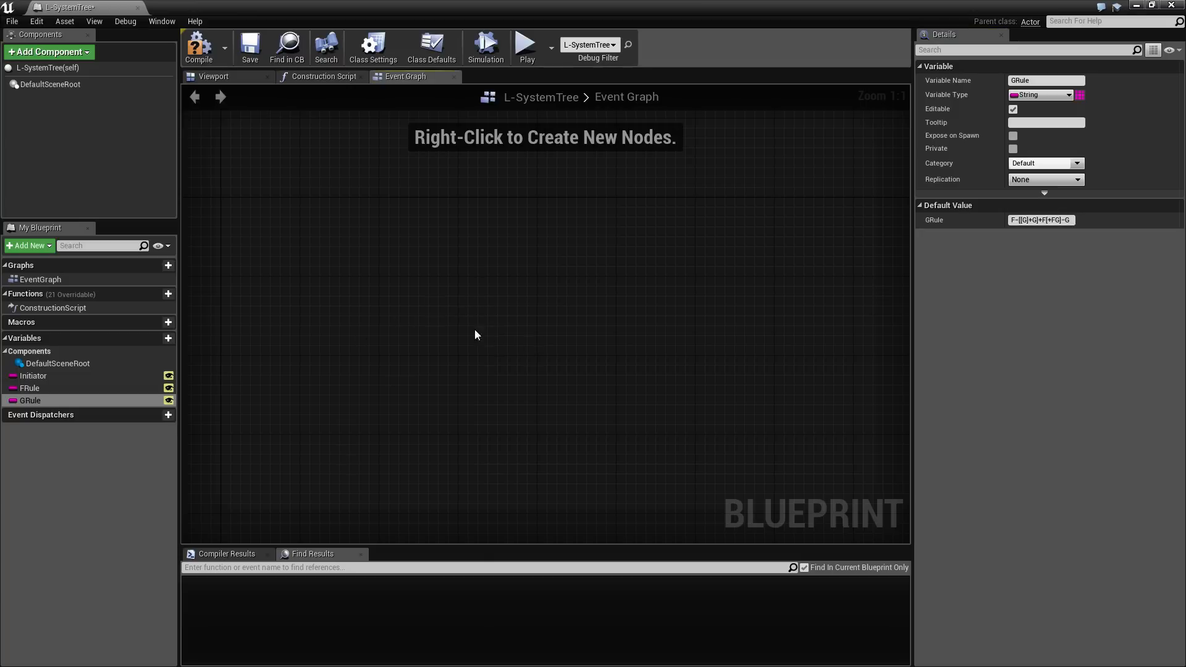
mouse_move(452, 305)
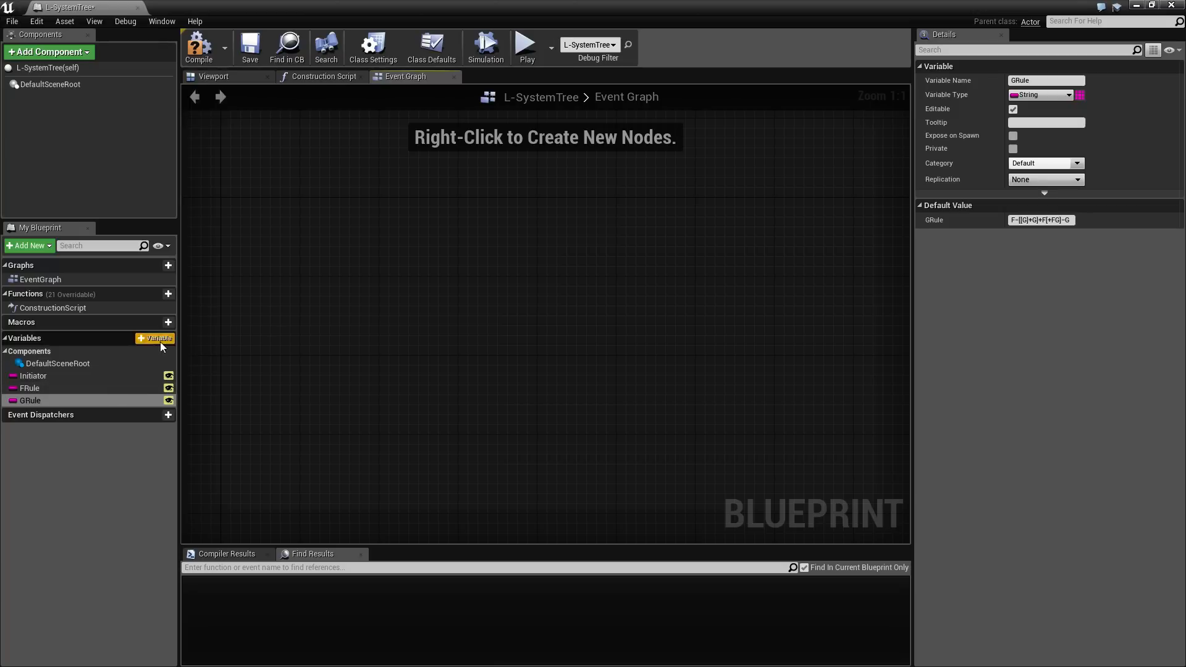
mouse_move(528, 342)
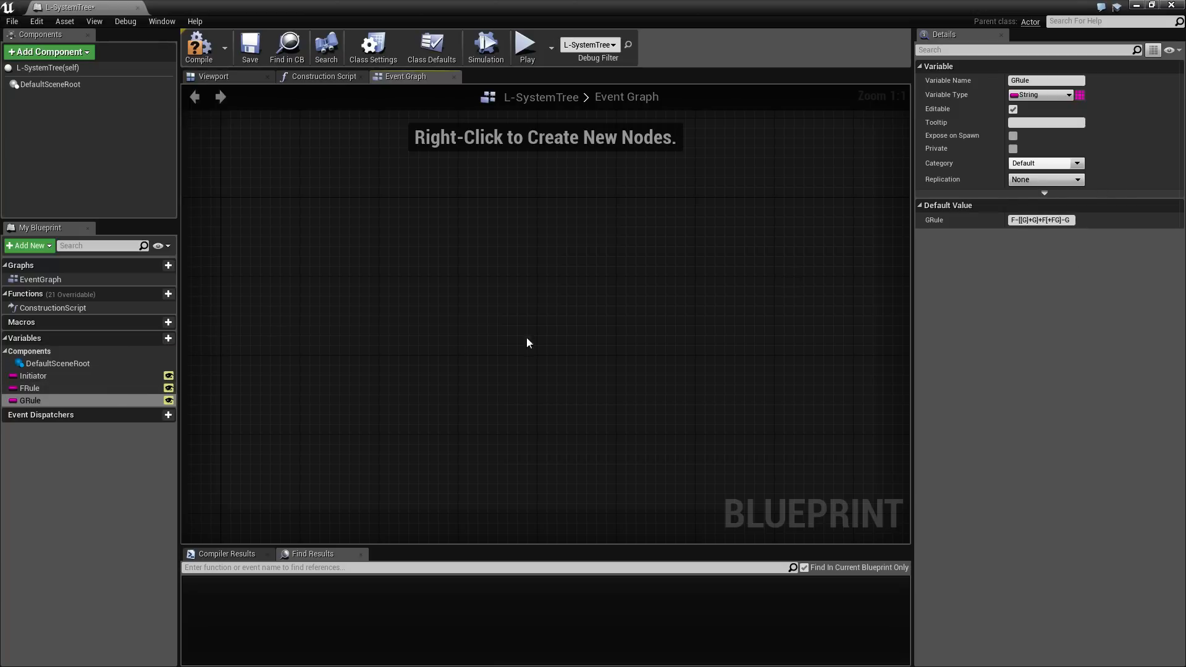
- Add an Integer variable named Generations and compile the blueprint
click(168, 338)
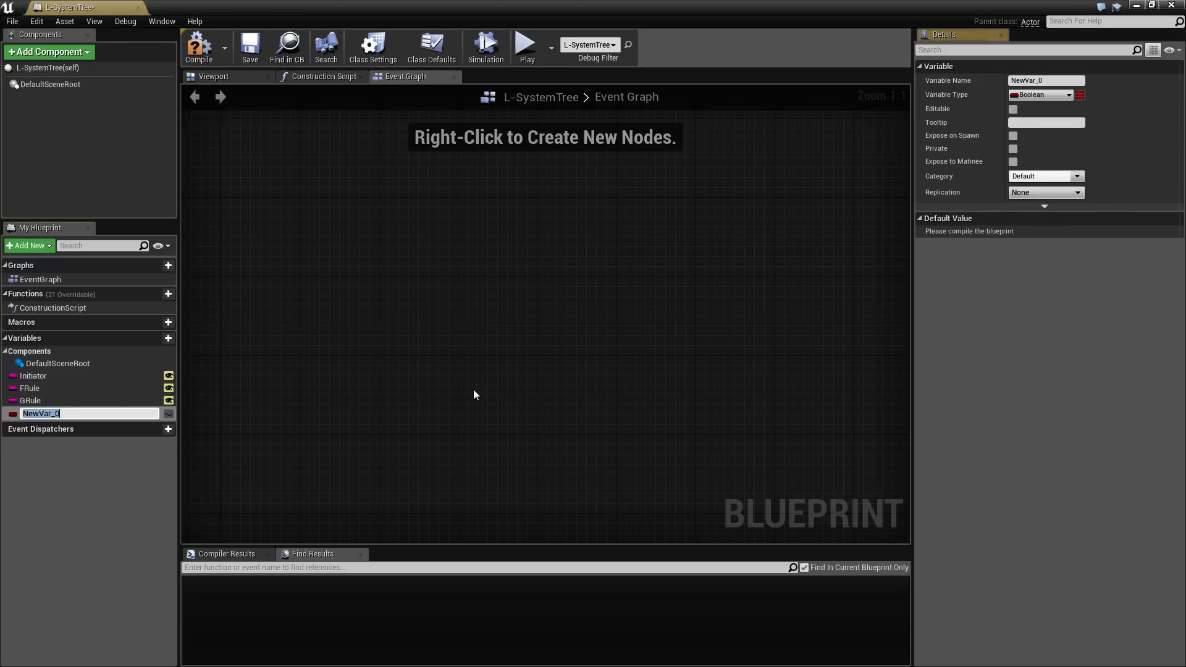
mouse_move(546, 367)
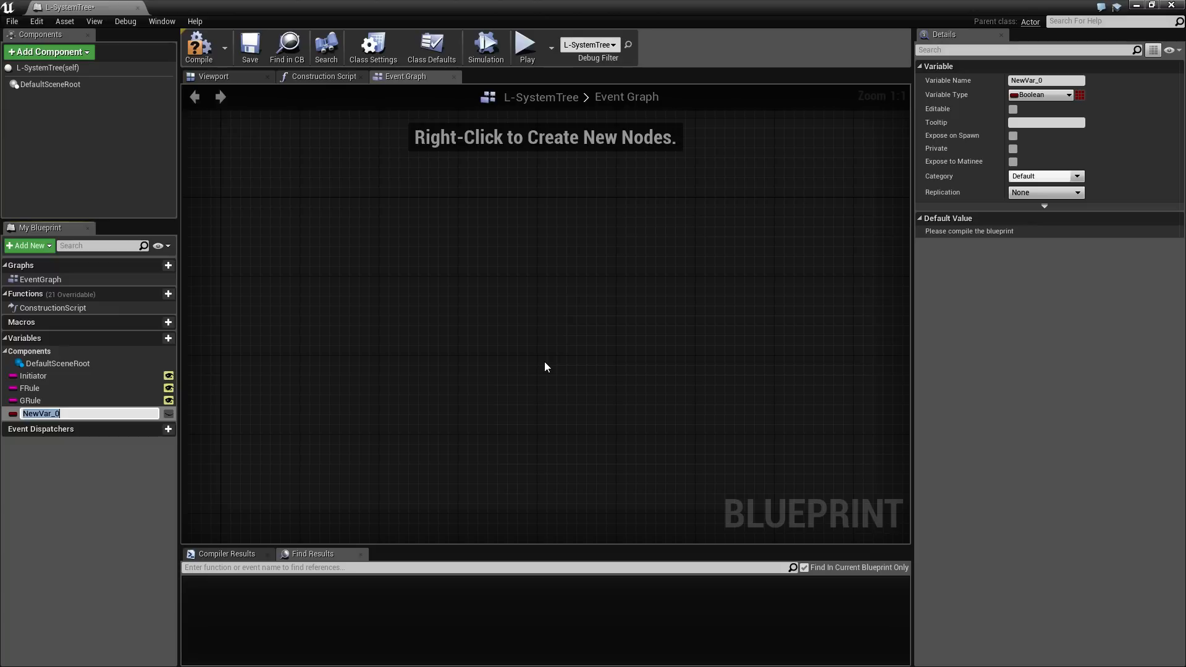
text(Generations)
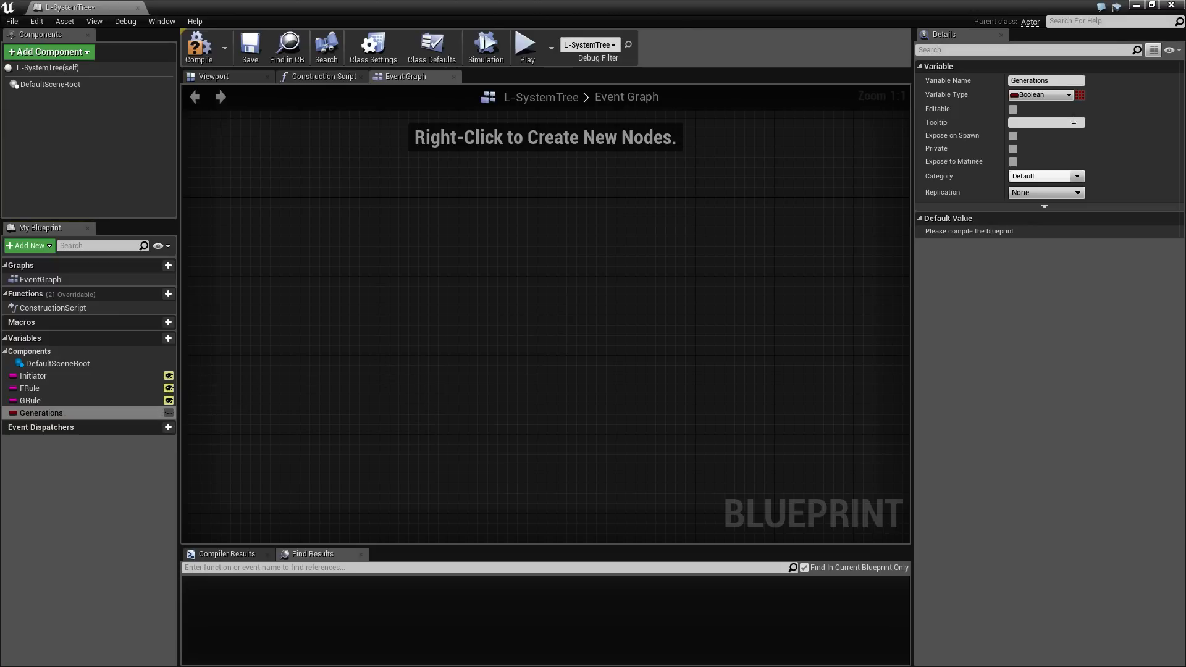
click(1039, 95)
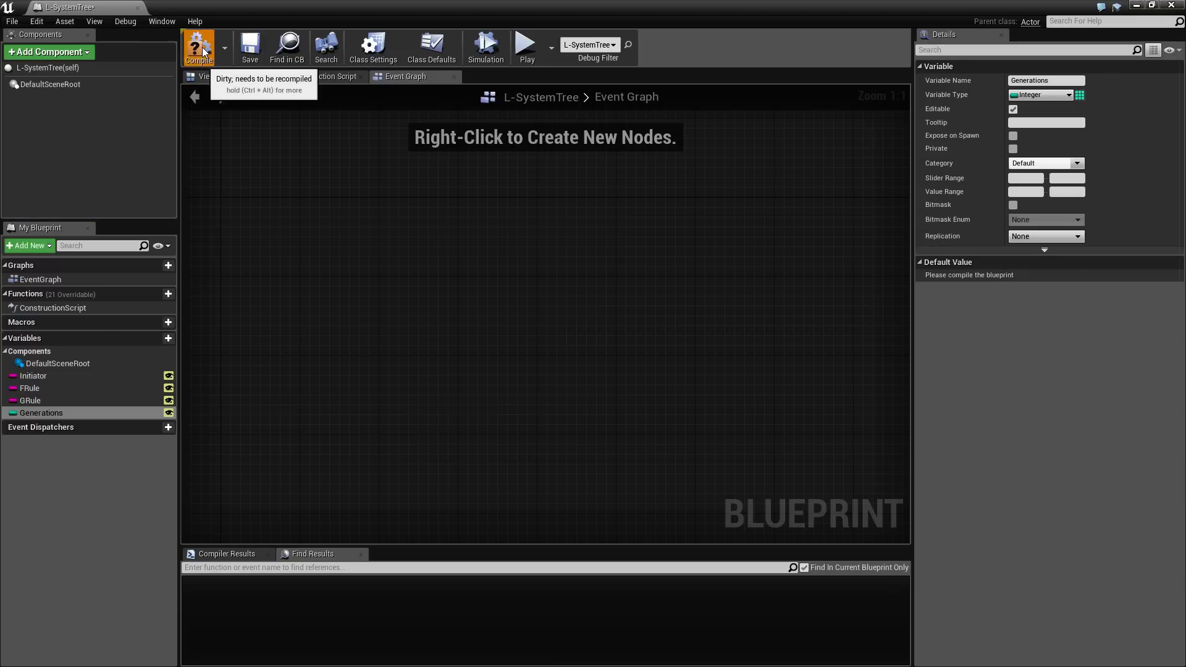
click(198, 46)
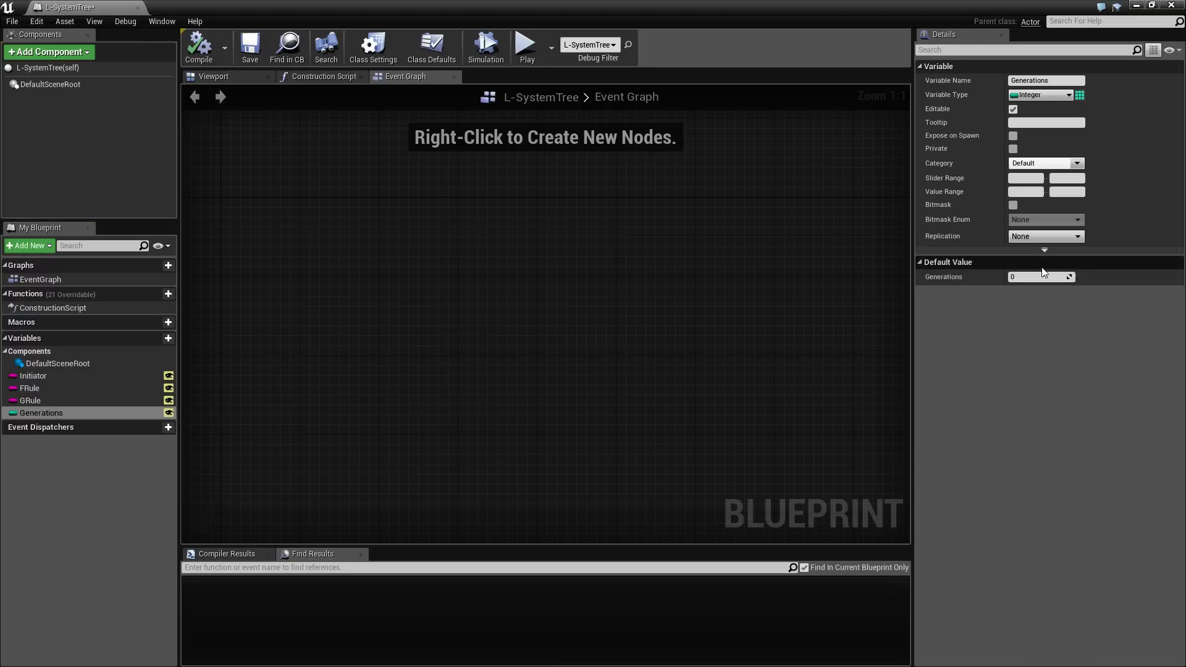
click(198, 47)
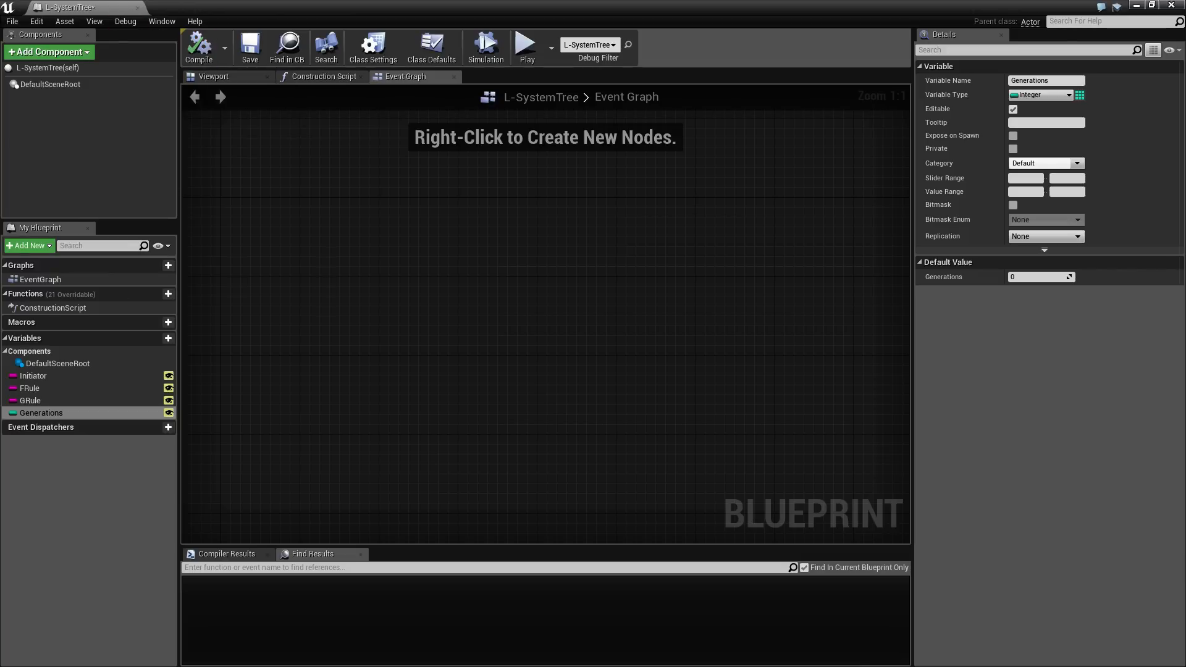
mouse_move(534, 353)
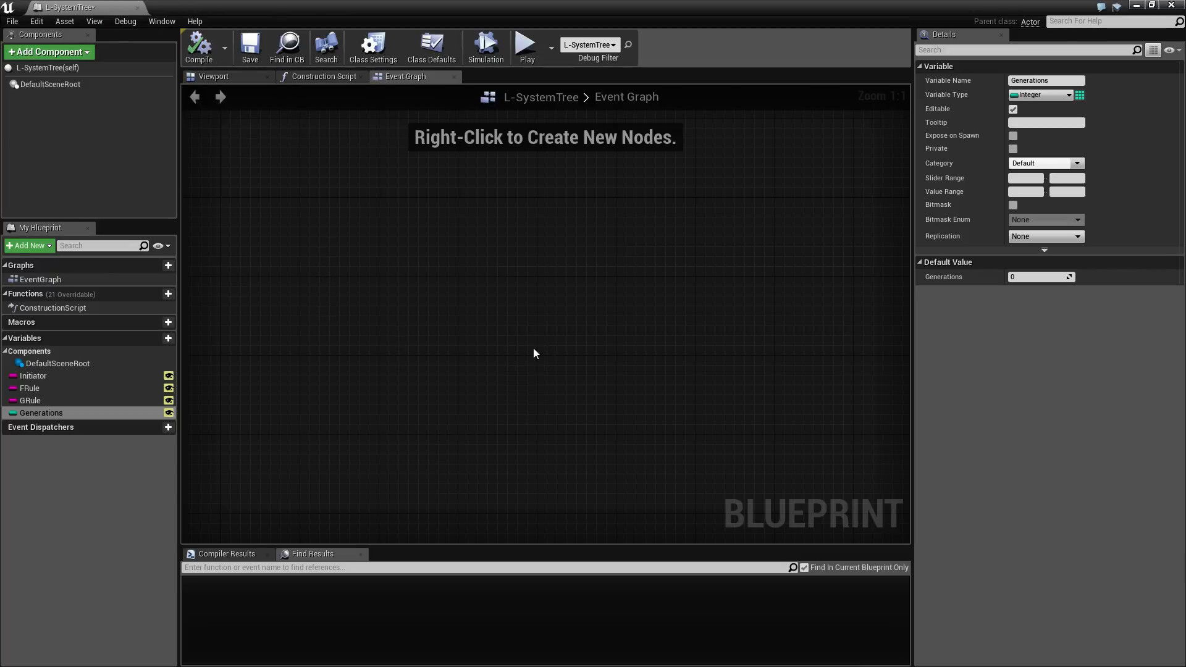
mouse_move(419, 286)
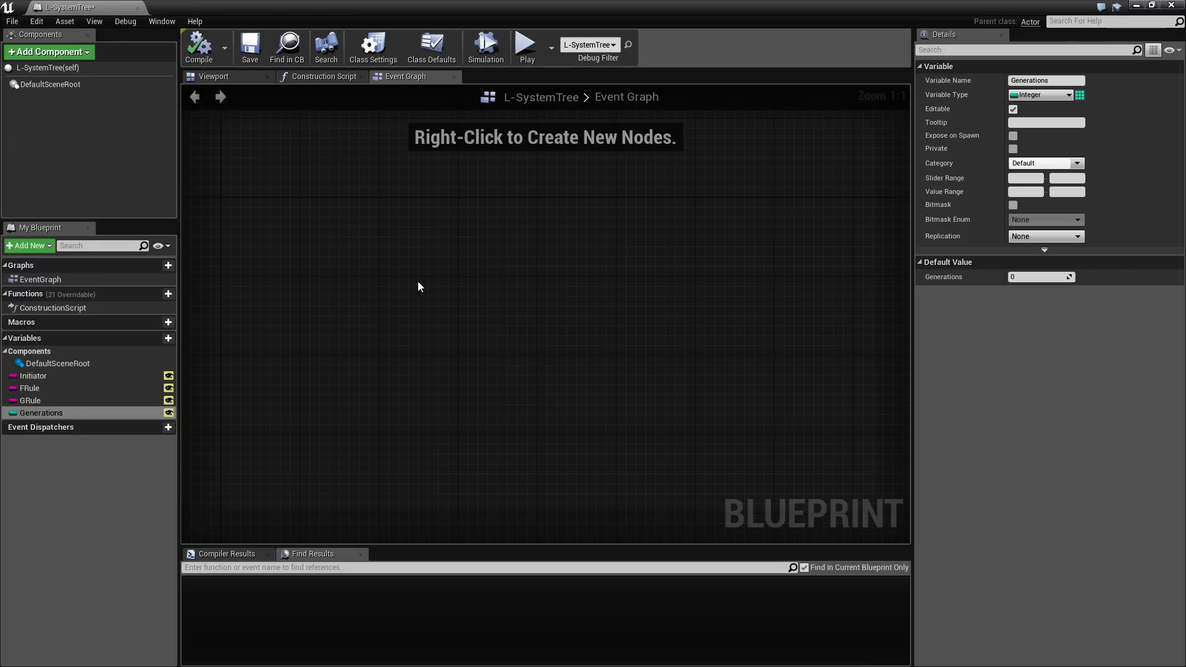
mouse_move(32, 375)
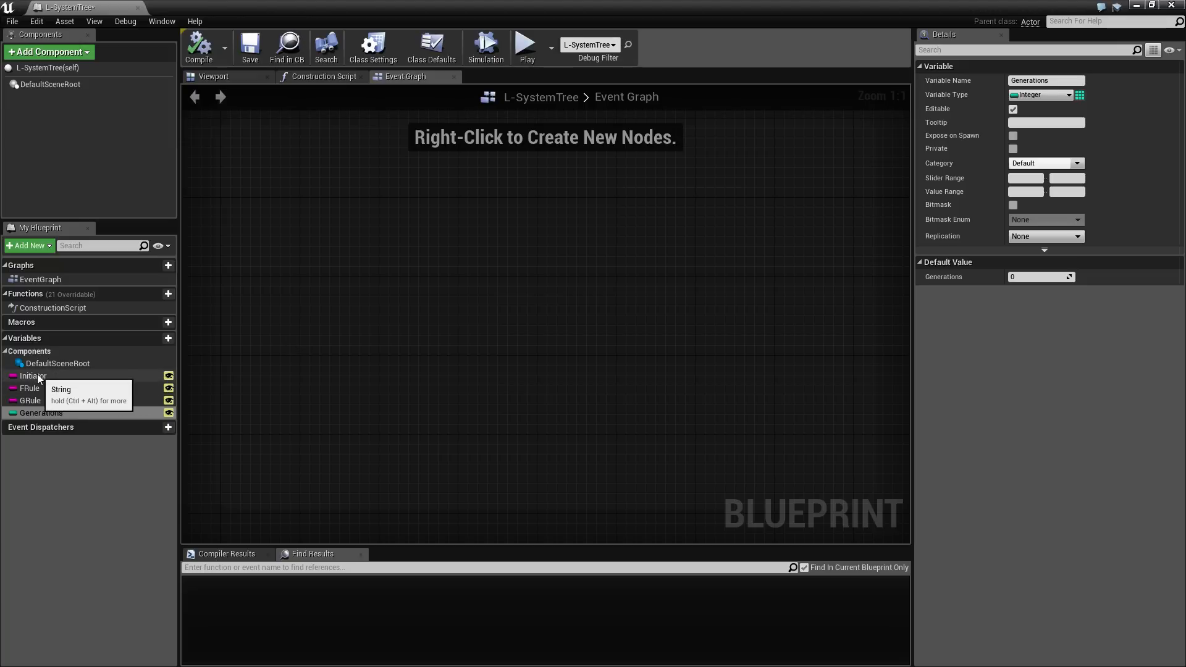
- Place an Initiator getter node in the Event Graph
click(33, 376)
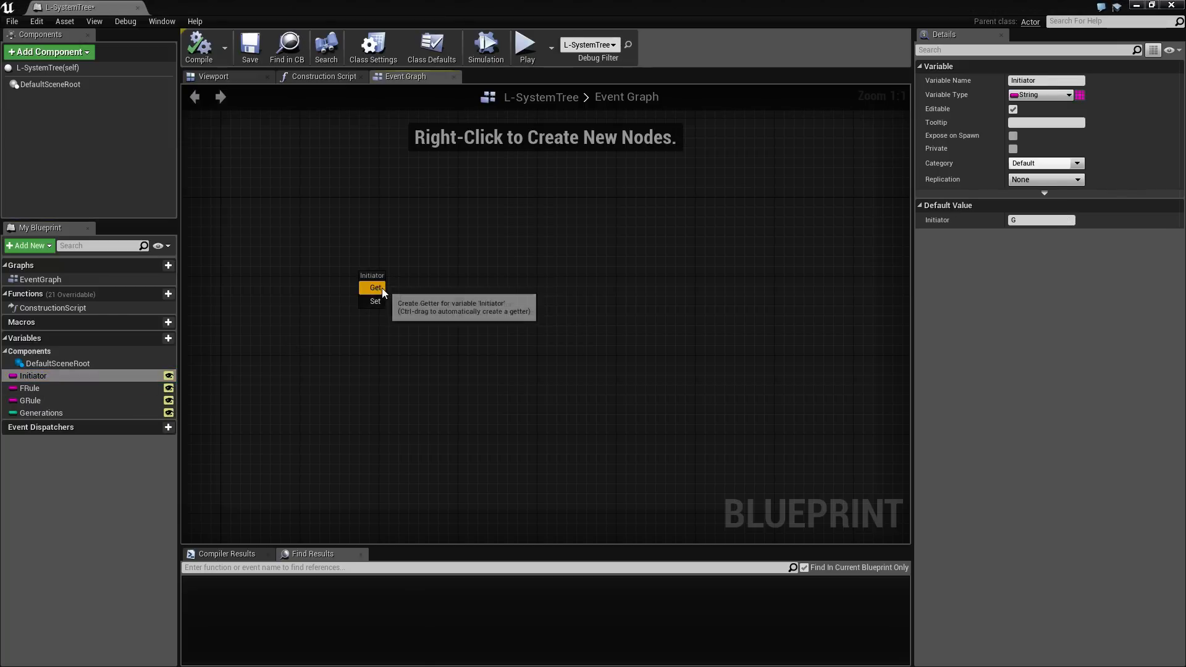
click(376, 288)
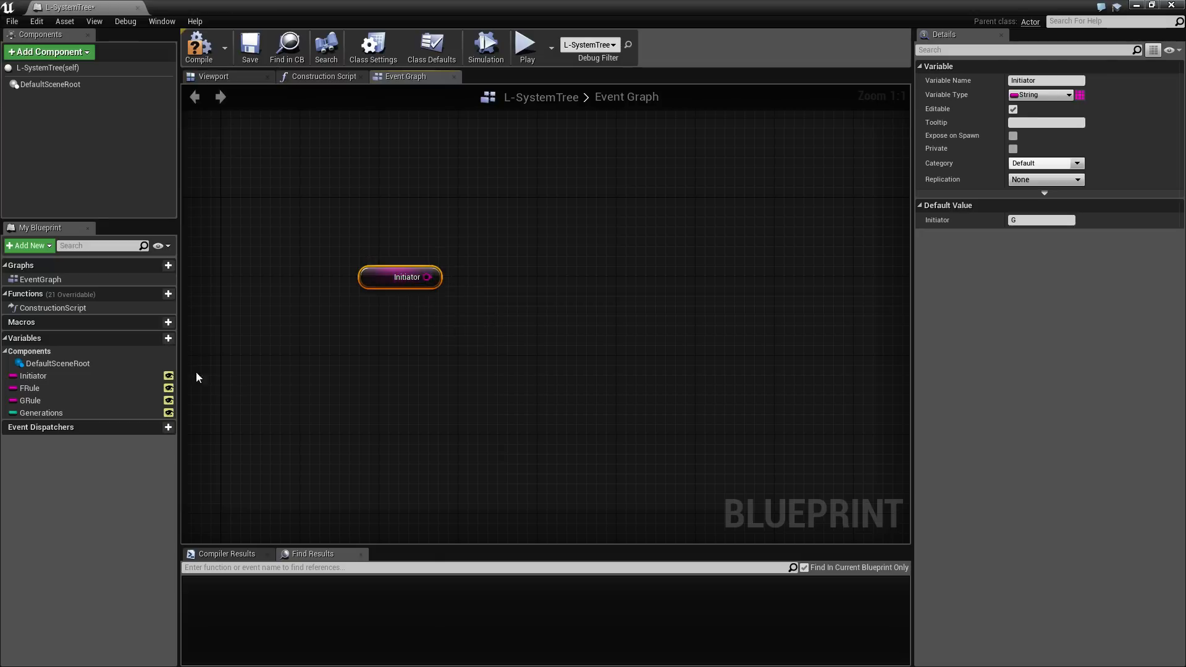
- Add String variables named Current and Next to the blueprint
click(168, 338)
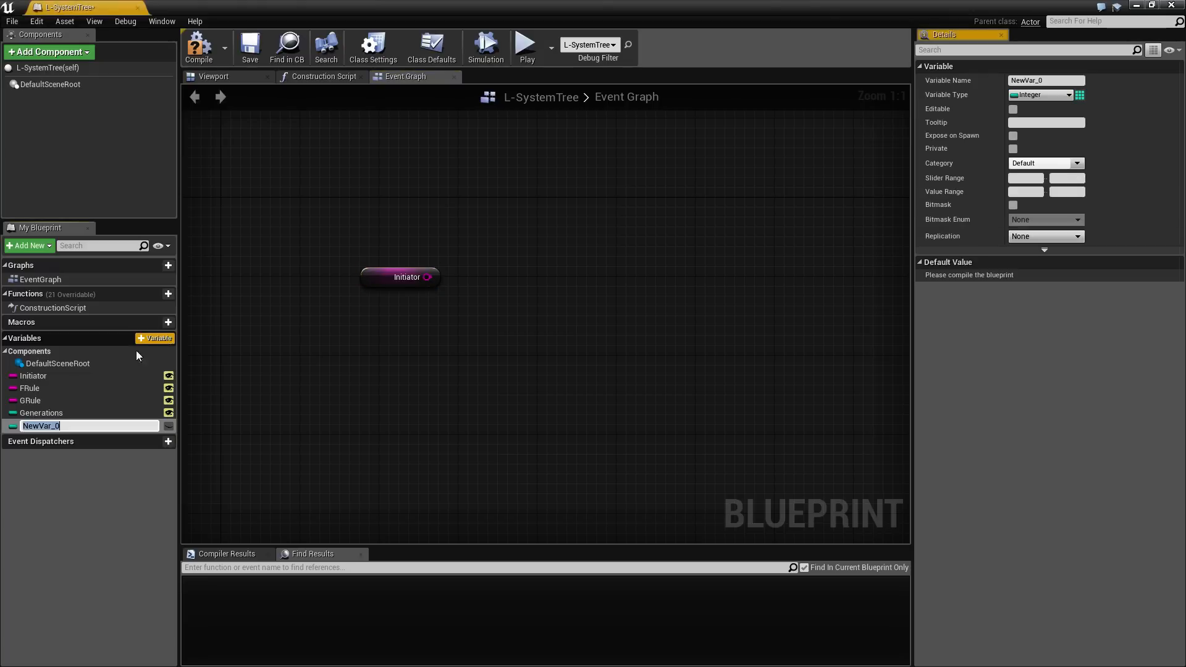
mouse_move(1067, 95)
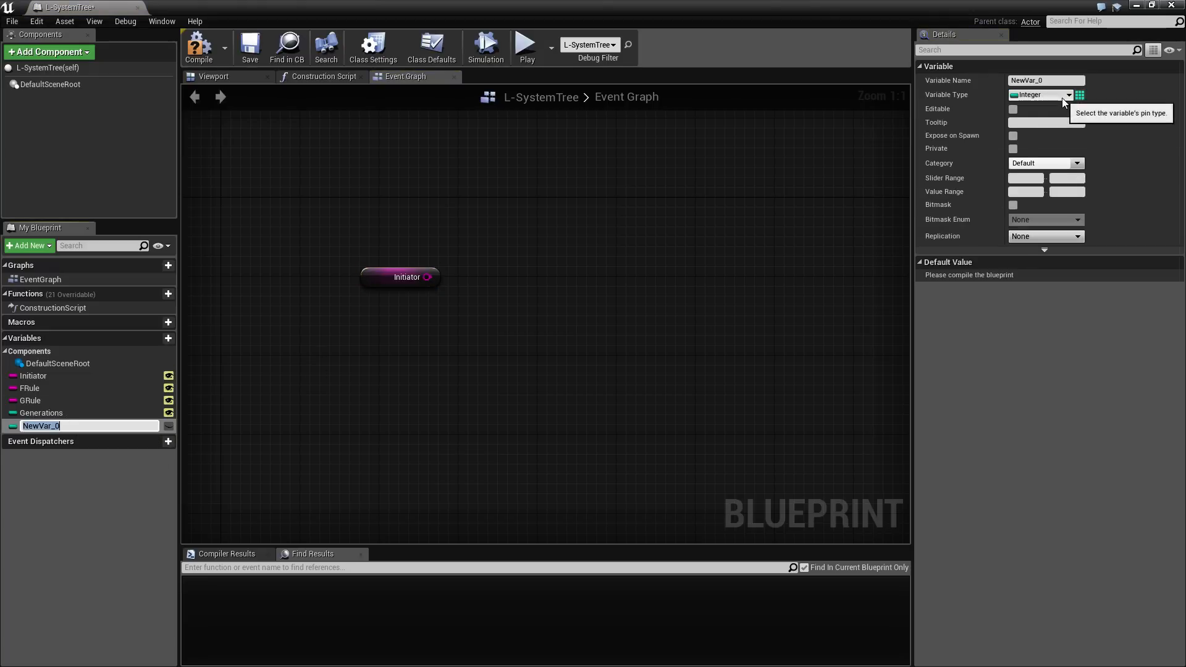
click(1039, 95)
text(C)
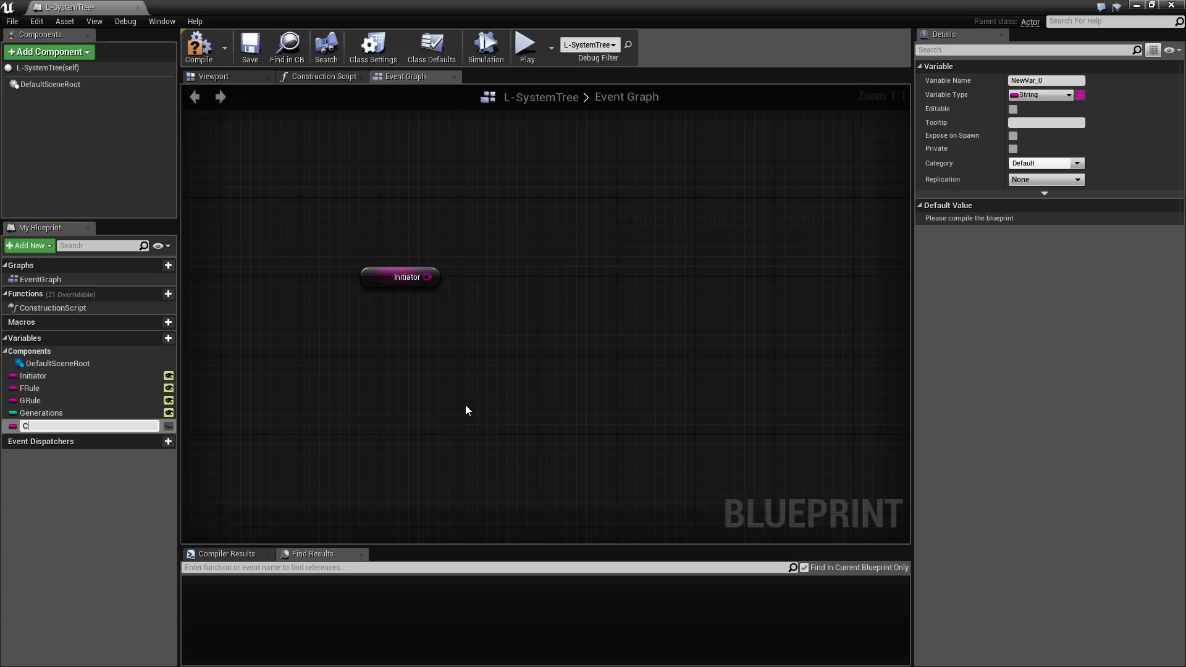
text(urrent)
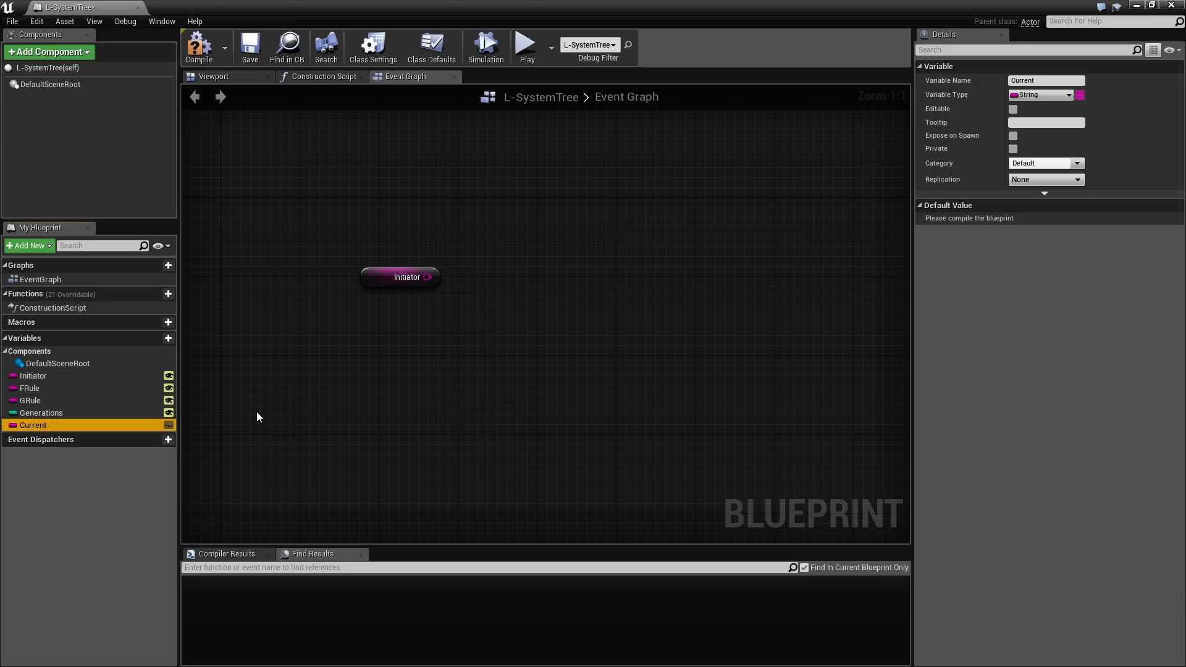
mouse_move(156, 338)
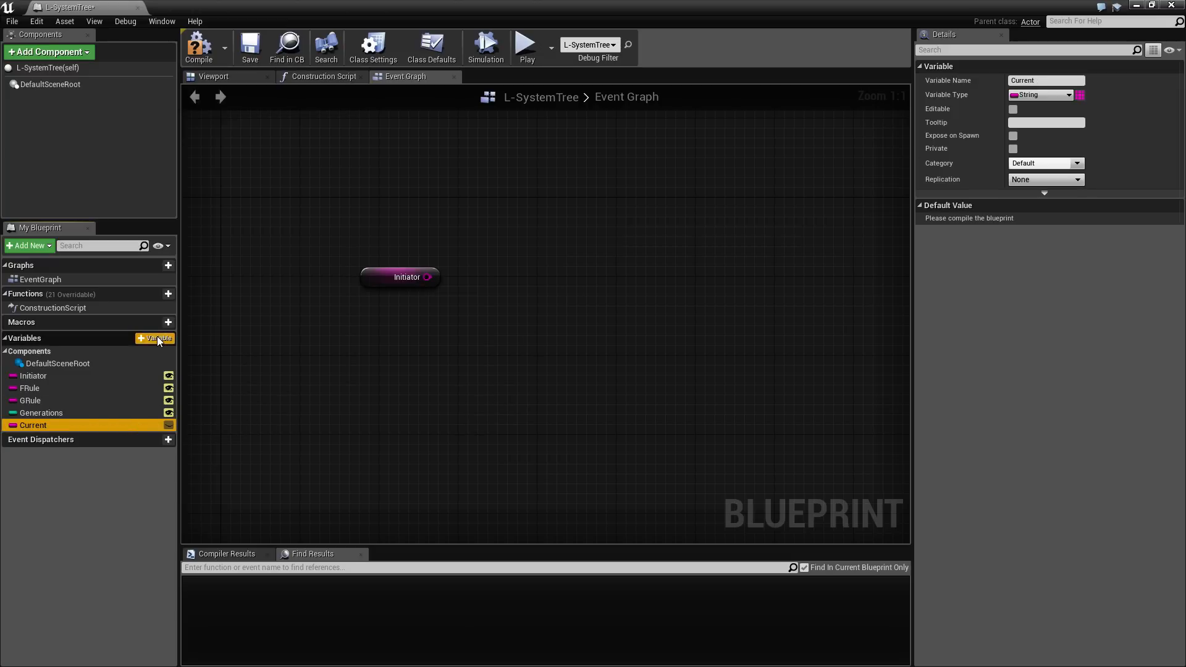
click(155, 339)
text(Next)
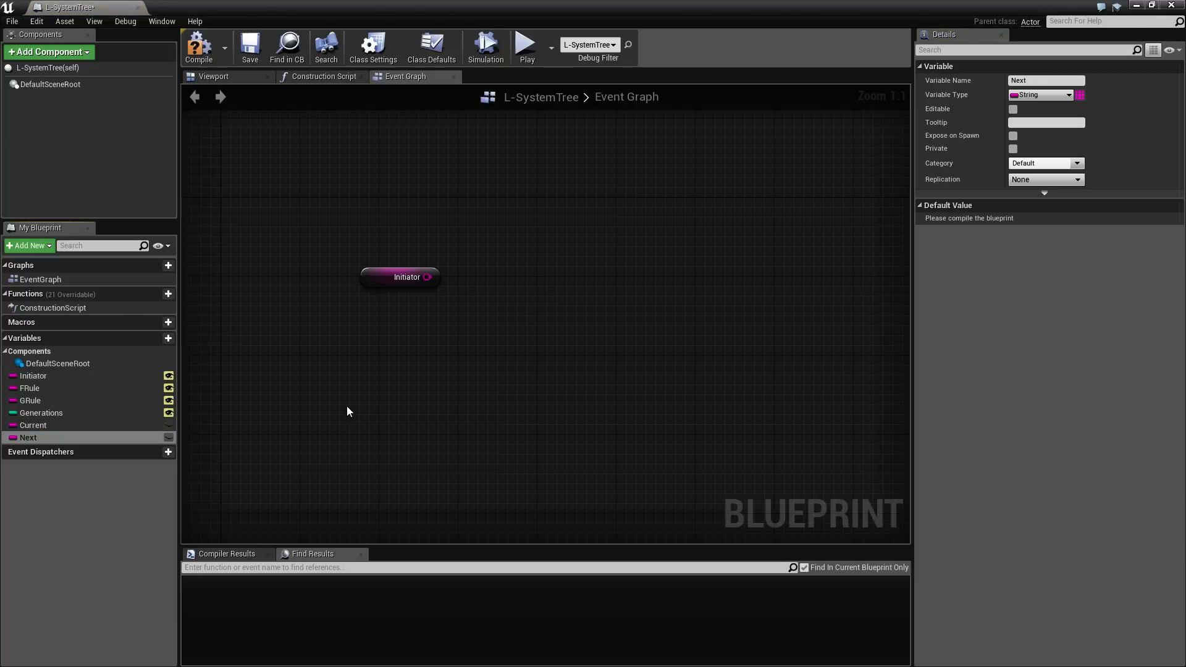
- Drop Current into the Event Graph as a setter node
drag(33, 425, 645, 284)
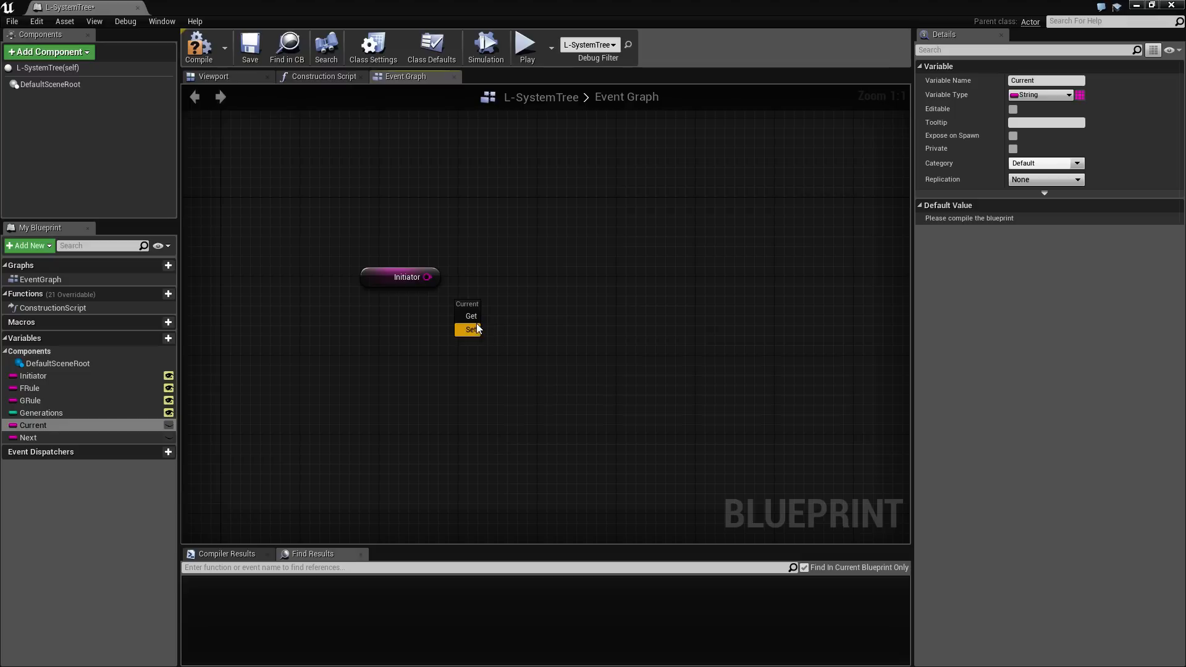
click(469, 329)
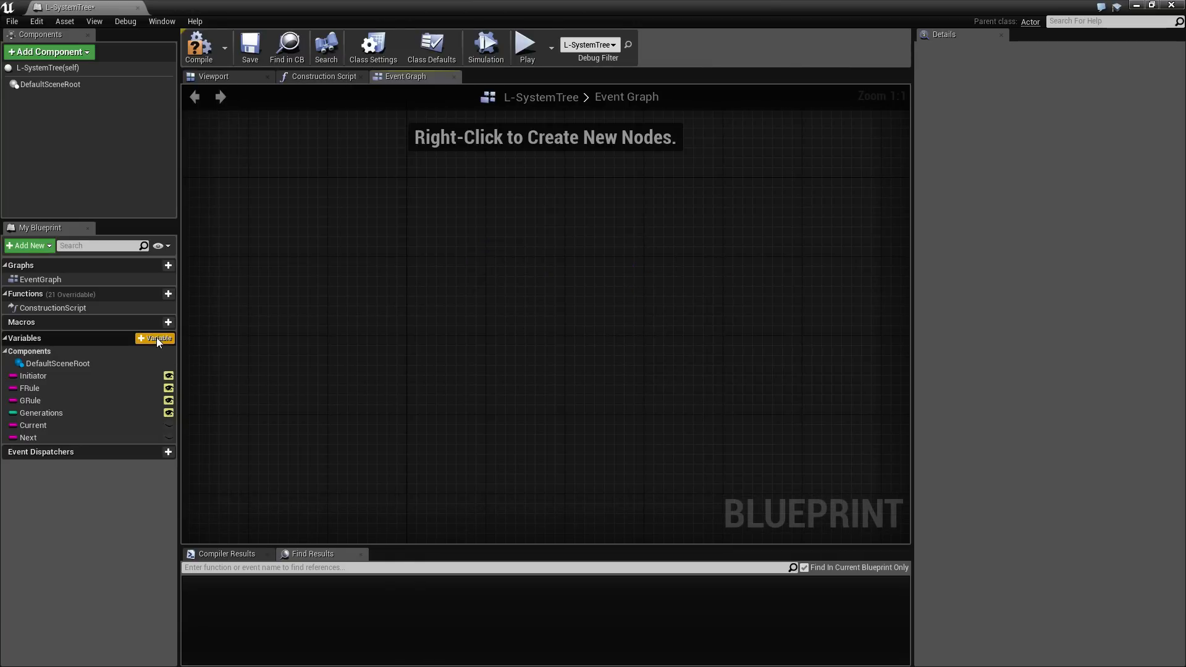
- Create a function named Evolve L-System and move its entry node to the left
click(168, 294)
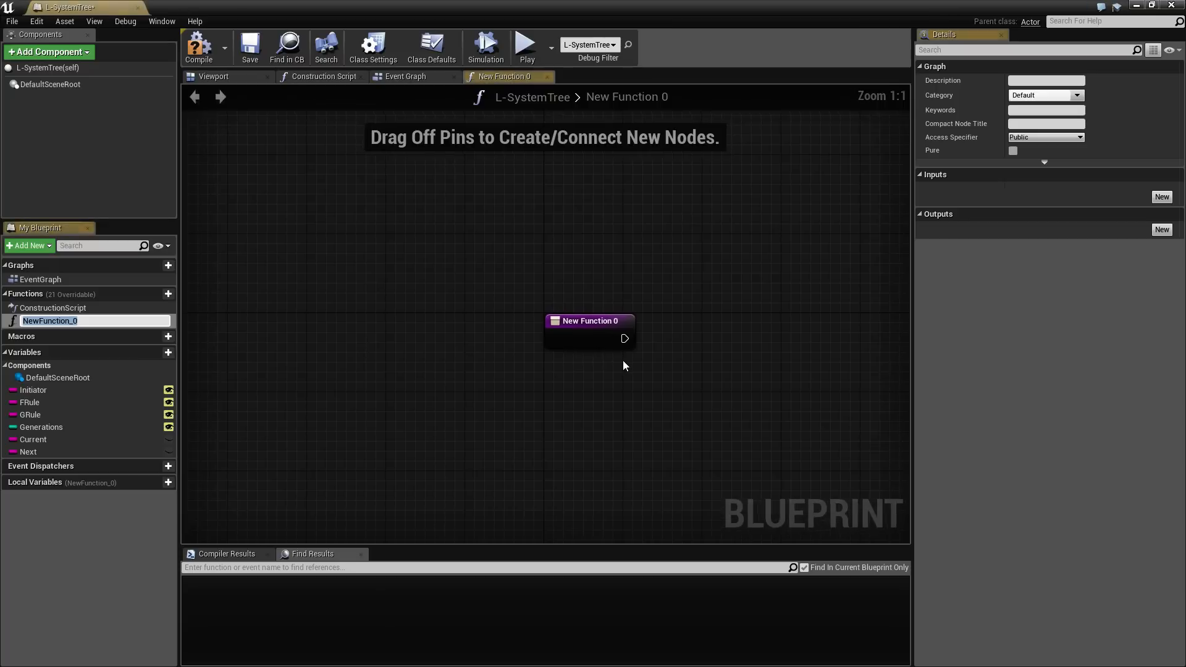
text(Ev)
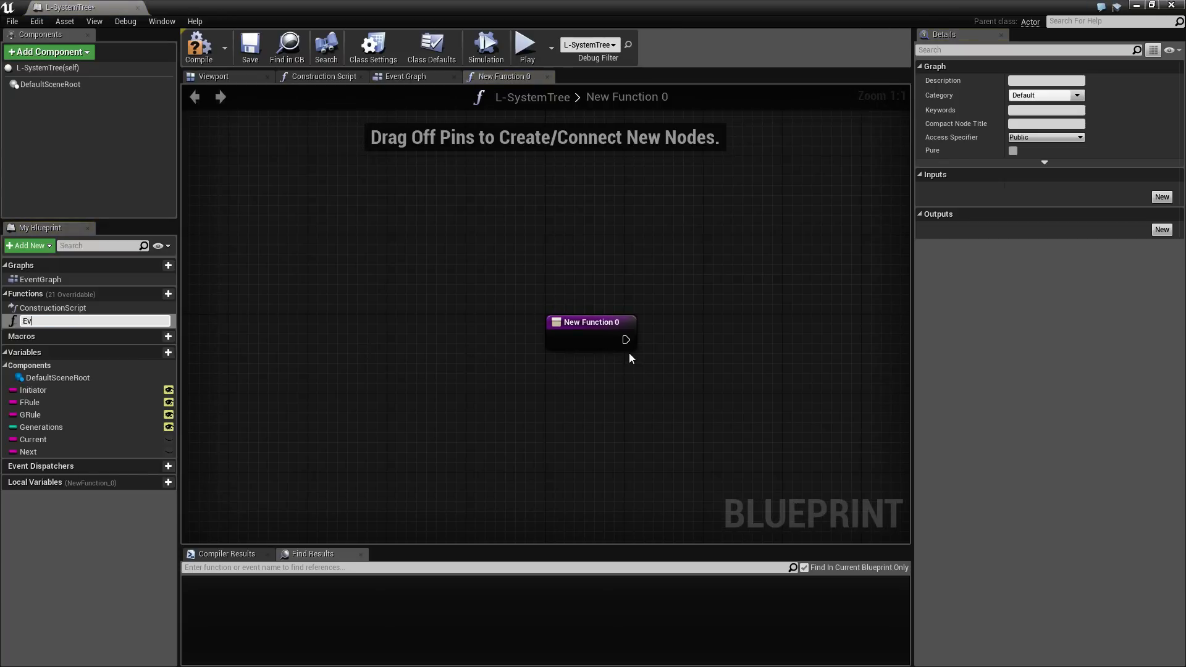
text(Evolve L-System)
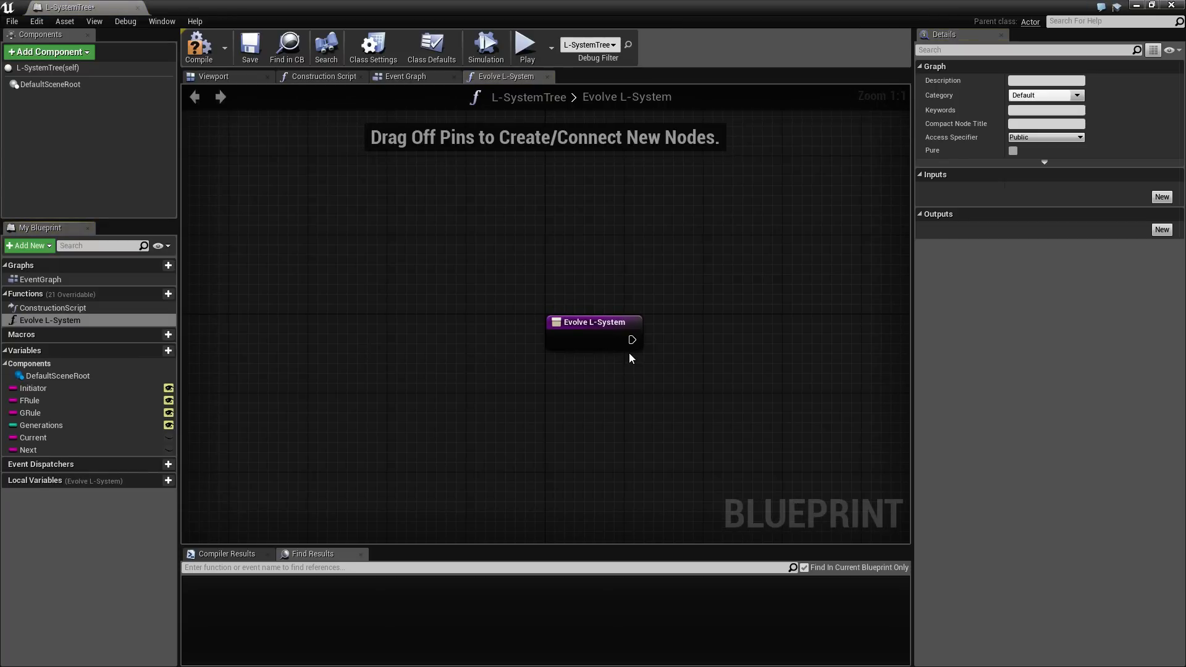
drag(594, 322, 387, 303)
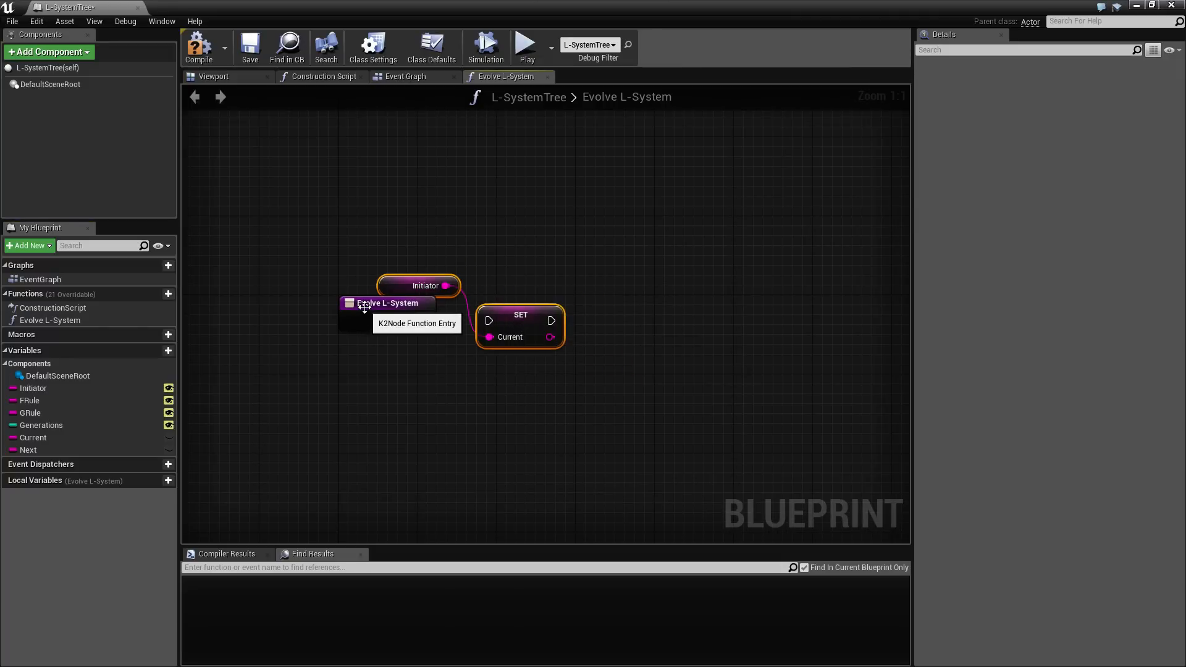
click(388, 313)
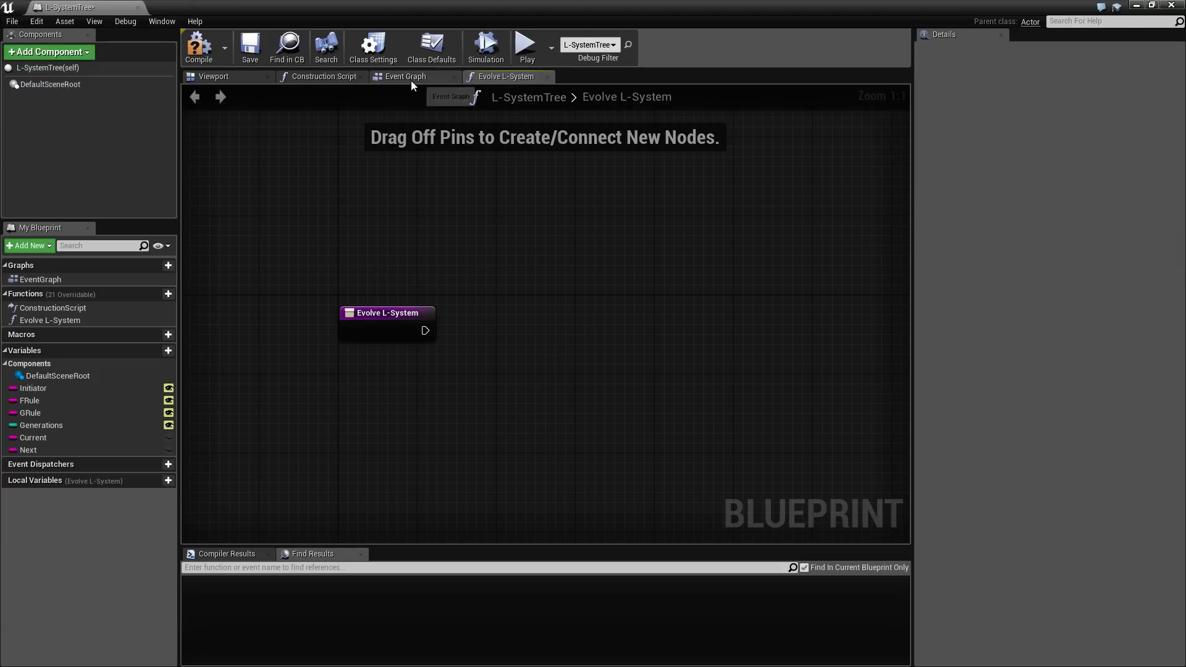
- In the Event Graph, add a ForLoop node fed by the Generations variable
click(406, 77)
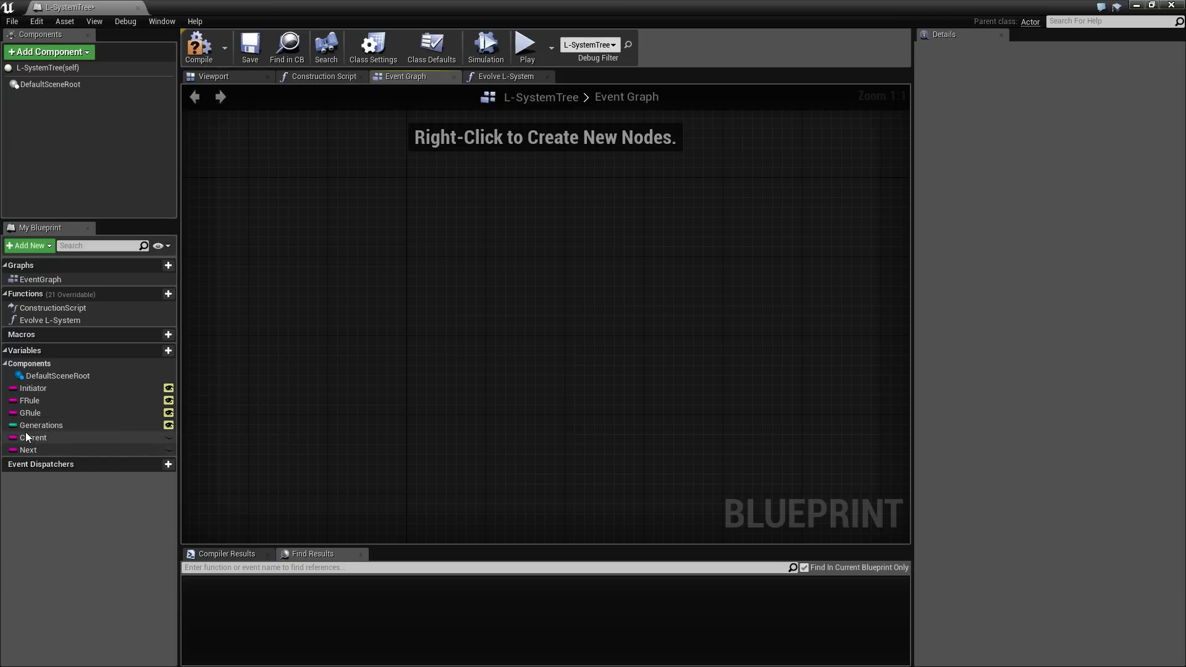
mouse_move(34, 438)
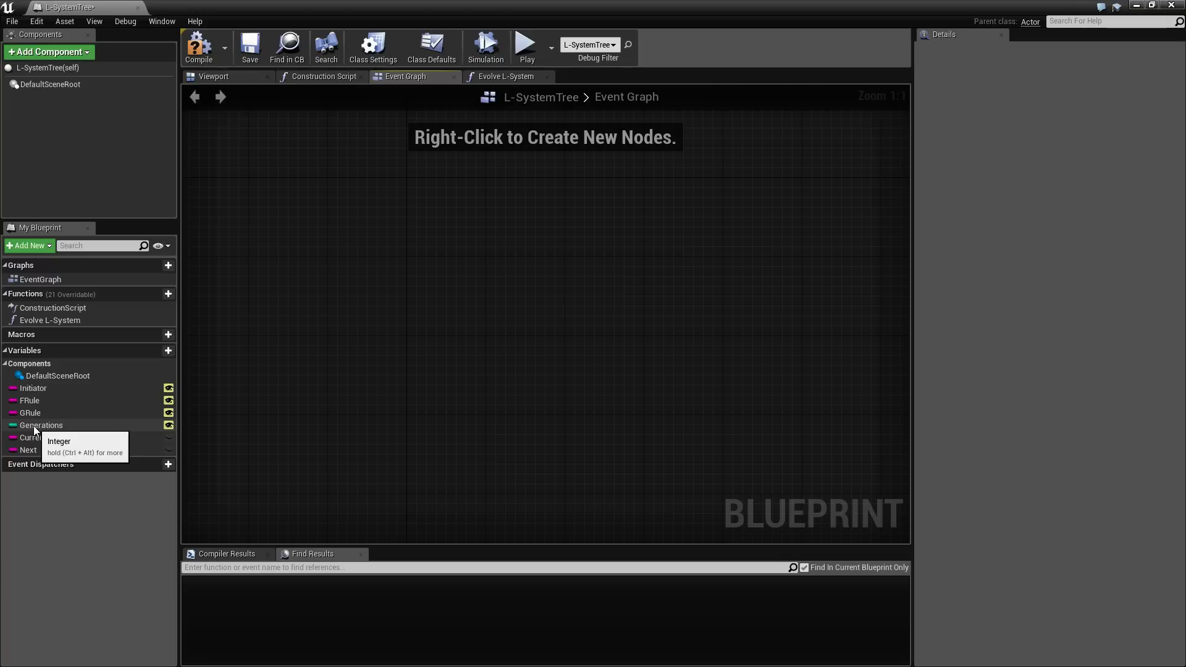
click(42, 425)
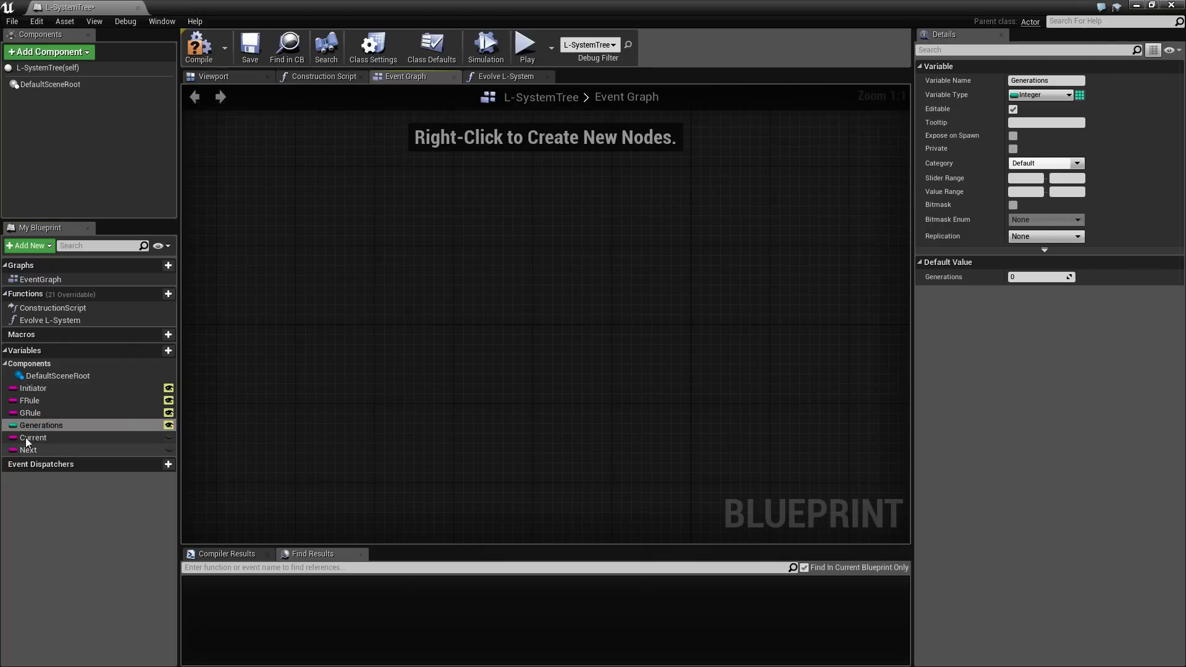
mouse_move(403, 350)
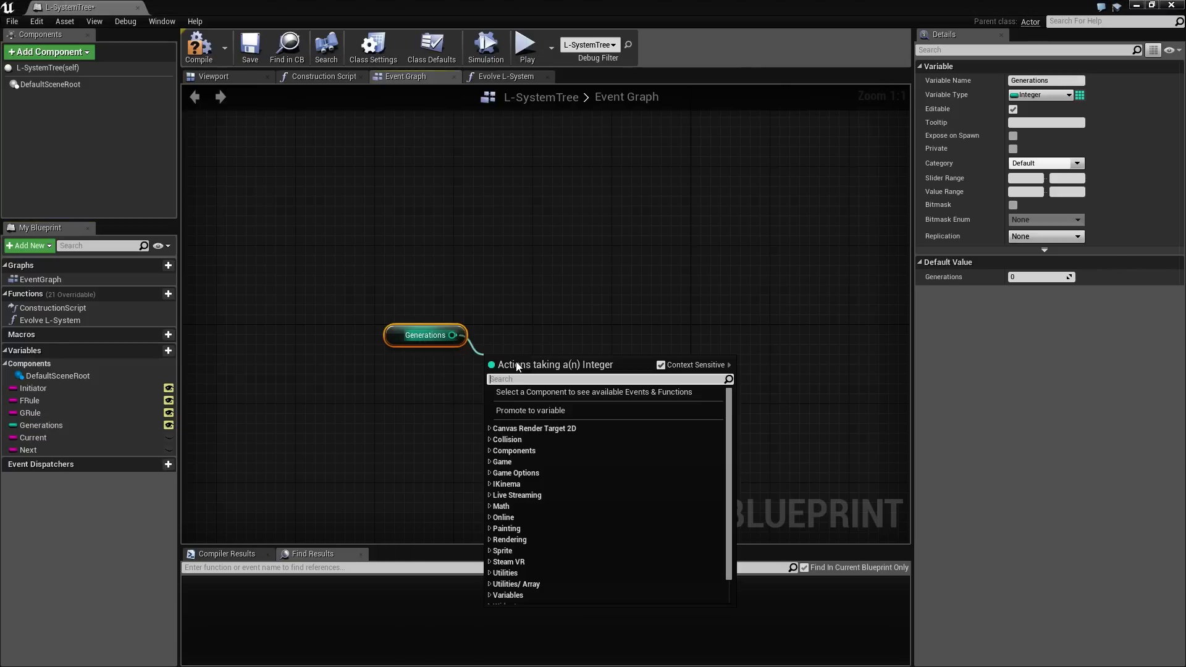
text(foreach)
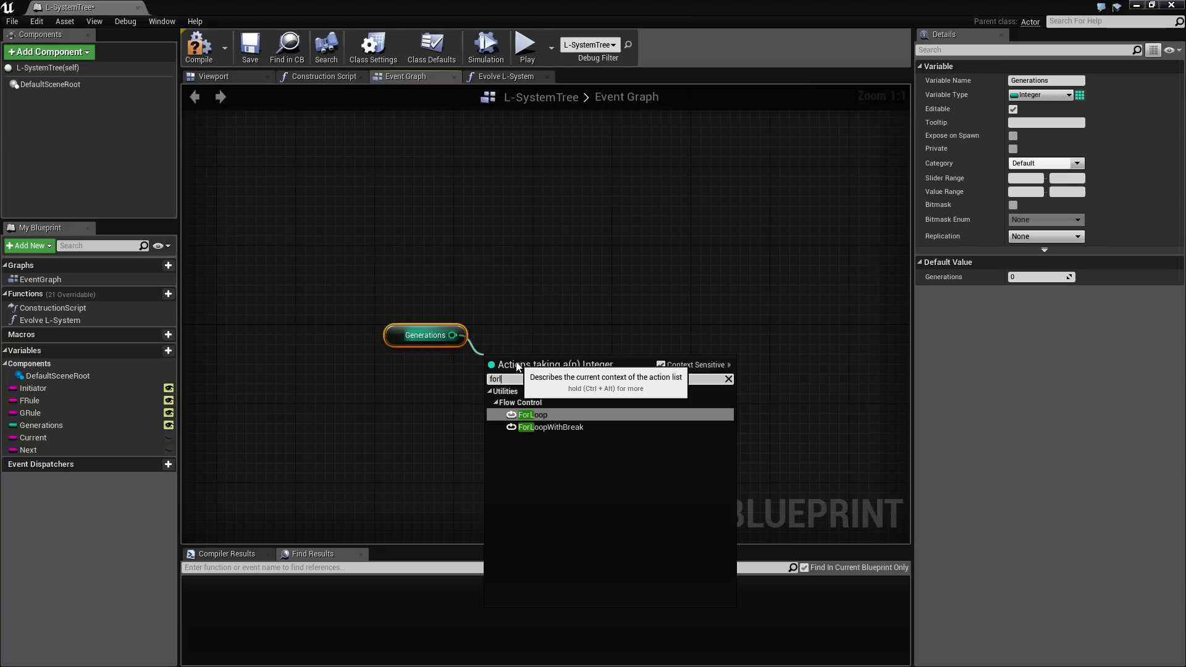
click(531, 415)
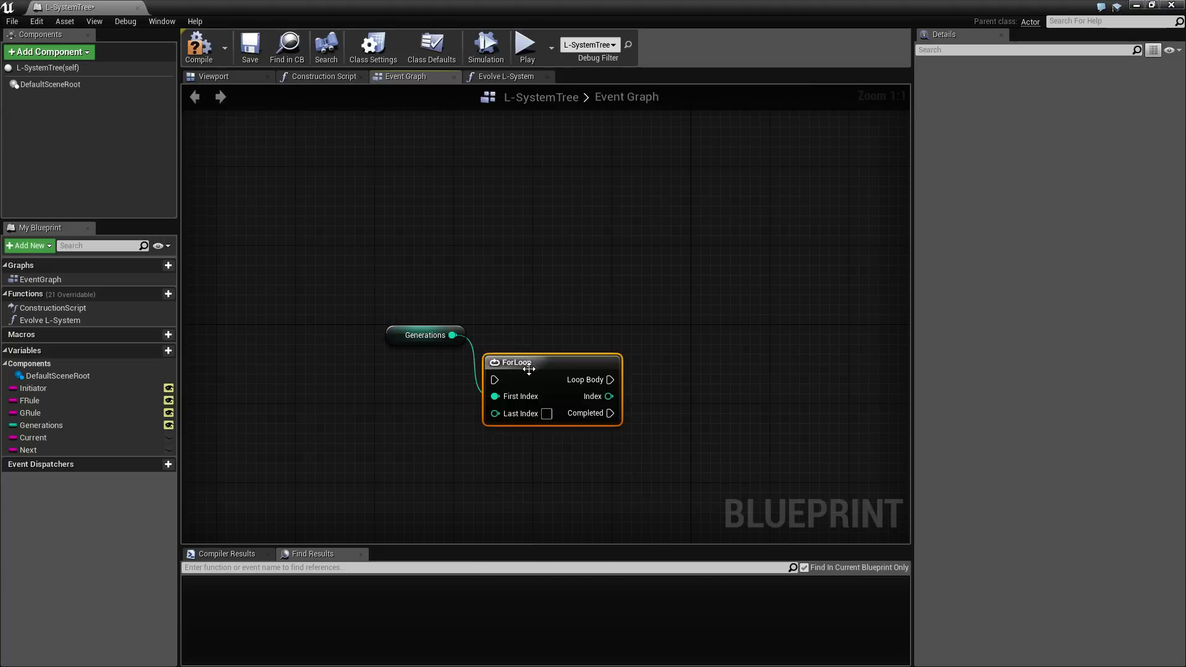
drag(516, 362, 304, 306)
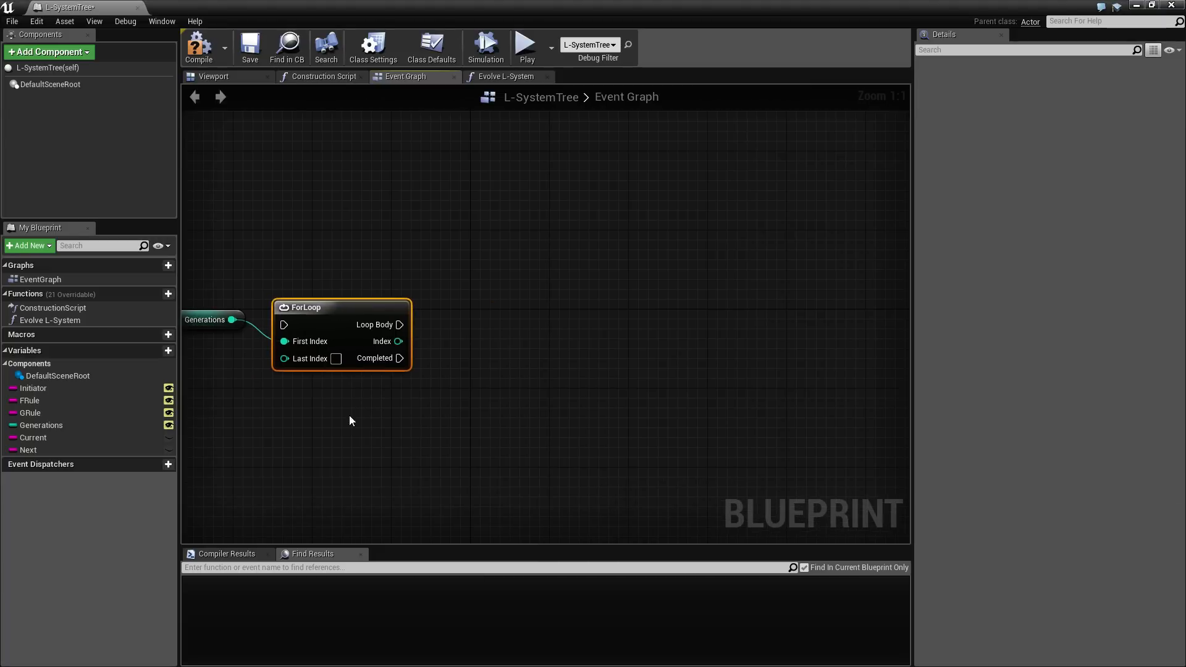
mouse_move(41, 425)
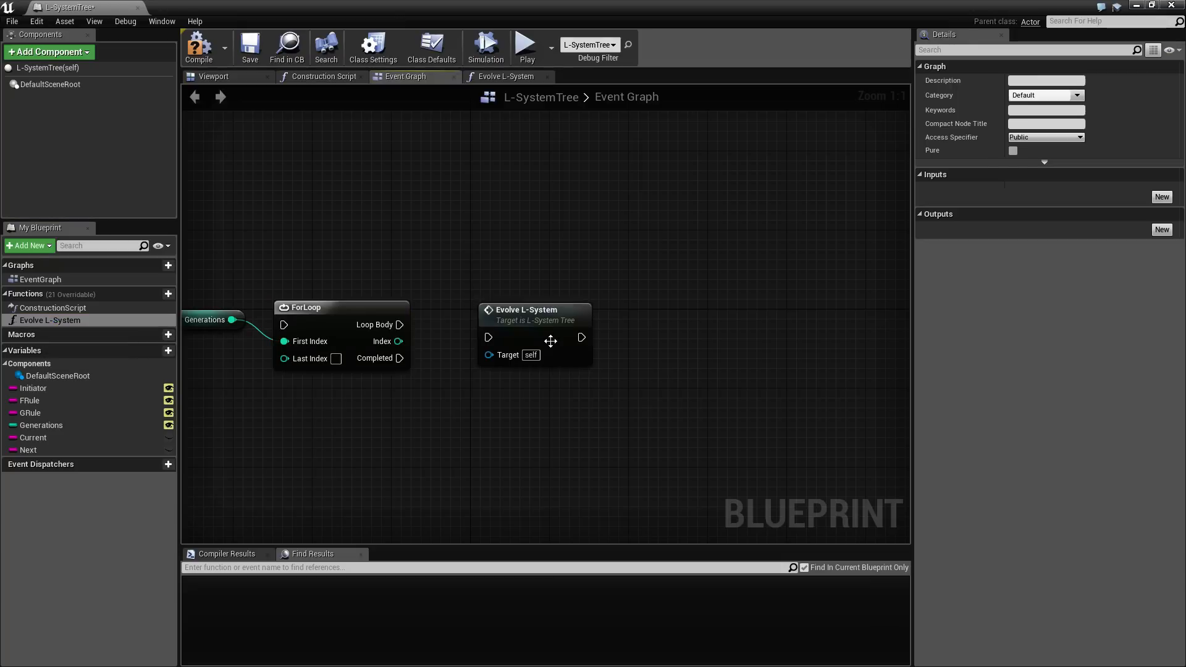
- Place the Evolve L-System call beside the ForLoop and select the whole node chain
drag(401, 325, 490, 336)
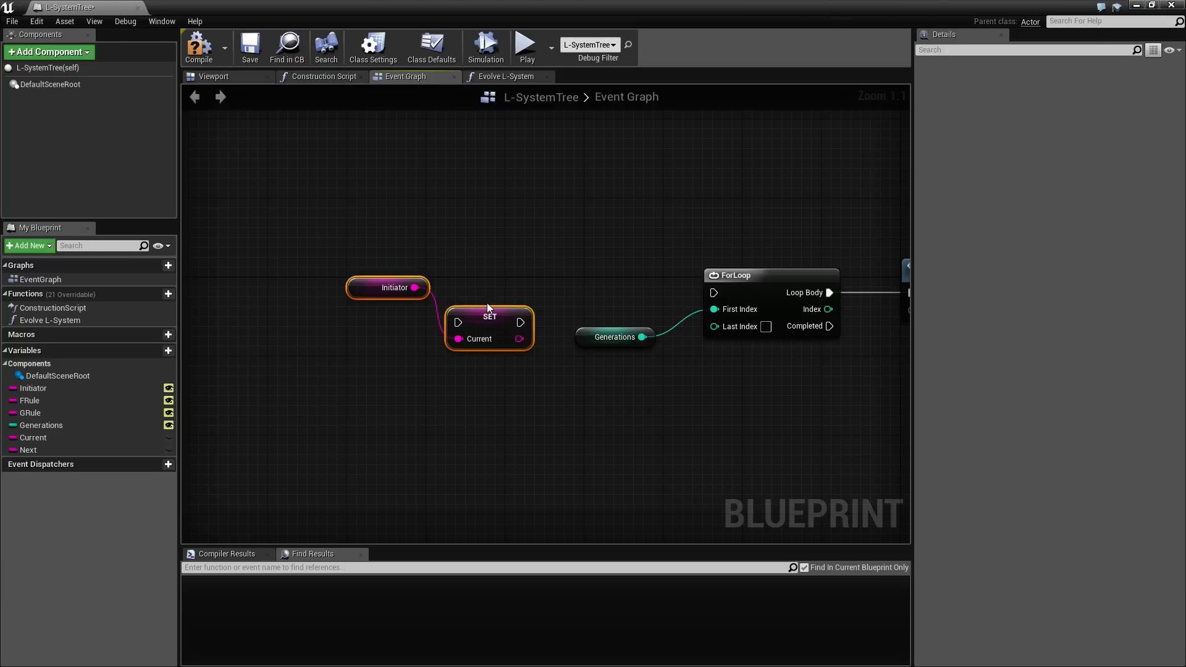
drag(490, 322, 537, 290)
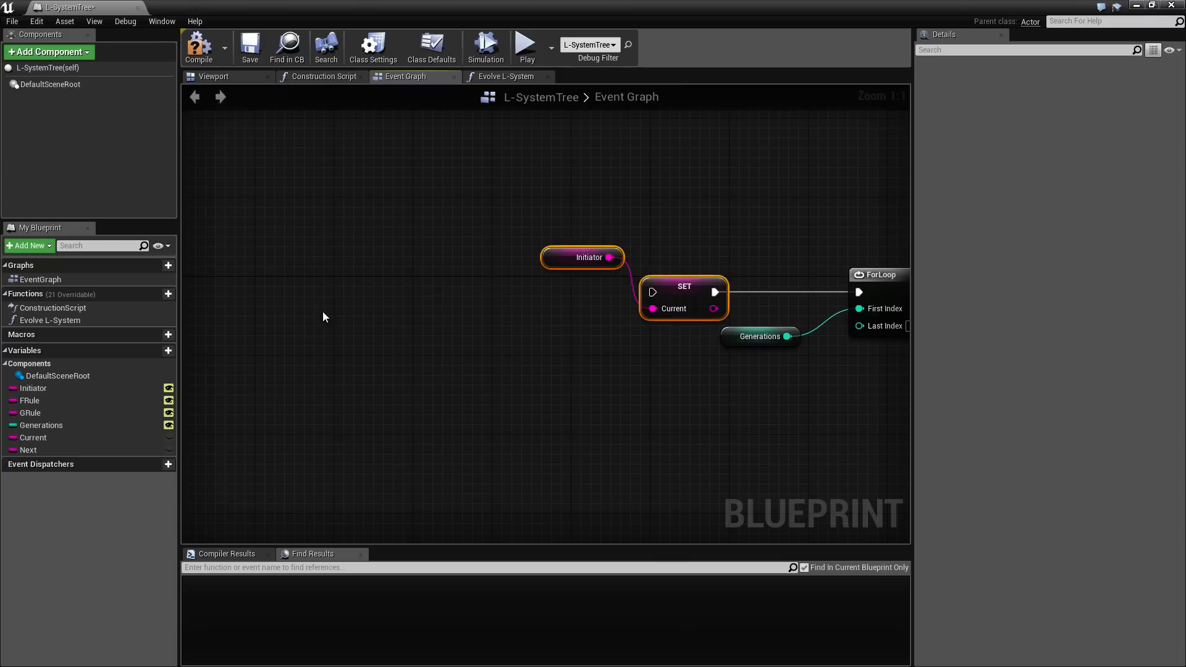
mouse_move(371, 295)
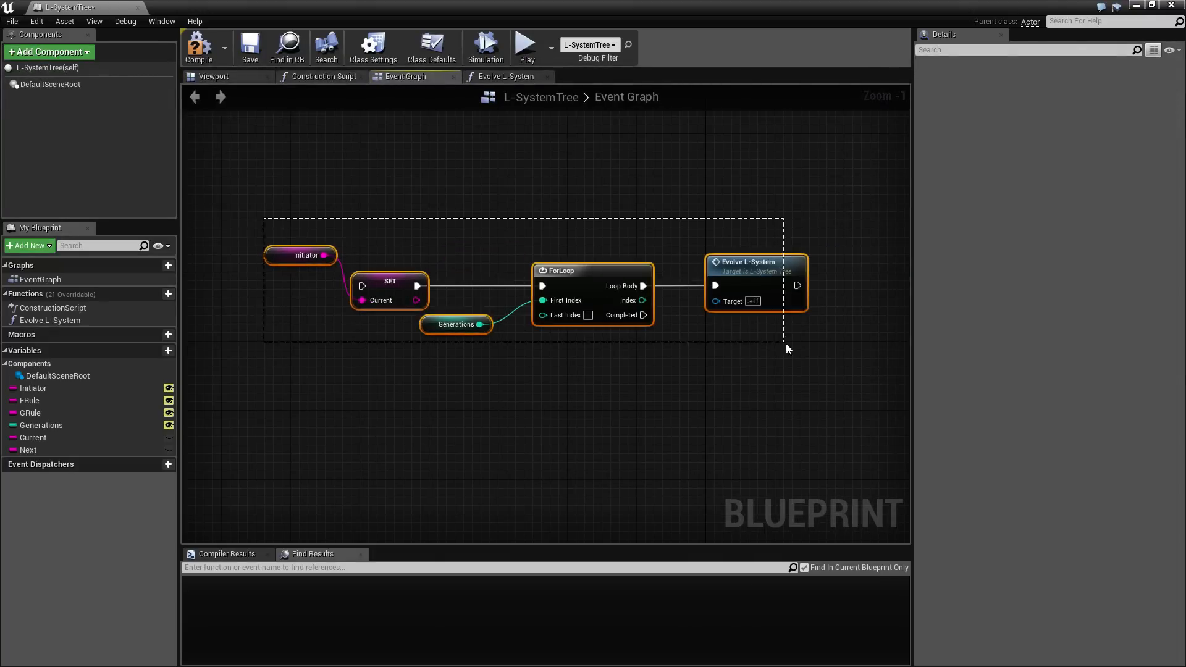
click(816, 361)
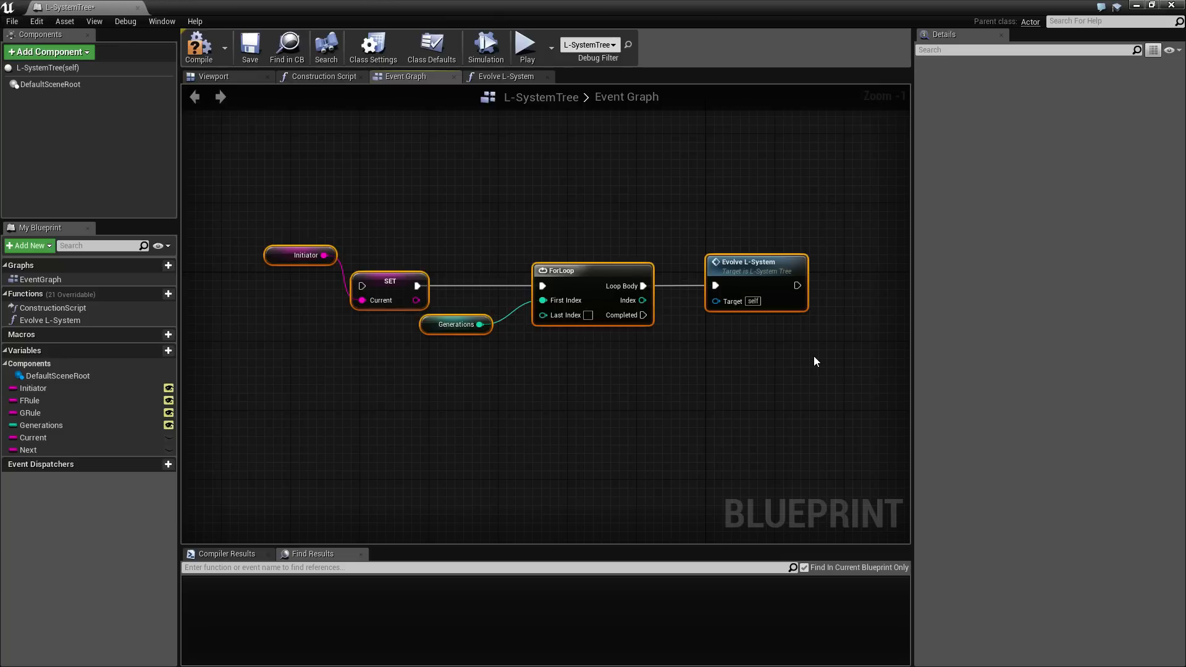
right_click(450, 333)
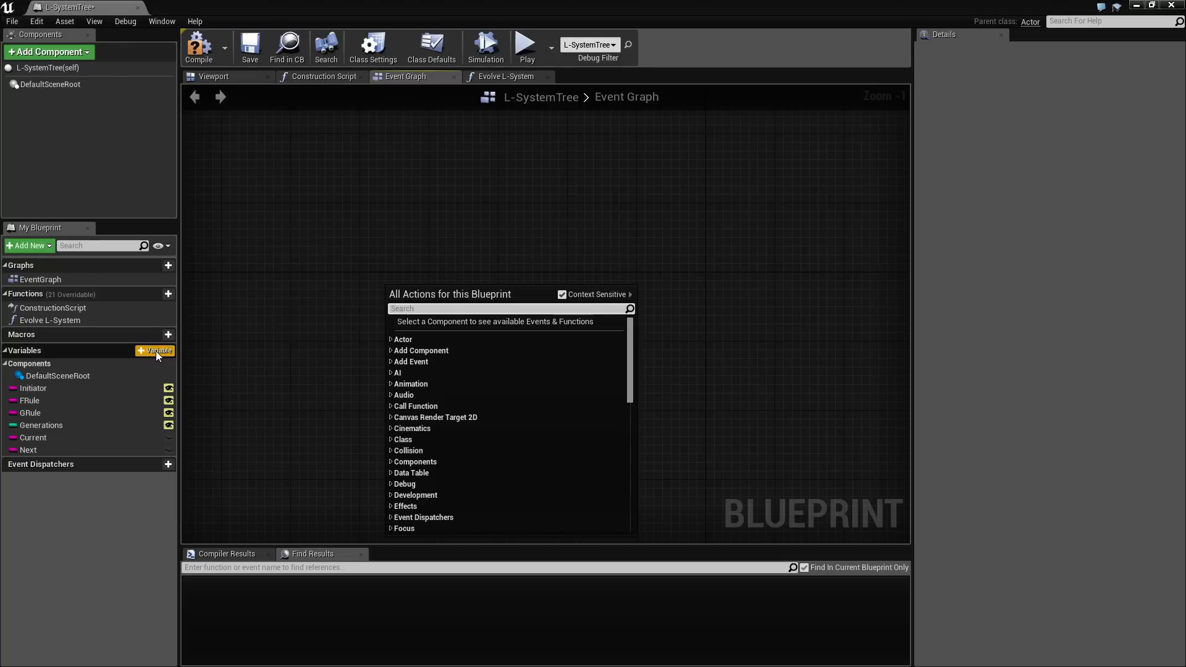
- Create a Generate L-System function holding the loop chain, with Initiator tidied below the SET node
click(169, 294)
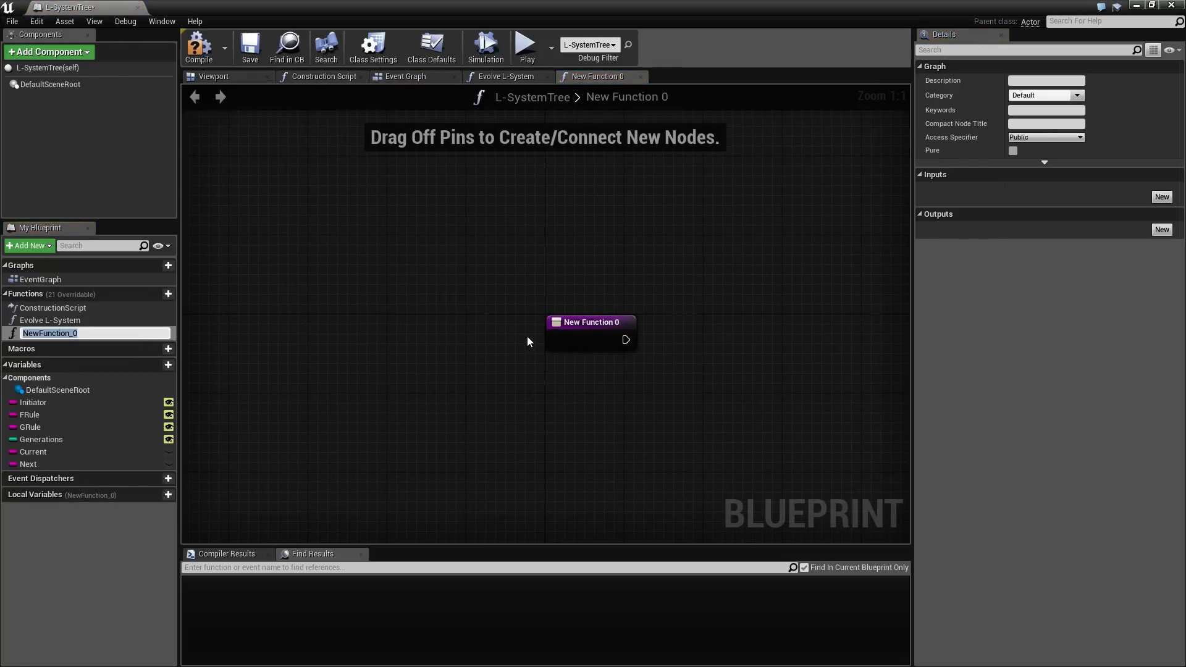
text(Generate L-System)
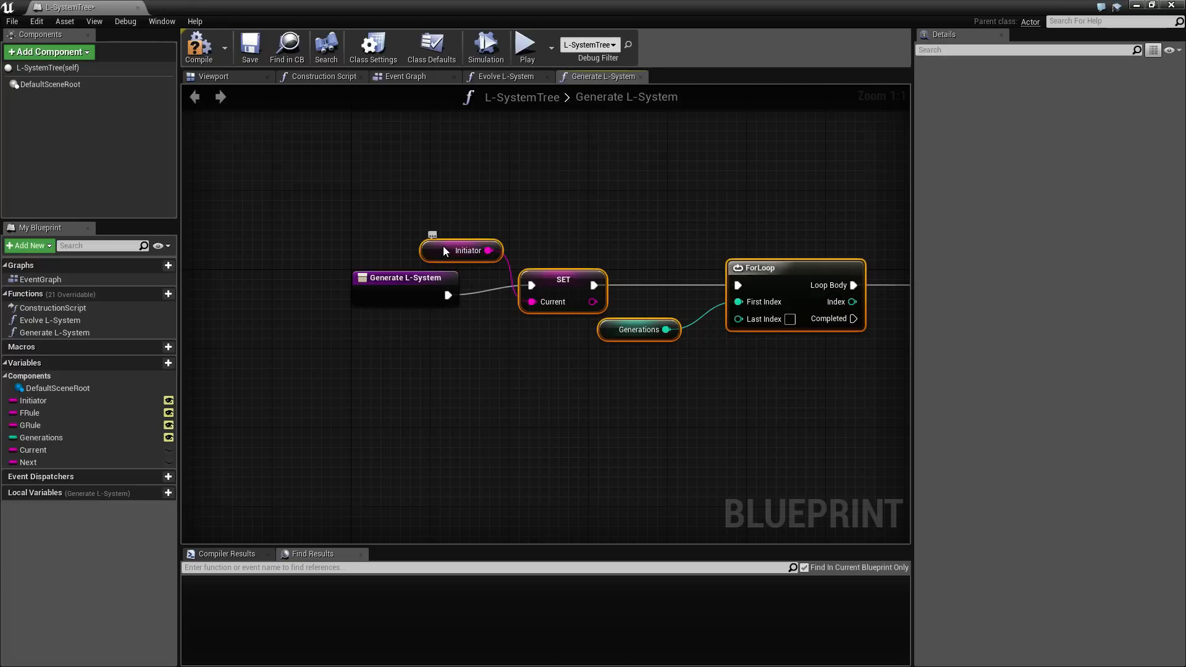
click(461, 251)
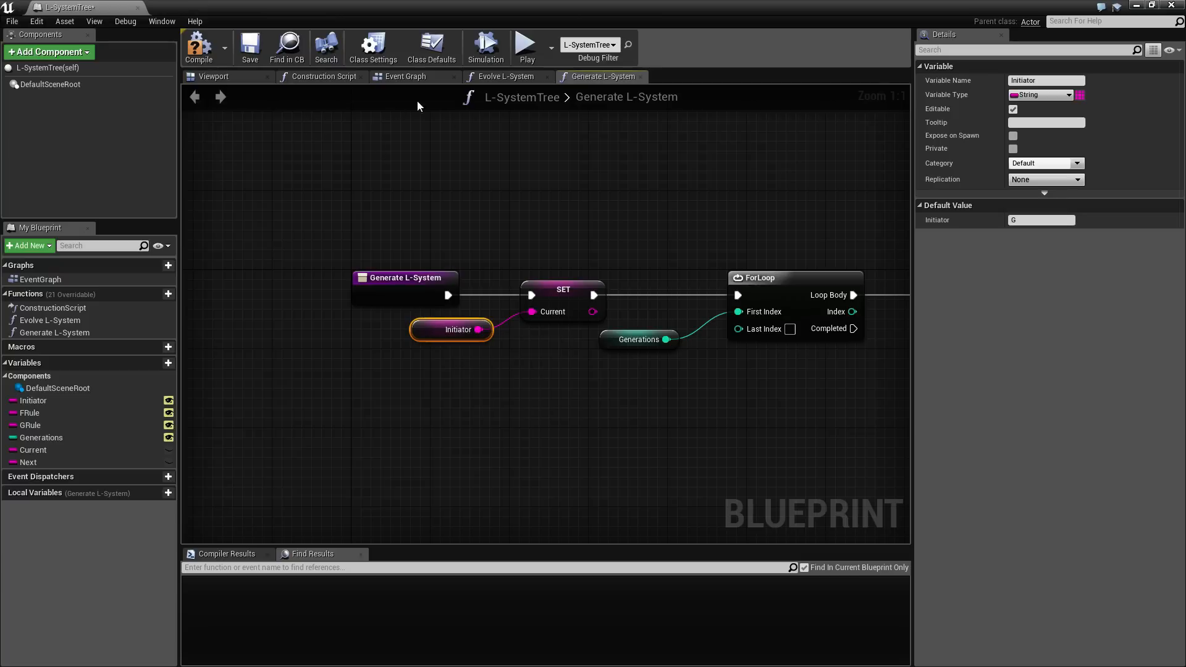
click(323, 76)
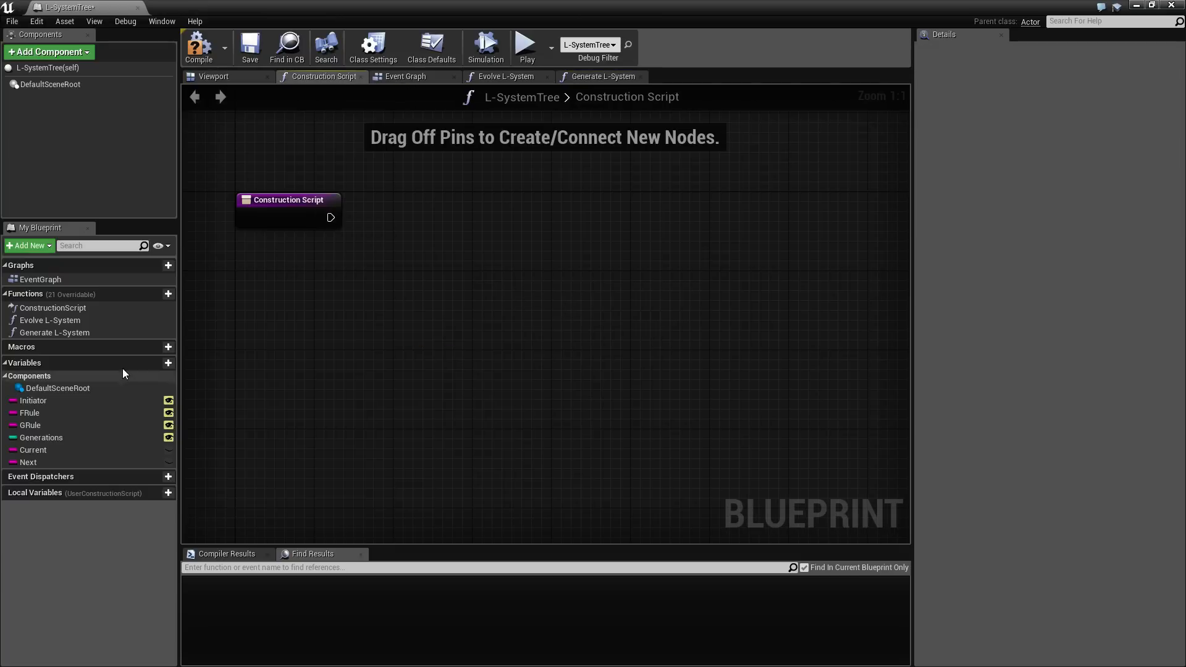
- Call Generate L-System from the Construction Script and go to the Evolve L-System graph
click(53, 333)
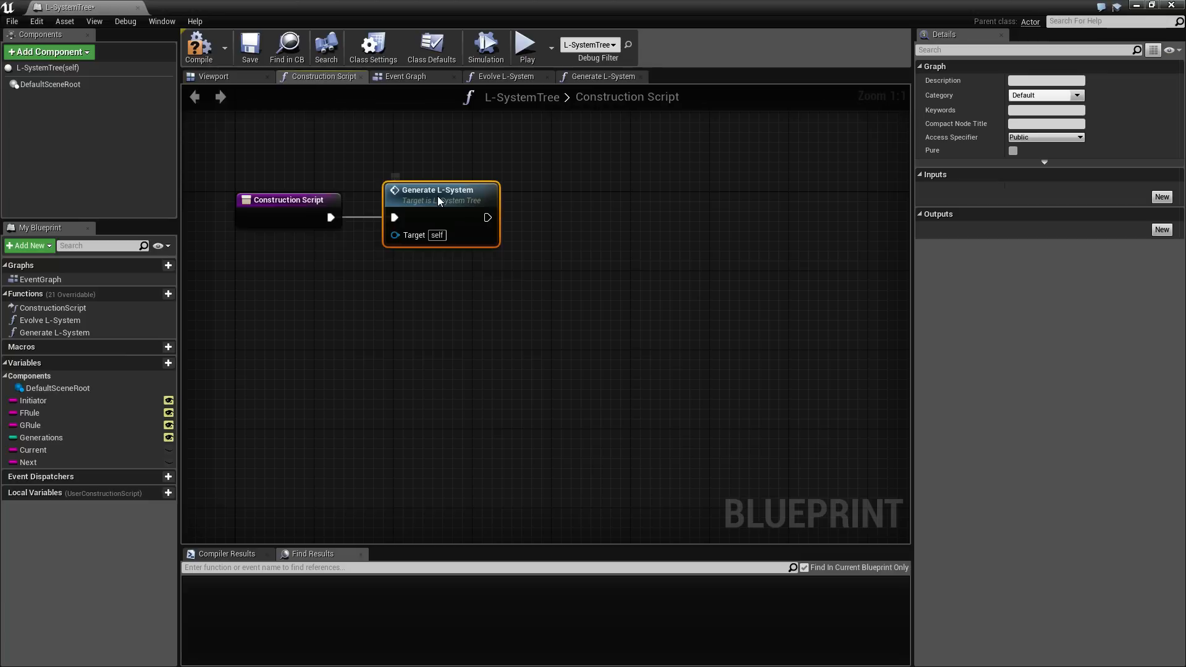
click(504, 76)
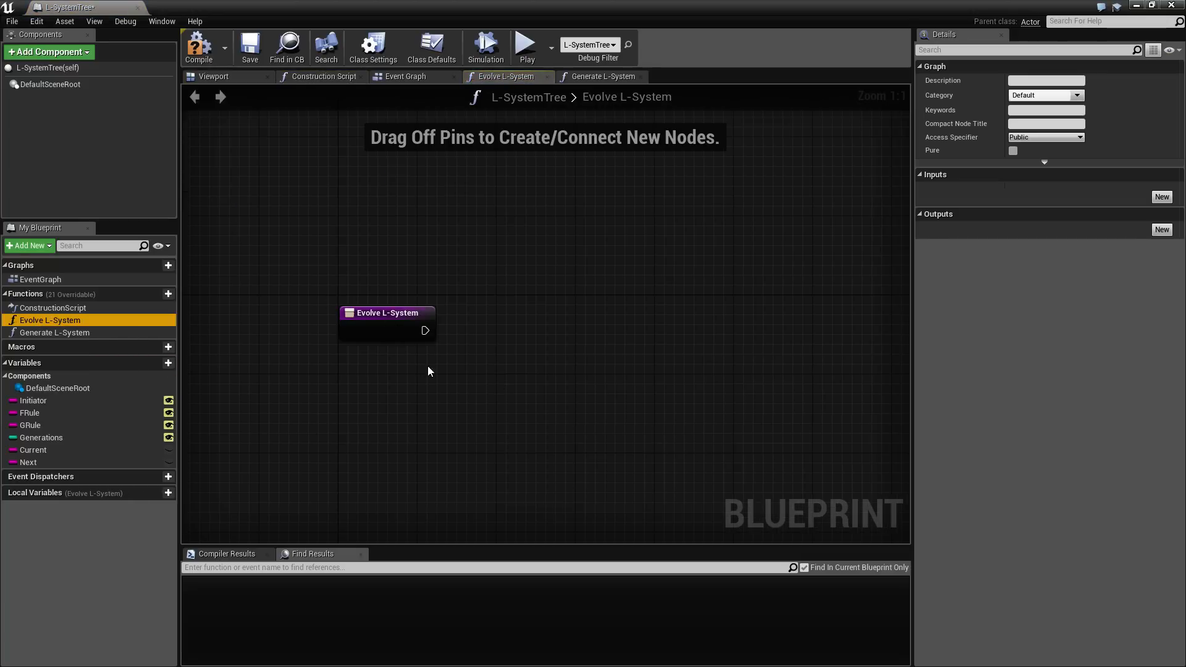
mouse_move(468, 377)
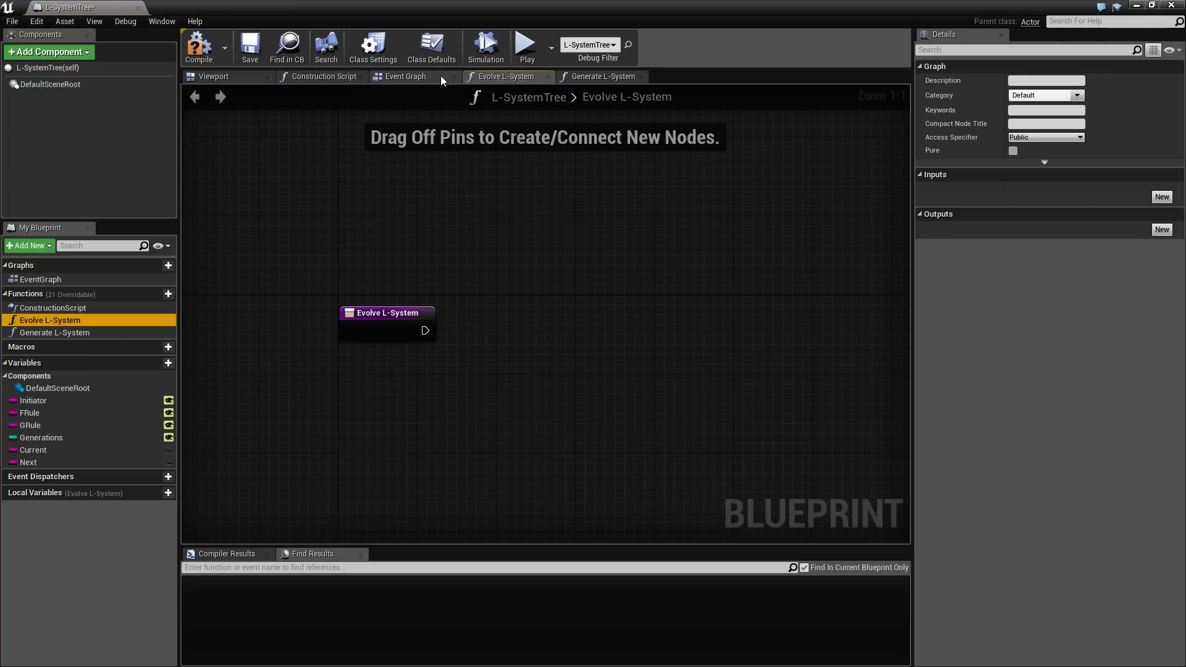
click(601, 77)
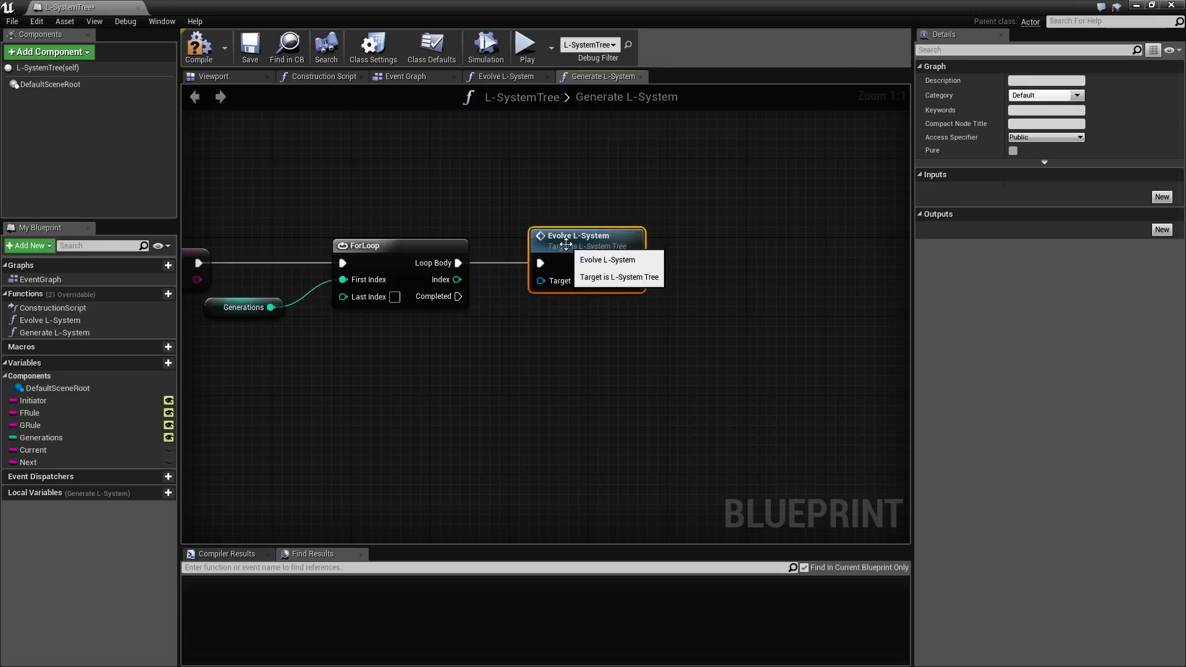
click(506, 77)
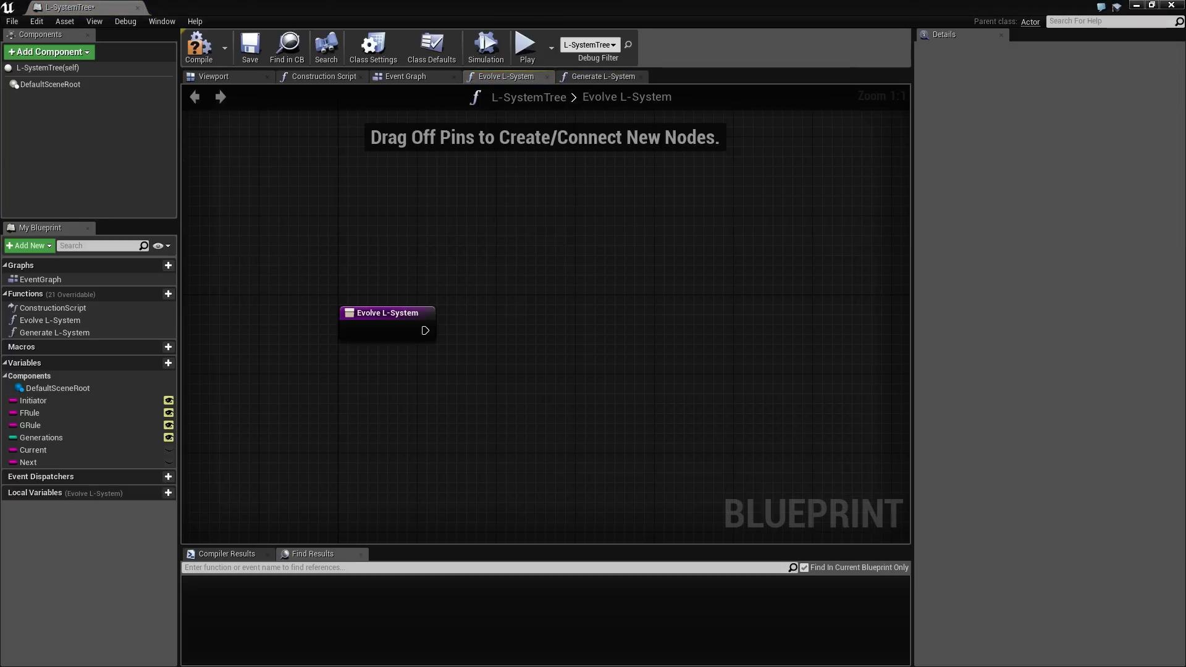
mouse_move(329, 356)
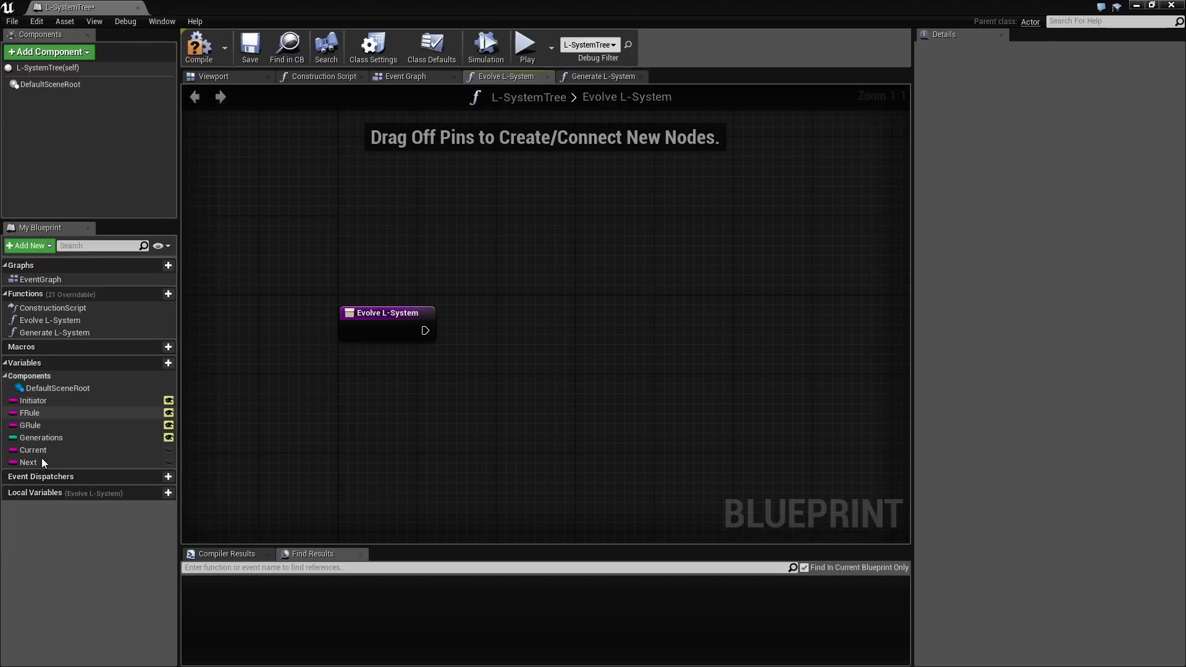
mouse_move(29, 462)
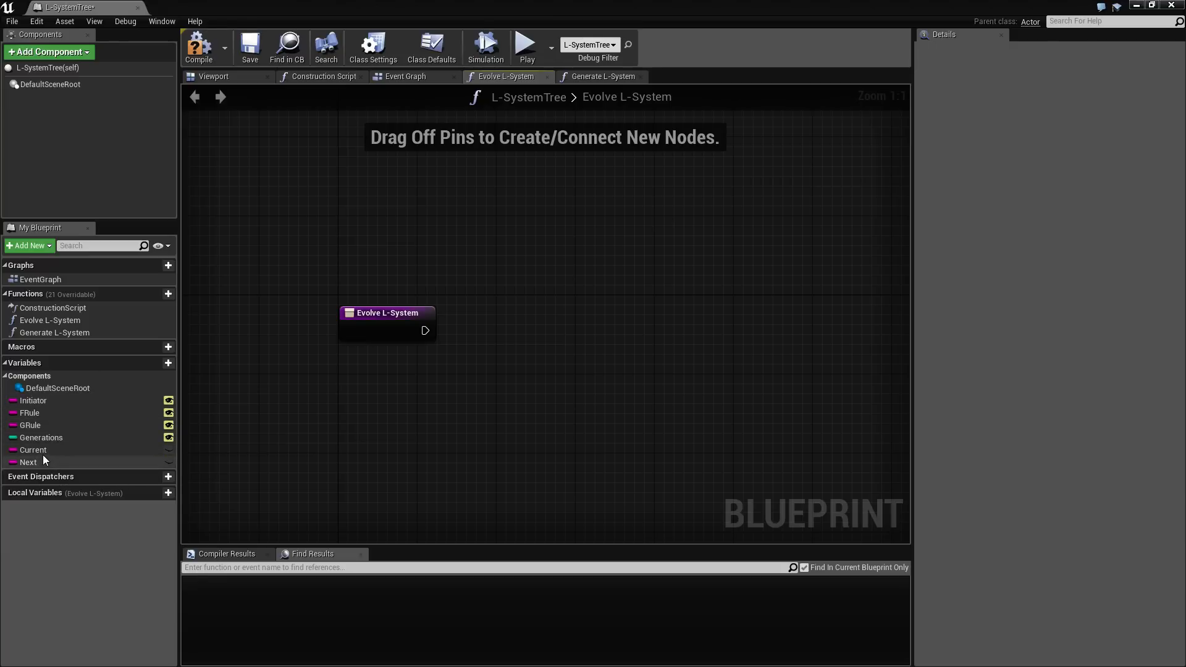
mouse_move(32, 462)
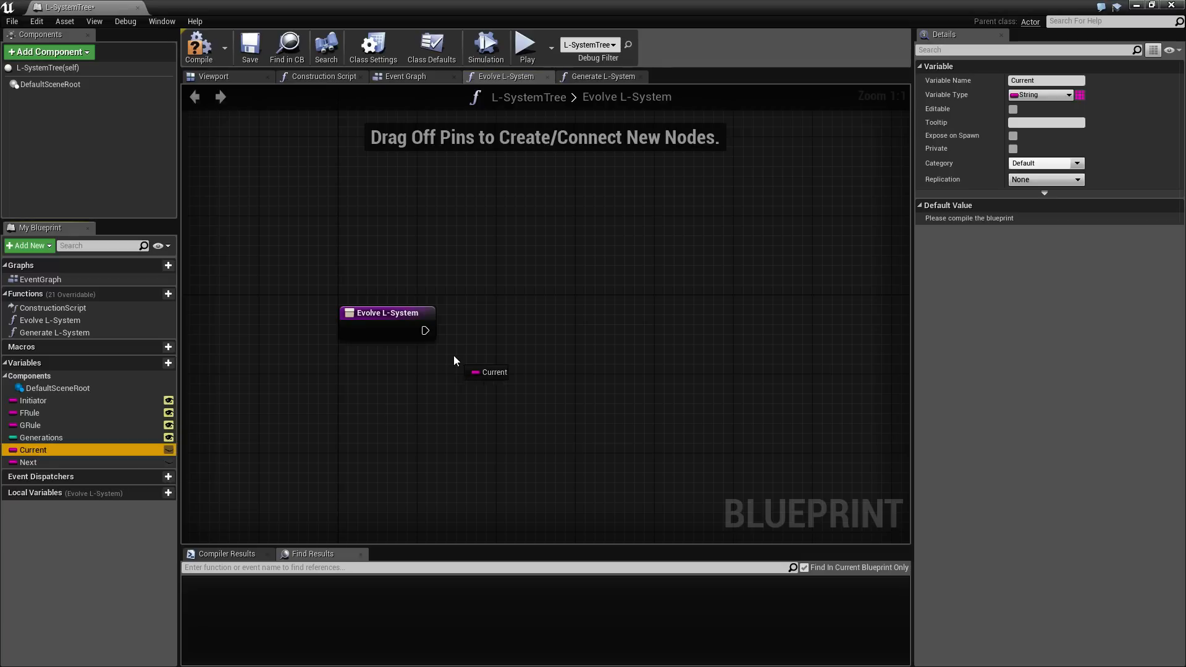
- Feed a Current getter into a Get Character Array from String node
click(494, 372)
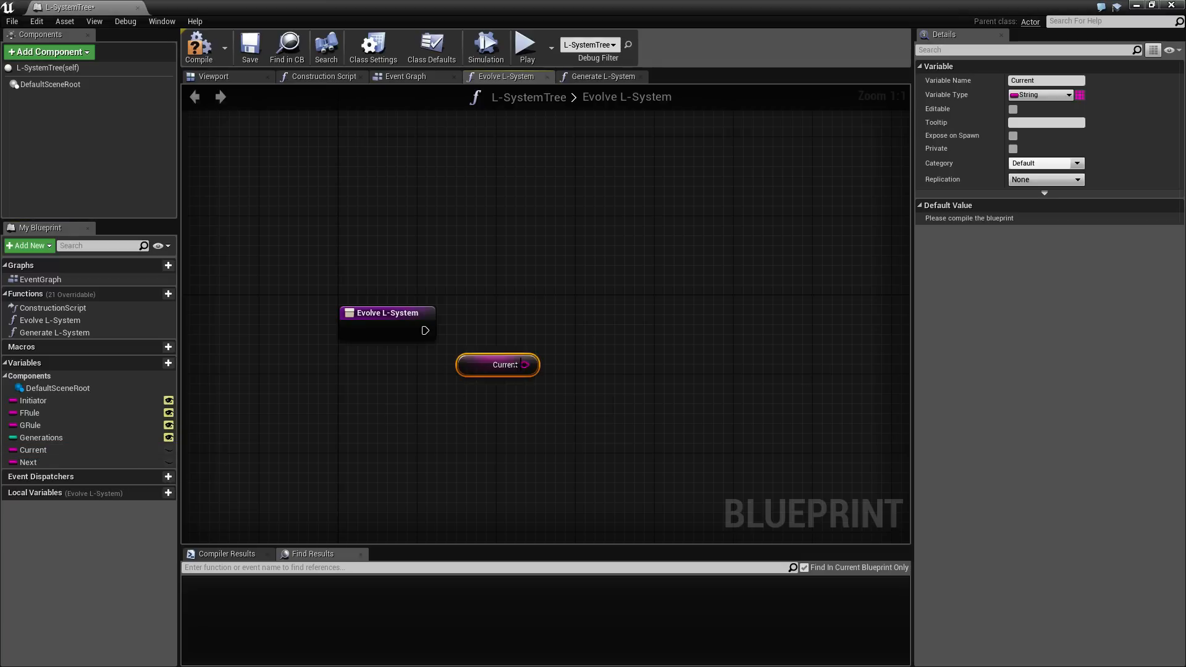
mouse_move(499, 365)
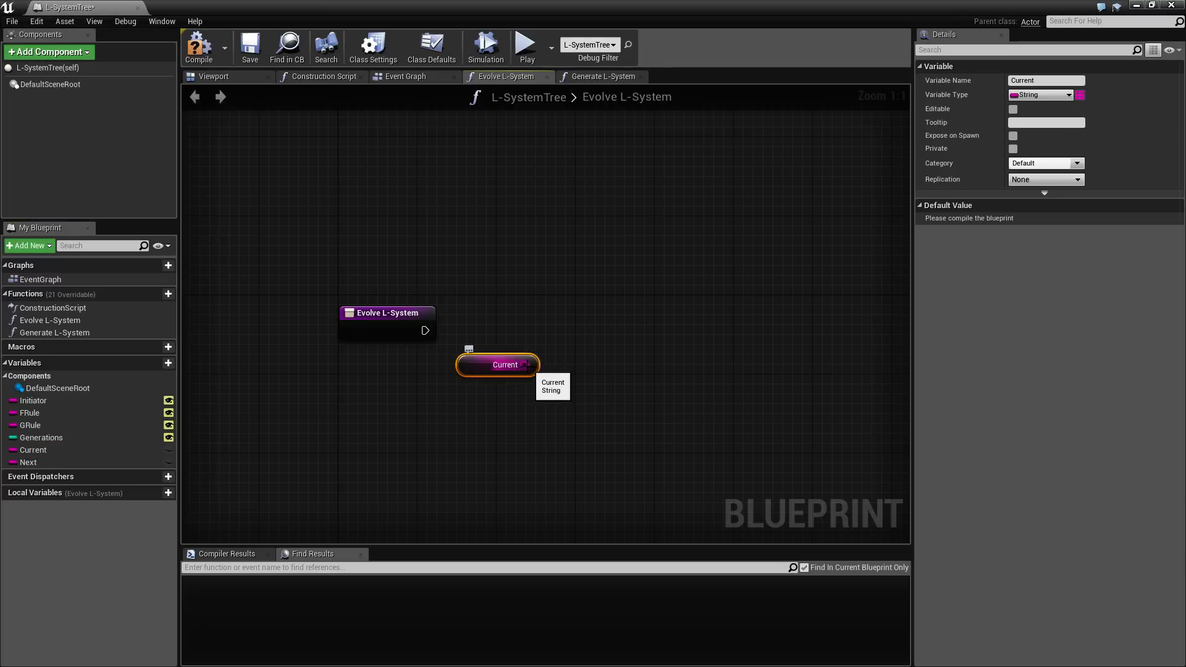
drag(531, 365, 567, 363)
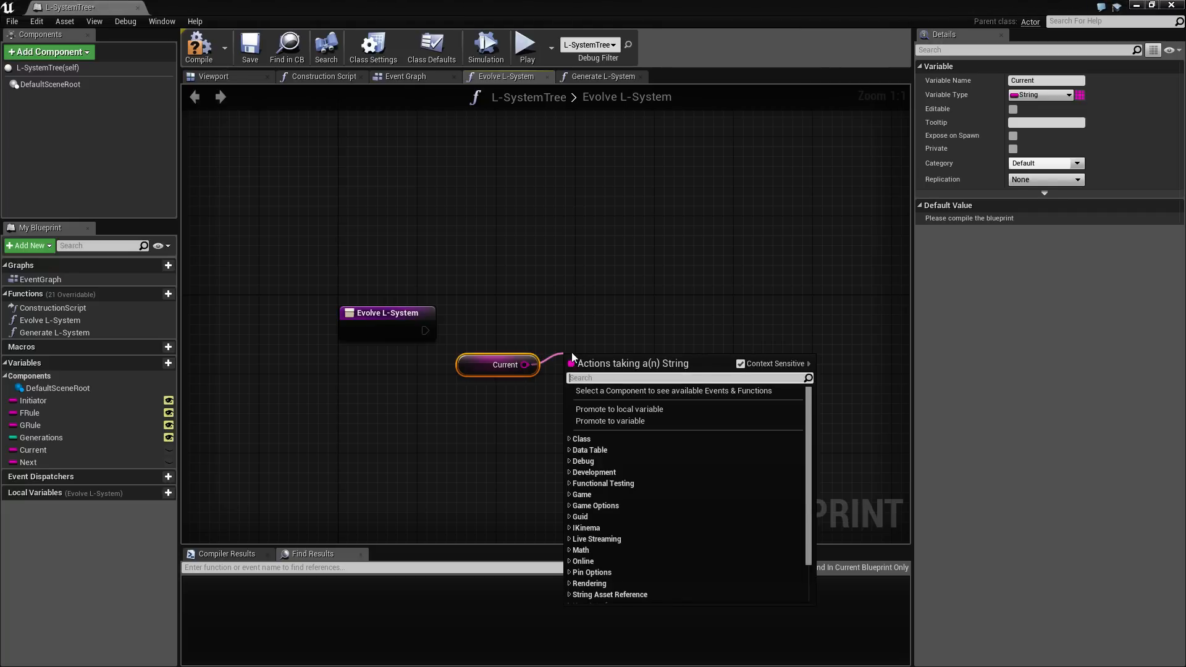
text(get charac)
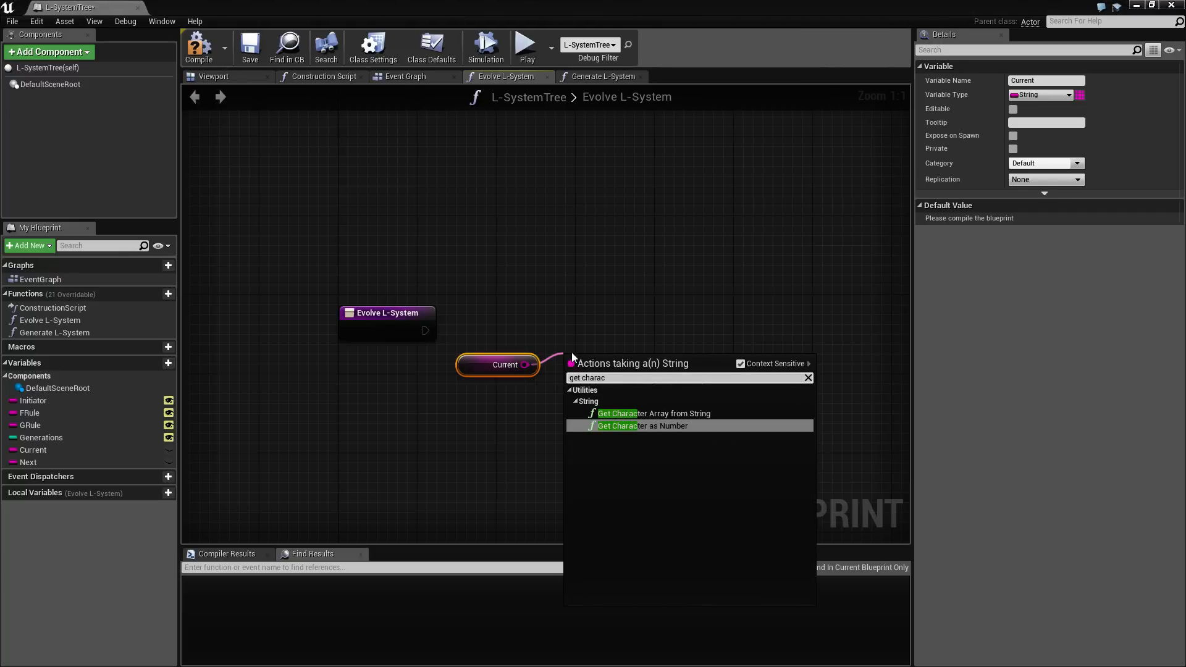
click(653, 413)
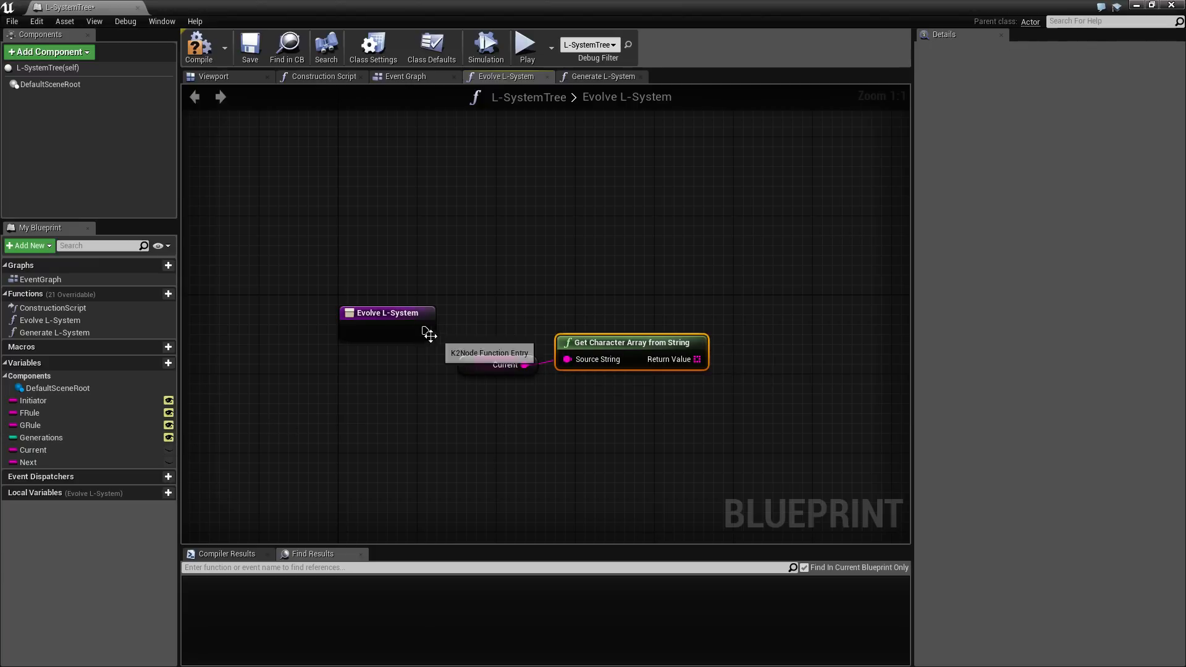
- Add a String array local variable Local_Current and a node storing the character array into it
click(144, 493)
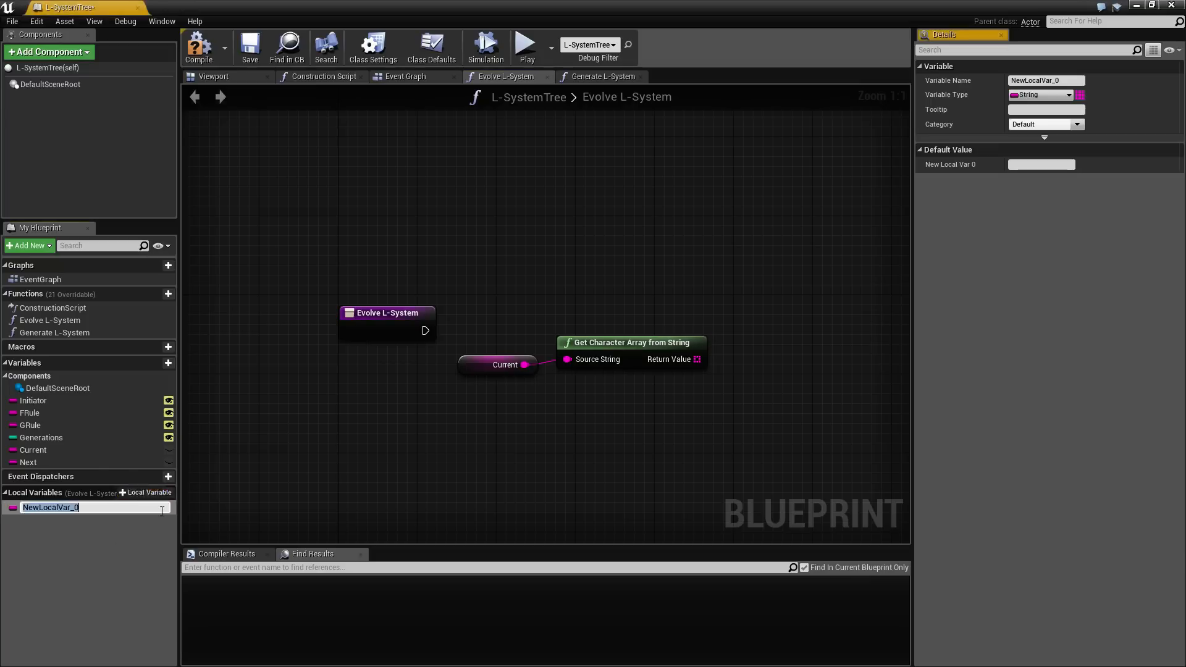
text(Local)
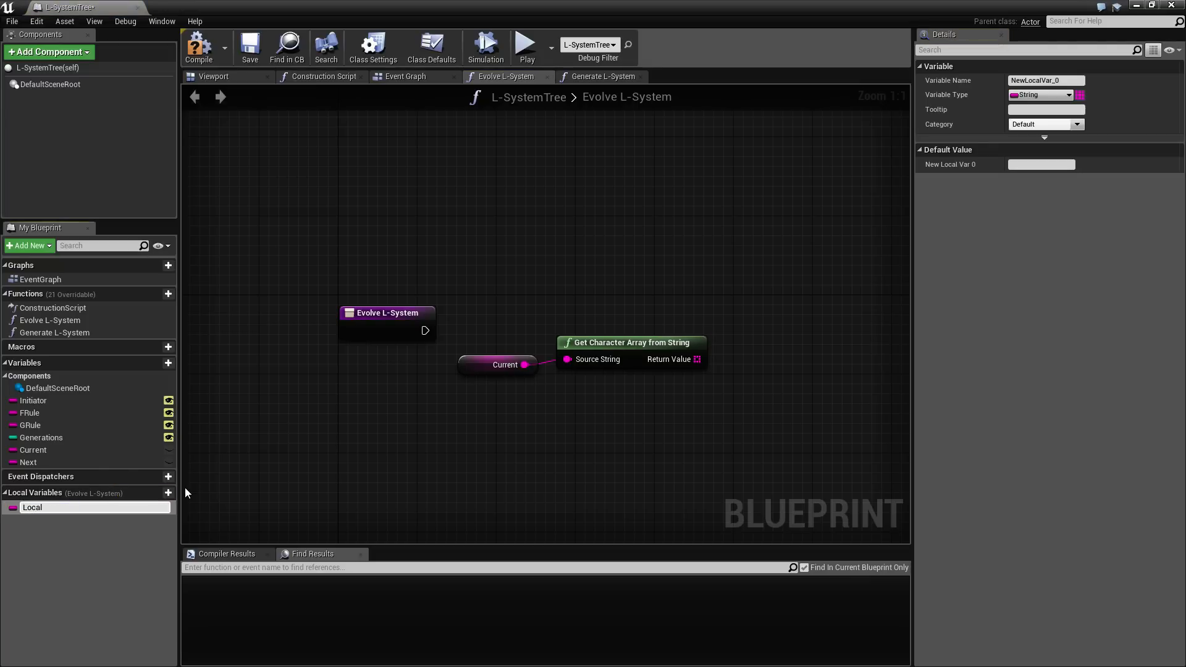
text(Local_Current)
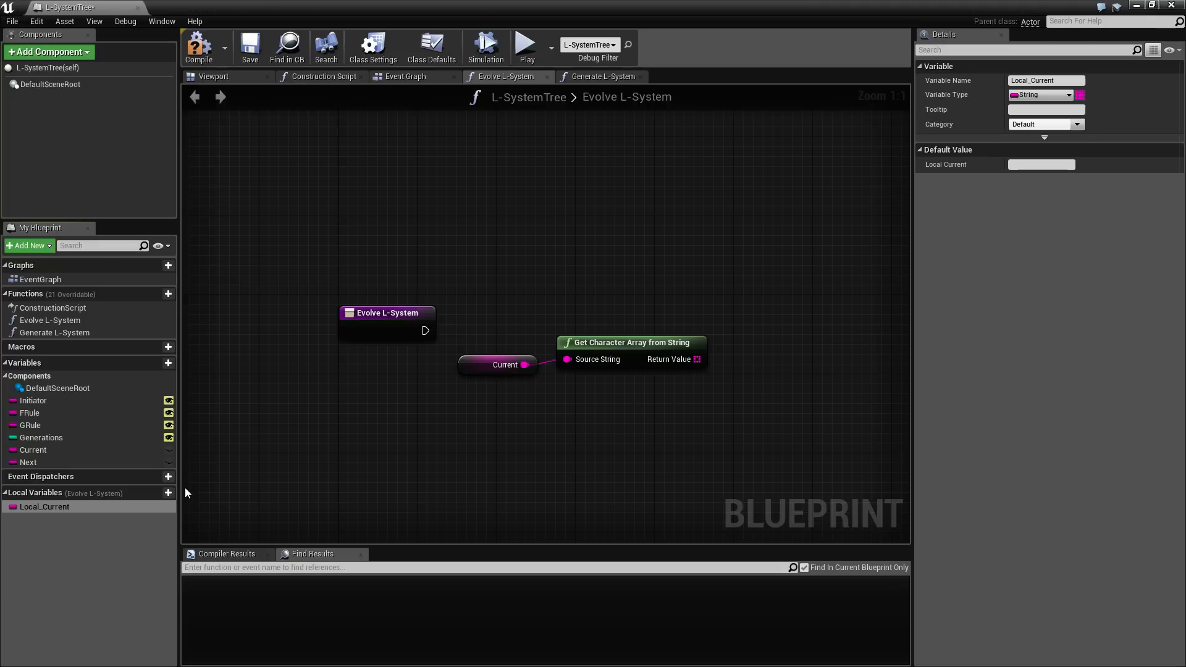
click(48, 507)
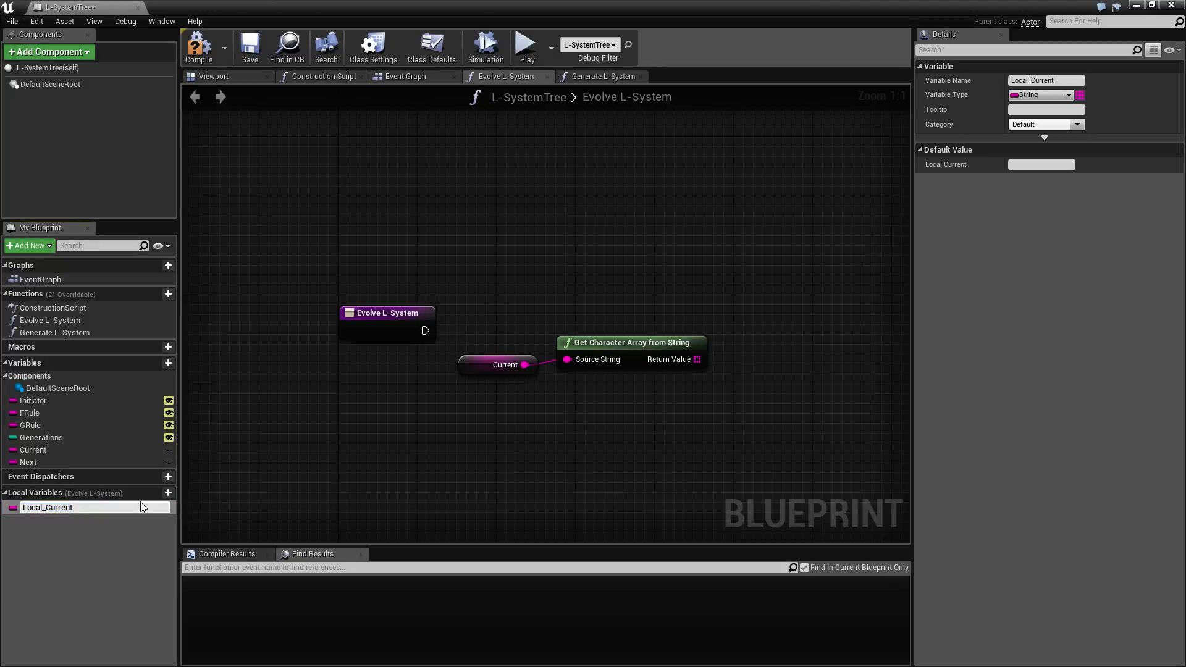
click(48, 507)
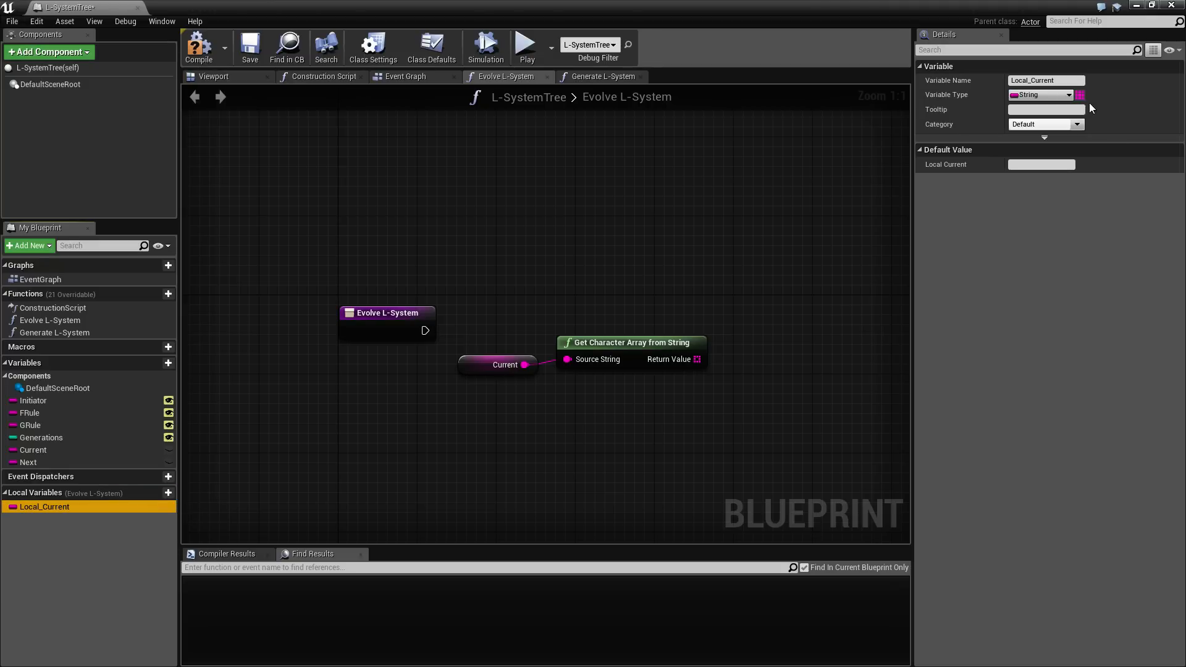
click(1080, 95)
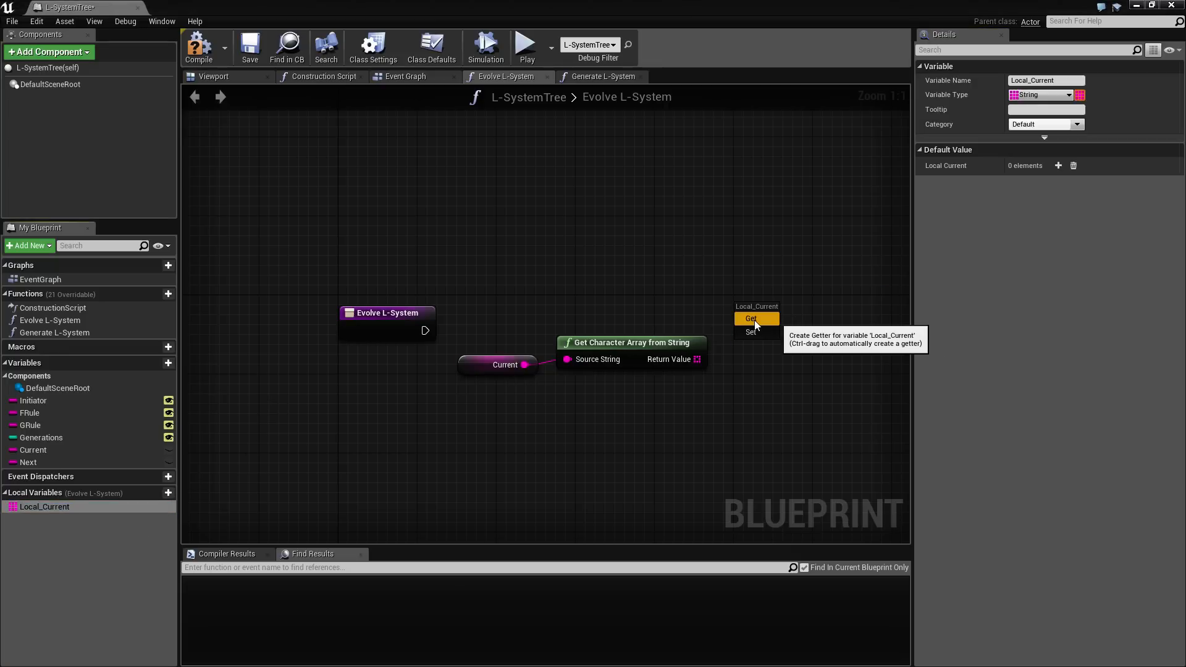
click(750, 319)
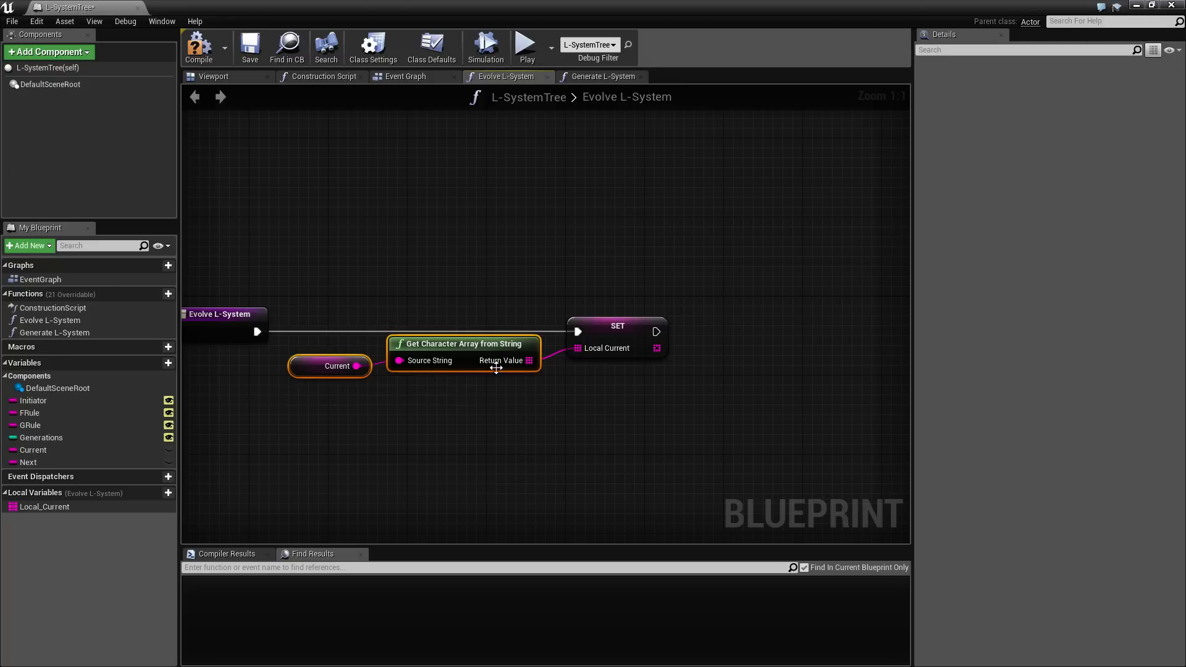
mouse_move(451, 349)
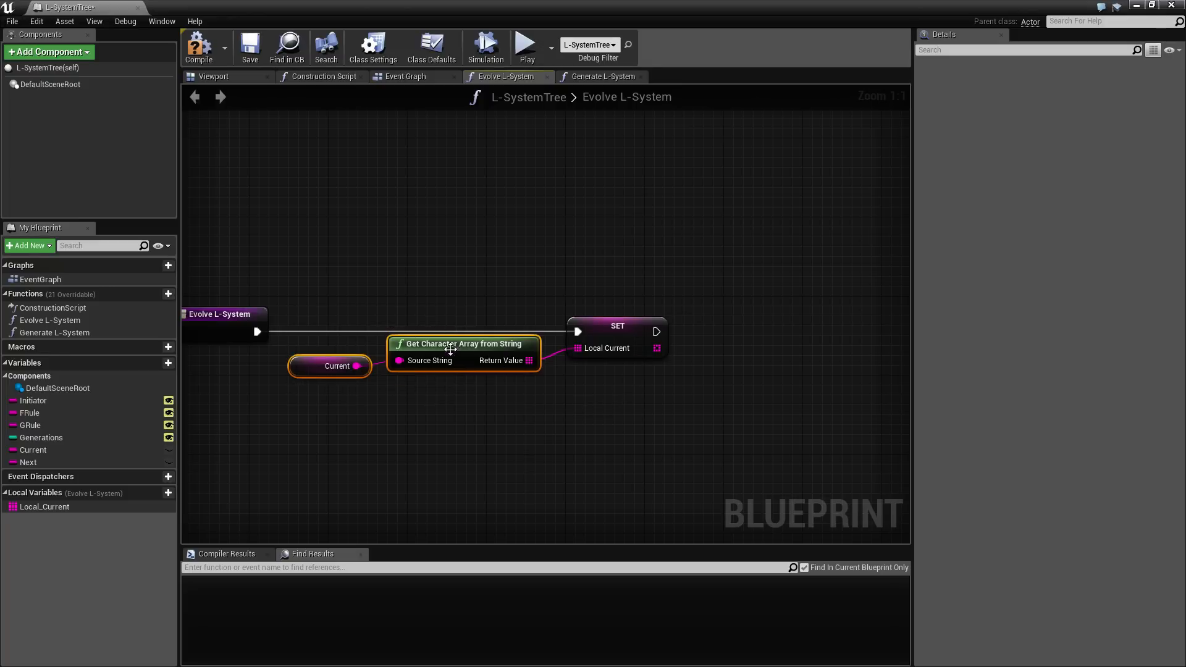
mouse_move(437, 342)
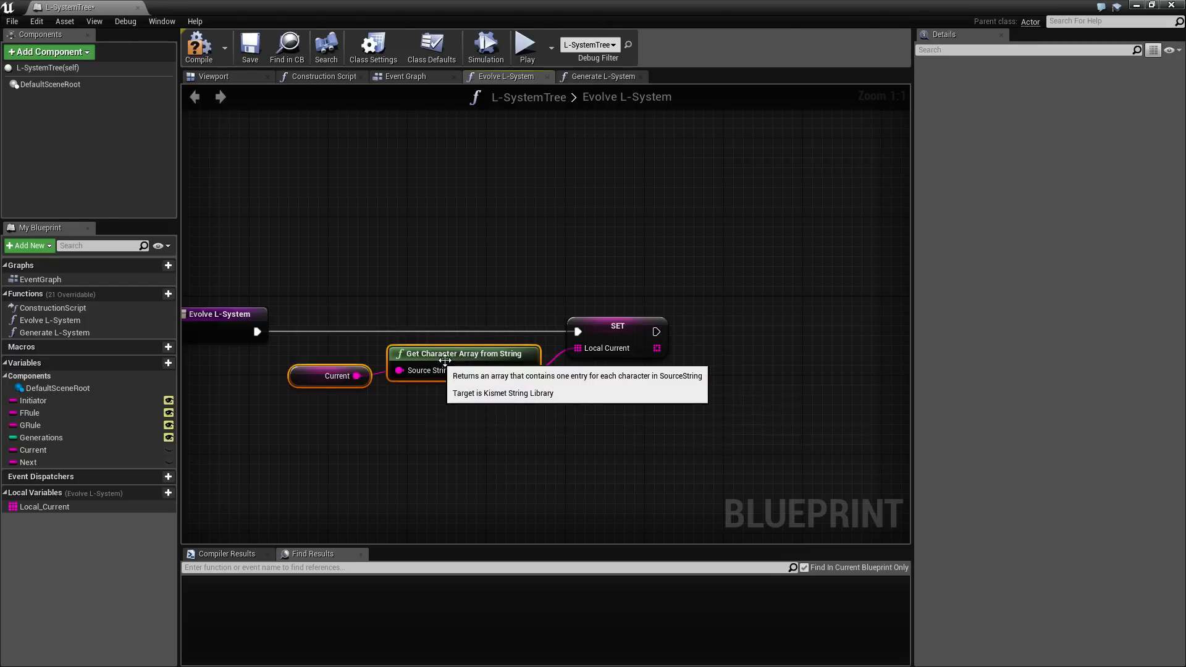
mouse_move(537, 393)
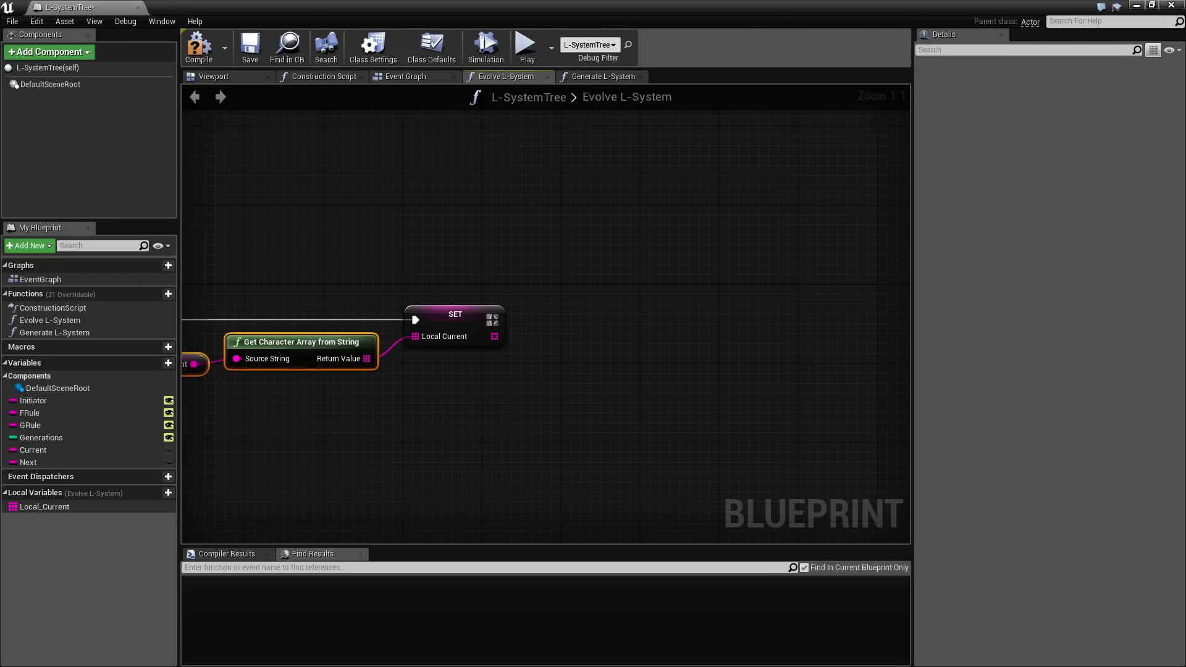
mouse_move(493, 336)
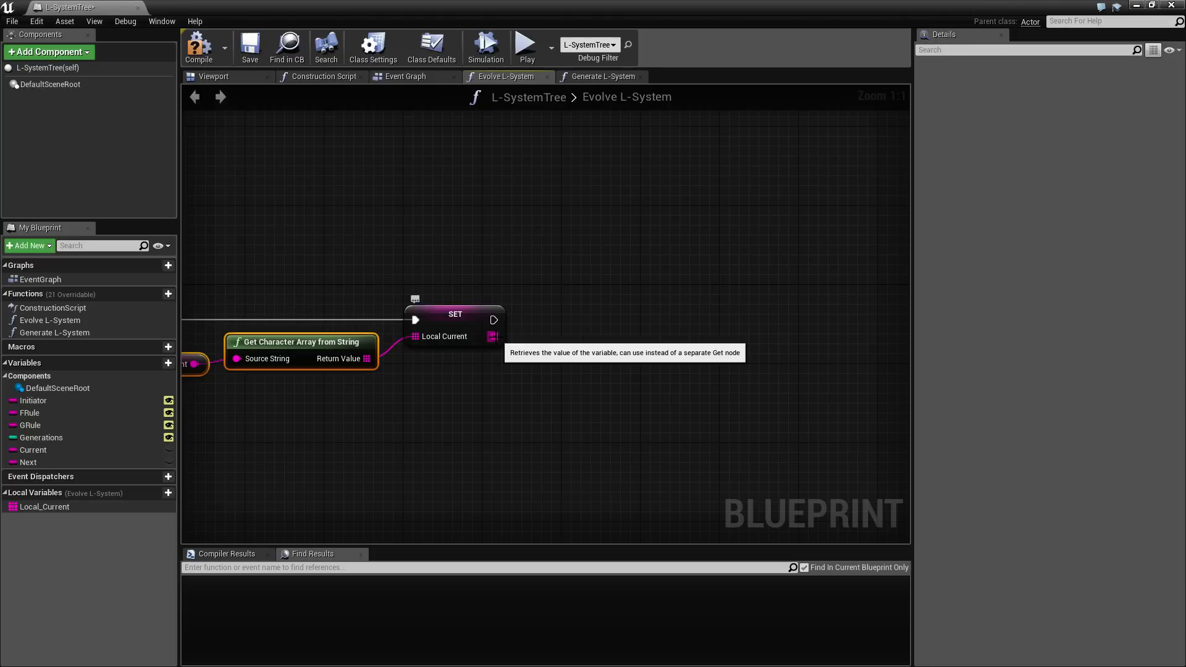
mouse_move(498, 338)
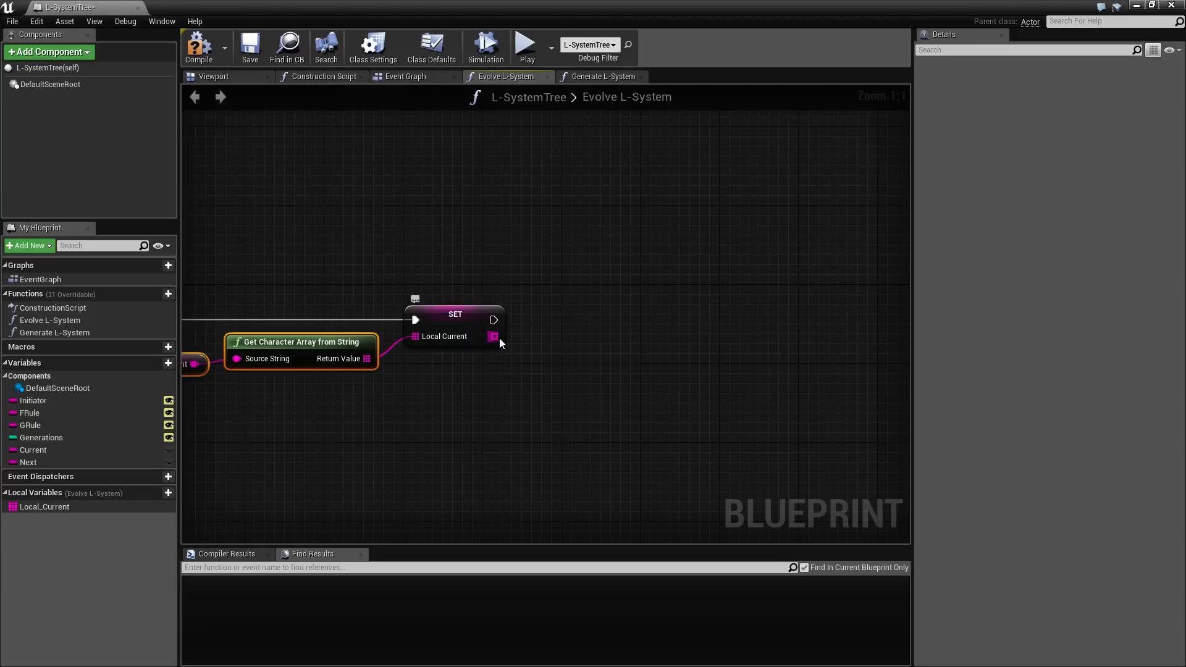
- Take the Local Current array's length and subtract 1 from it
drag(494, 337, 547, 362)
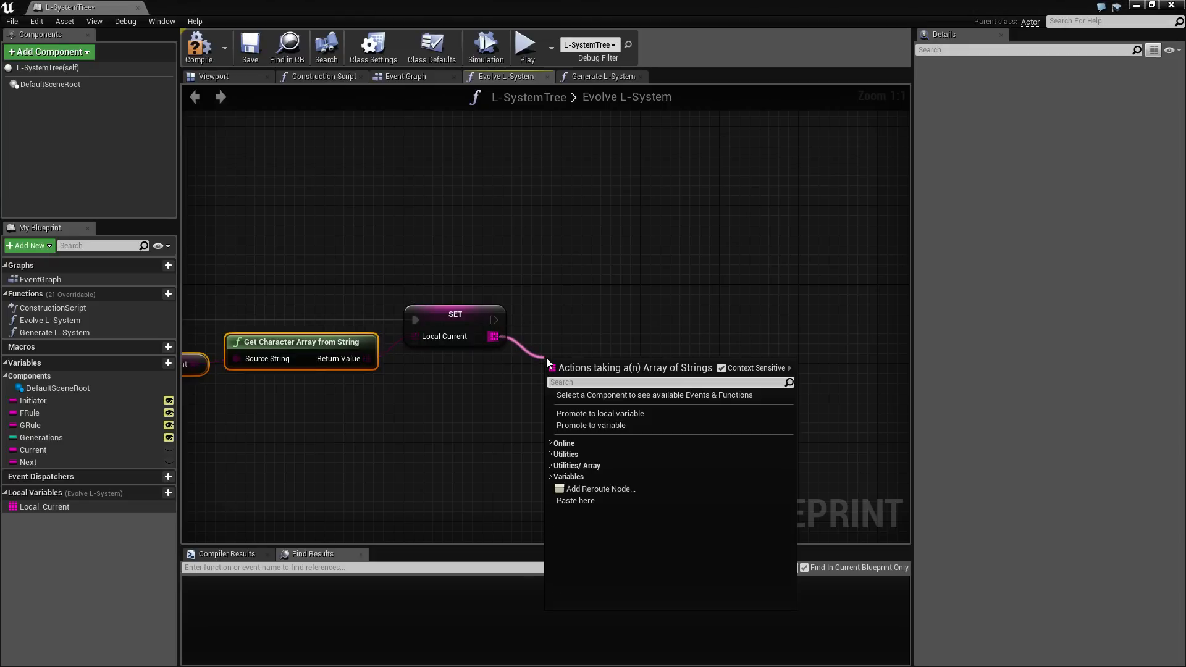
click(619, 368)
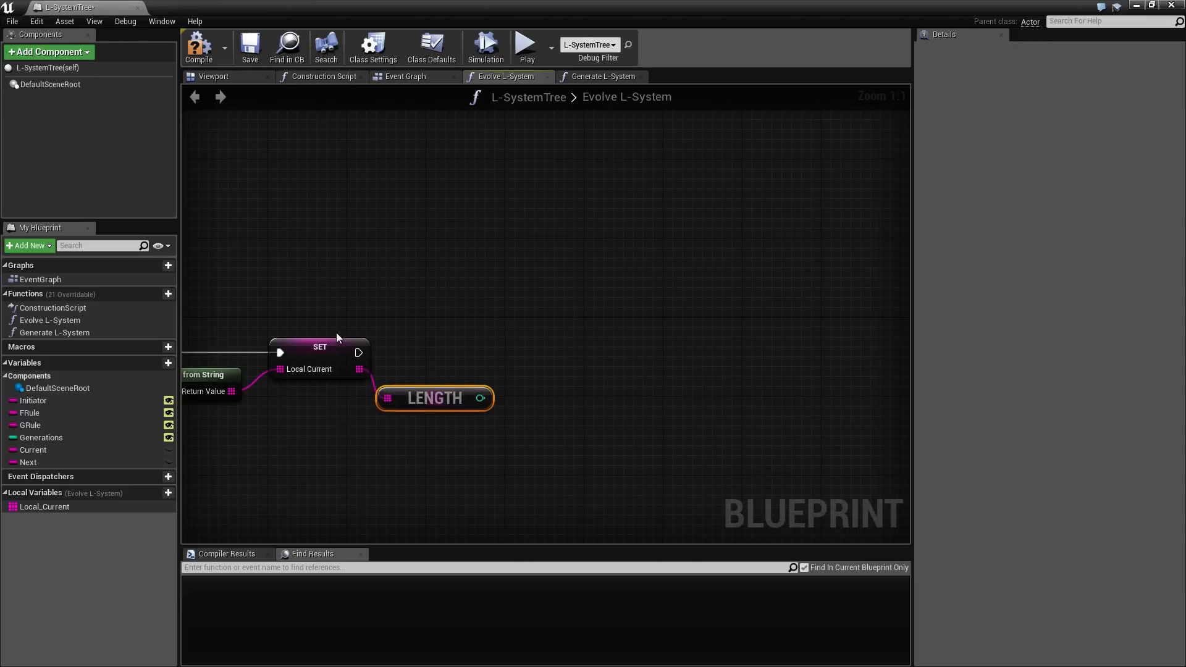
drag(479, 398, 526, 417)
text(-)
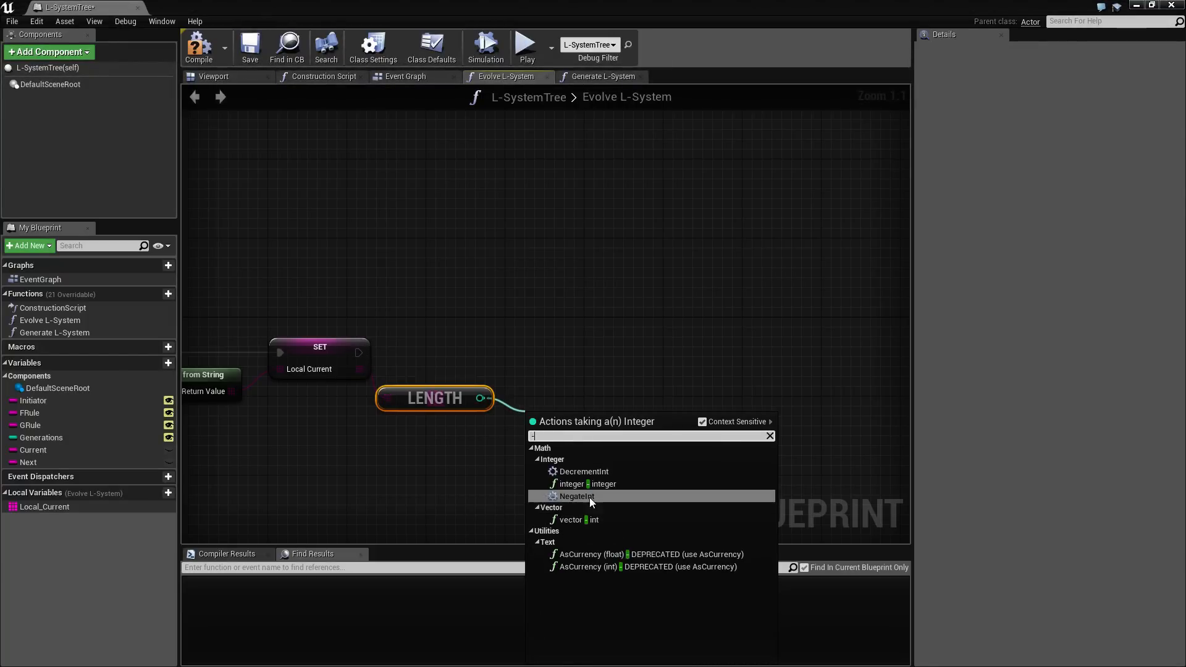
click(577, 496)
text(fo)
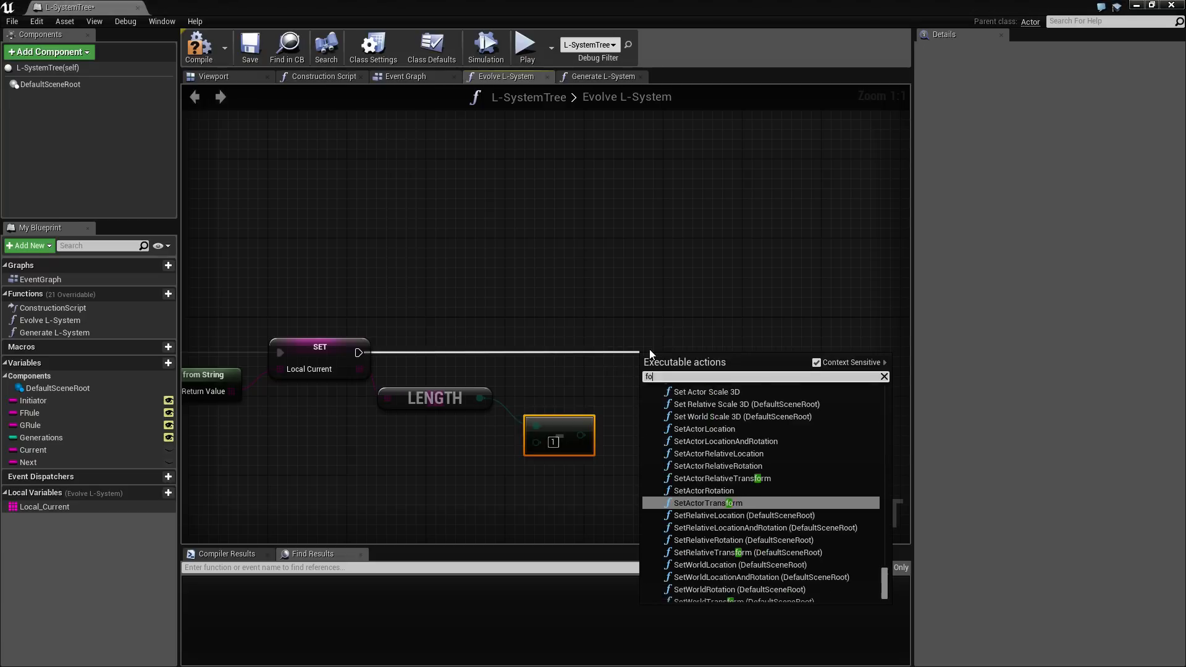
- Add a ForLoop after the SET with length minus 1 wired to Last Index
click(712, 364)
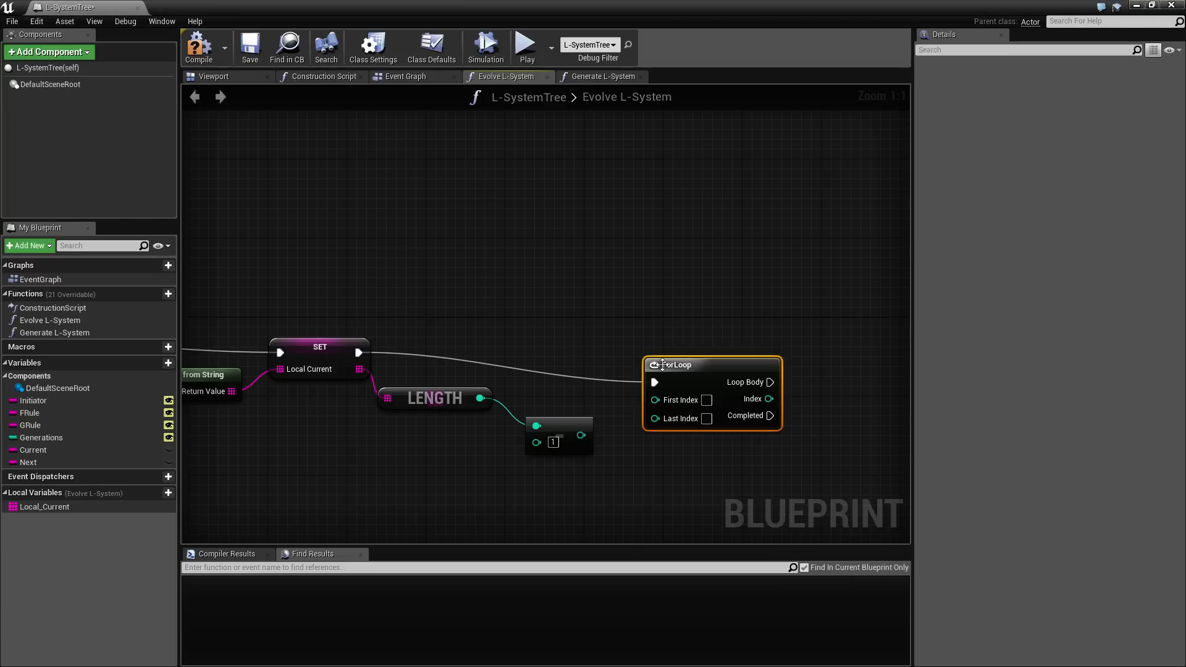
drag(672, 364, 652, 335)
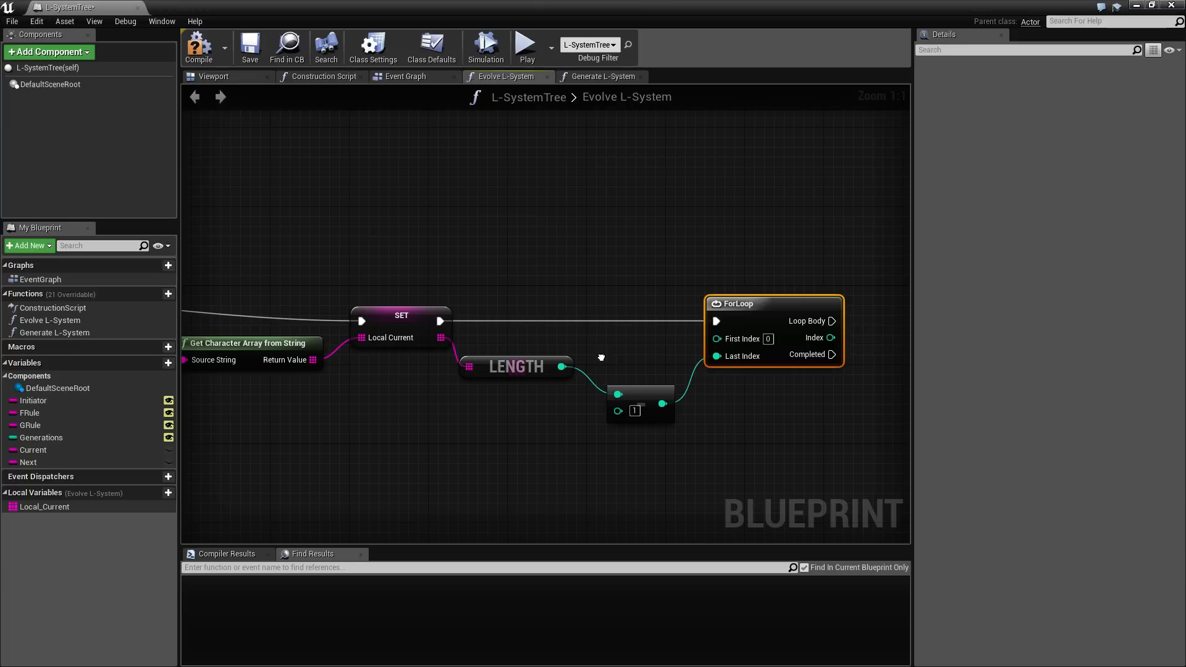
mouse_move(403, 355)
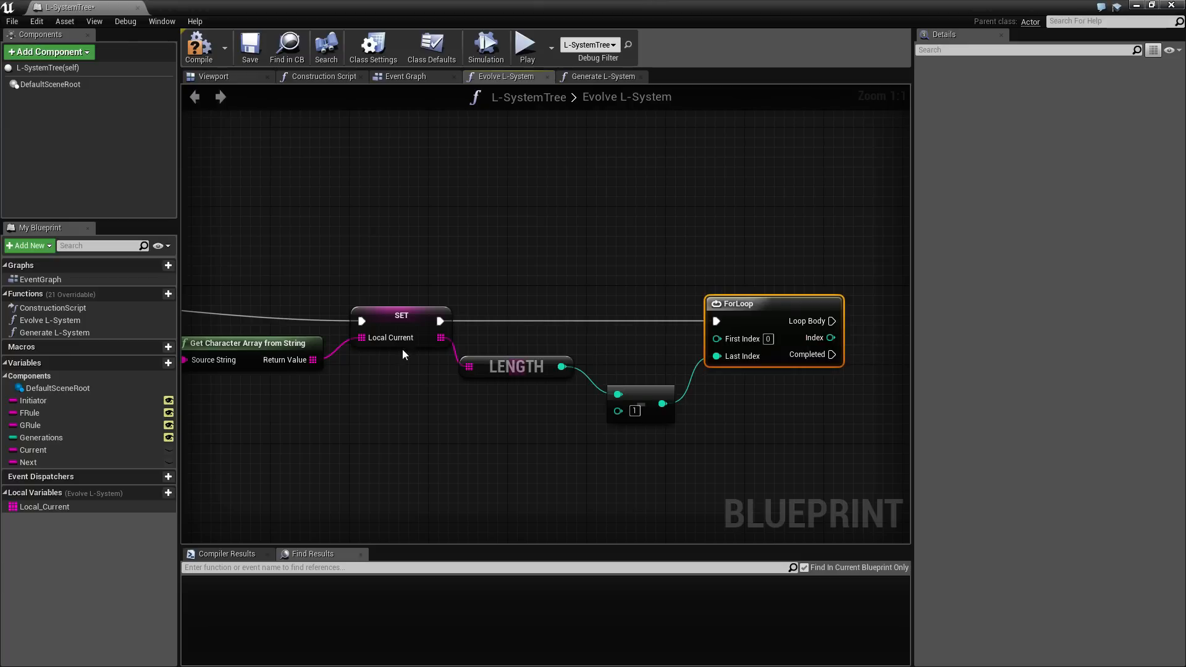
- Read Local Current's element at the ForLoop Index with a GET node
click(45, 506)
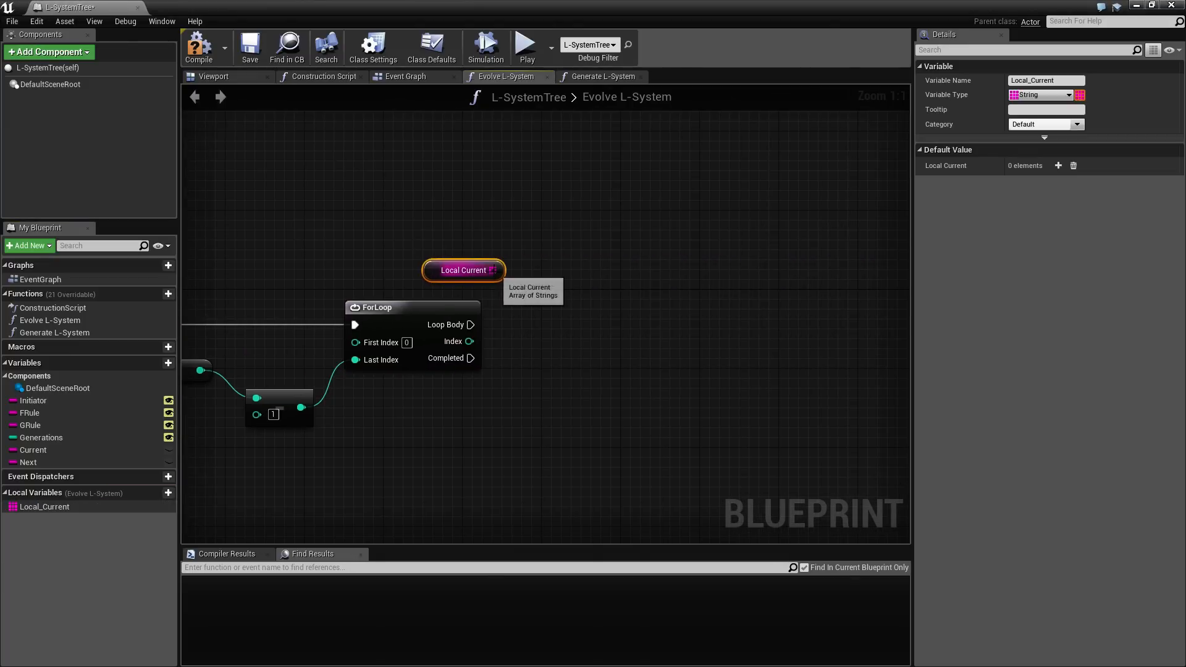
drag(463, 271, 594, 317)
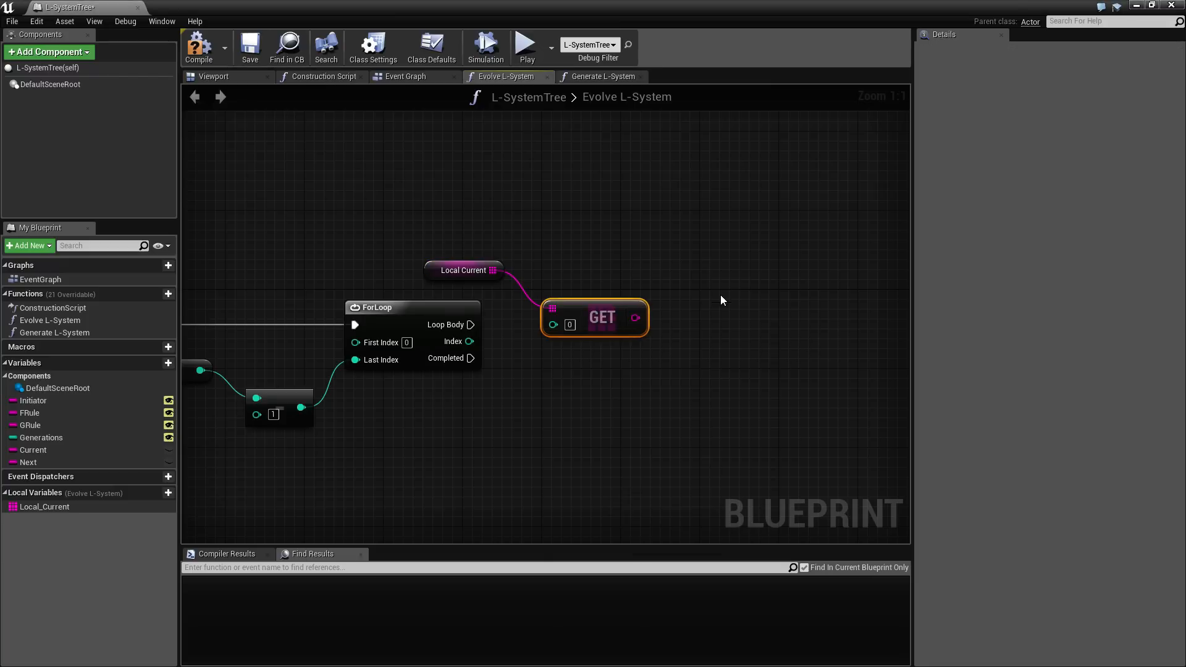
drag(468, 341, 554, 323)
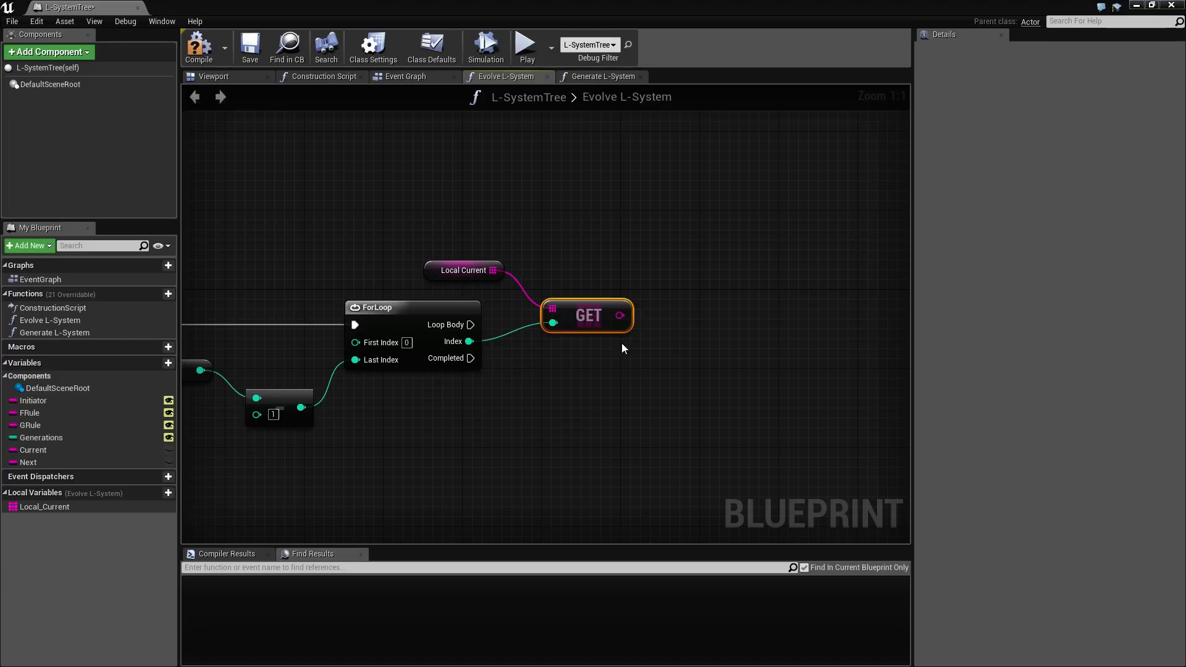
mouse_move(471, 325)
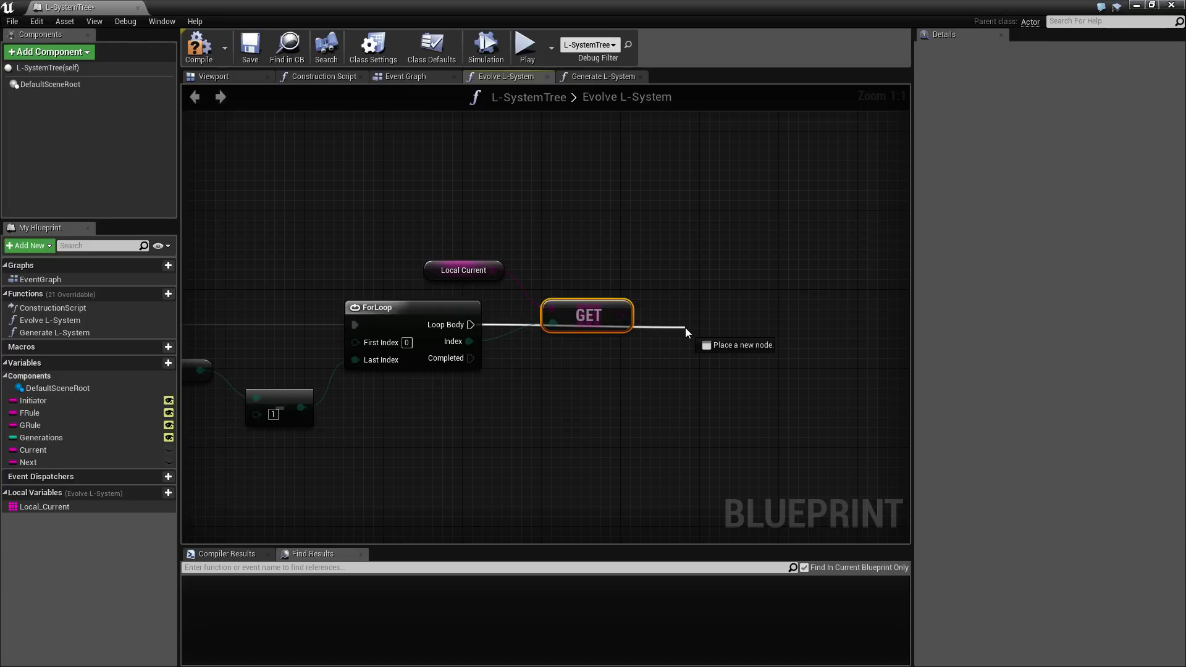
- Add a Switch on String node on the loop body selecting on the GET element
click(687, 331)
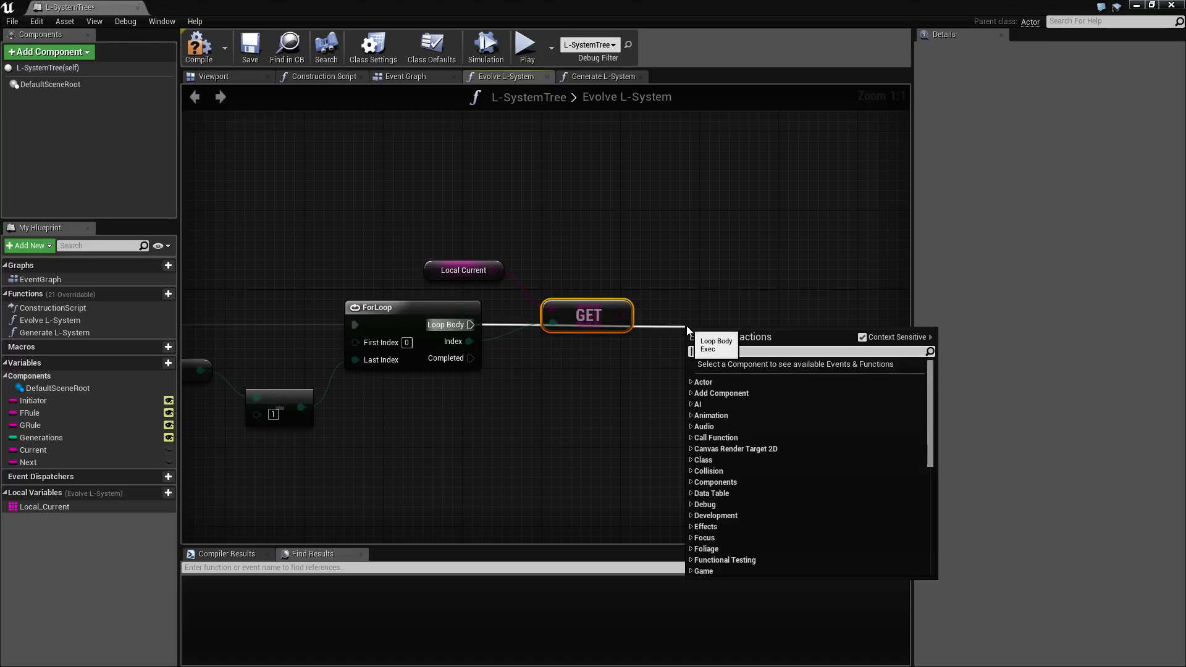
text(switch)
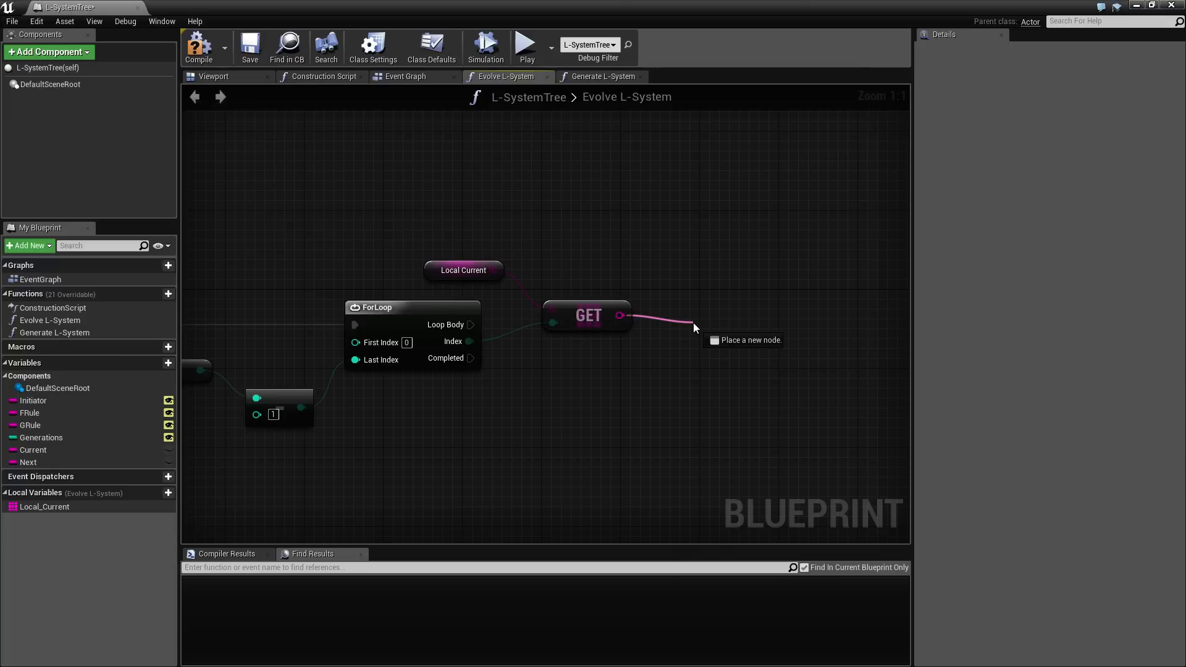
text(switch)
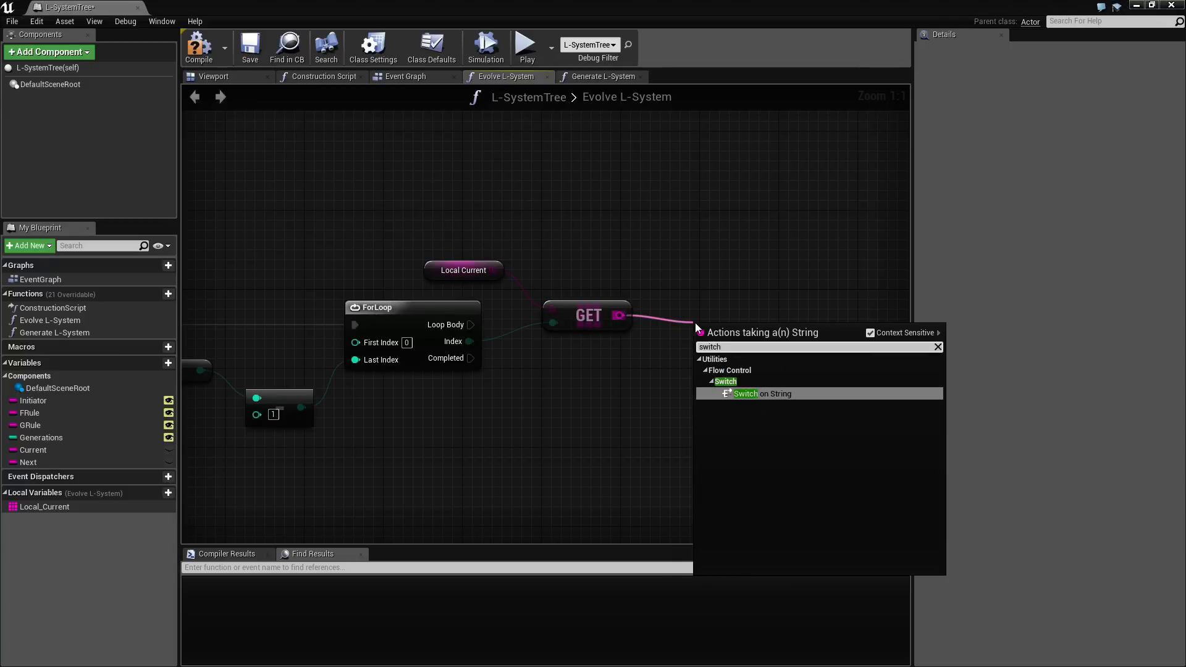
click(762, 393)
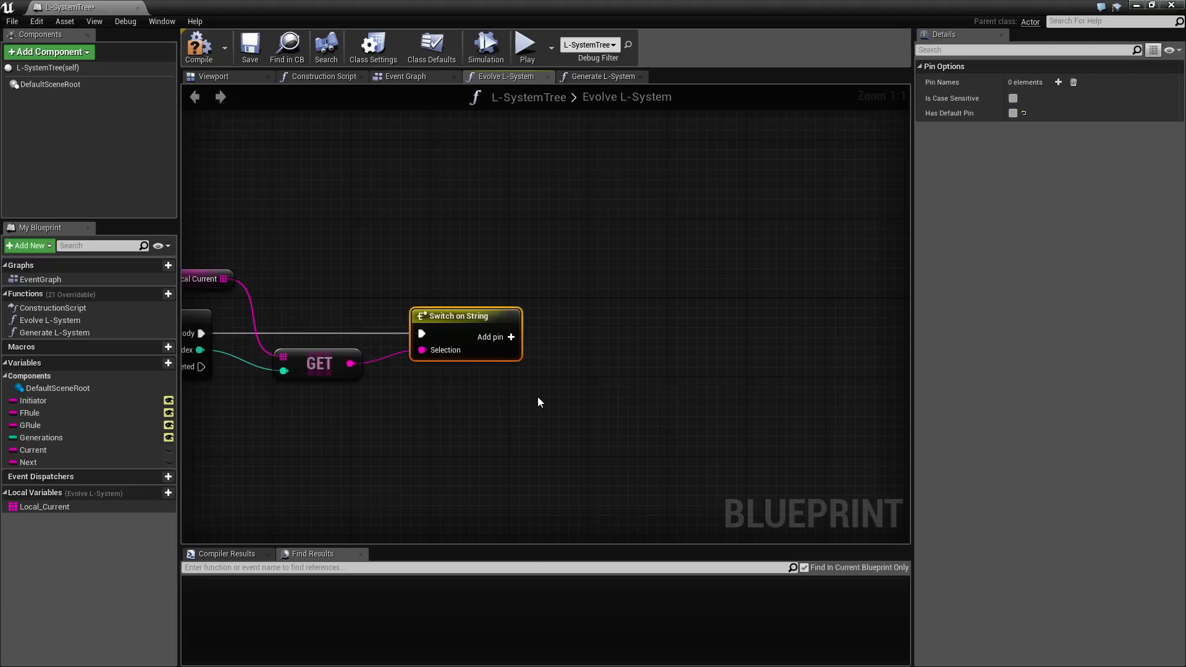
- Give the Switch on String five case output pins
click(492, 336)
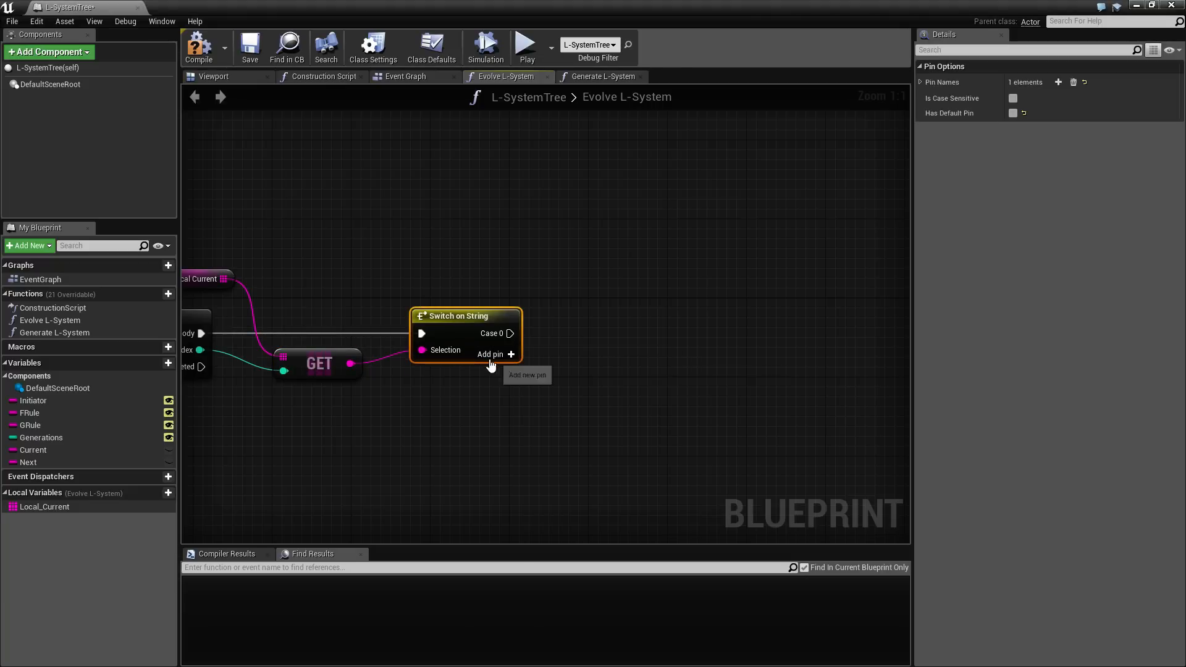
click(512, 355)
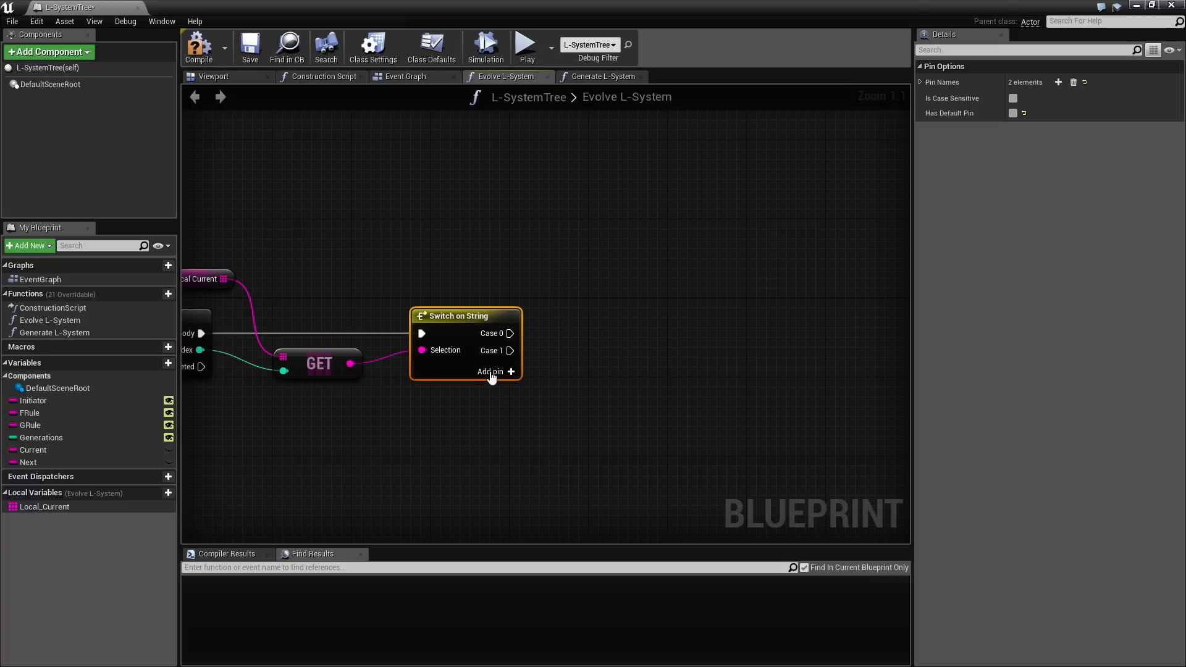
click(491, 371)
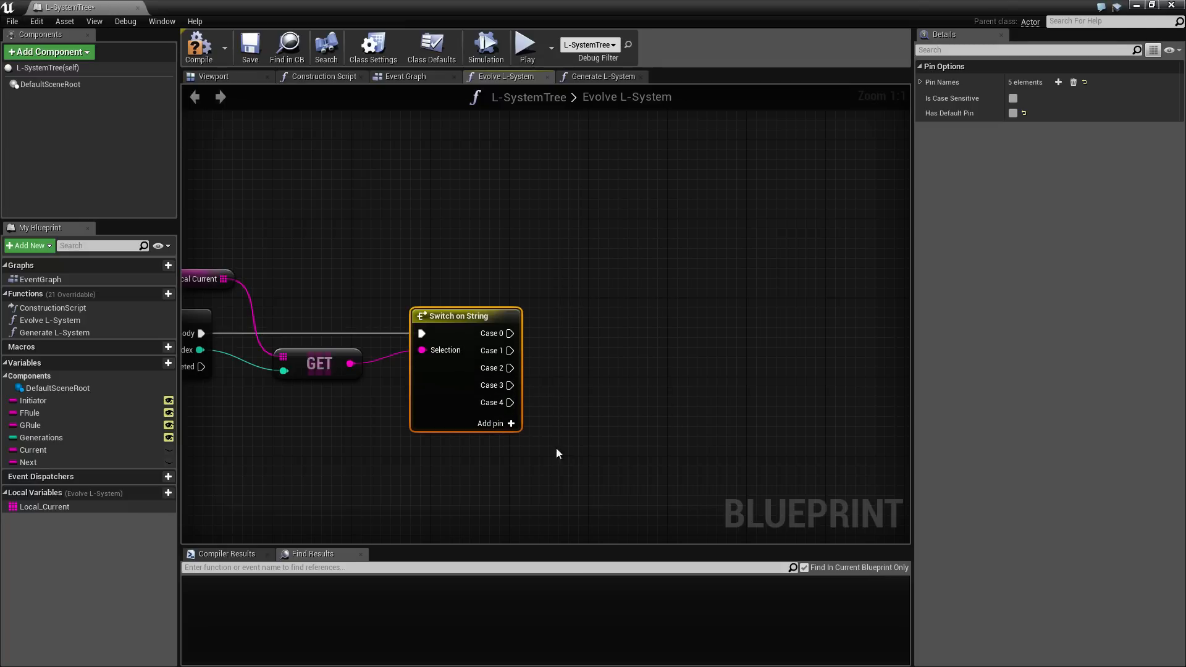
mouse_move(908, 228)
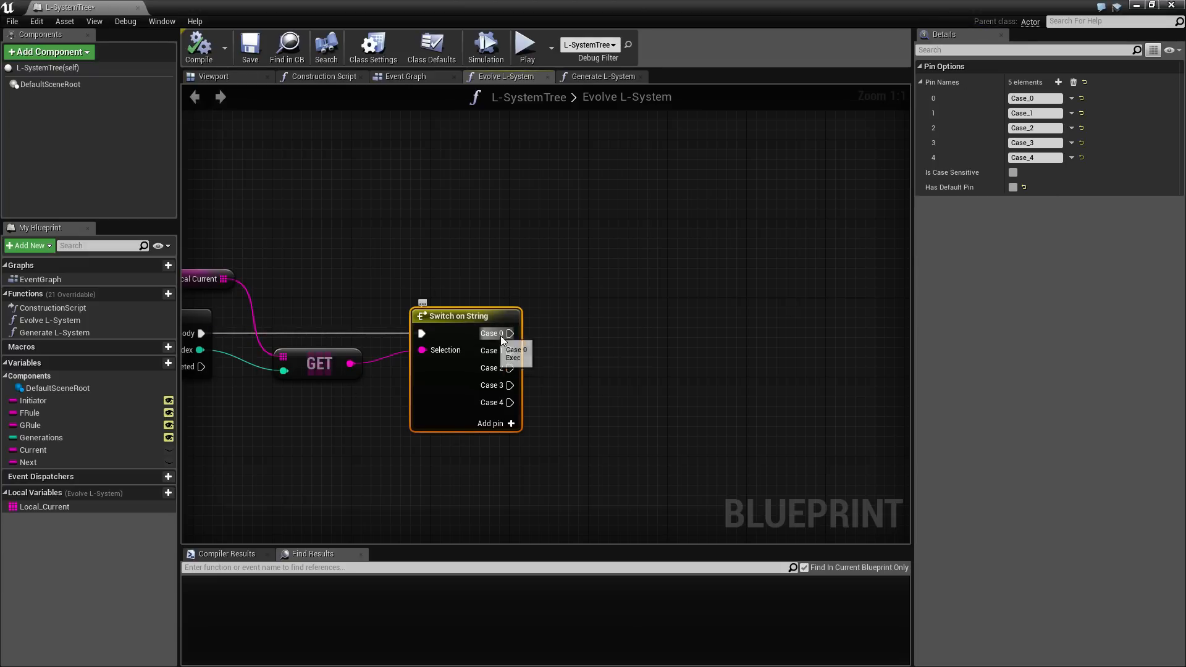
mouse_move(503, 409)
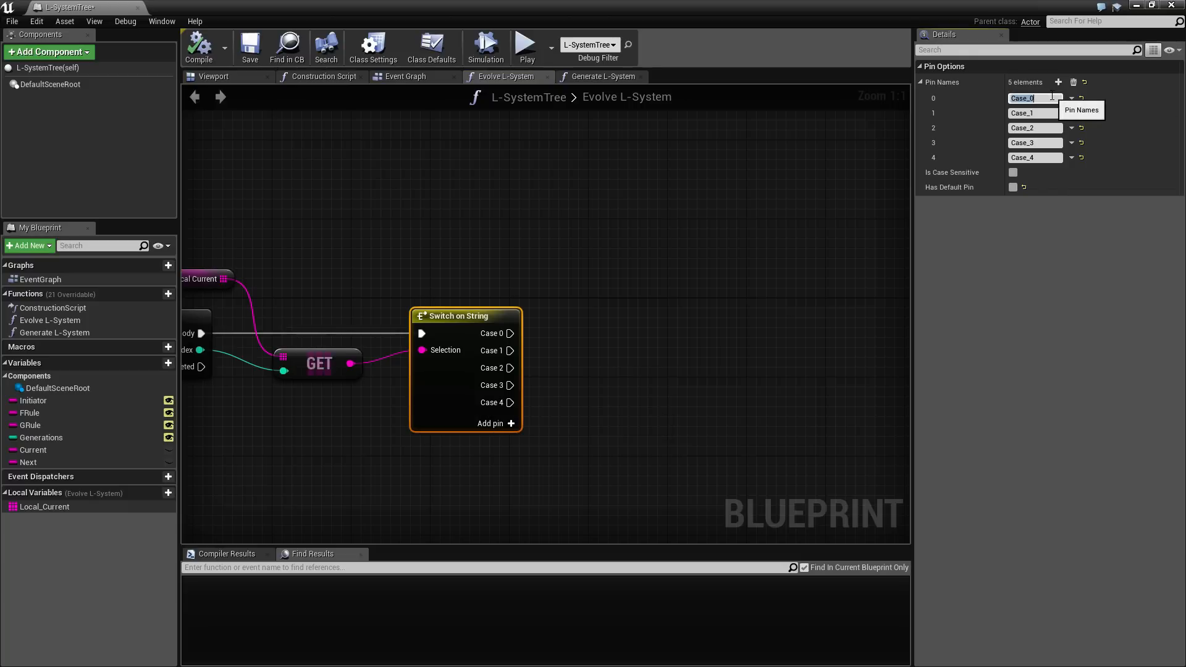
- Name the switch cases F, G, +, -, [ and add a sixth case ]
text(F)
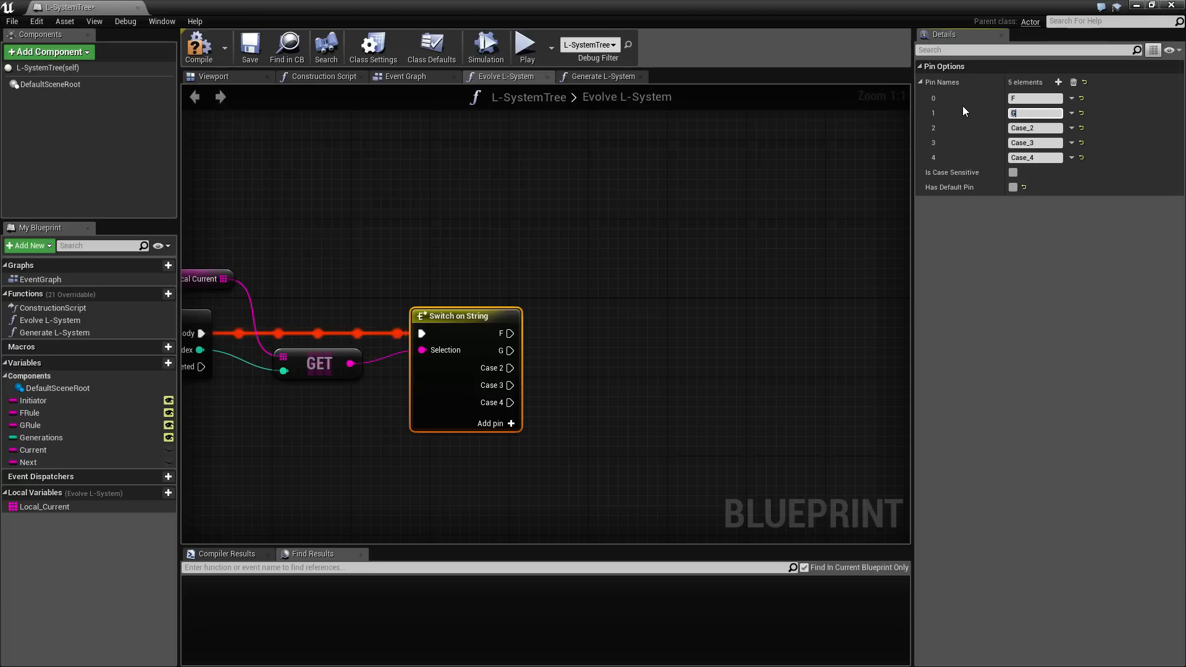
click(1036, 127)
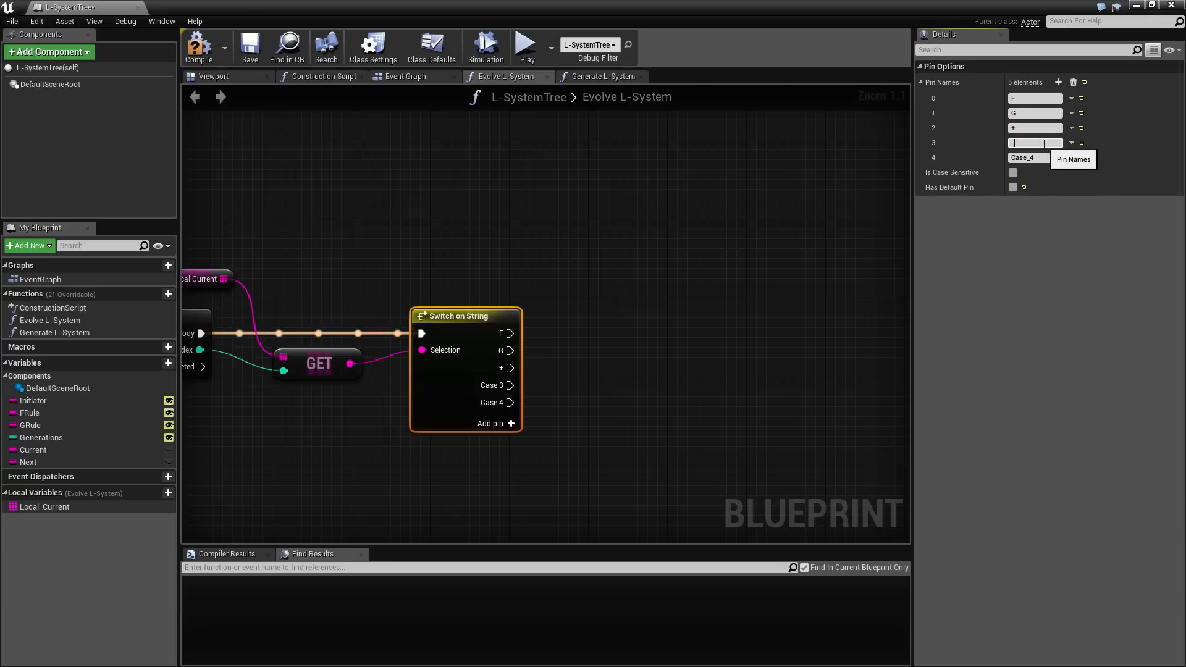
key(Enter)
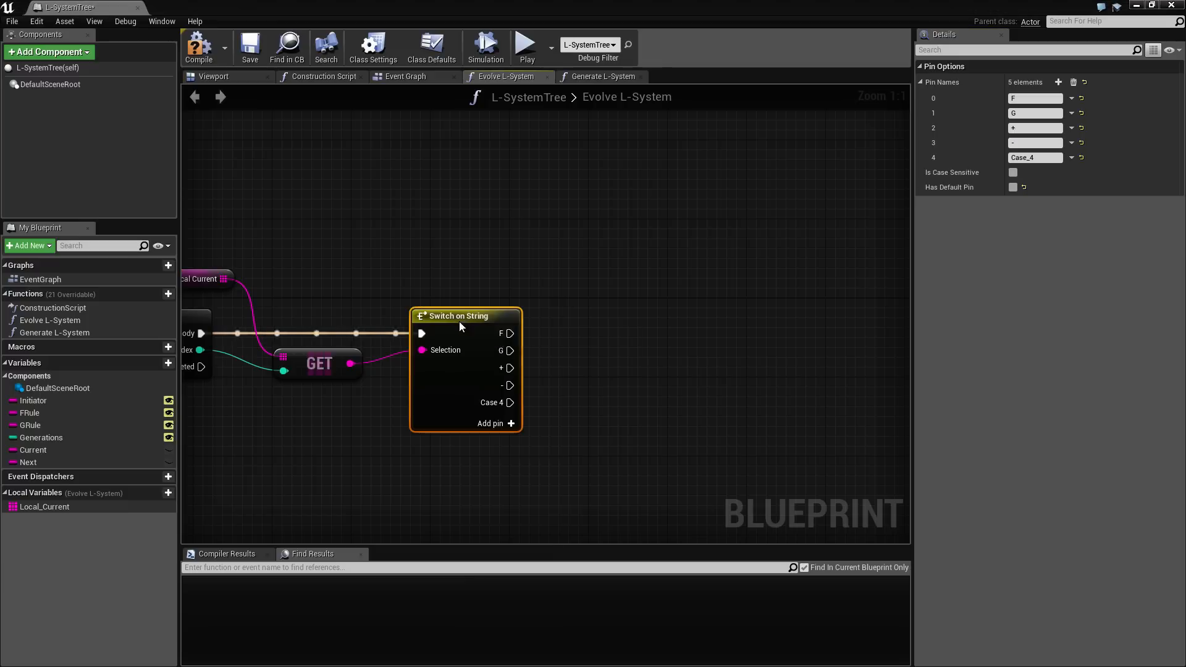
mouse_move(493, 423)
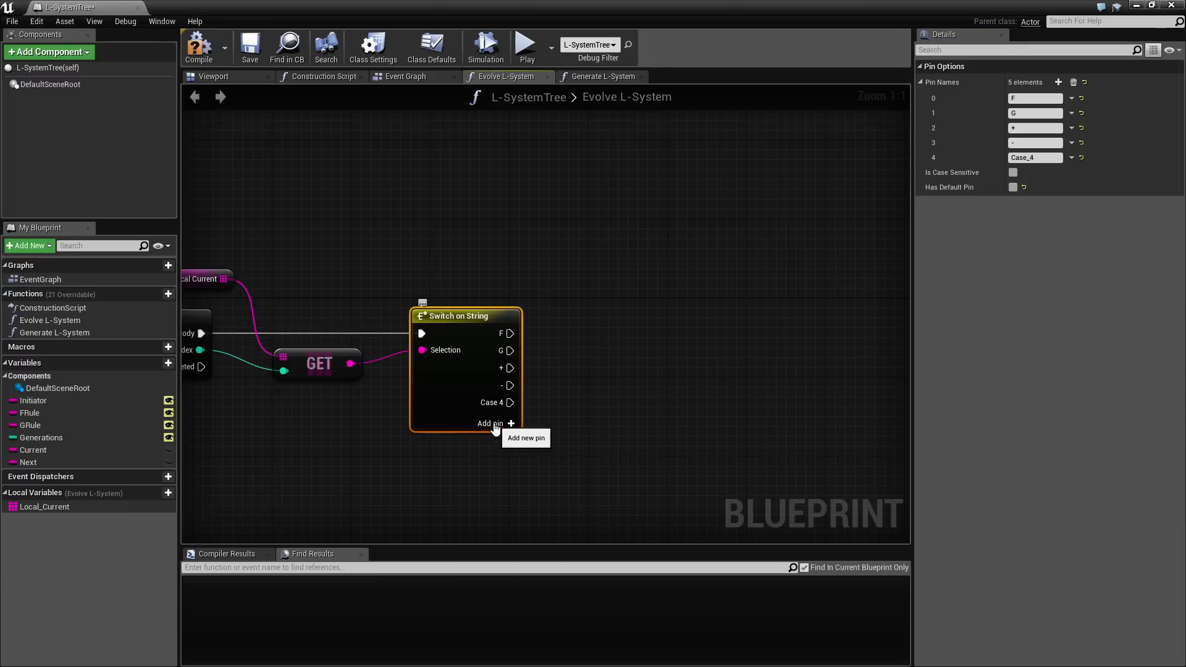
click(491, 424)
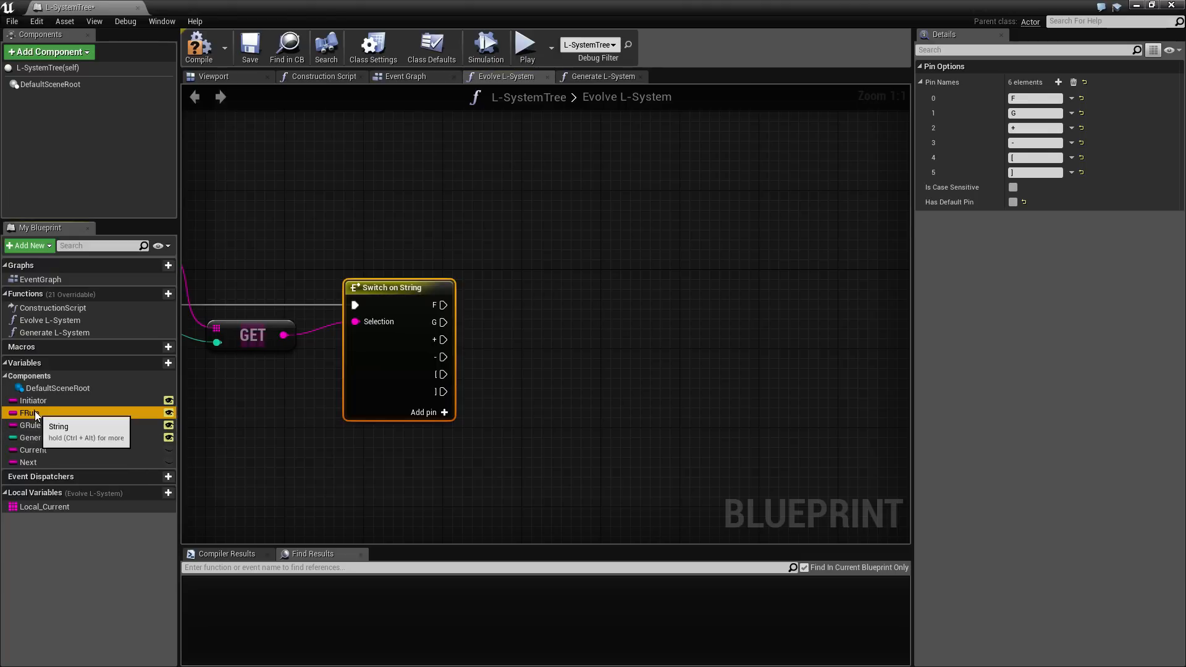
- Bring FRule into Evolve L-System feeding an Append, then view Generate L-System
drag(30, 413, 444, 251)
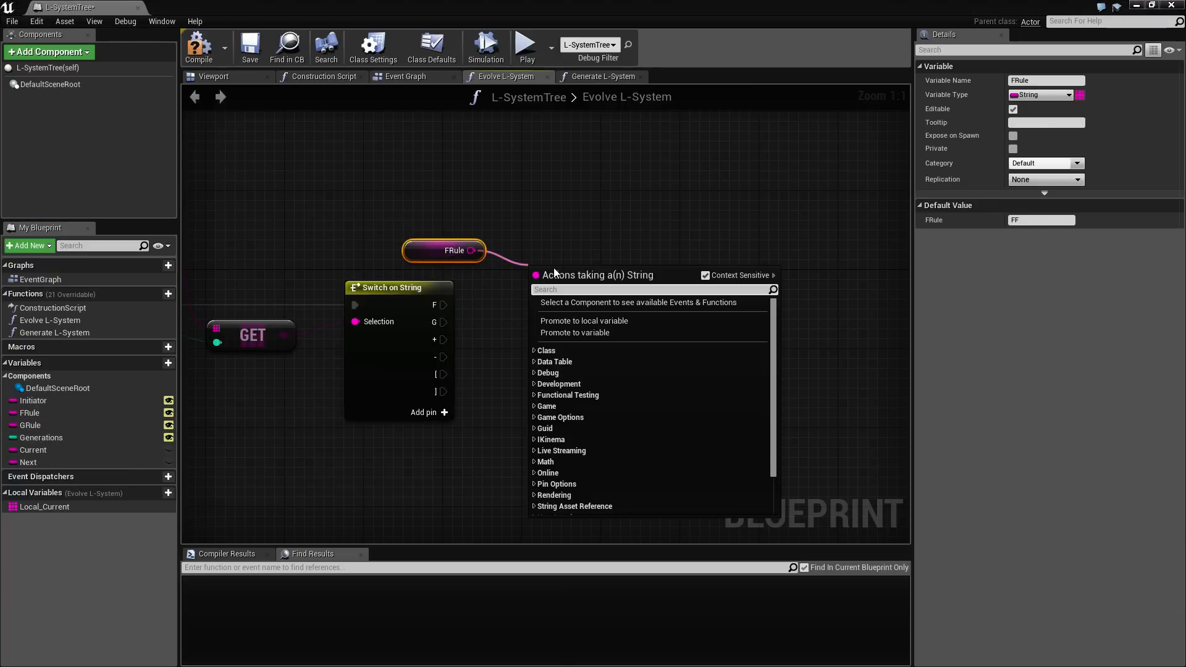
click(564, 277)
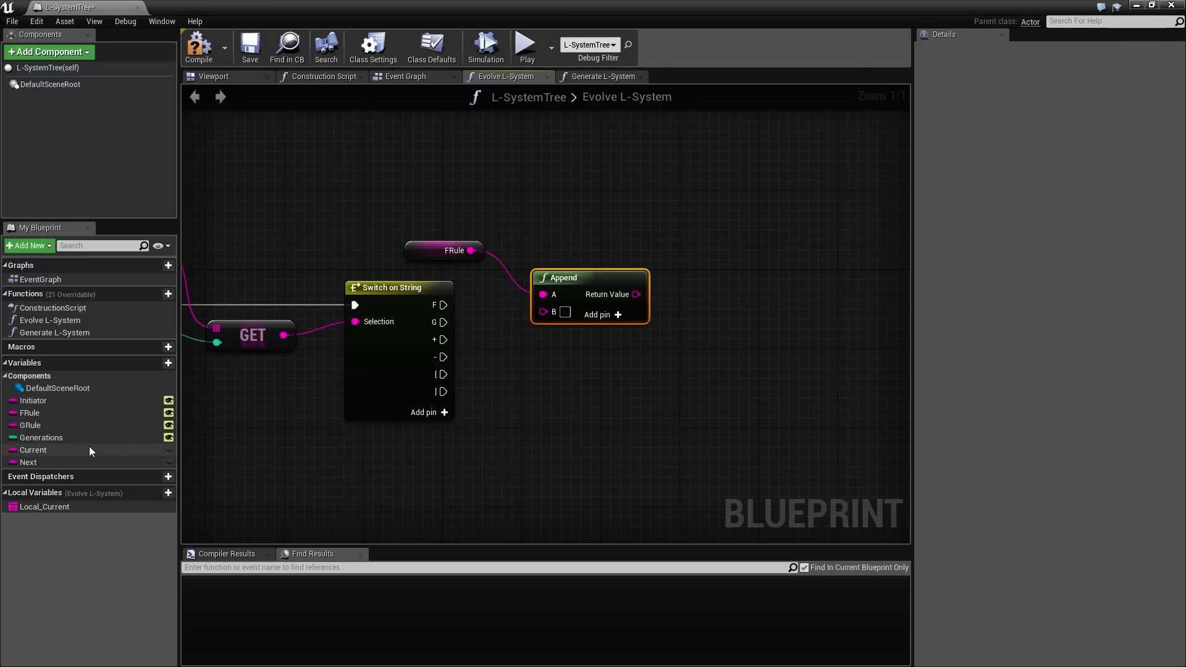
mouse_move(32, 449)
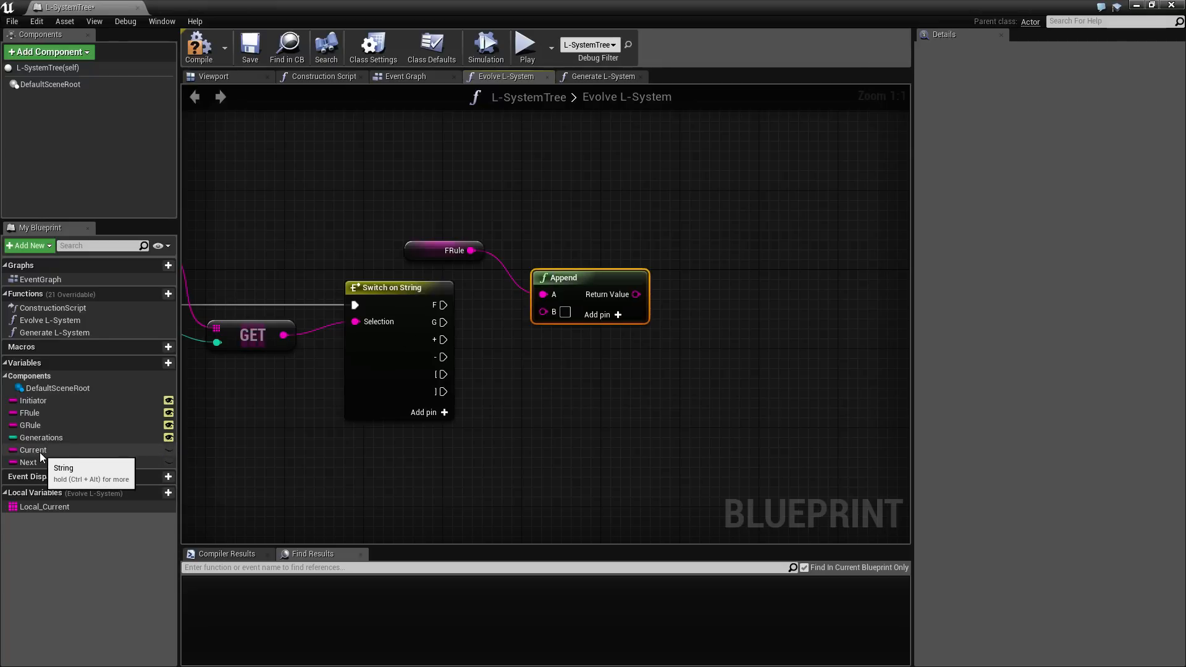
mouse_move(56, 447)
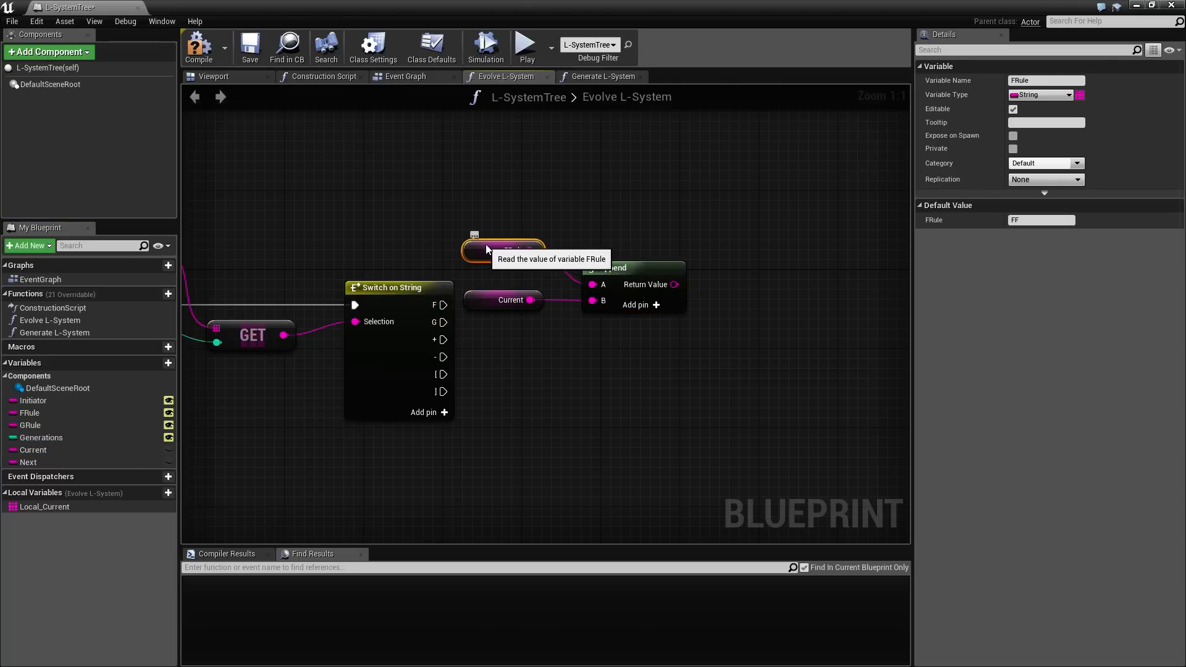
mouse_move(518, 379)
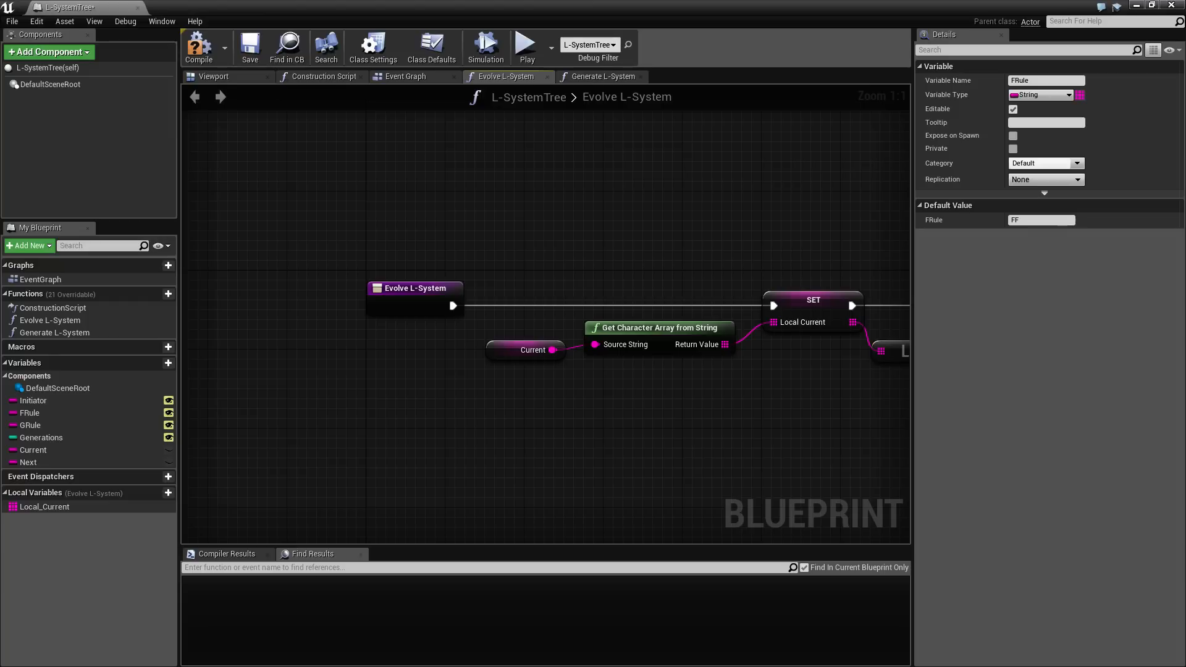
mouse_move(339, 311)
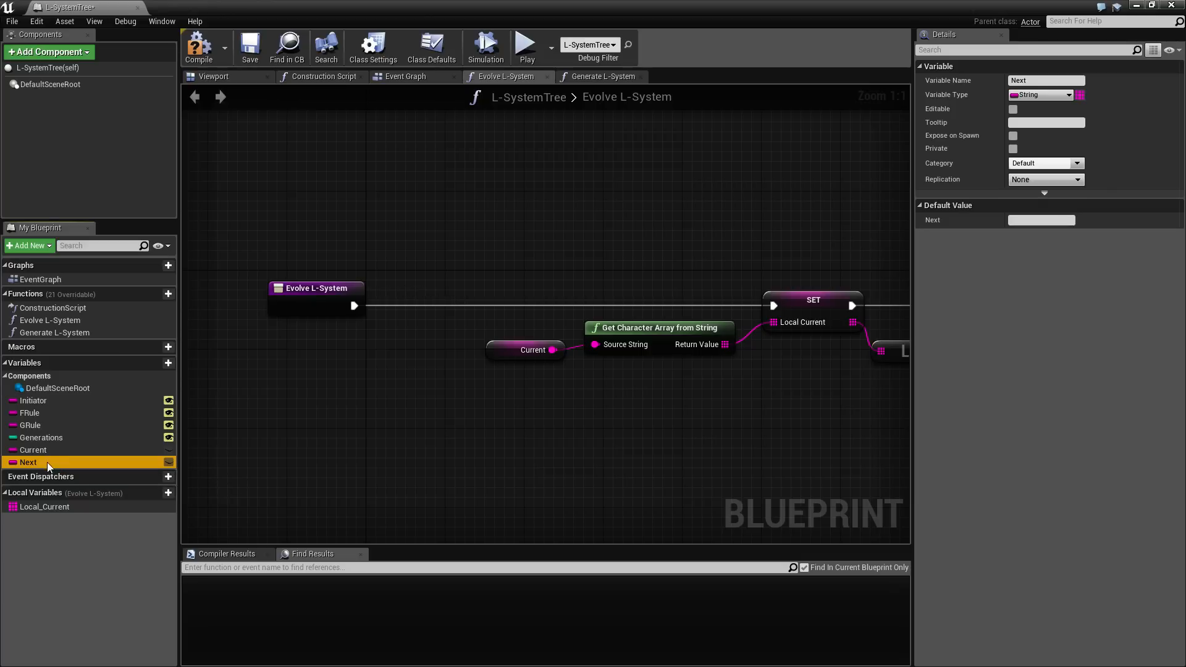
click(601, 77)
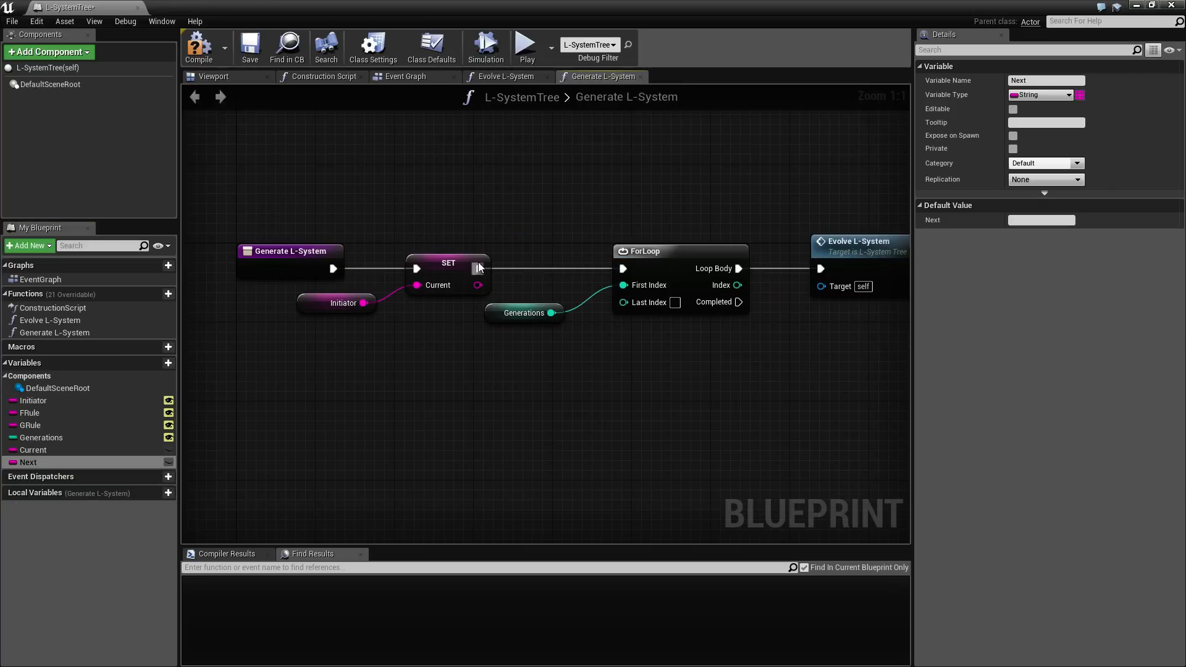
click(507, 77)
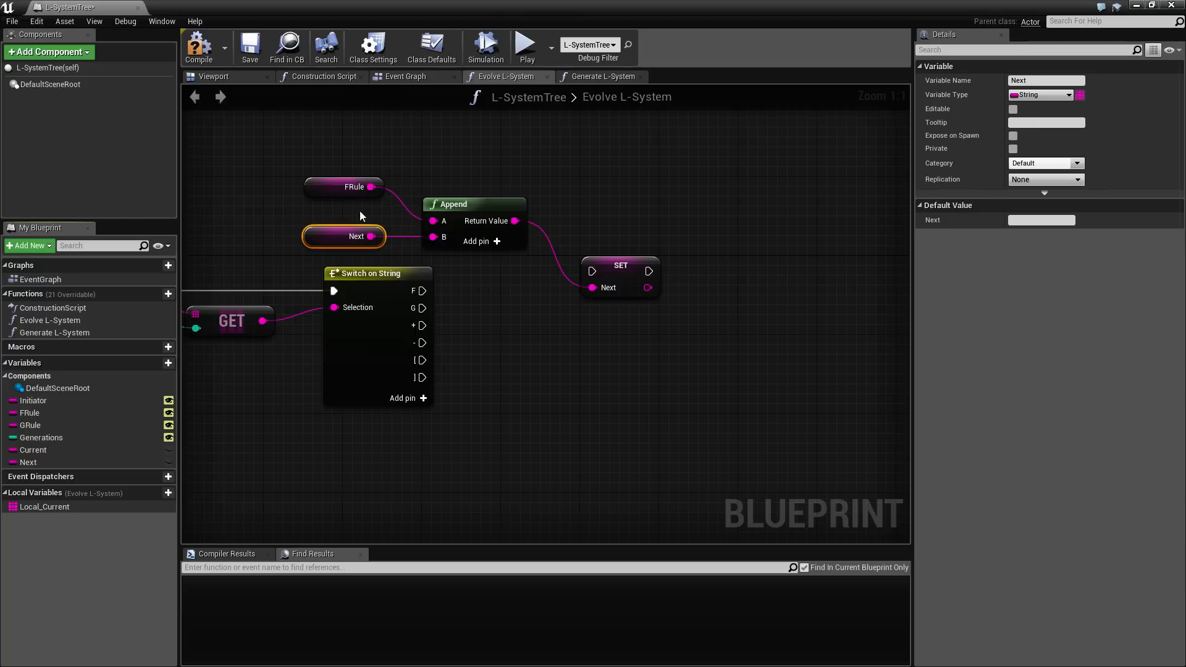
mouse_move(384, 216)
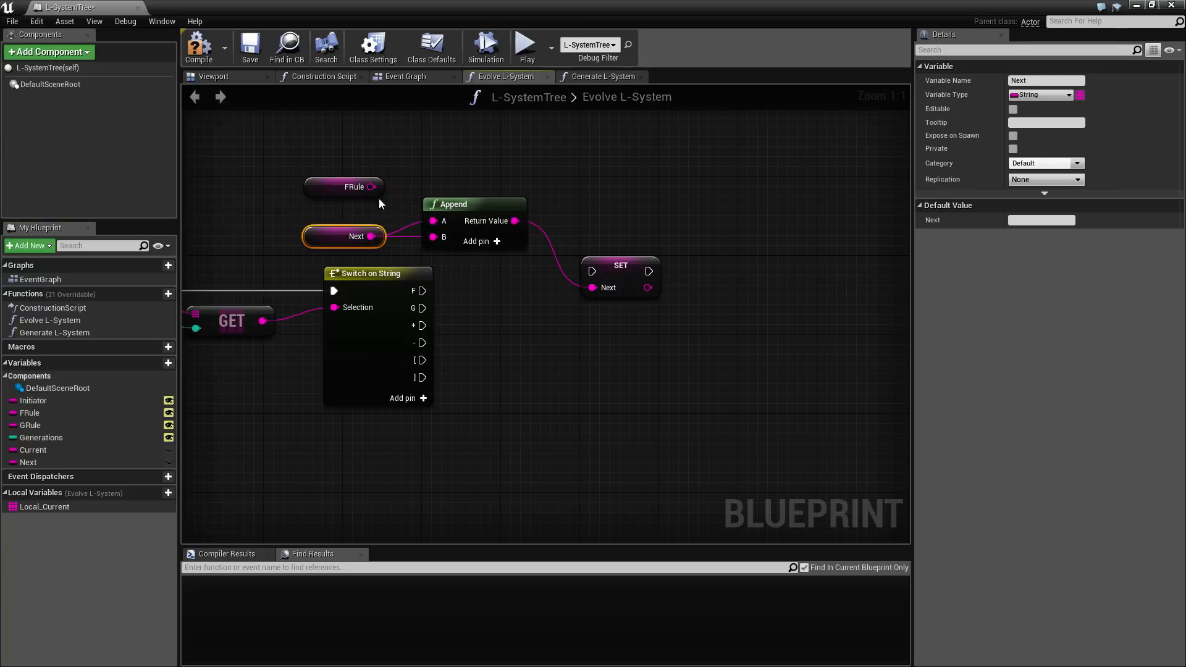
mouse_move(353, 186)
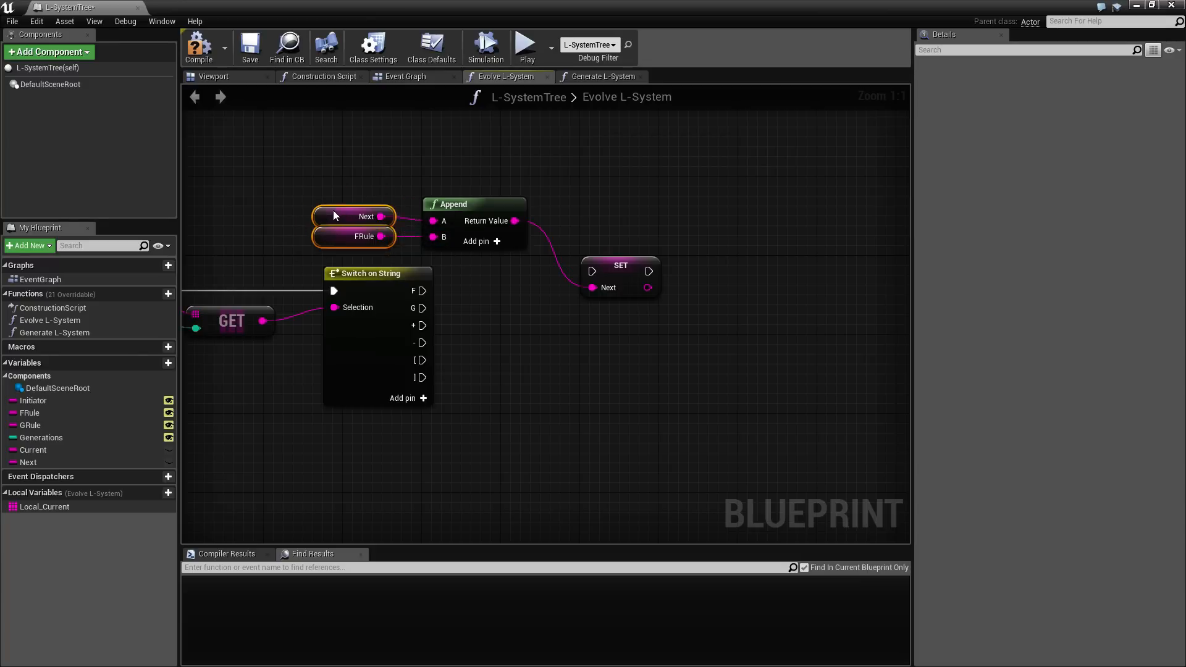
- Wire Next and FRule into Append feeding SET Next and box-select that group
click(363, 246)
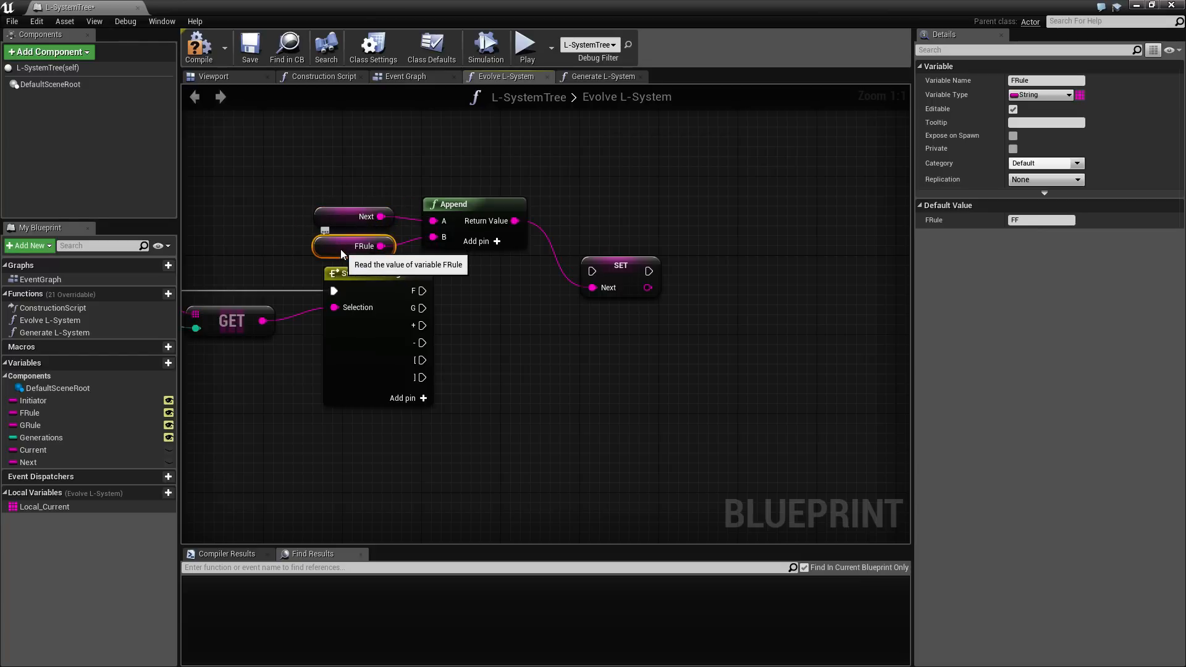
mouse_move(422, 257)
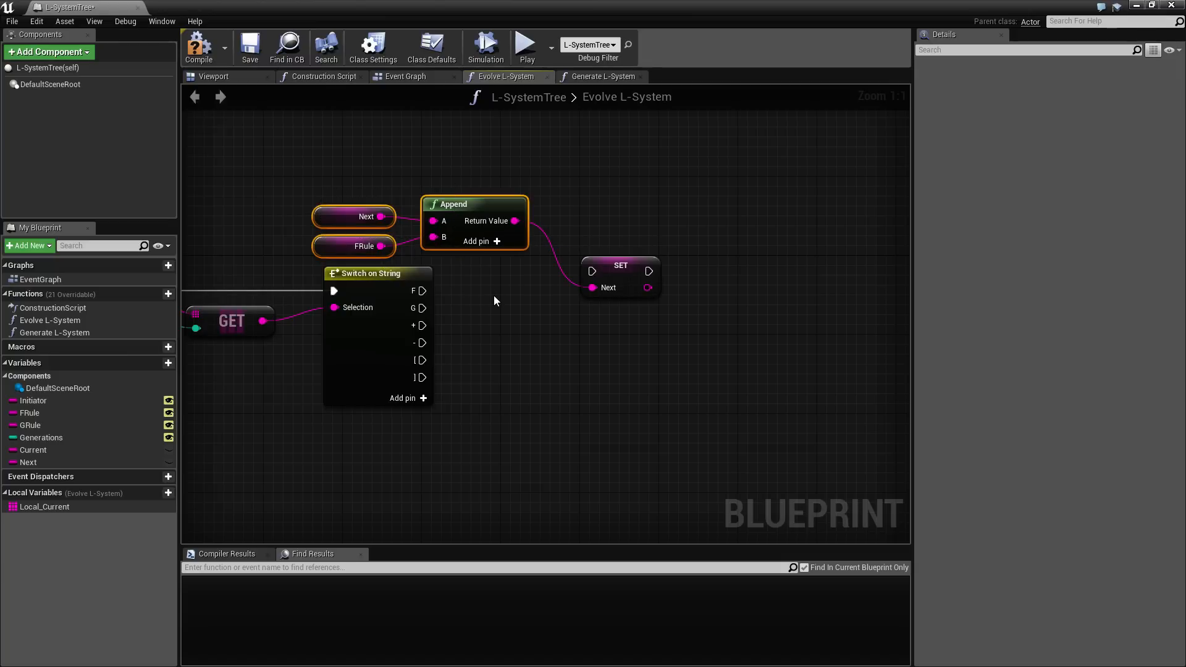
drag(475, 221, 485, 212)
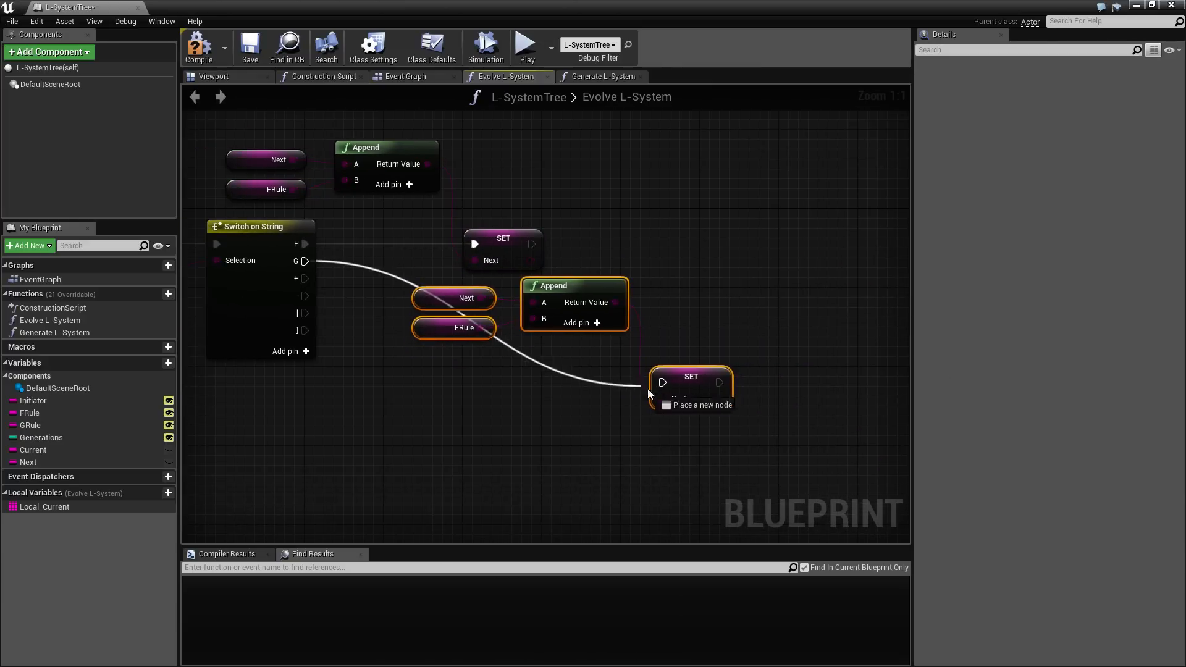
- Connect the G case to the pasted SET Next and swap its FRule for GRule
click(454, 327)
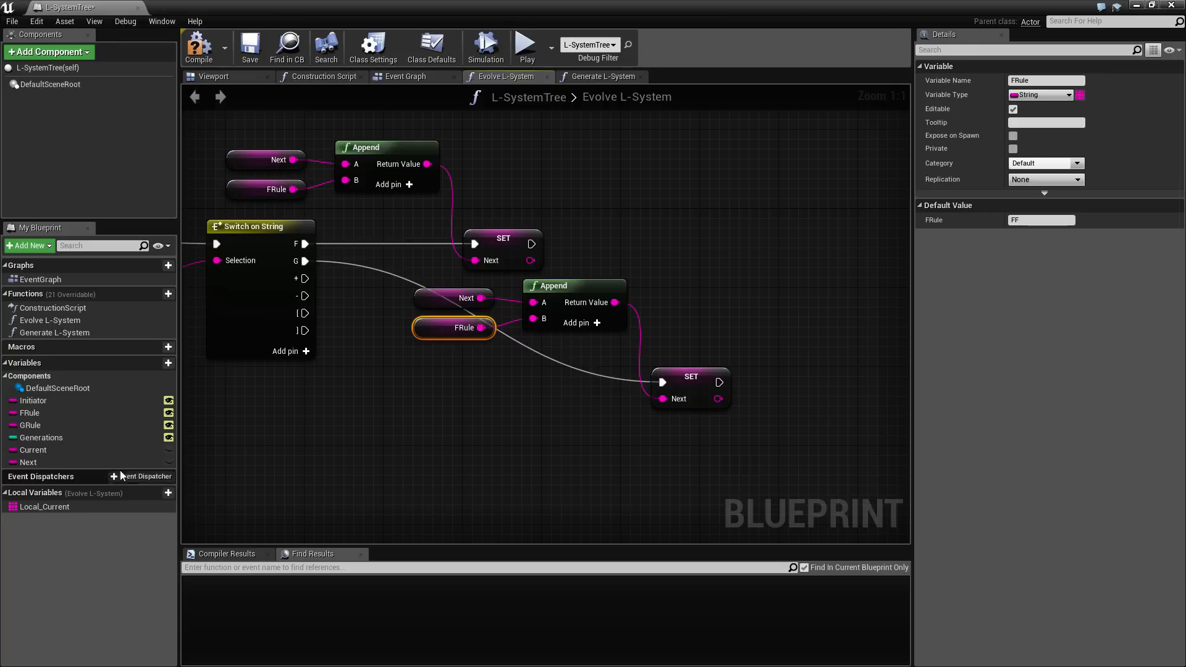
click(30, 424)
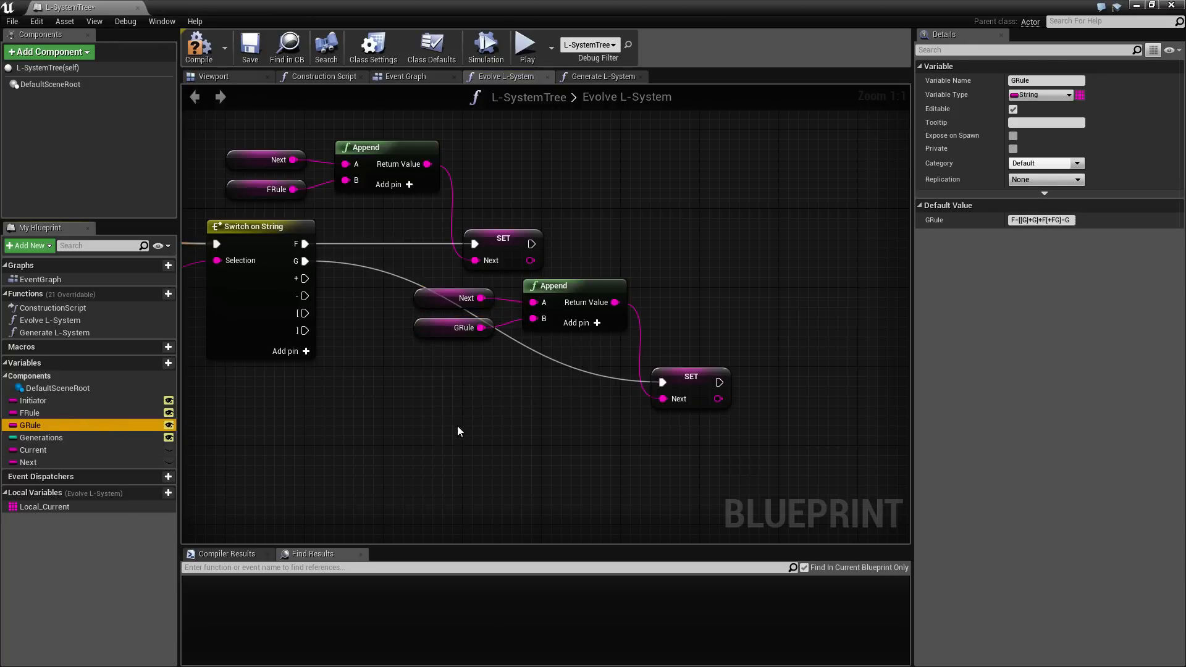
mouse_move(311, 279)
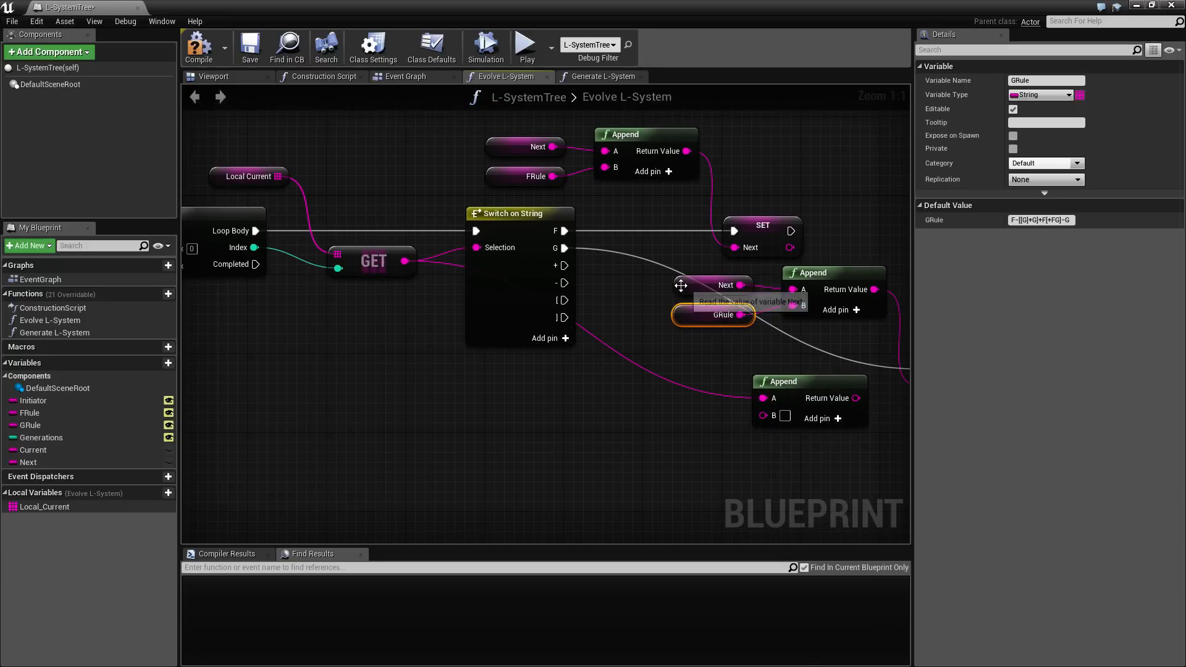
mouse_move(756, 399)
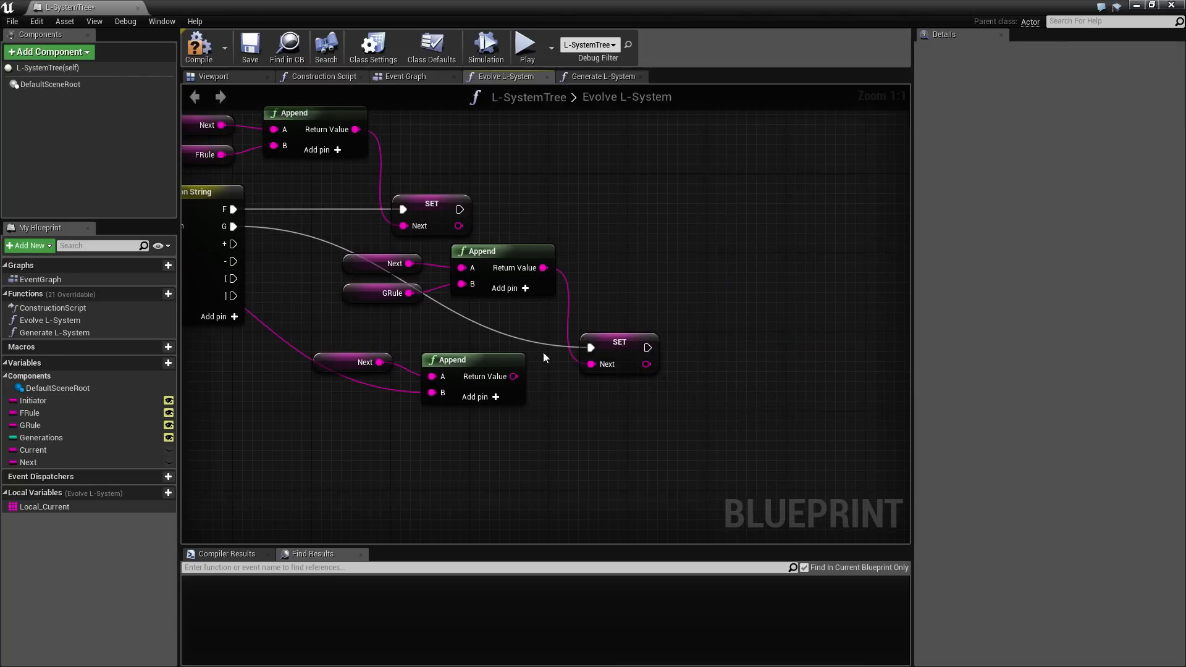
- Route the +, -, [ and ] cases into a third SET Next fed by the Next Append
click(619, 349)
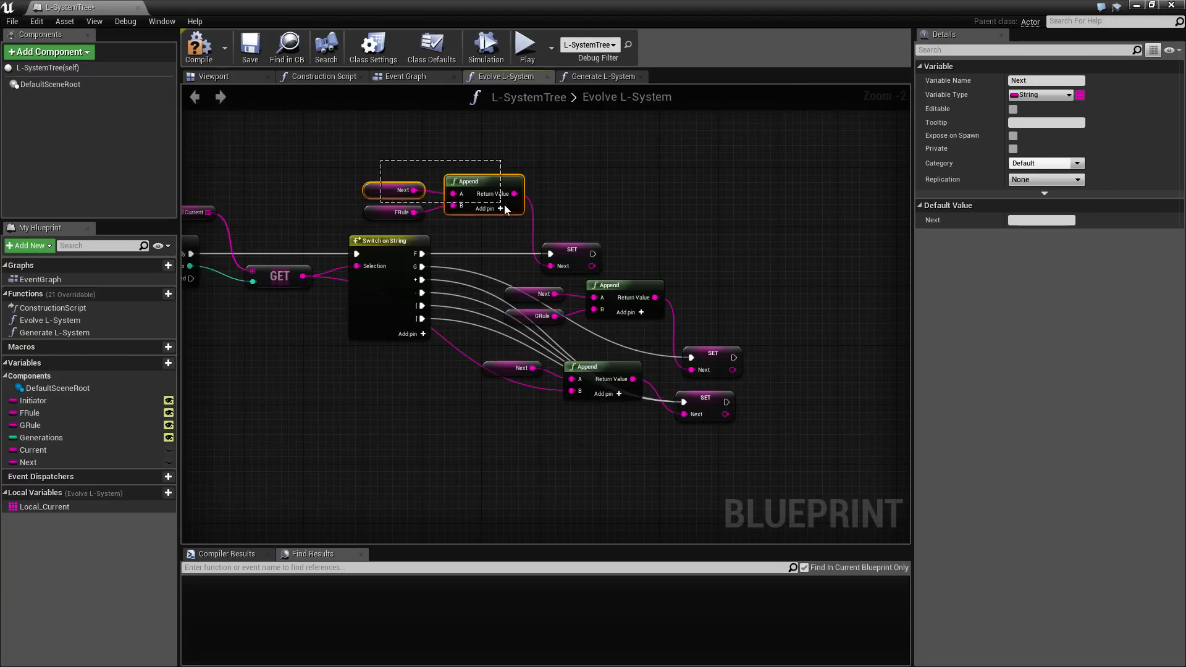
mouse_move(585, 210)
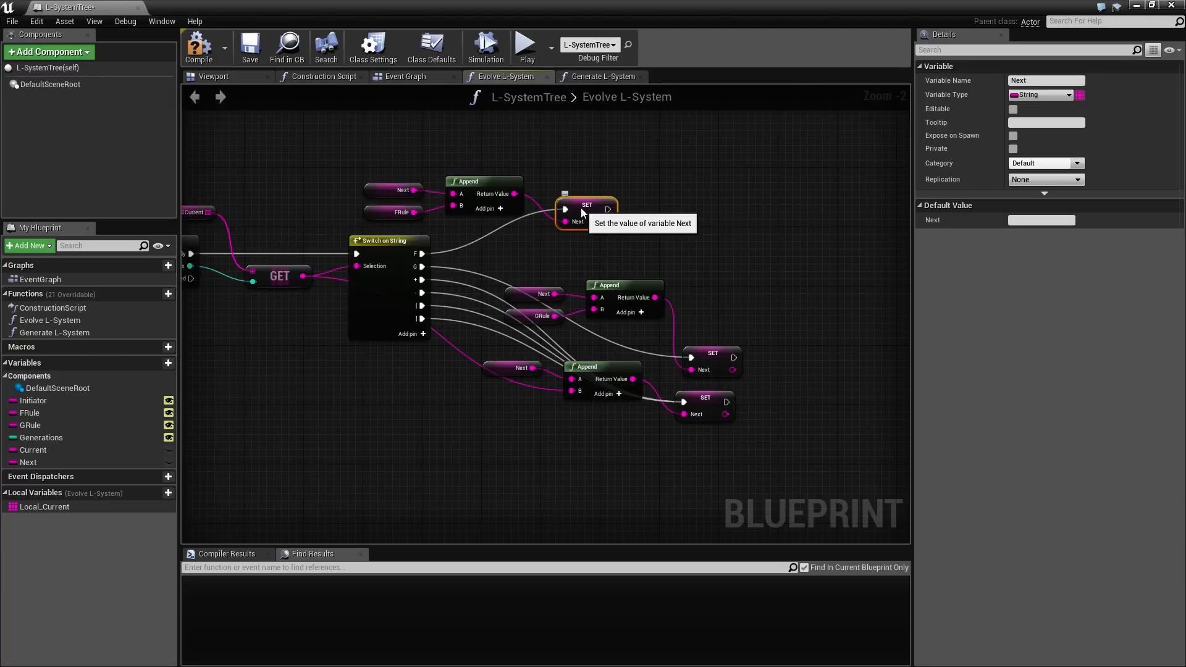
drag(586, 204, 703, 189)
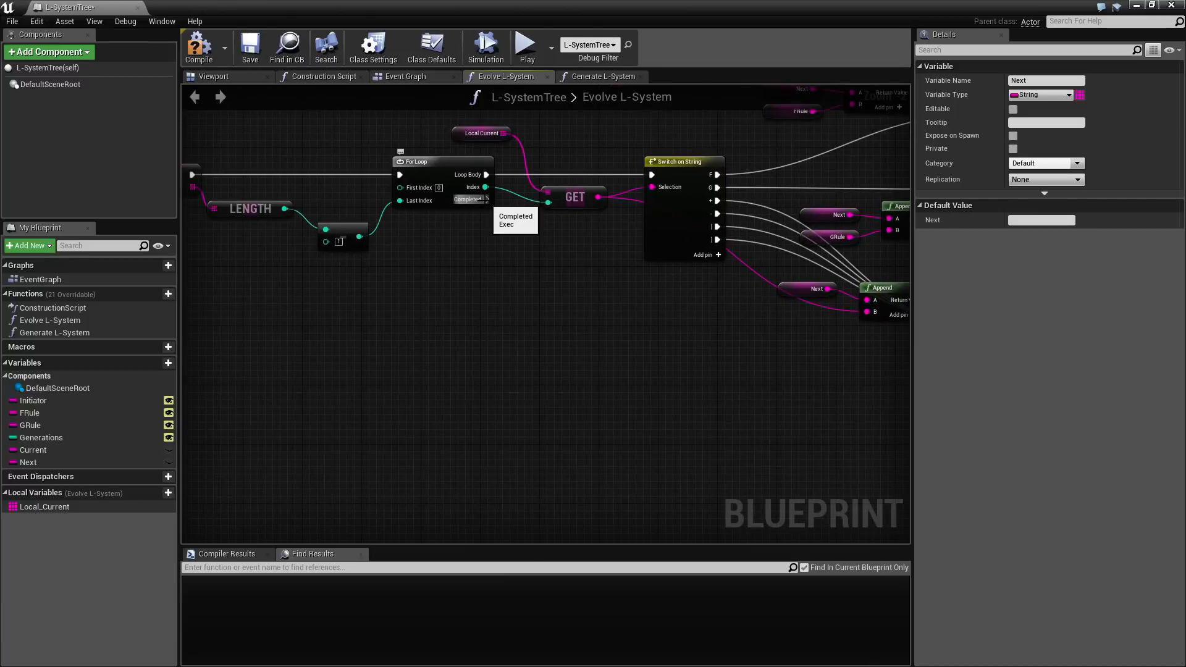
mouse_move(780, 304)
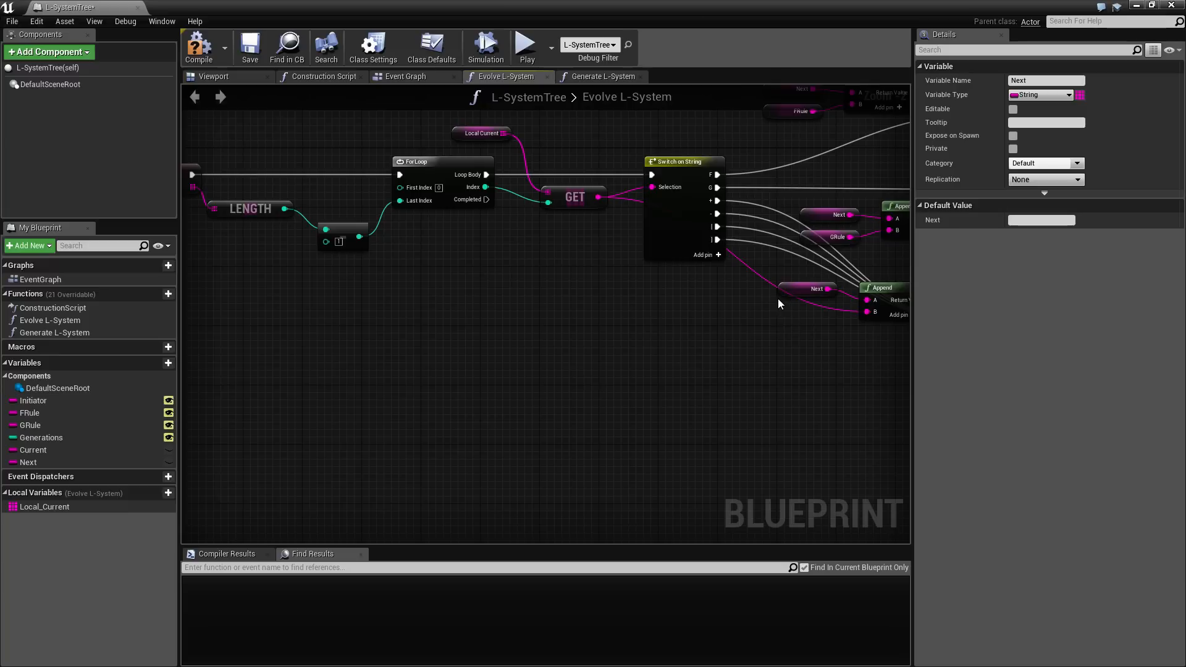
mouse_move(830, 294)
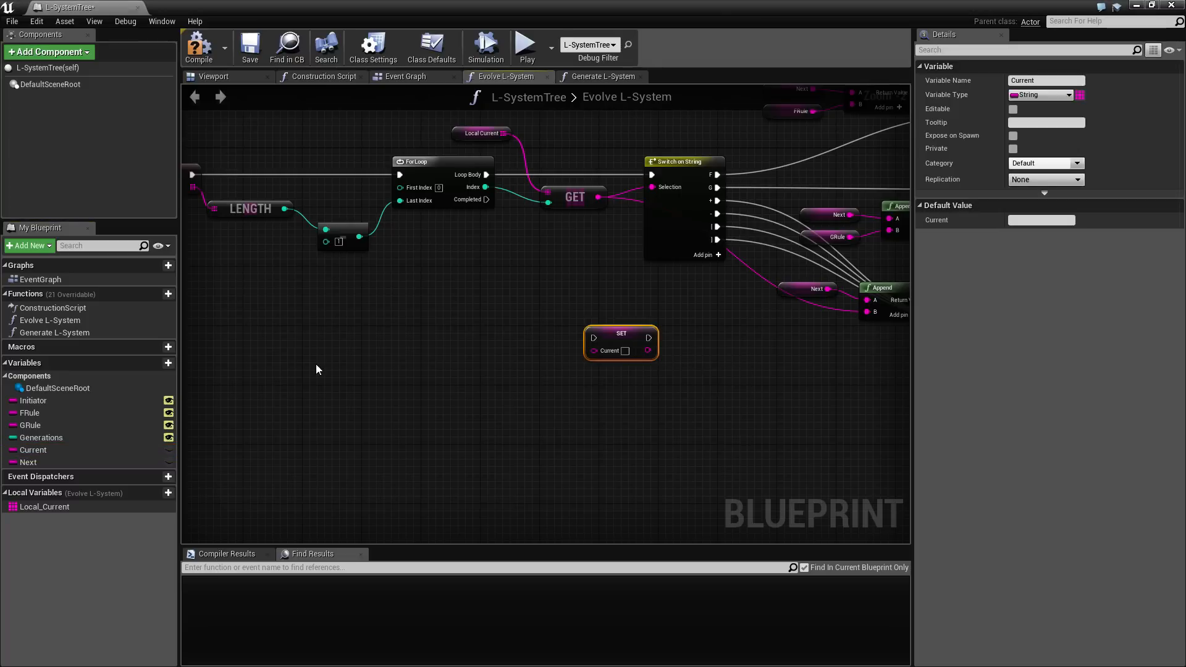
- On ForLoop Completed, set Current from Next then set Next to an empty string
click(28, 462)
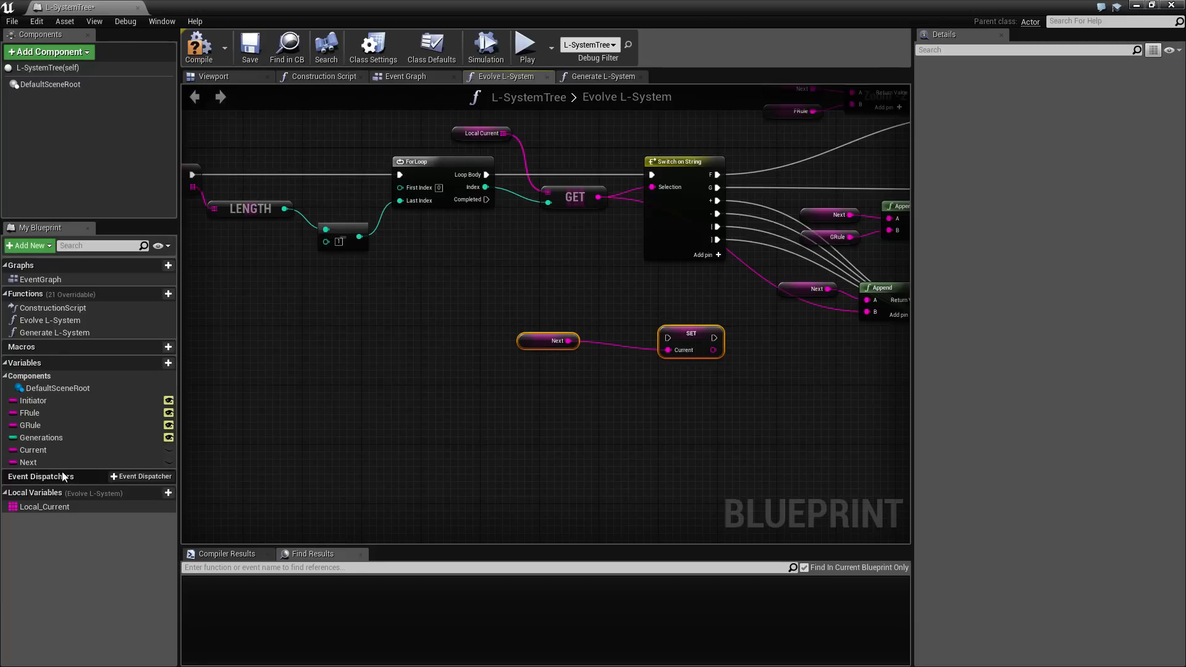
click(28, 462)
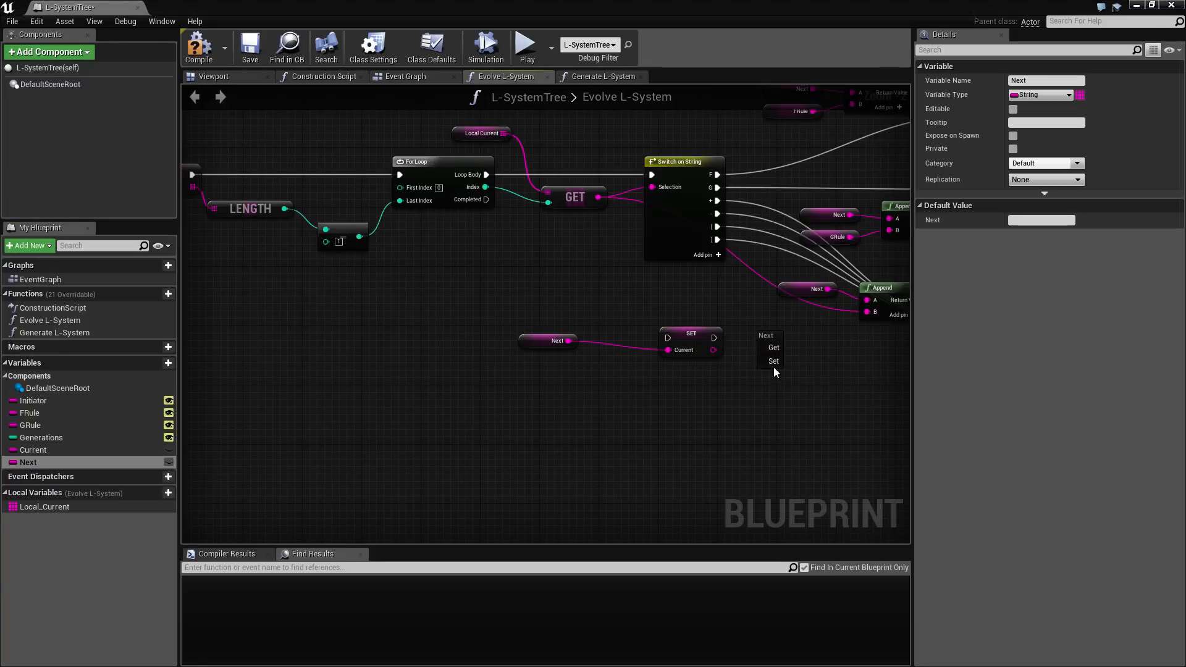
click(773, 361)
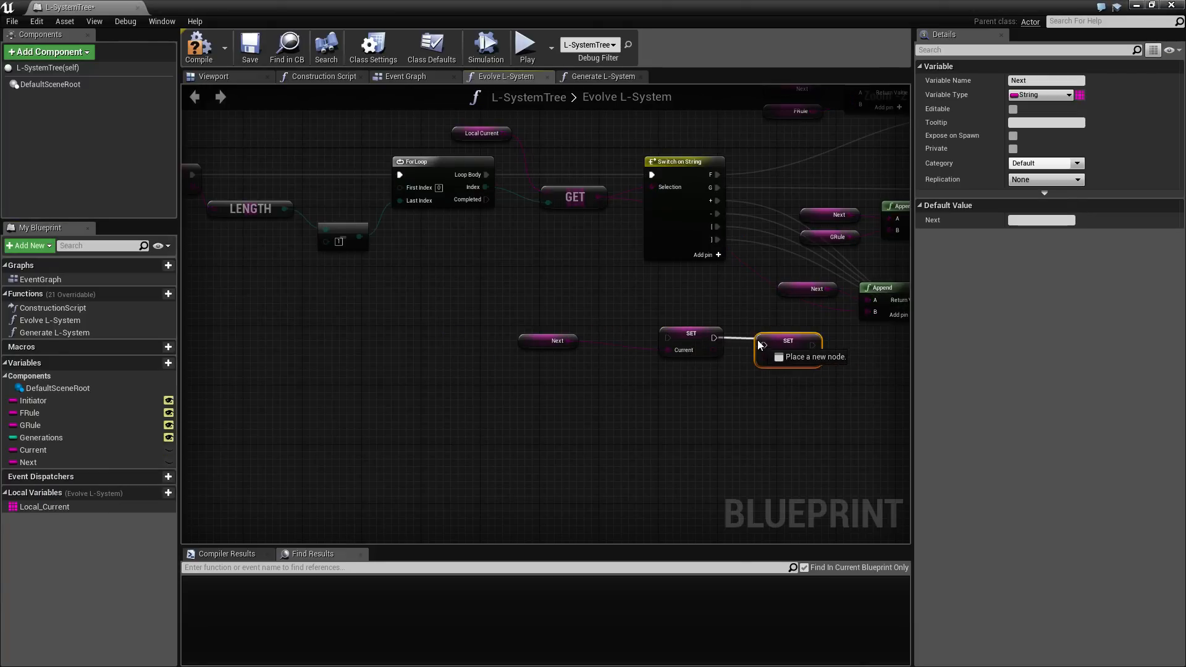
click(787, 344)
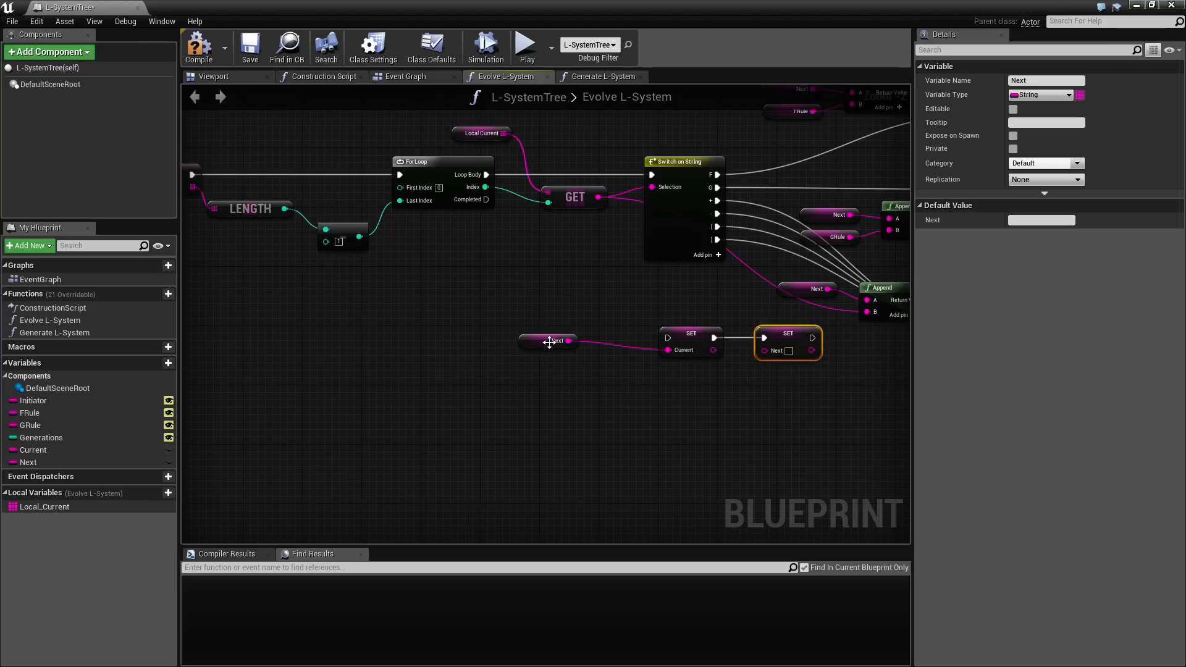
drag(548, 341, 614, 362)
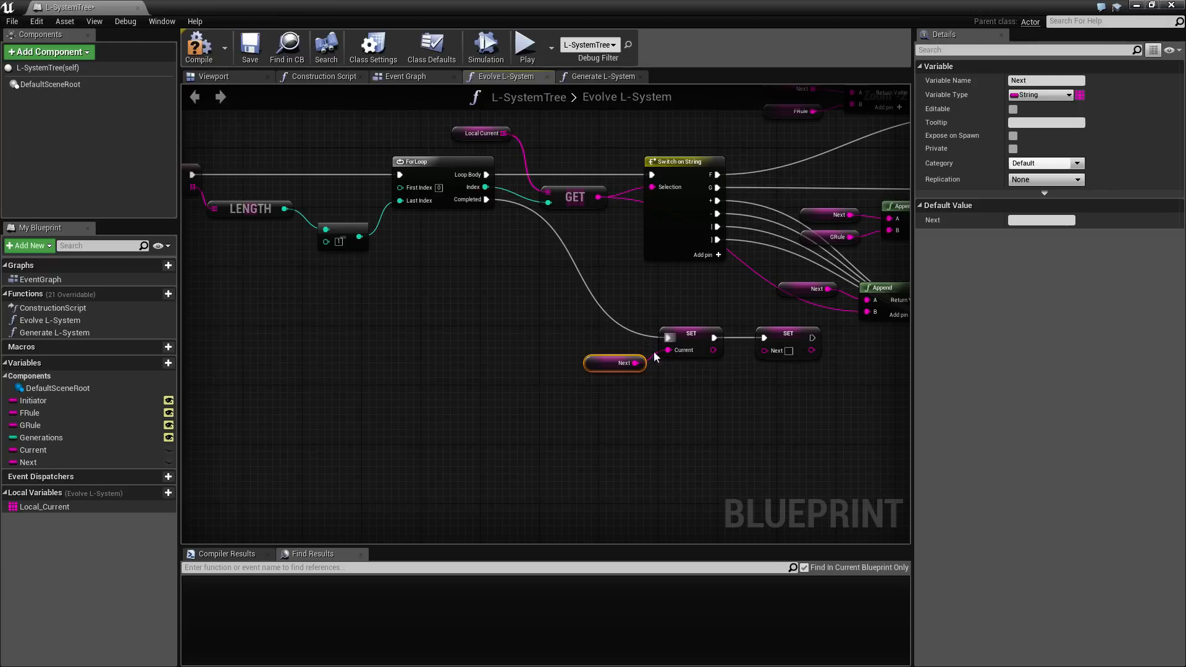
mouse_move(577, 378)
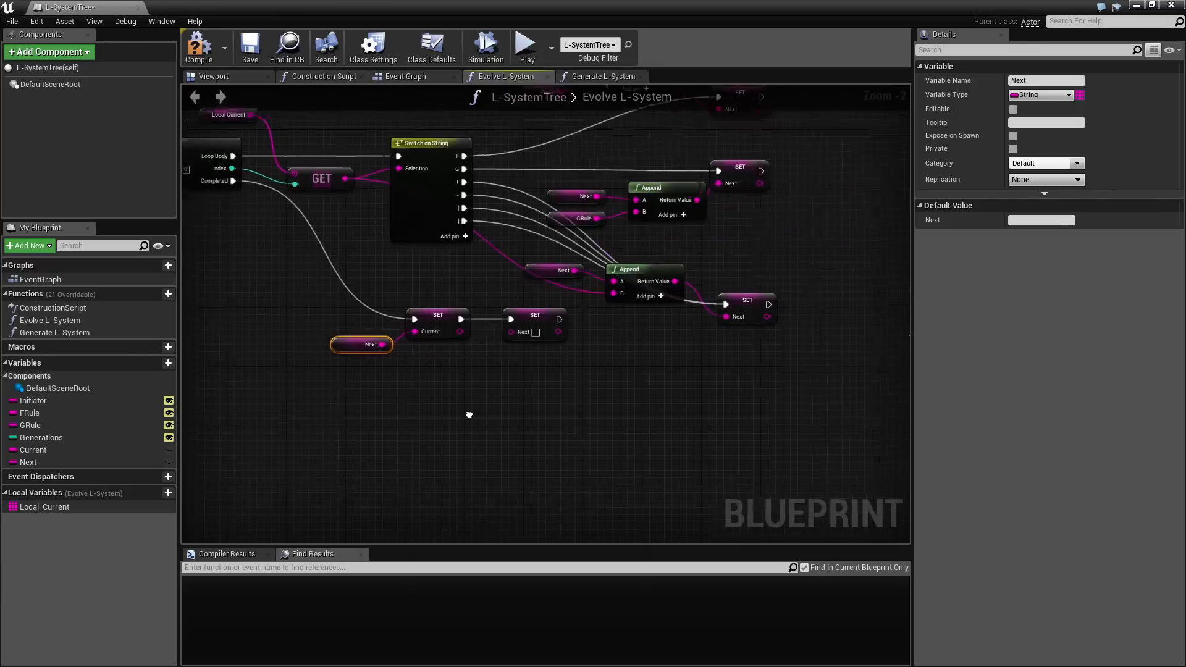
scroll(down, 3)
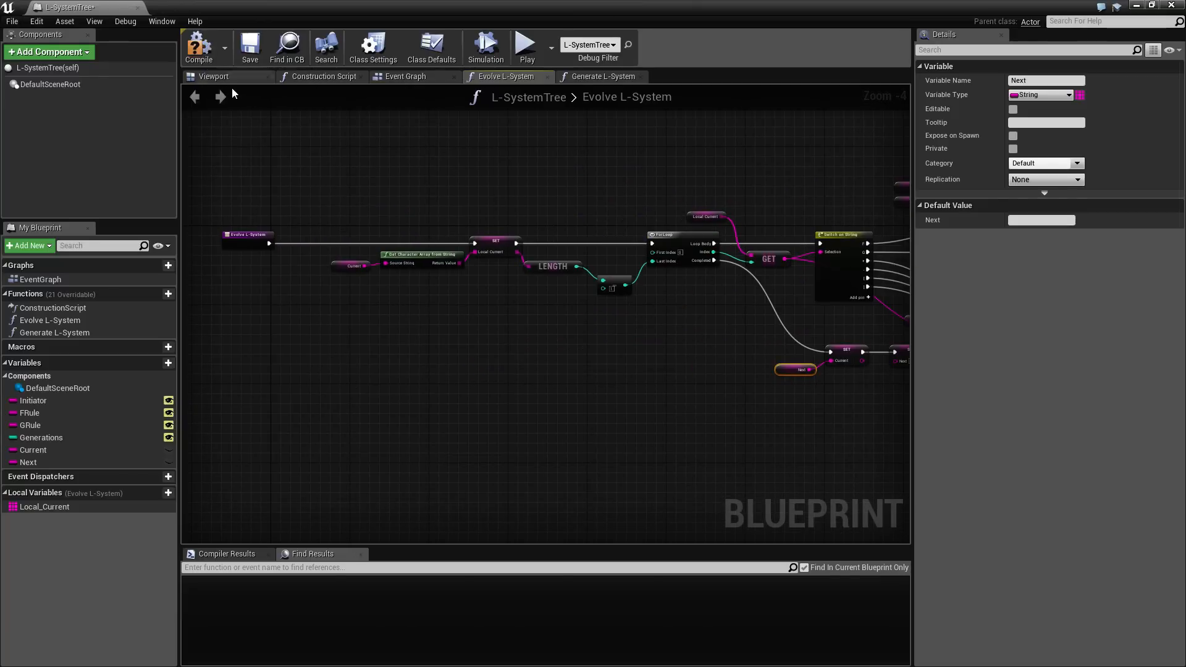
- Compile, then add a Print String printing Current after Generate L-System in the Construction Script
click(197, 47)
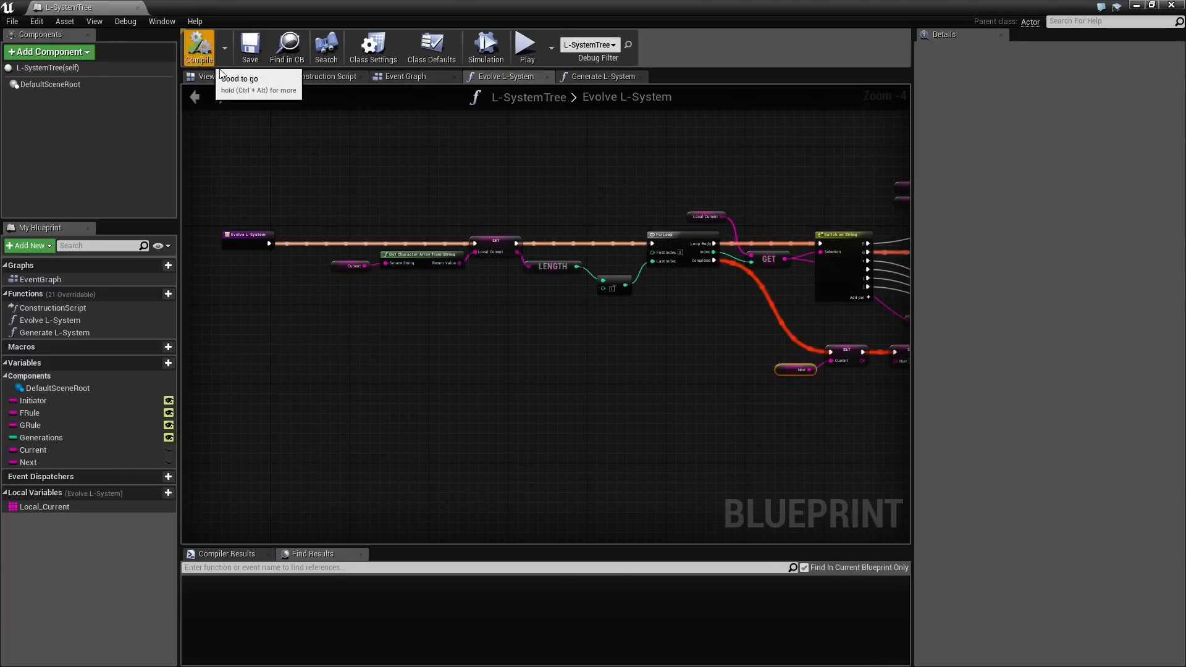
click(405, 77)
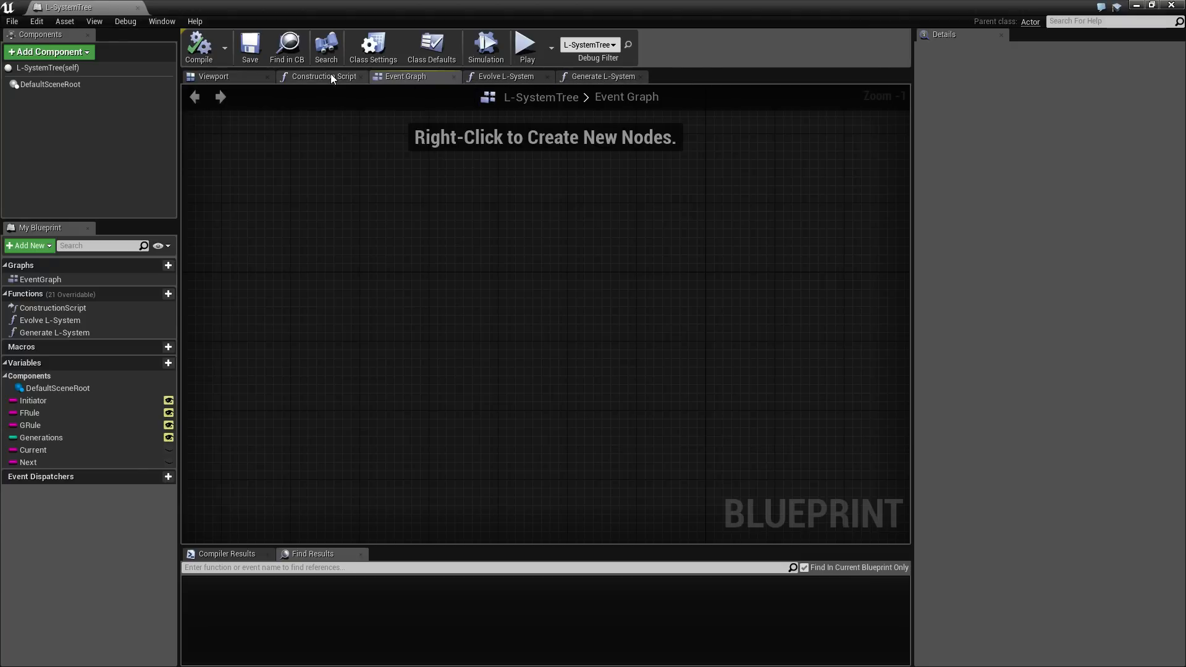
click(324, 77)
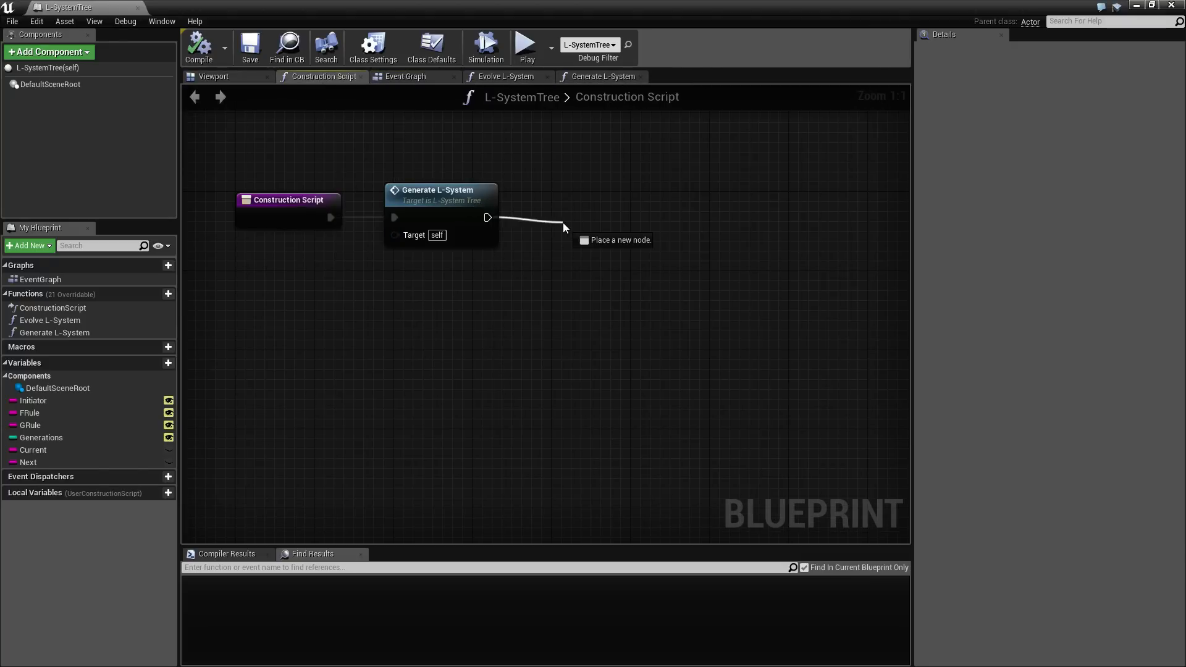
text(print)
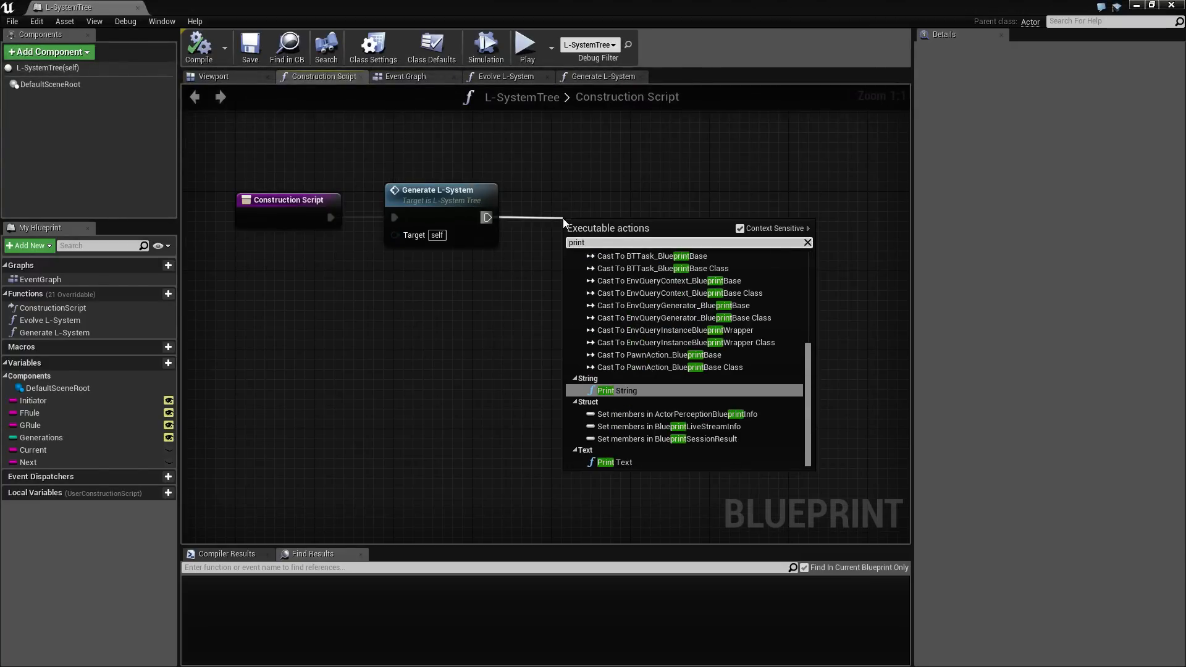
click(615, 391)
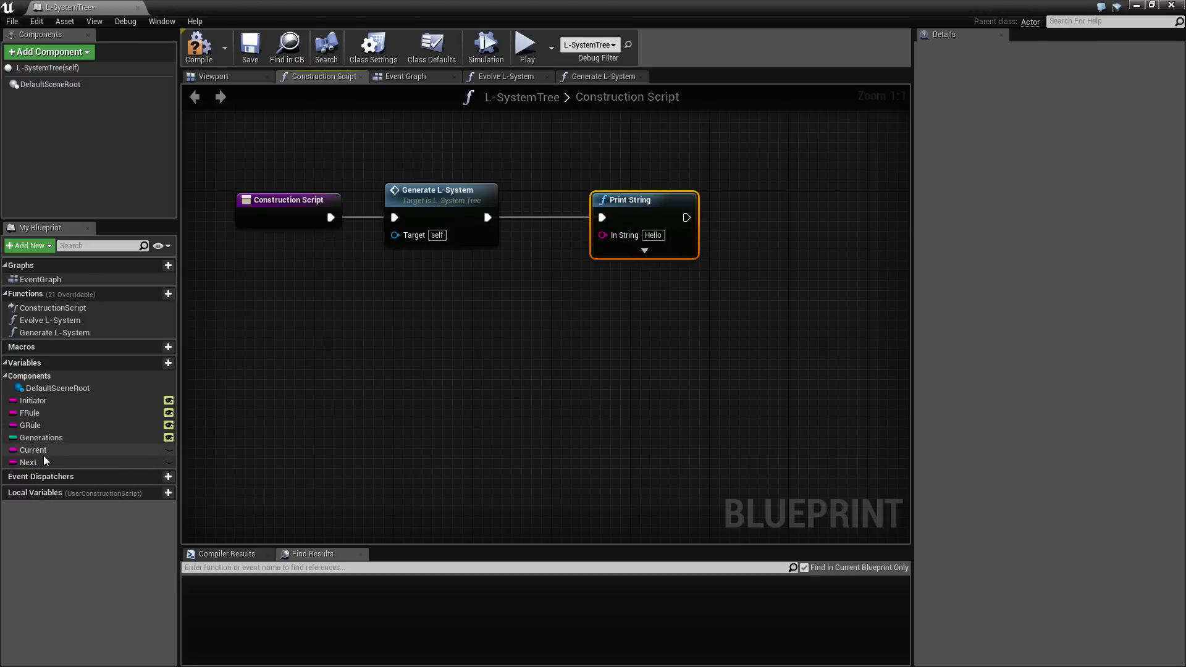
click(33, 450)
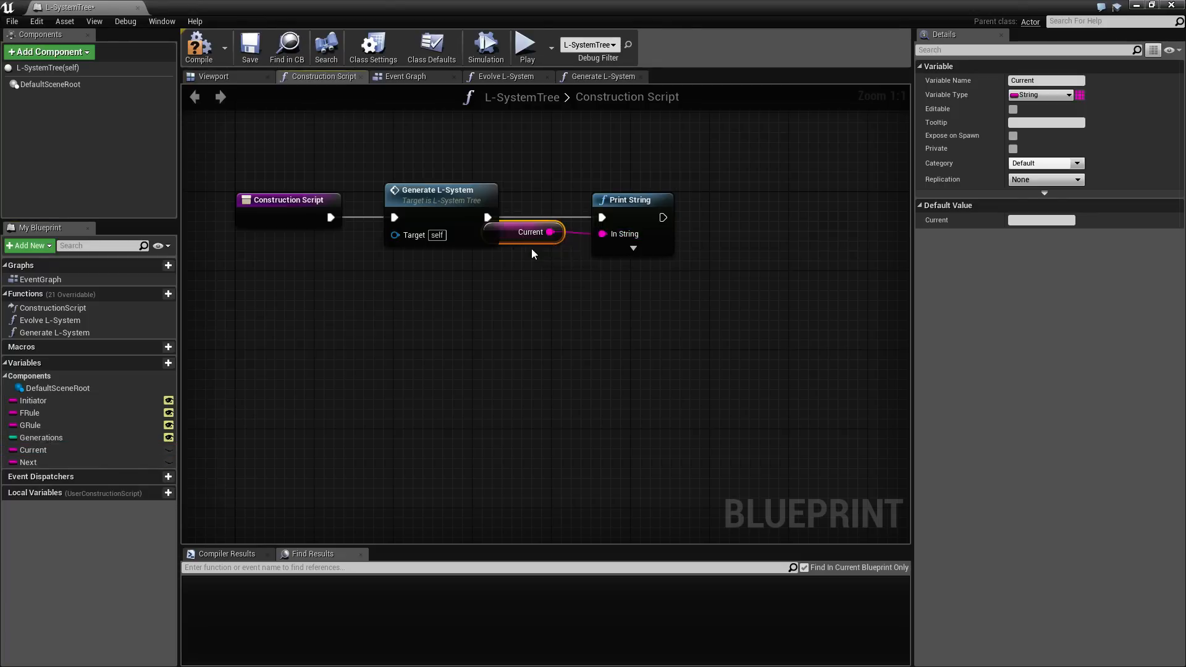
drag(530, 231, 520, 272)
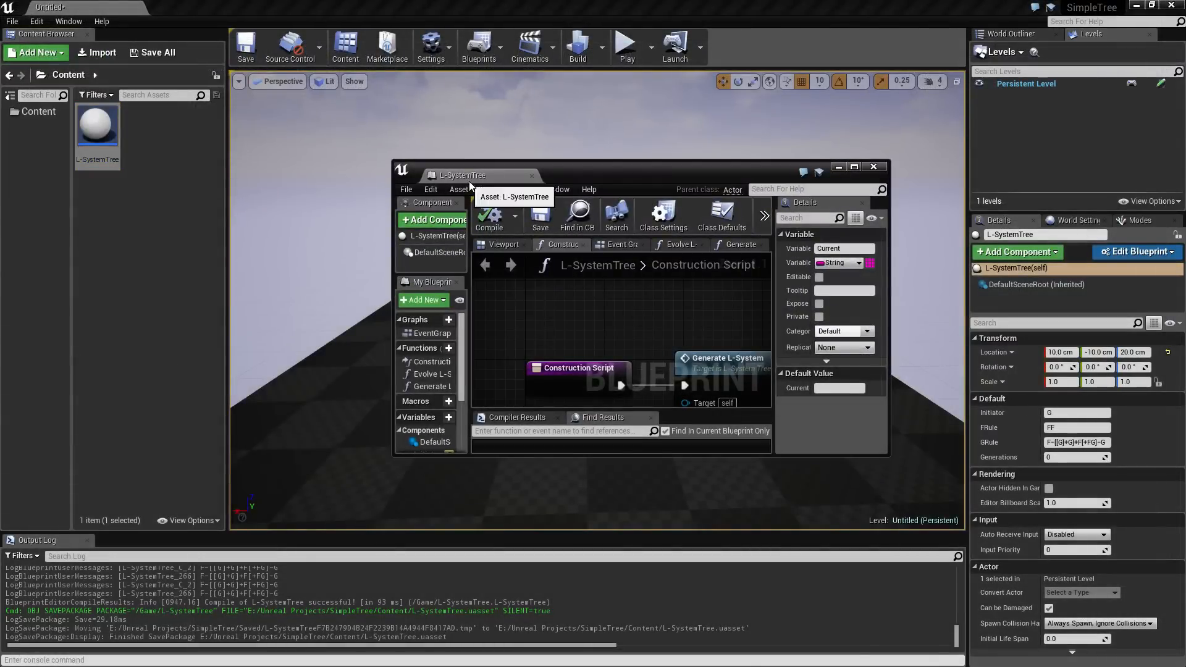
mouse_move(632, 173)
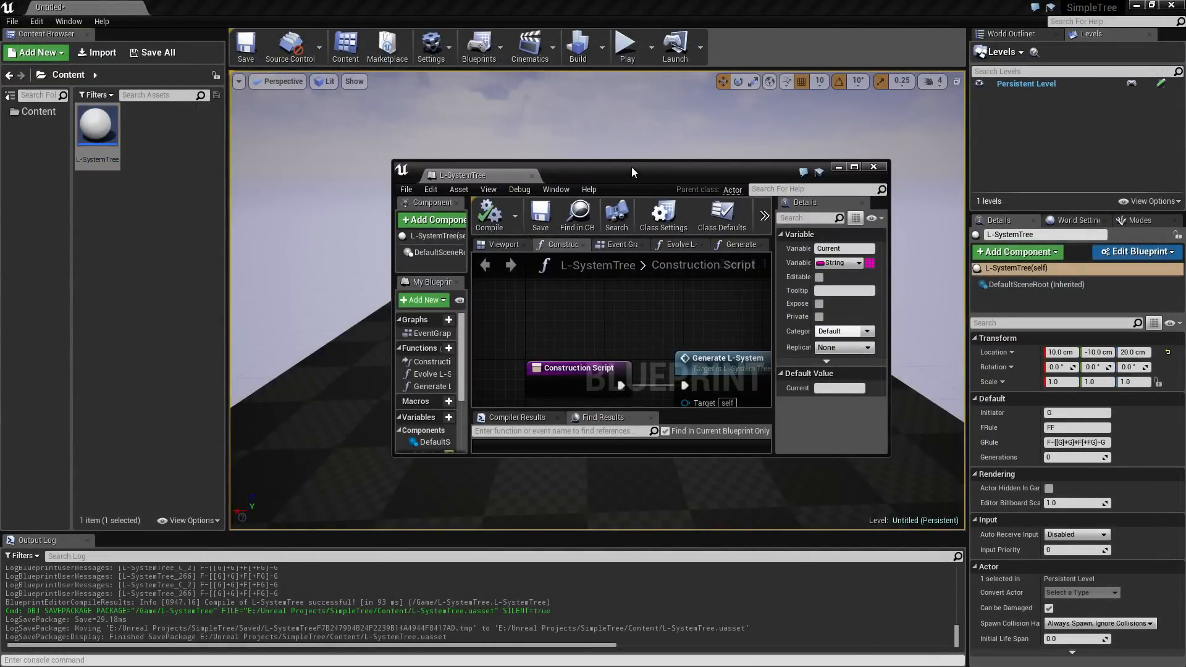
- Set the Generations variable's default value to 2 in the restored blueprint editor
click(854, 167)
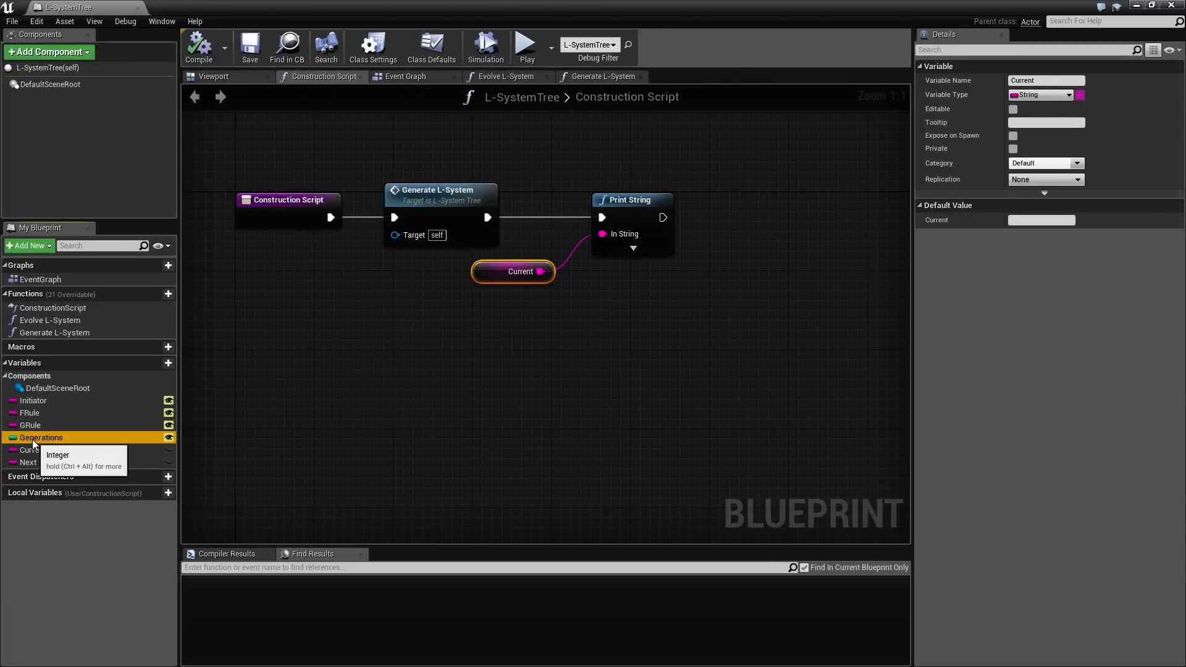
click(41, 438)
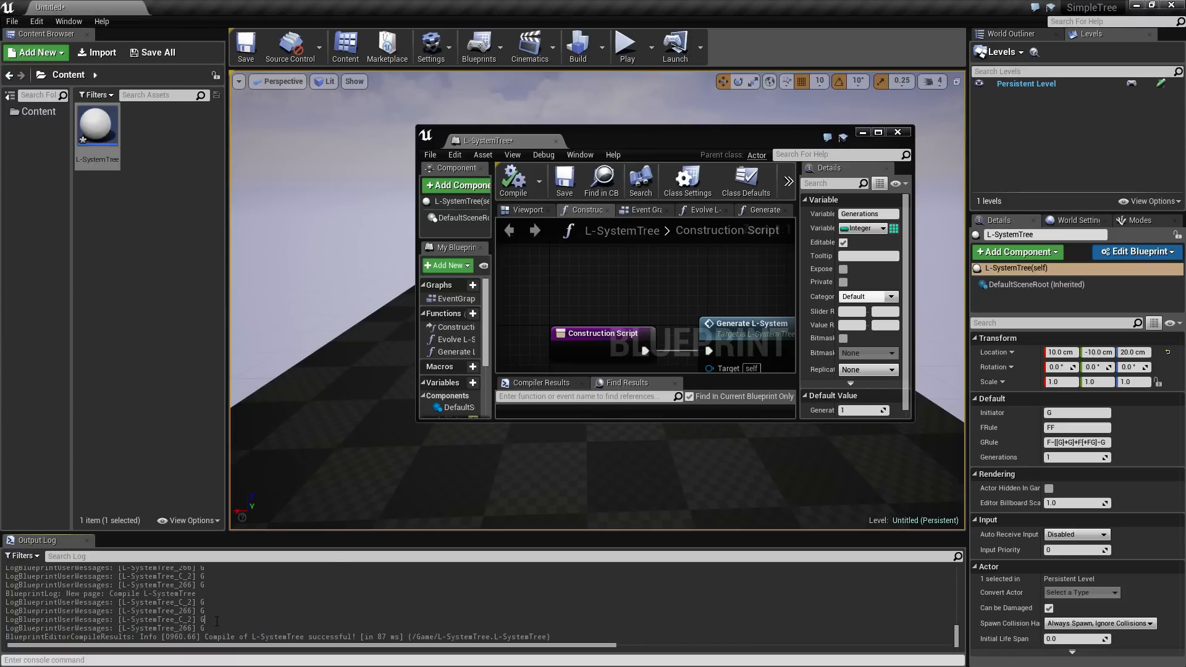
mouse_move(724, 157)
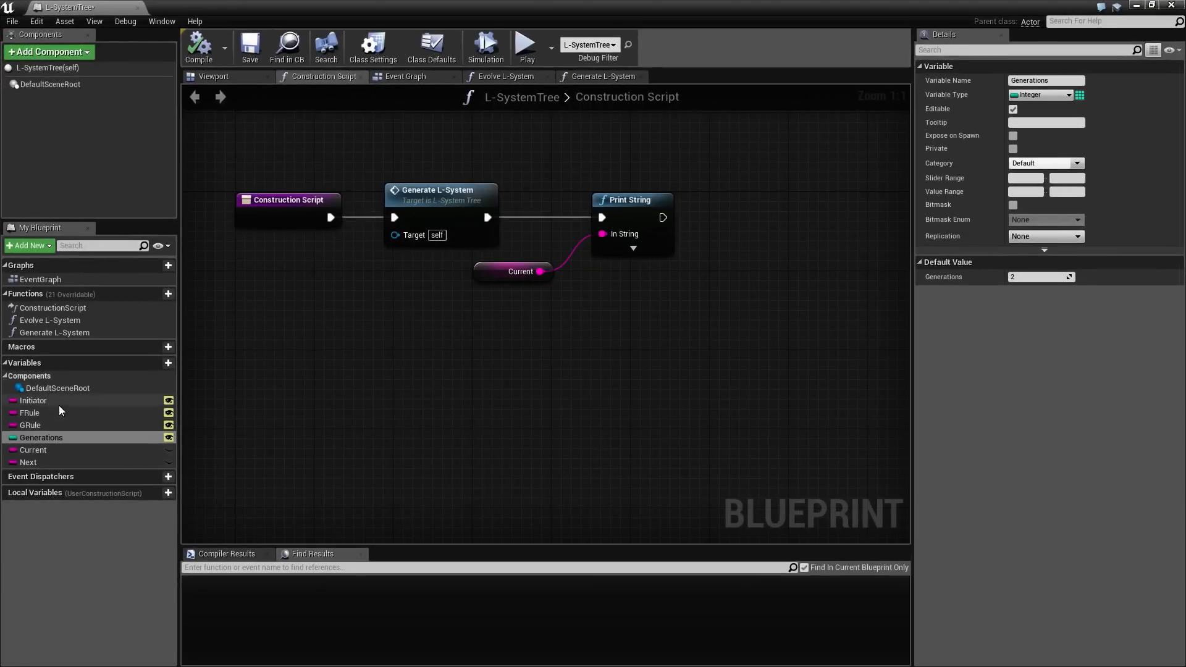
- Review the Initiator, GRule and Current variable defaults, then return to the Generate L-System graph
click(32, 400)
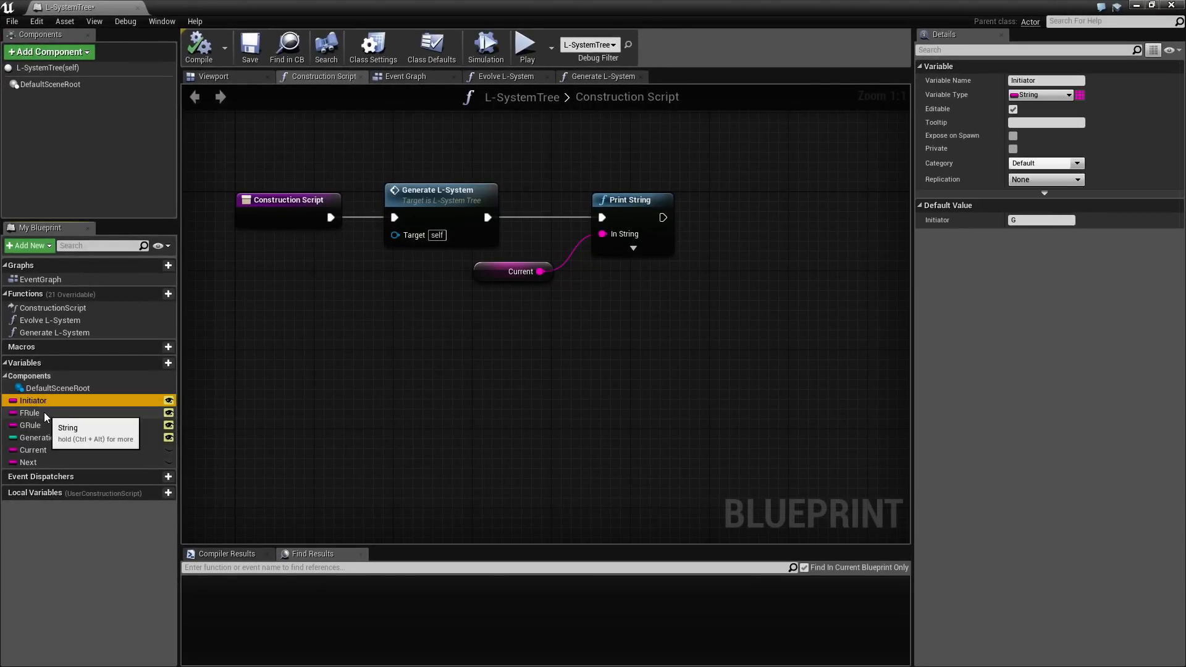
click(30, 424)
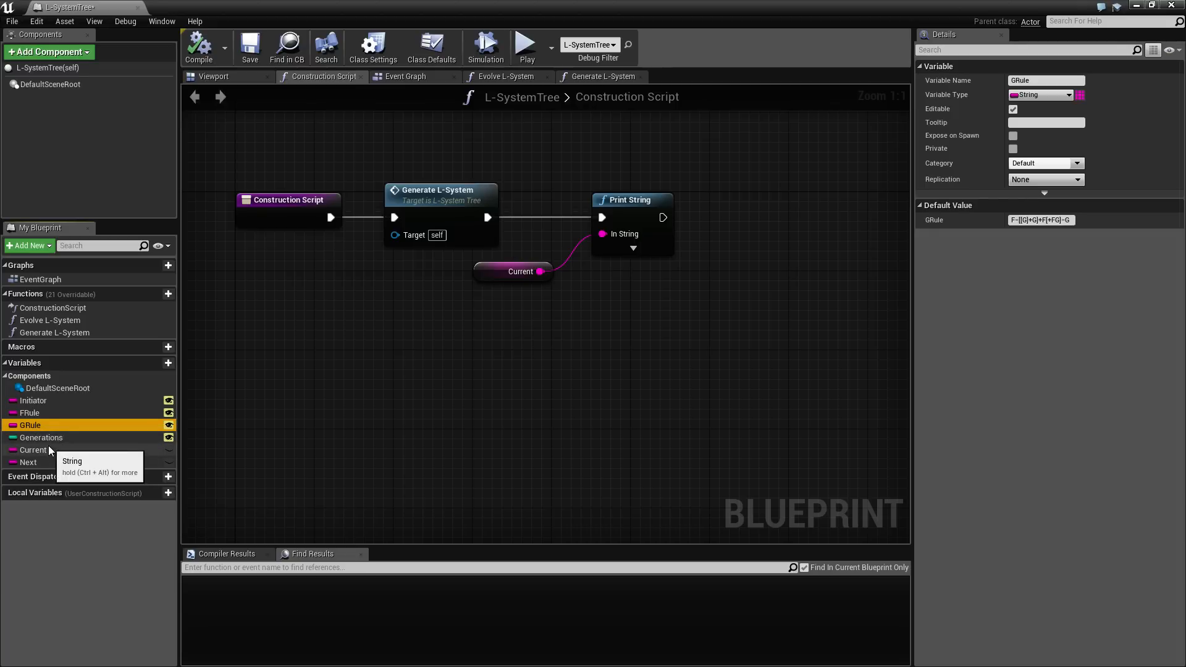
click(34, 449)
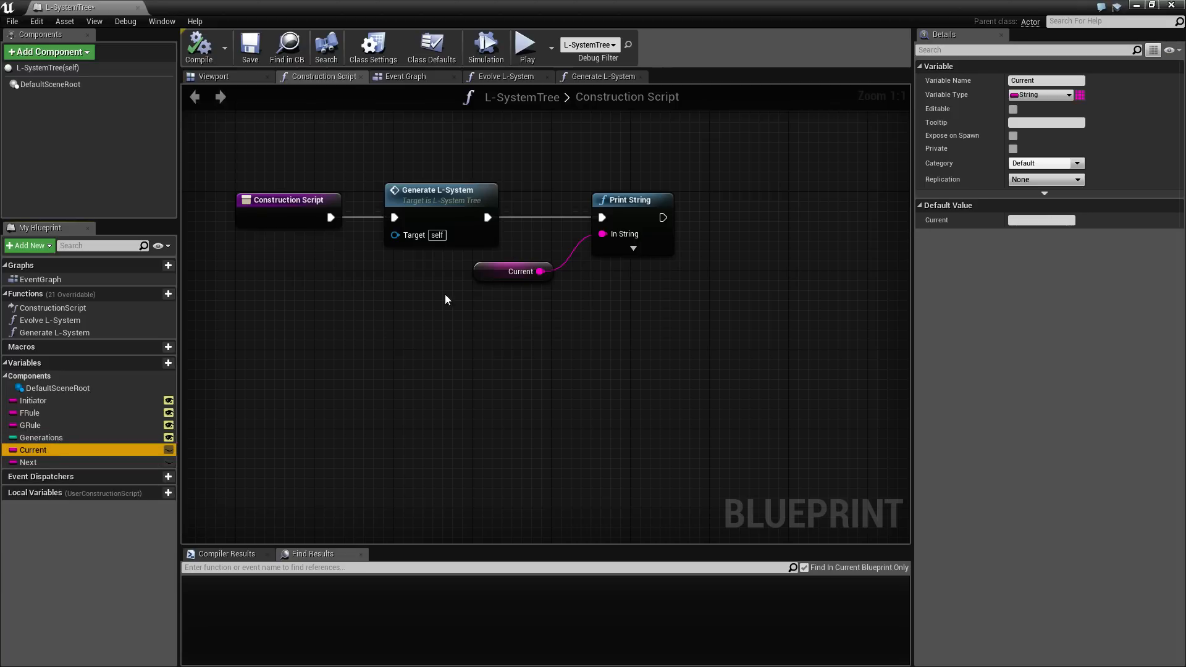
click(600, 76)
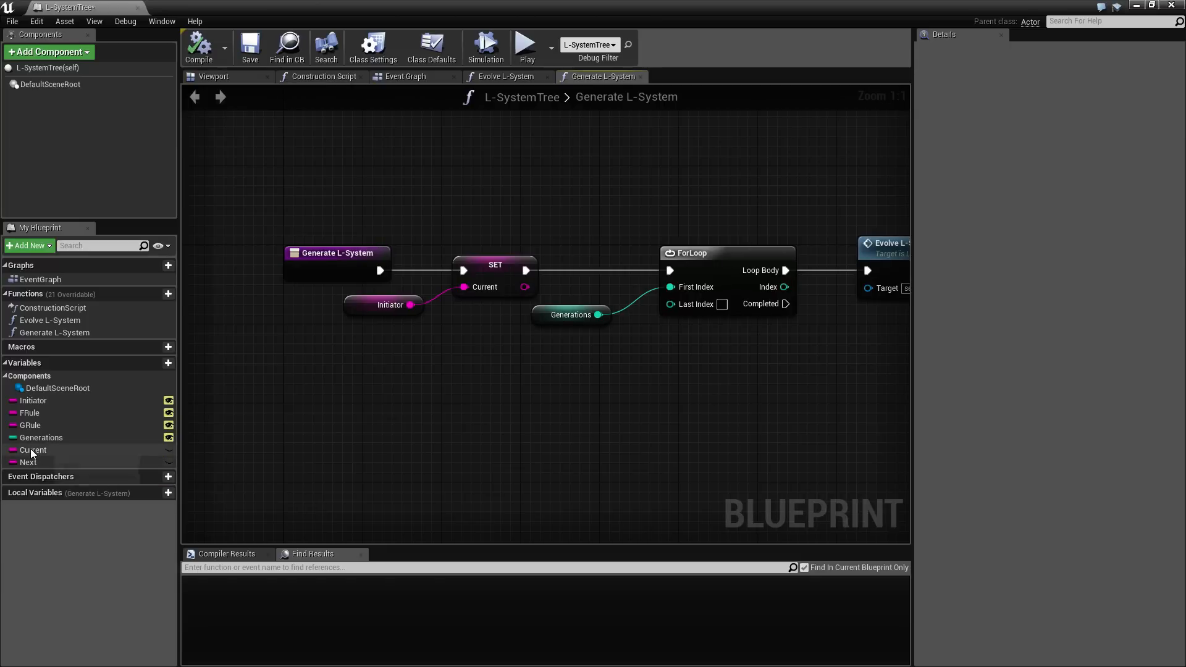
mouse_move(32, 450)
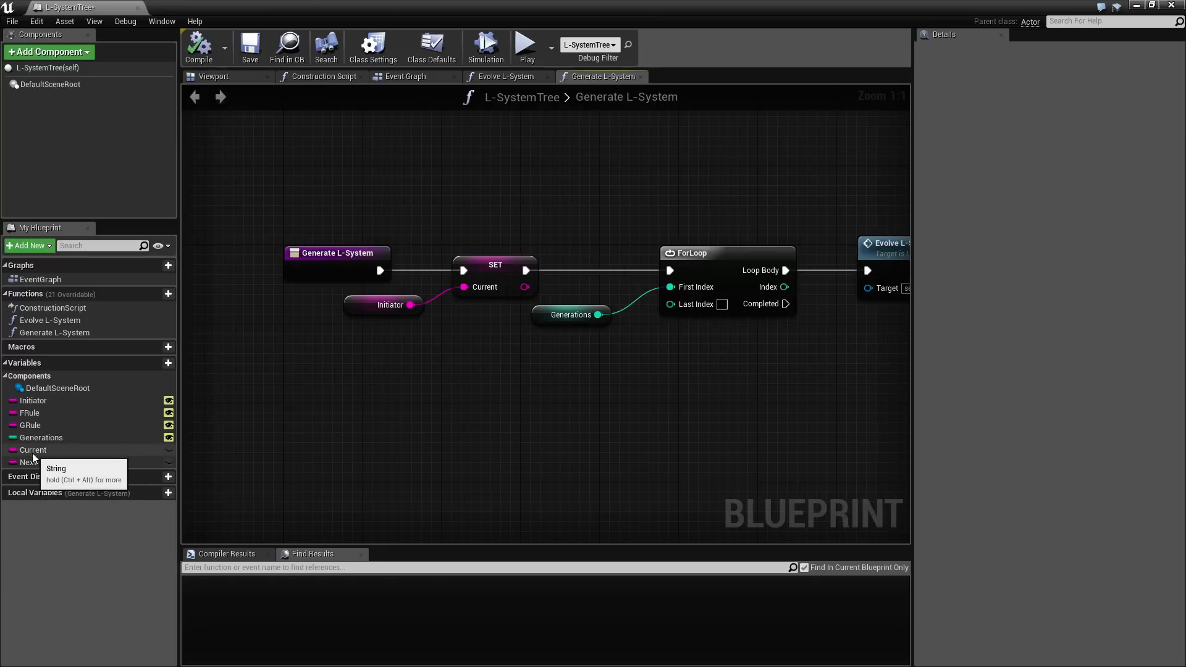
- Add a SET Next node after SET Current and begin editing the ForLoop's first index
click(29, 462)
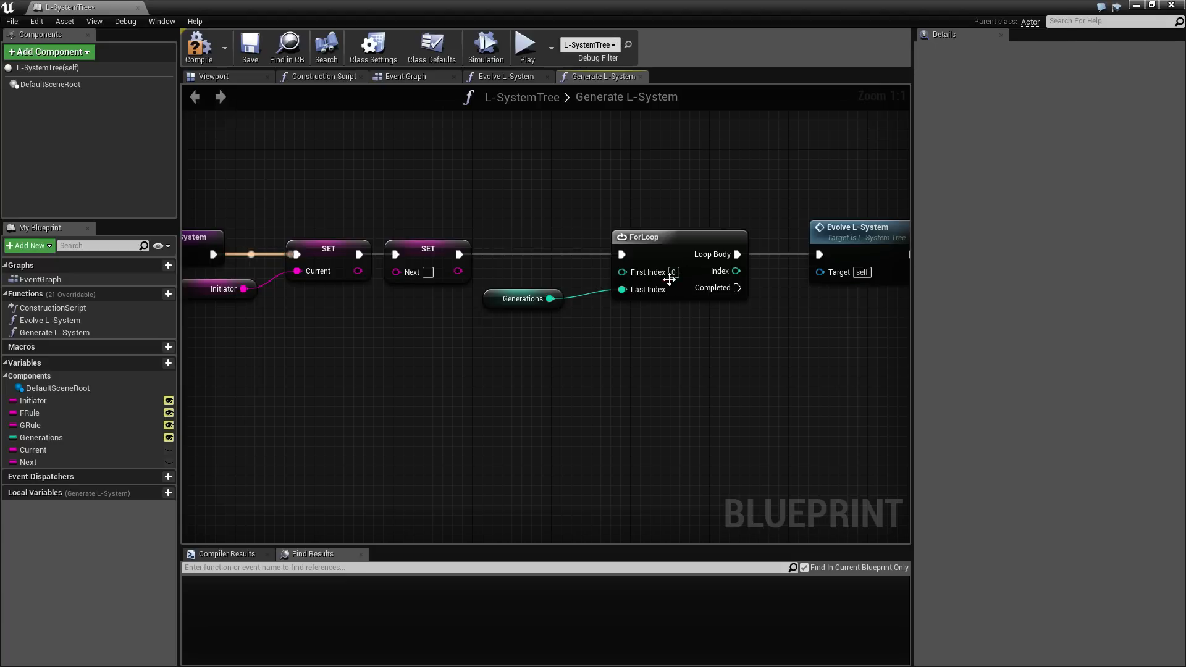
click(672, 272)
text(1)
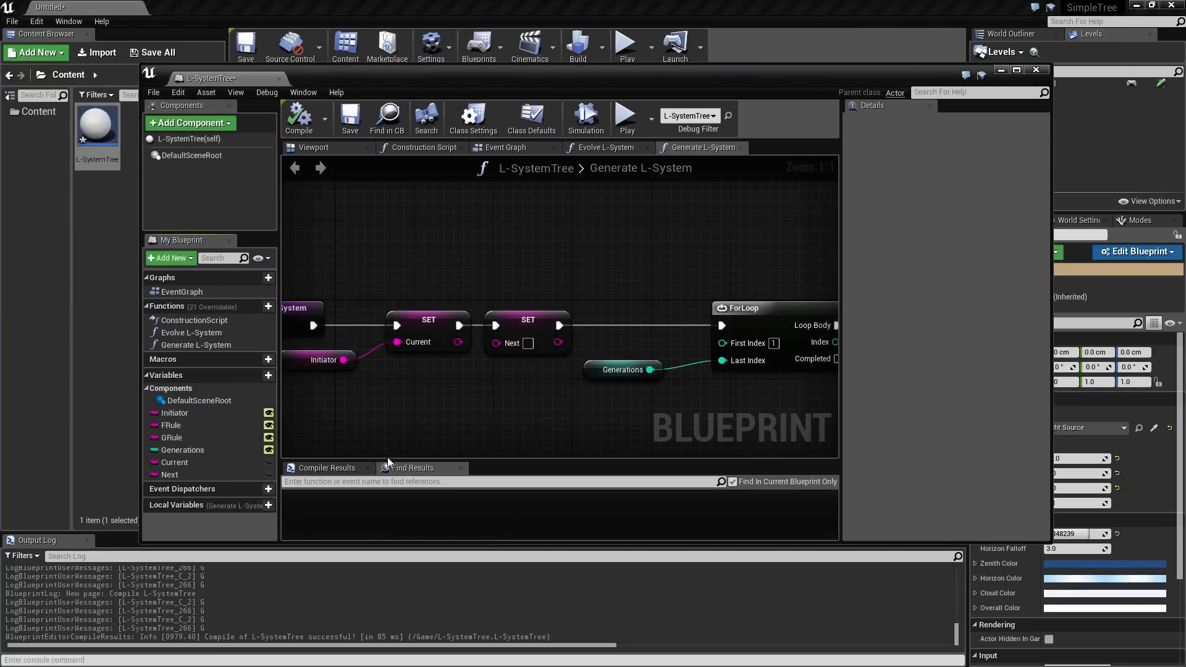
- With ForLoop starting at index 1, compile L-SystemTree cleanly and show the Construction Script graph
click(182, 450)
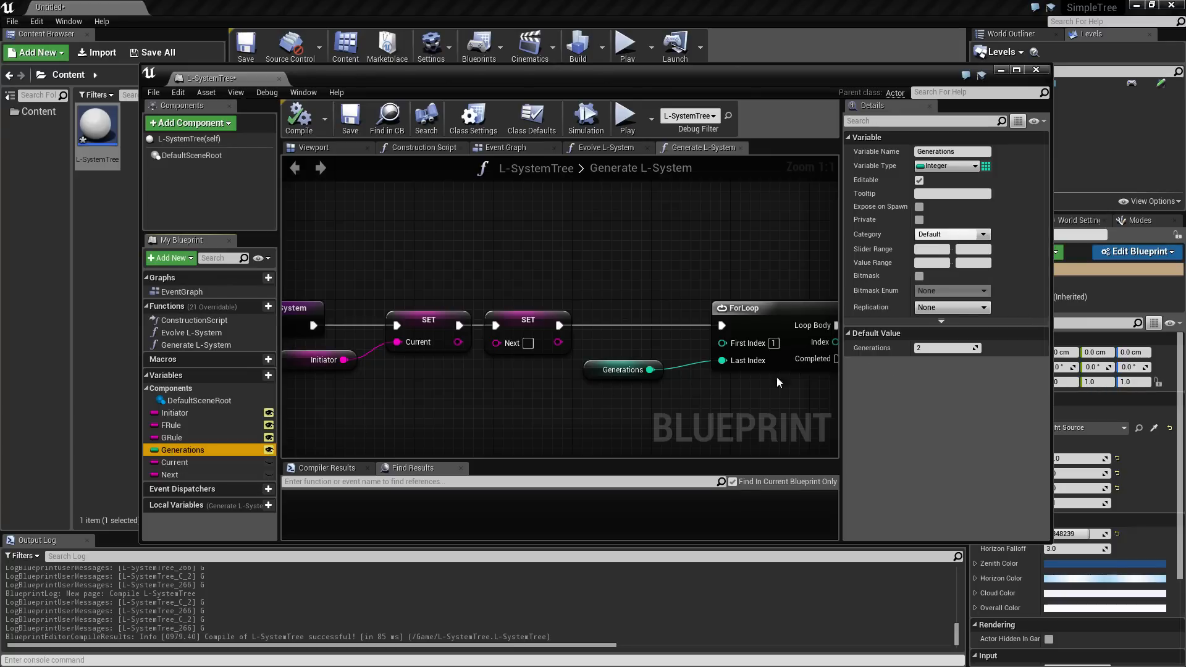
click(299, 119)
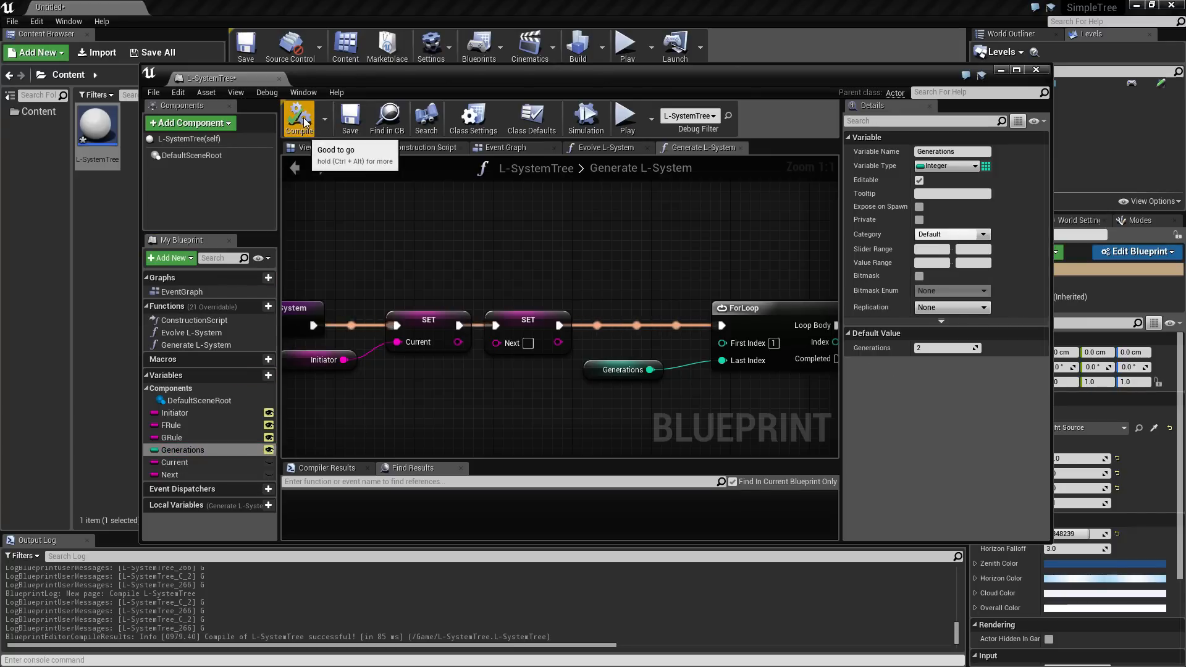
mouse_move(530, 205)
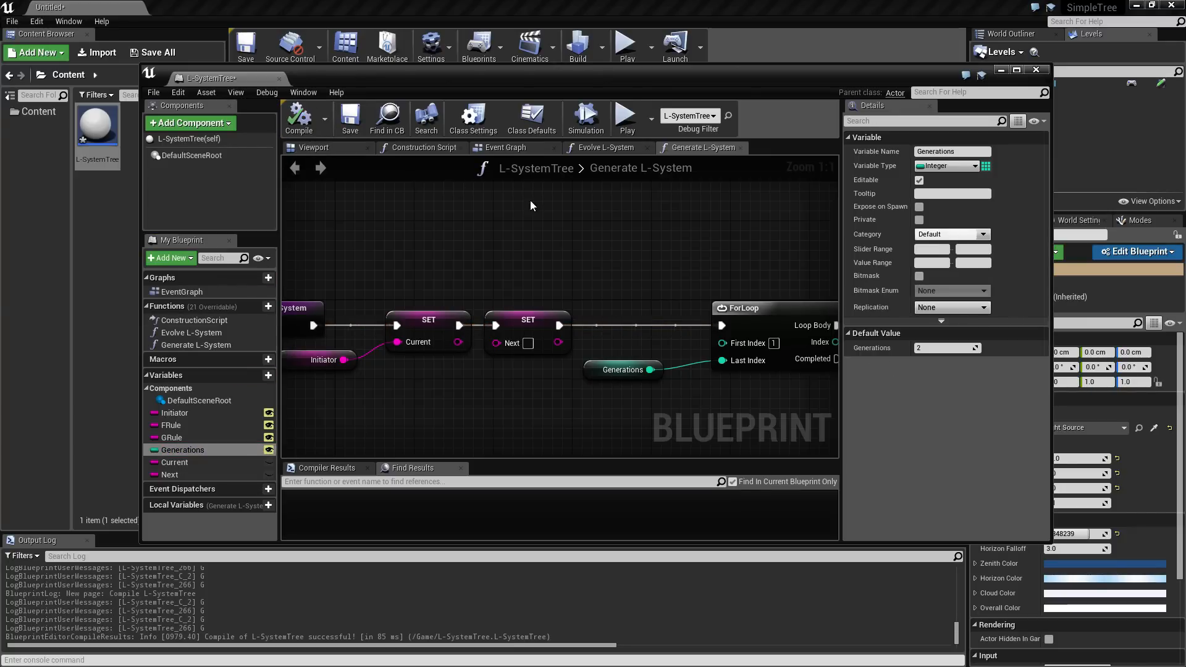
click(424, 147)
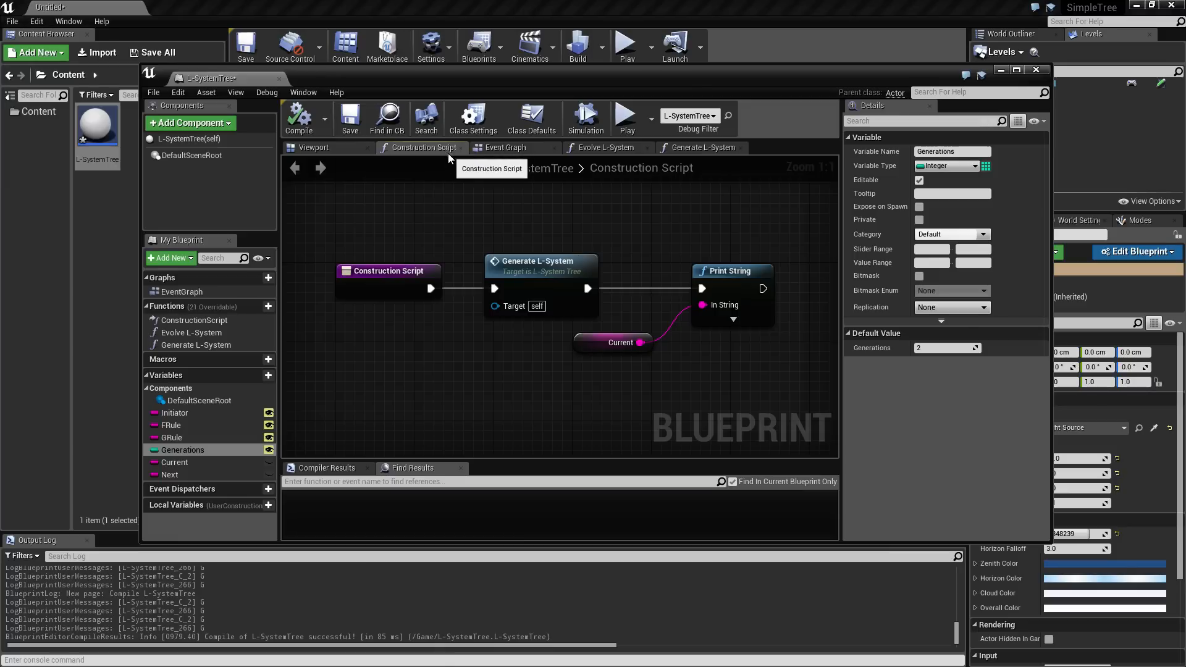
- Start a play session and view the Generate L-System graph with a breakpoint on Evolve L-System
click(584, 118)
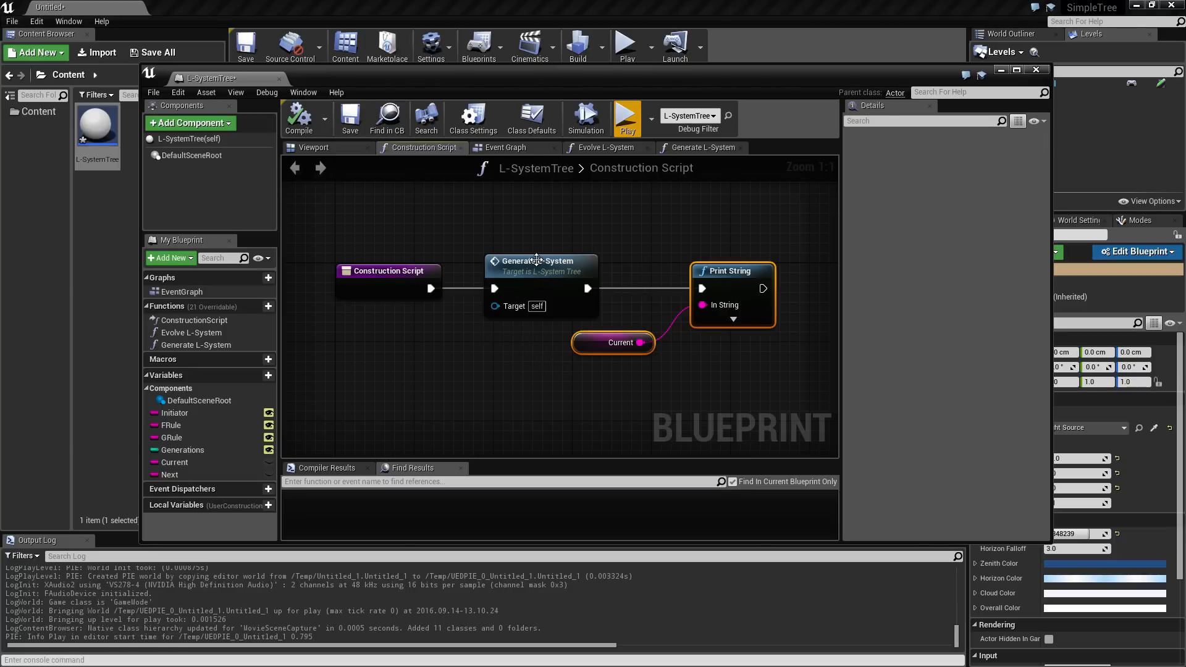
click(706, 147)
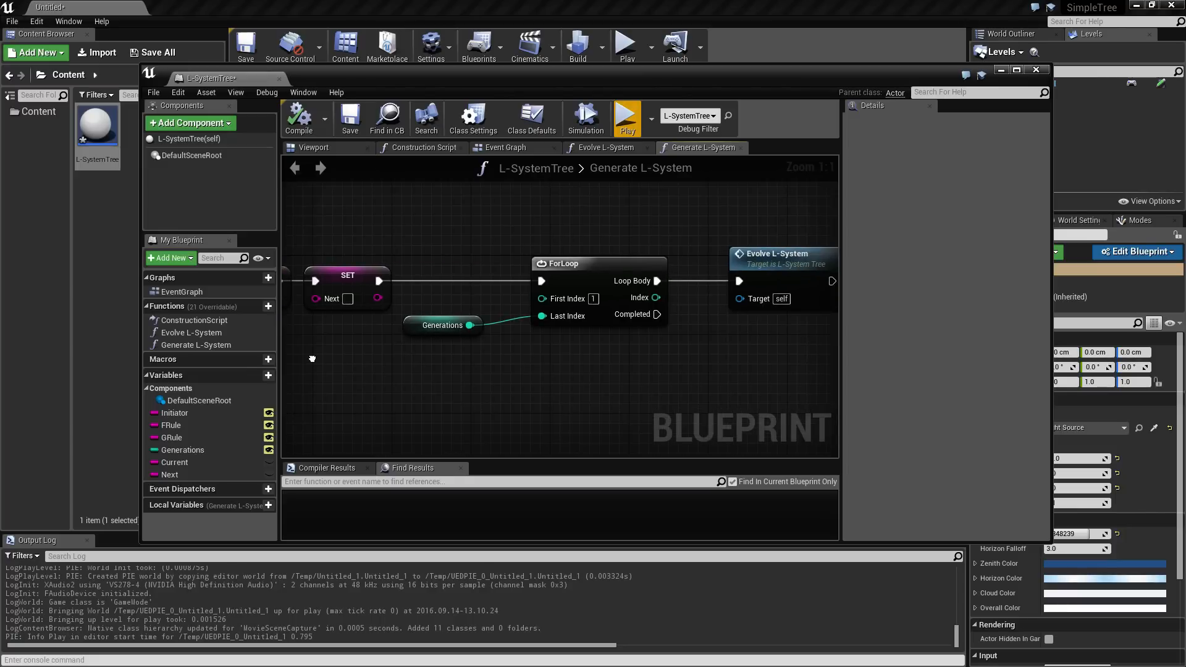
mouse_move(312, 363)
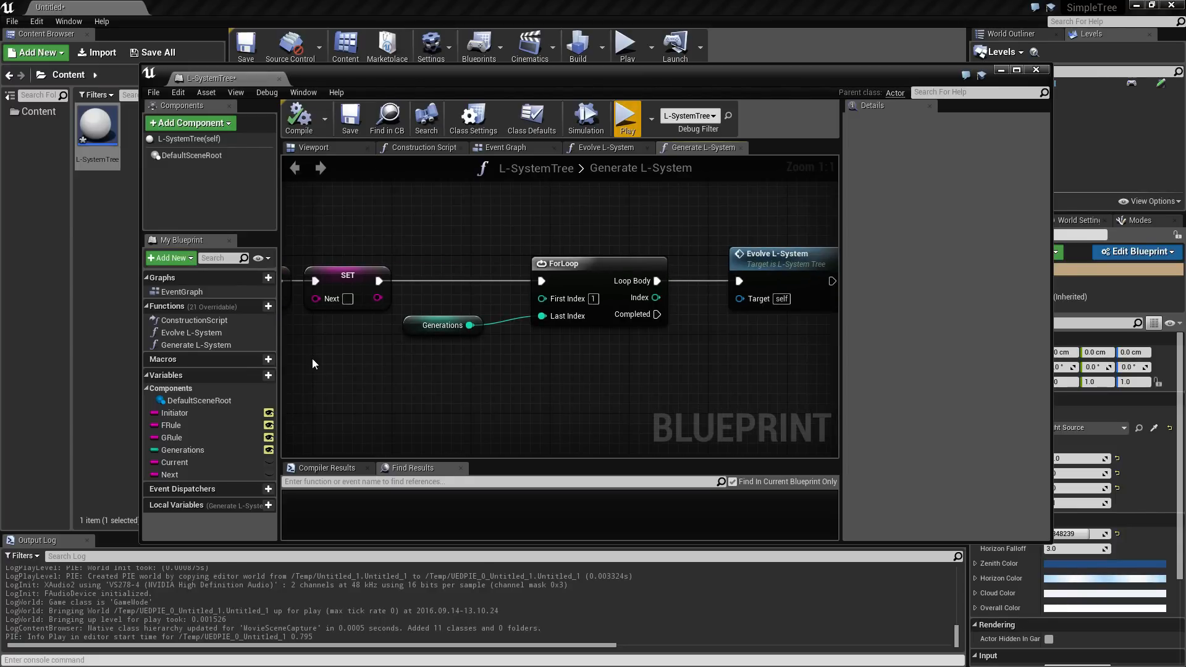
mouse_move(776, 257)
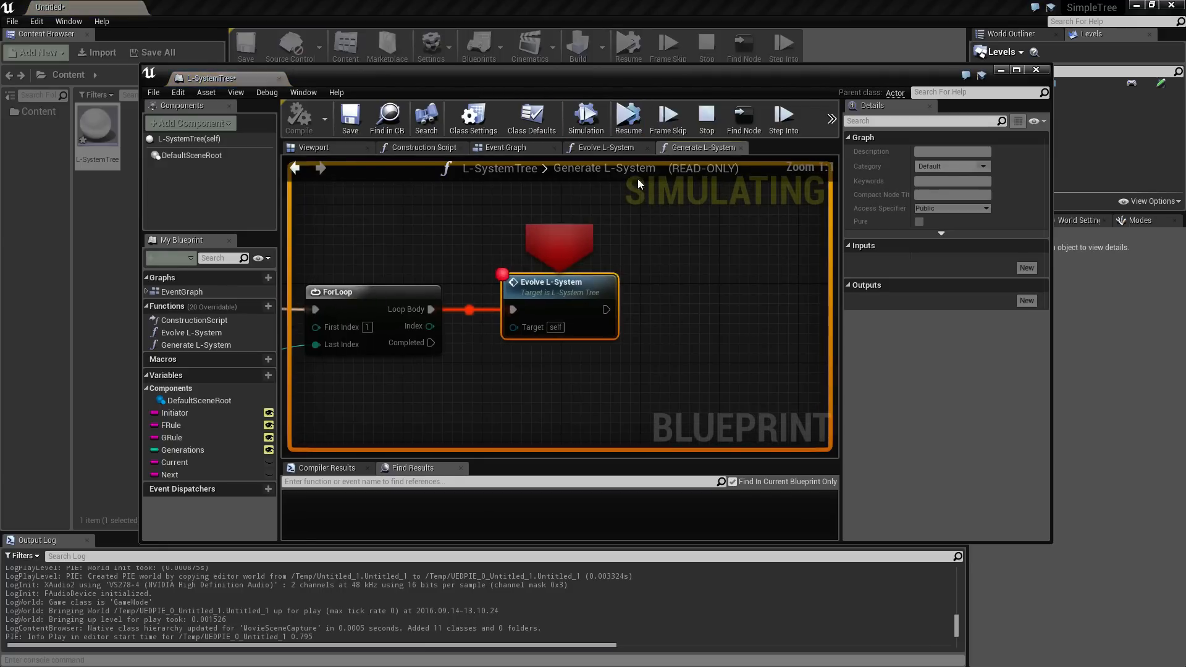
mouse_move(629, 119)
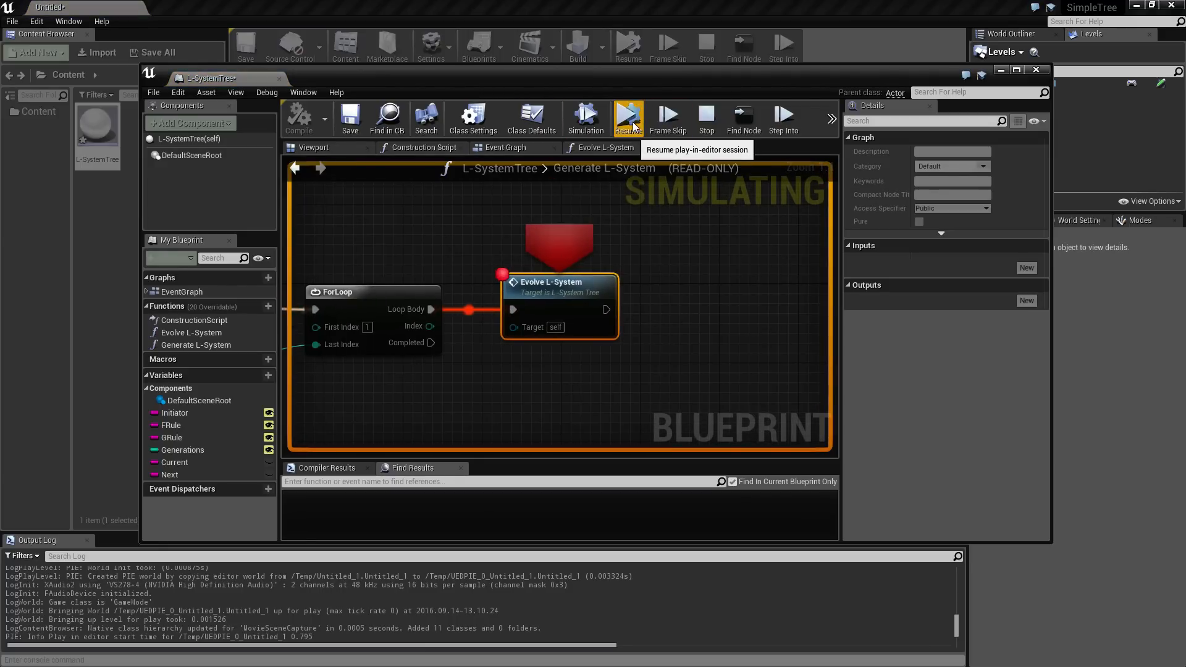
- Resume past the breakpoint to end the session, then view the Construction Script calling only Generate L-System
click(628, 117)
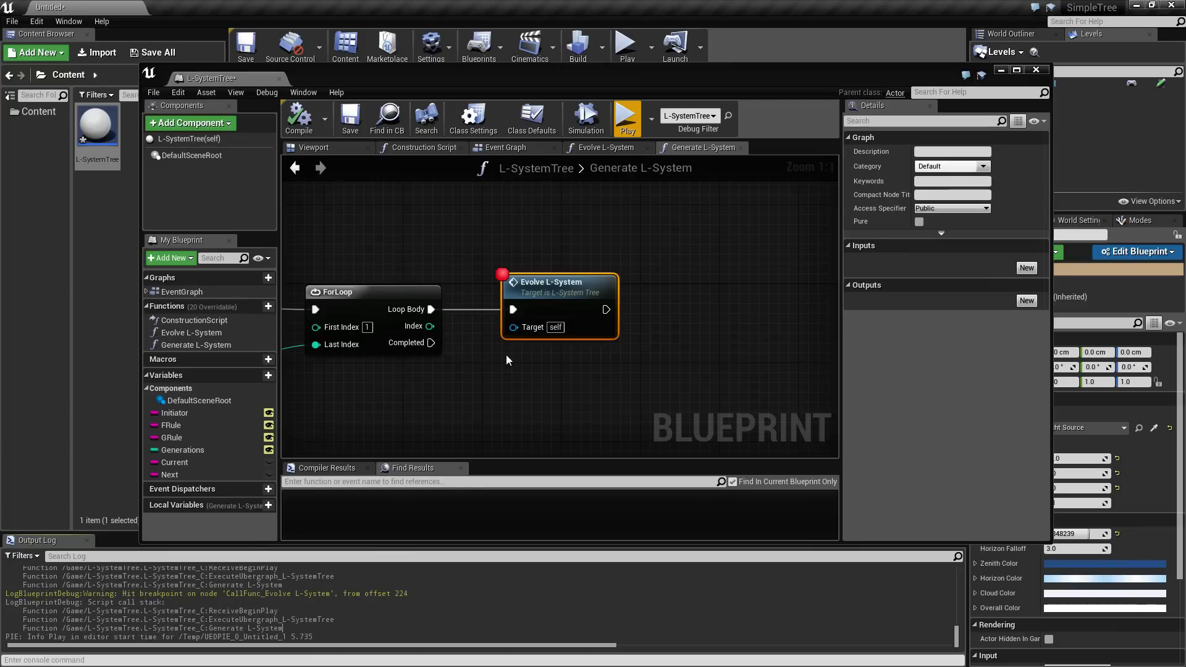
mouse_move(605, 147)
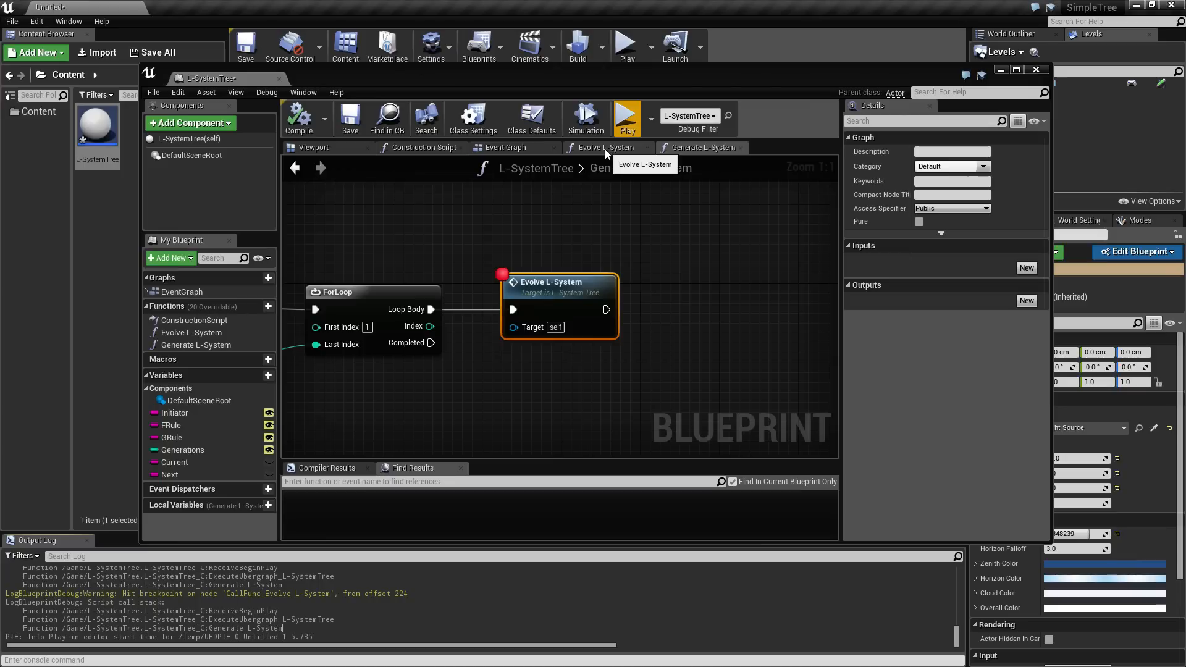
click(420, 147)
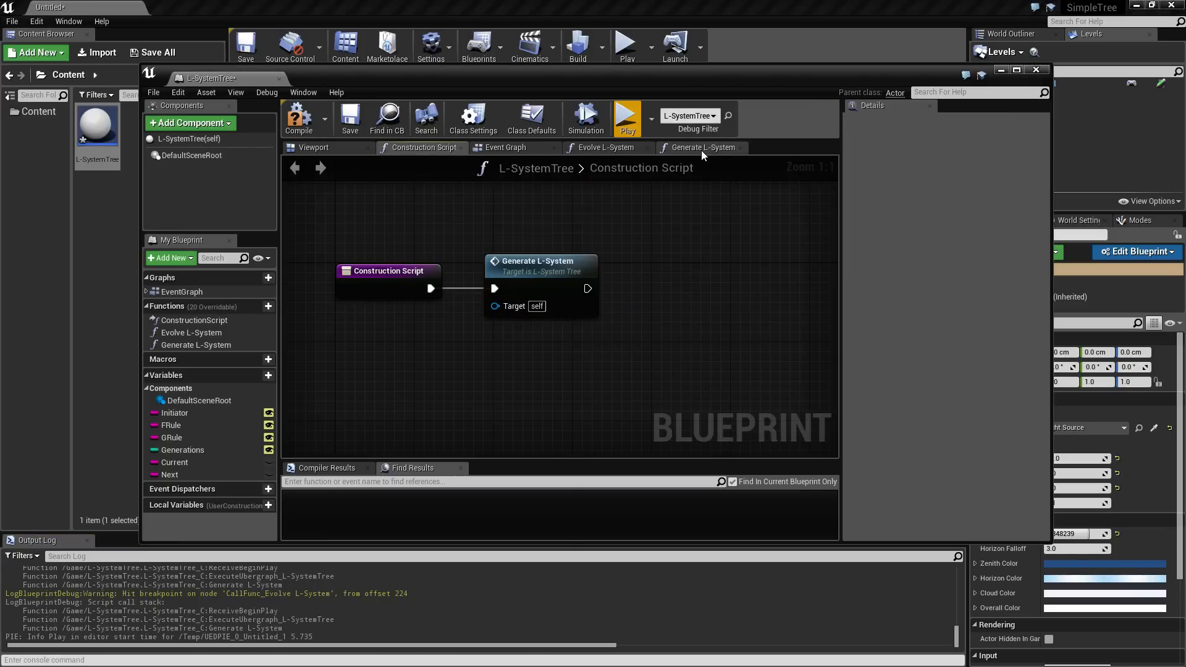
- With Print String wired to ForLoop Completed, resume execution so the log prints the evolved string
click(703, 147)
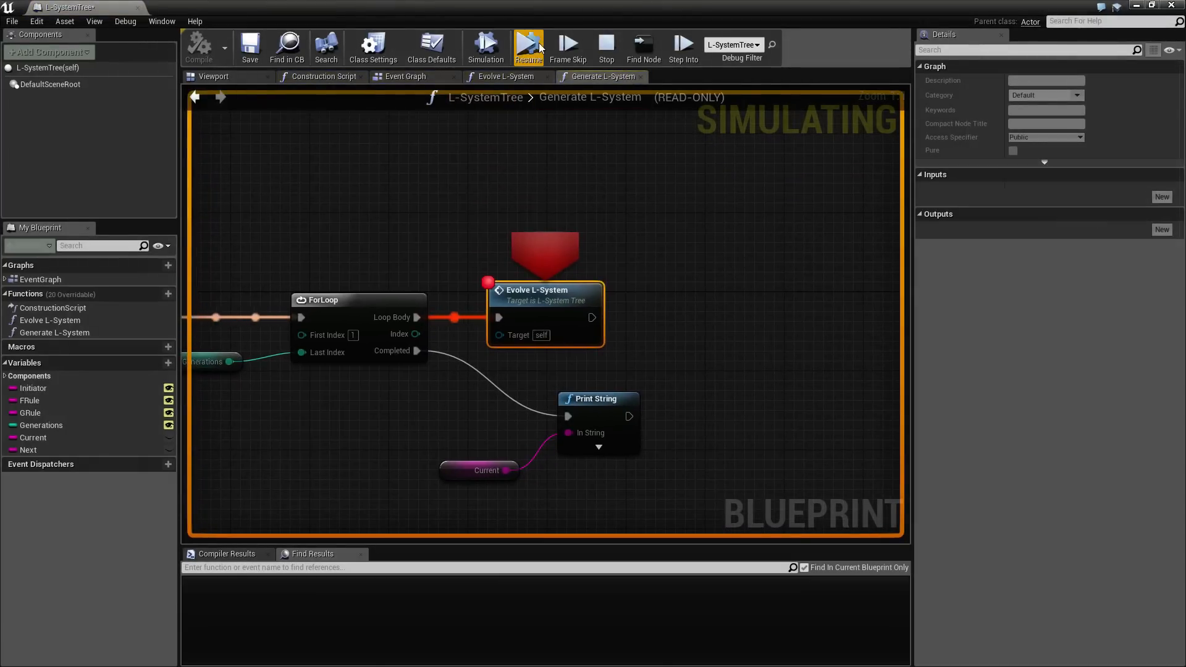
click(527, 46)
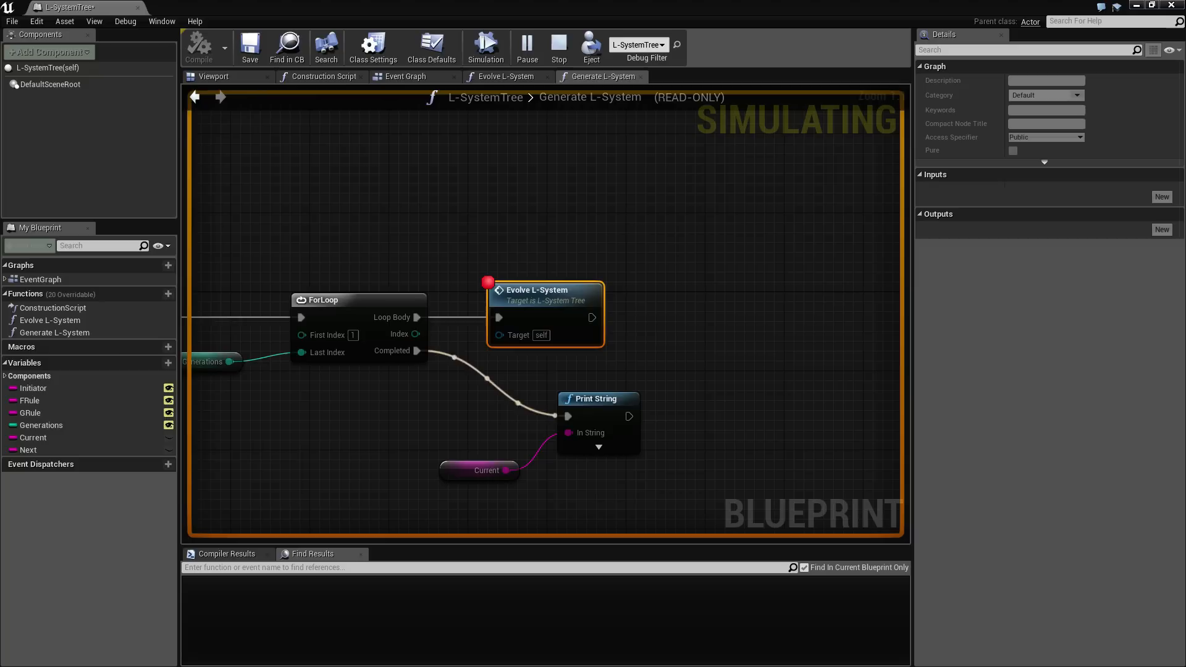
click(559, 47)
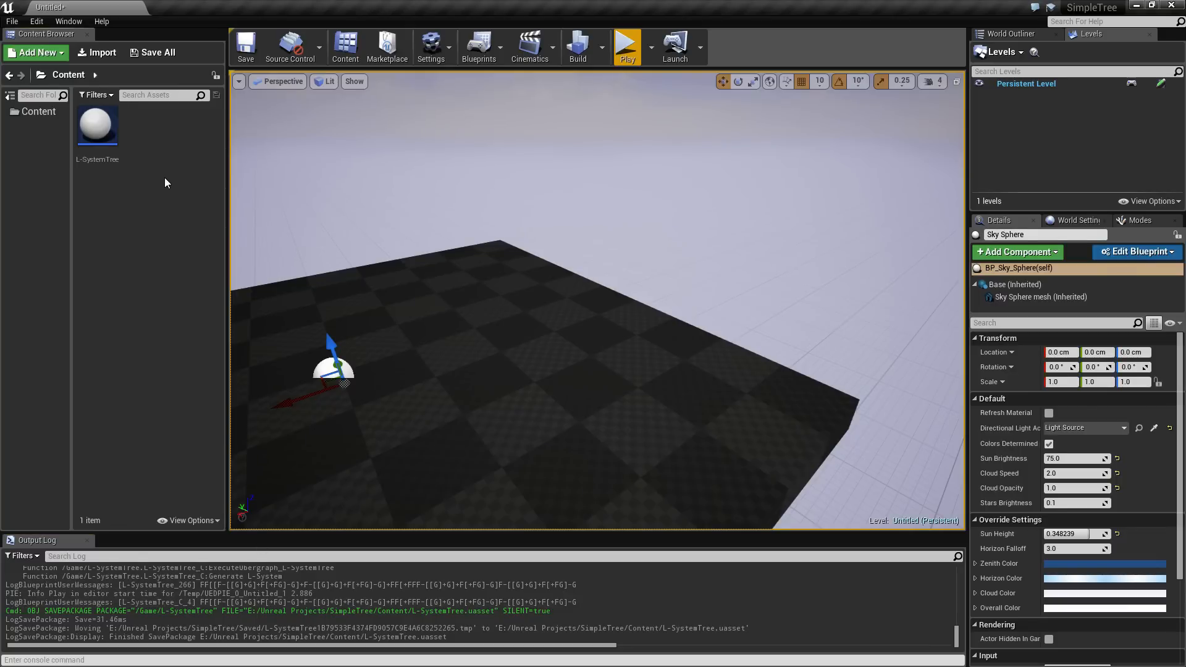
mouse_move(96, 123)
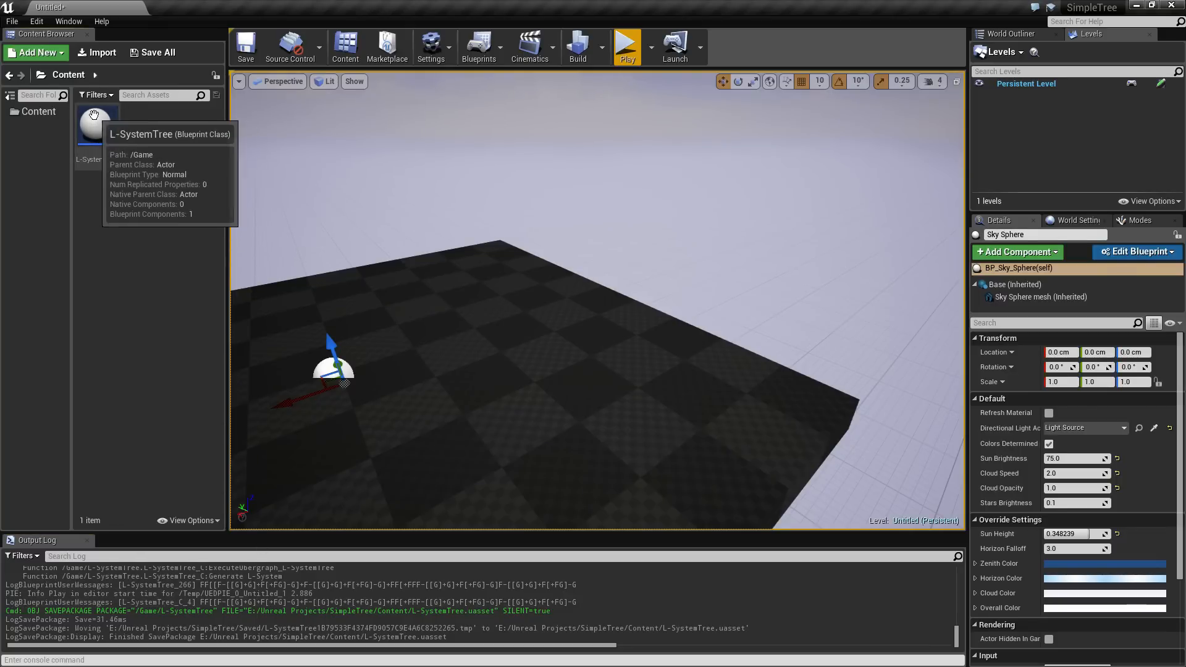
- Reopen the L-SystemTree Blueprint from the Content Browser to its Generate L-System graph
double_click(89, 125)
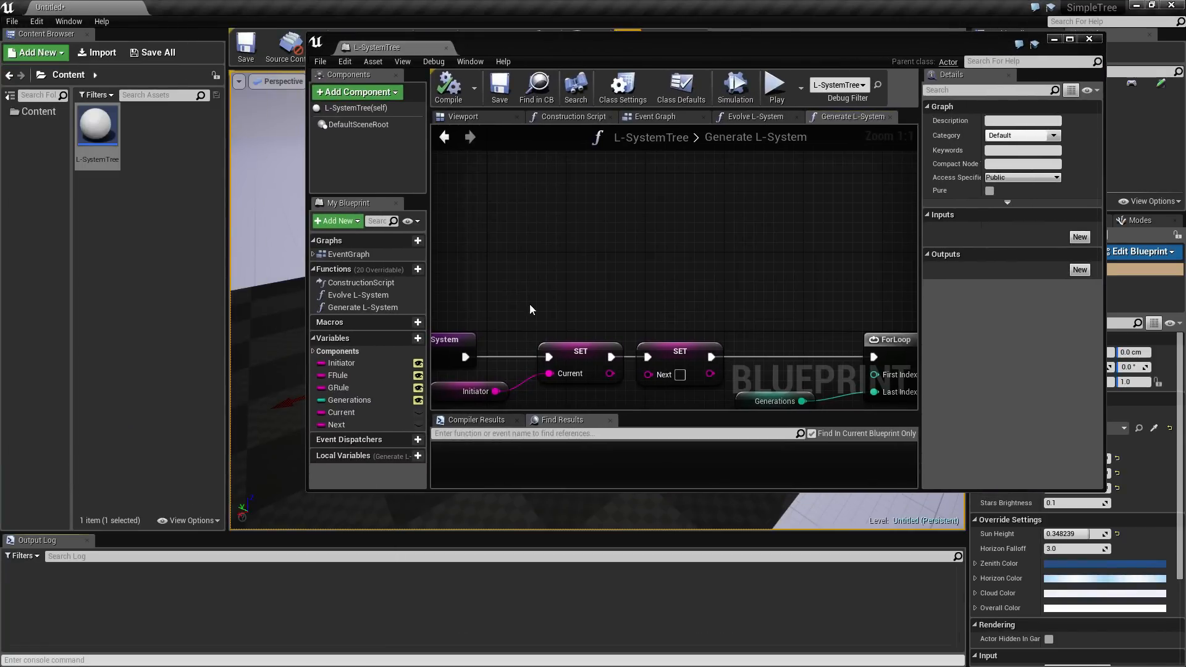
- Compile L-SystemTree, check the Initiator, FRule and GRule defaults, and recompile so the log prints FFFG
click(448, 86)
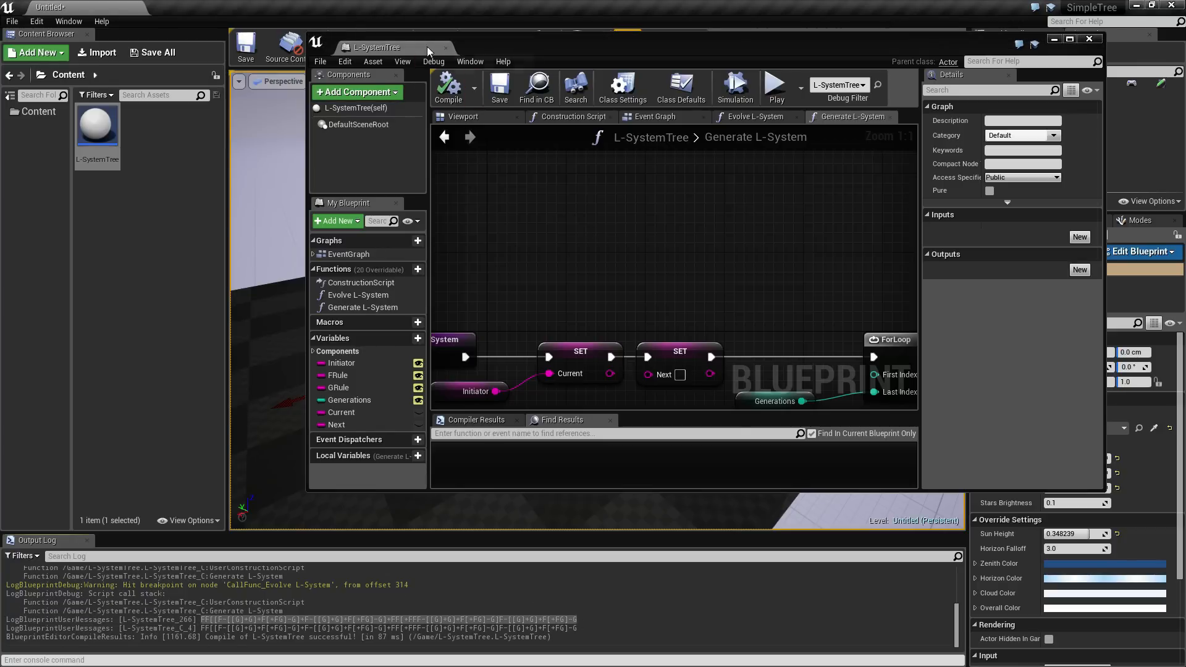
click(339, 387)
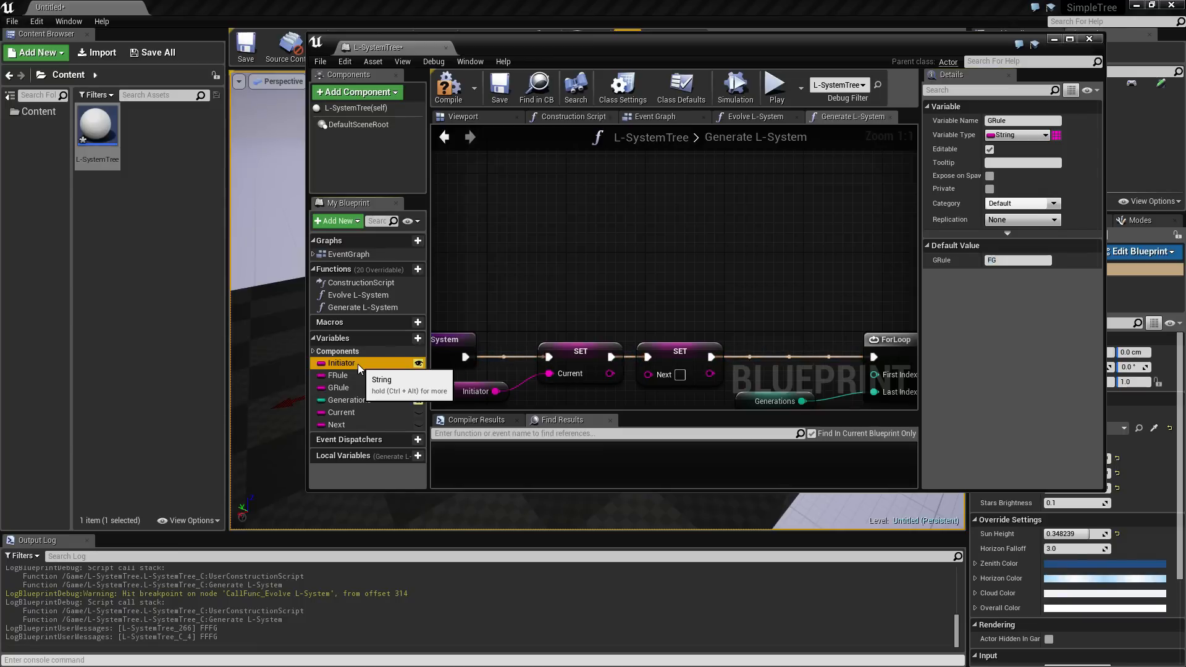
click(341, 362)
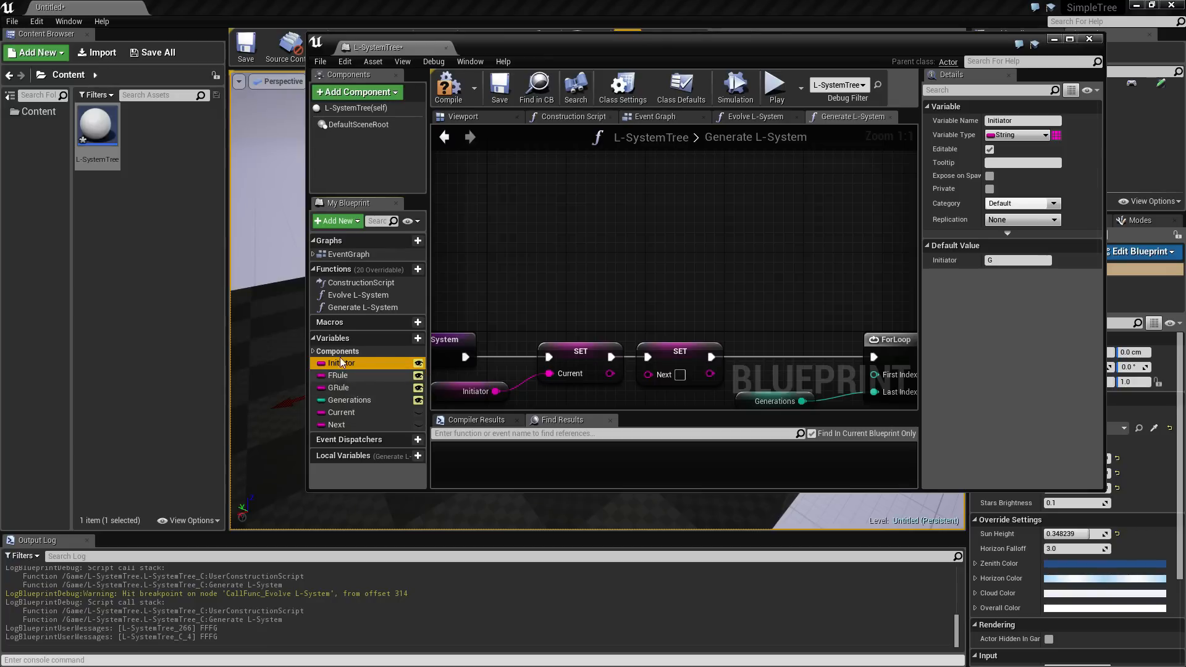
click(338, 387)
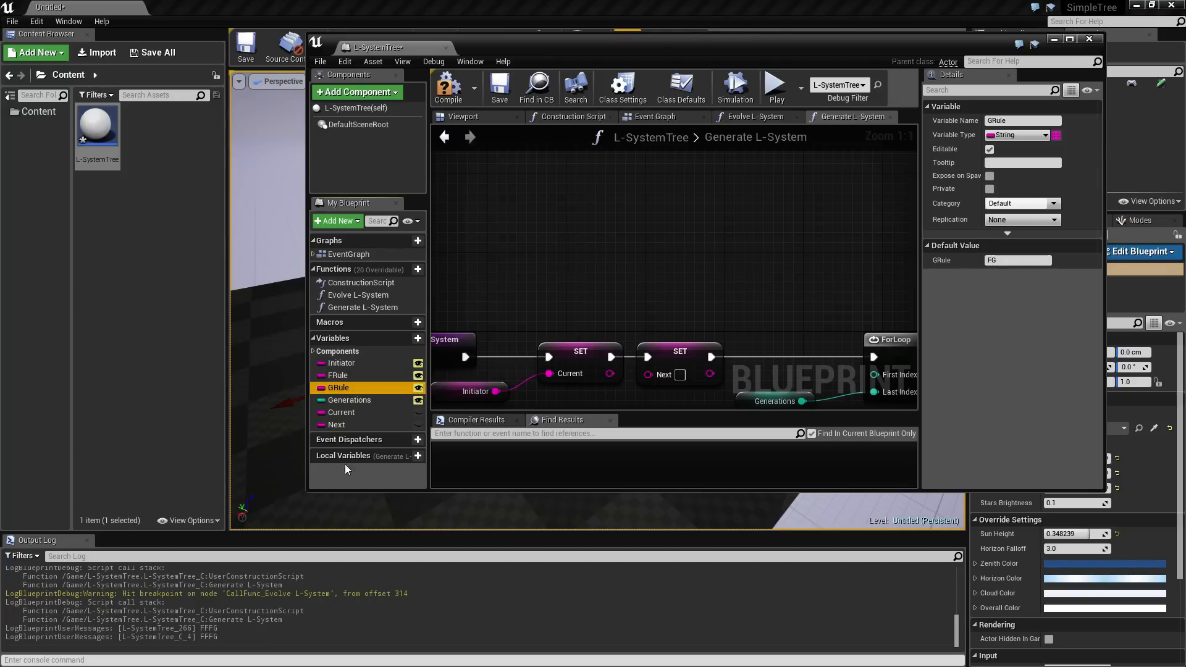
click(338, 376)
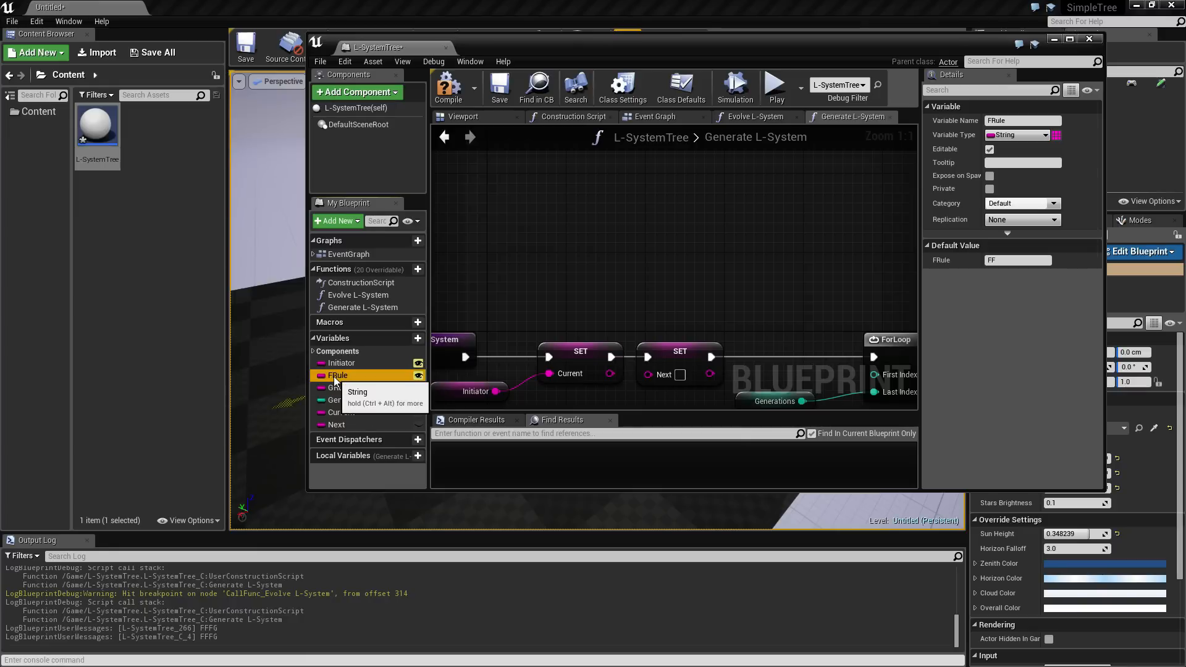
click(338, 386)
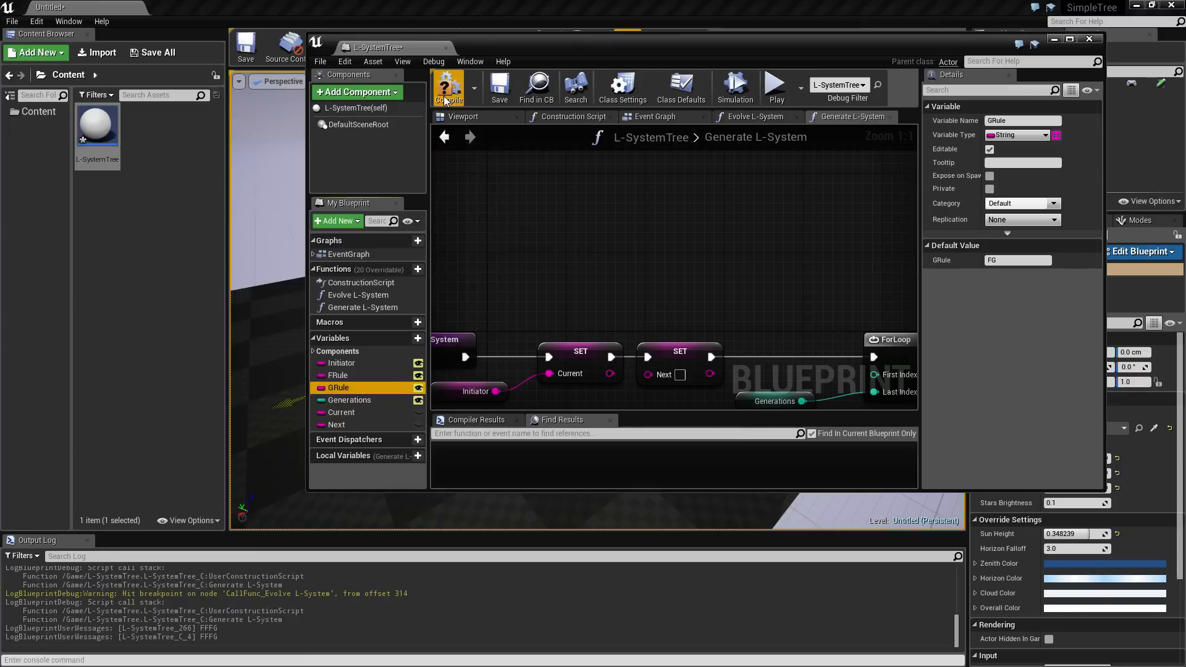
click(449, 88)
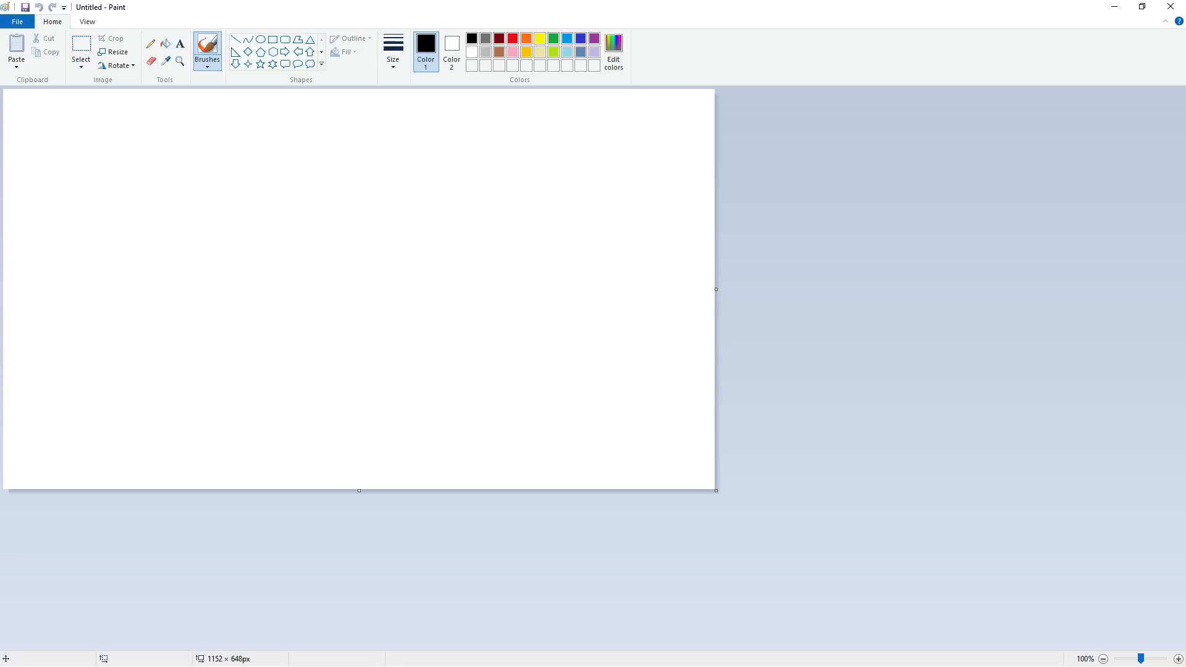
mouse_move(39, 169)
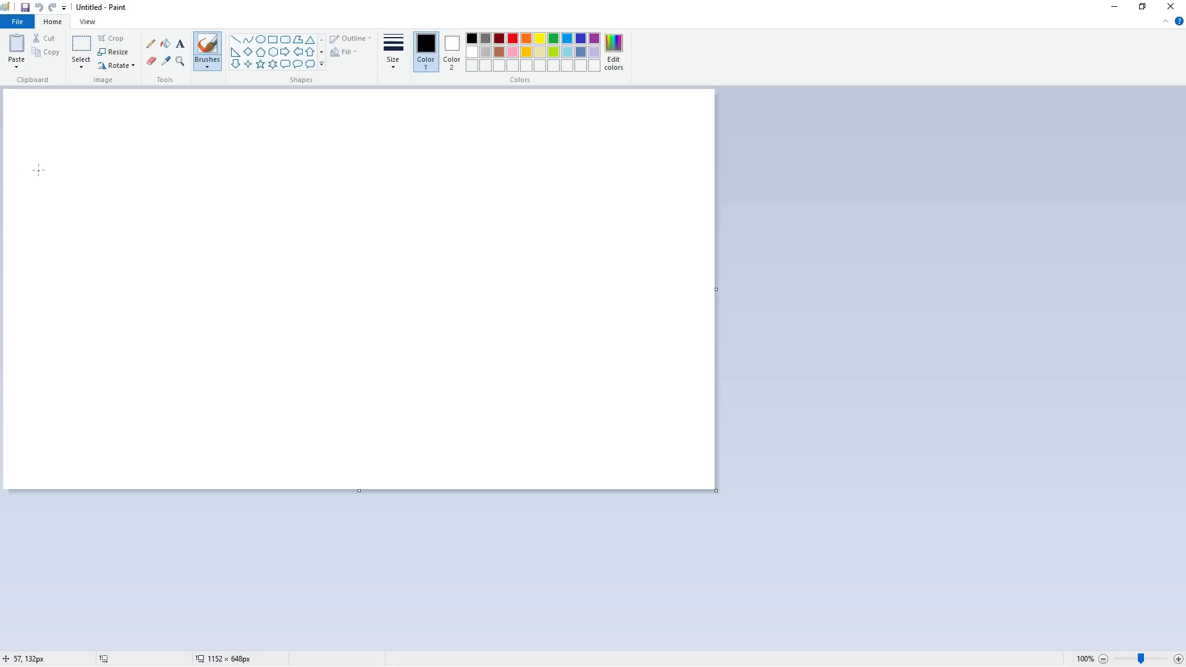
mouse_move(103, 150)
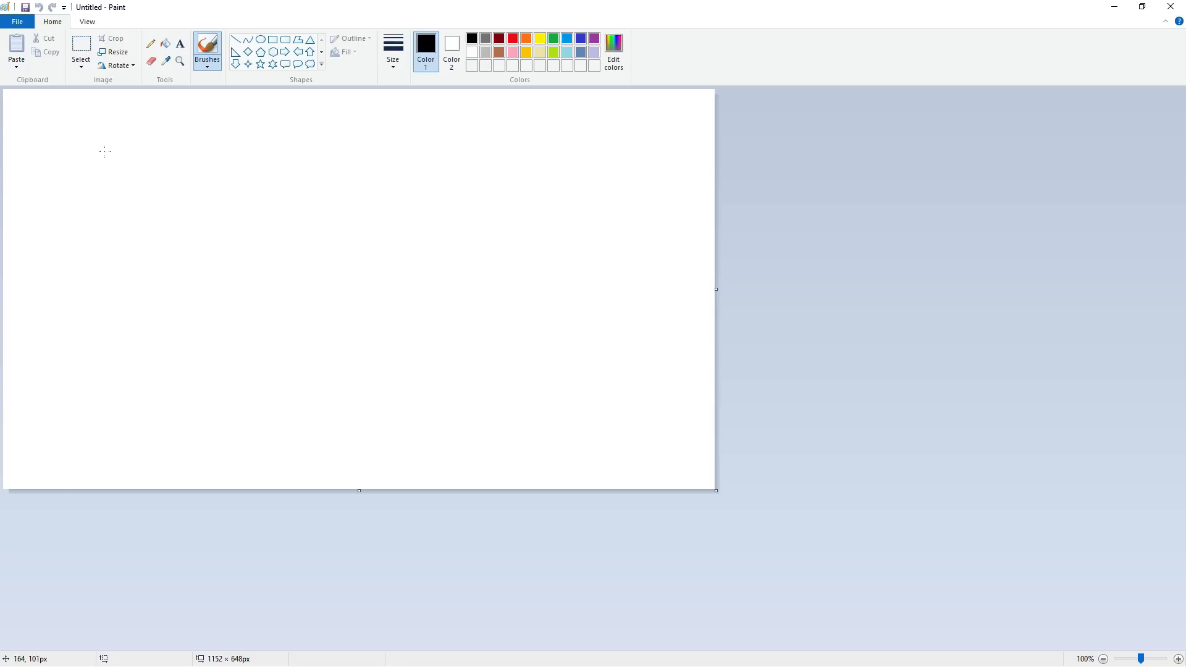
- Hand-write the rewrite rules F→FF and G→FG on the Paint canvas
drag(87, 147, 76, 181)
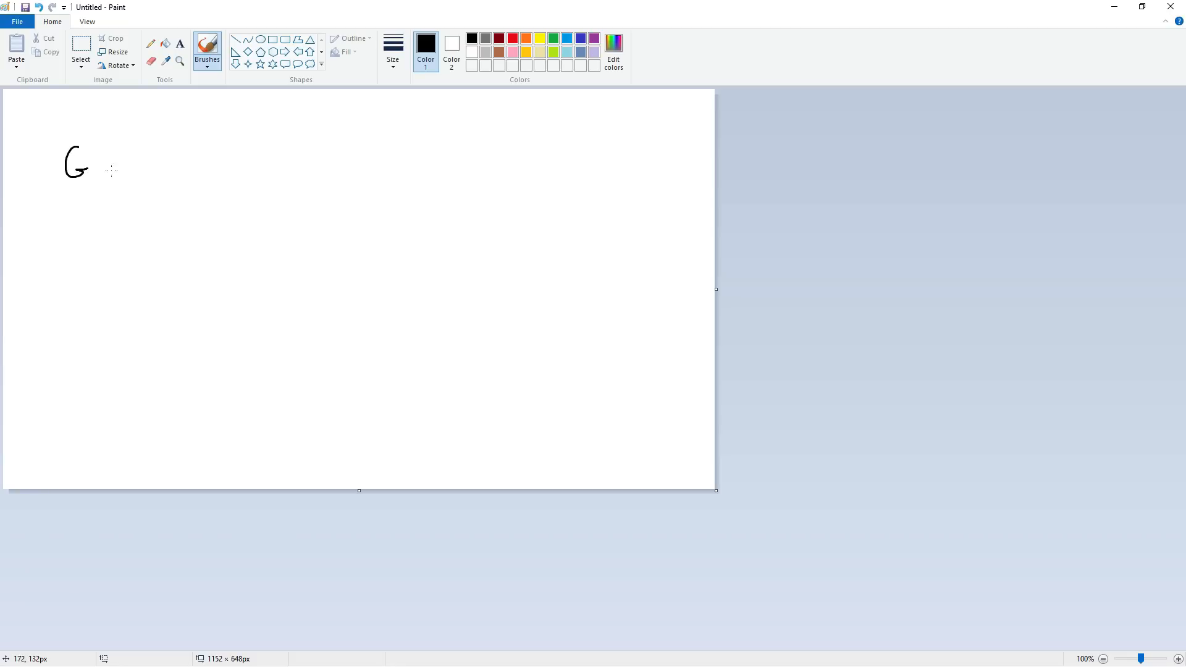
drag(96, 163, 125, 163)
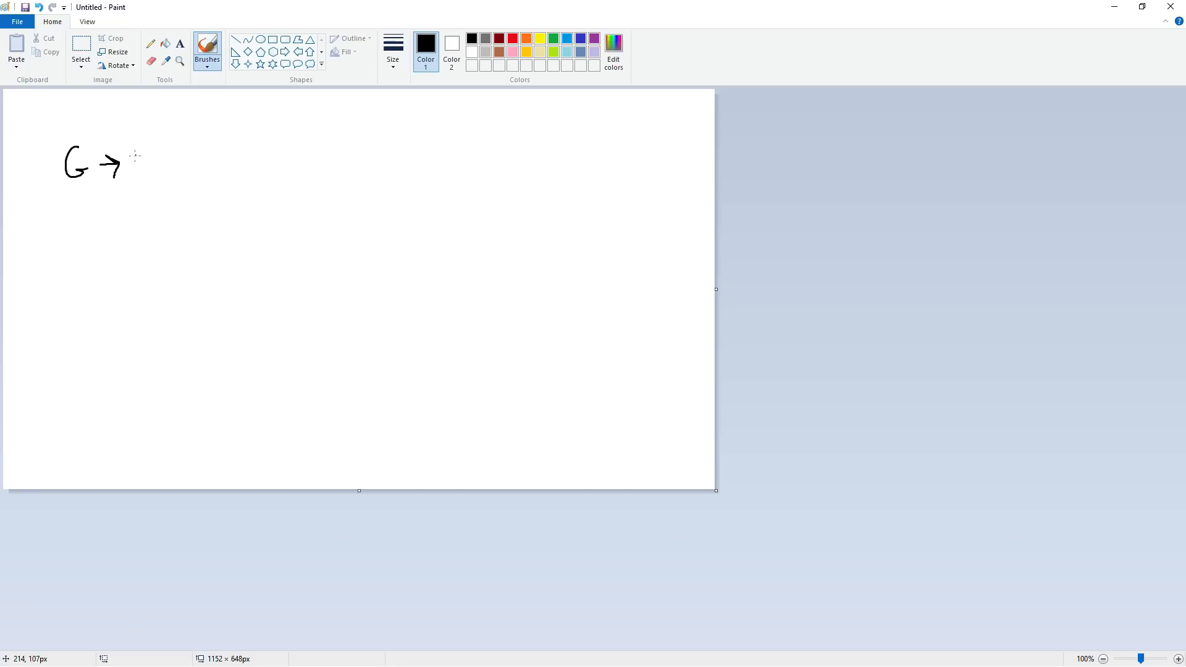
mouse_move(136, 149)
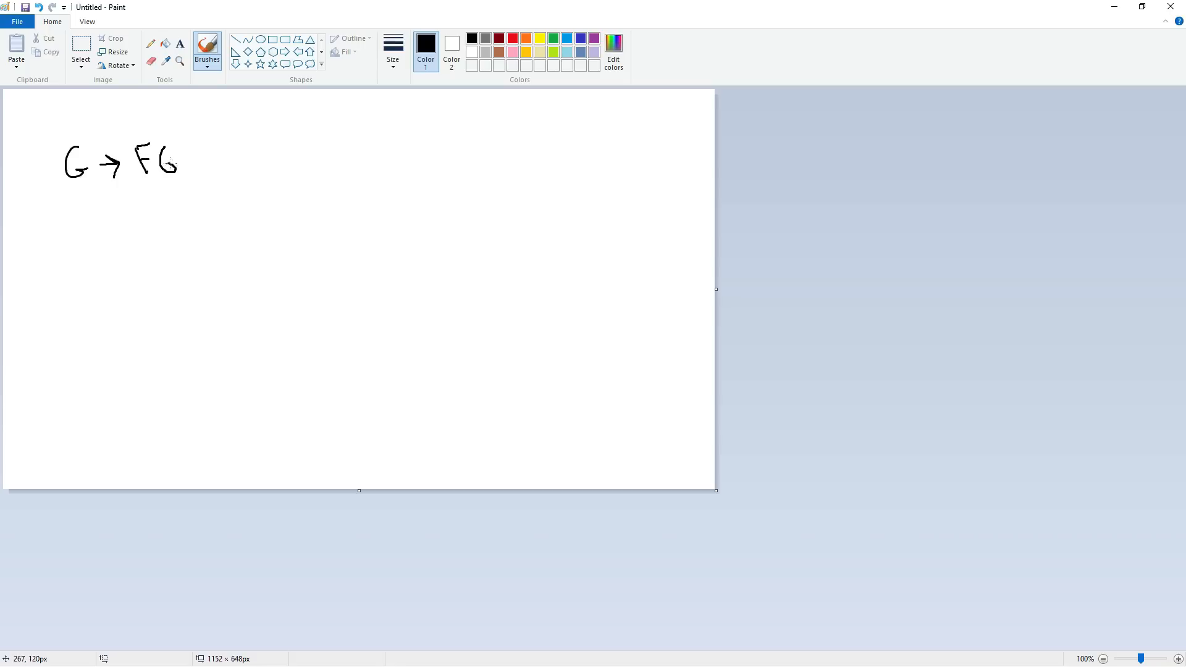
drag(74, 103, 66, 129)
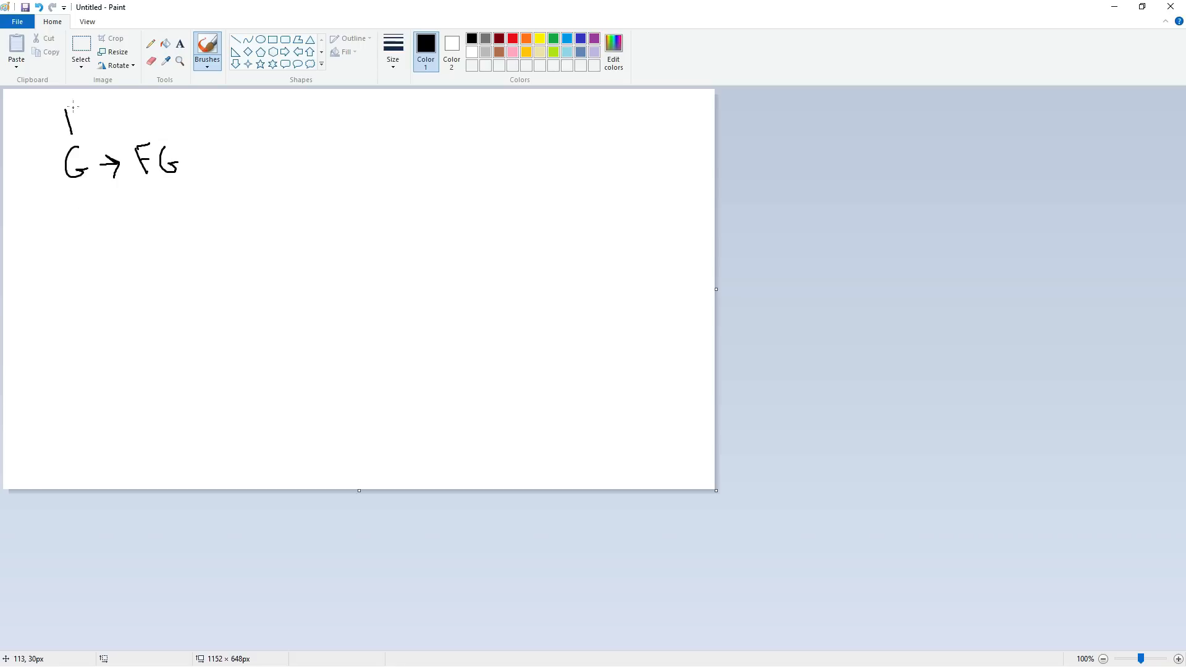
drag(66, 114, 117, 121)
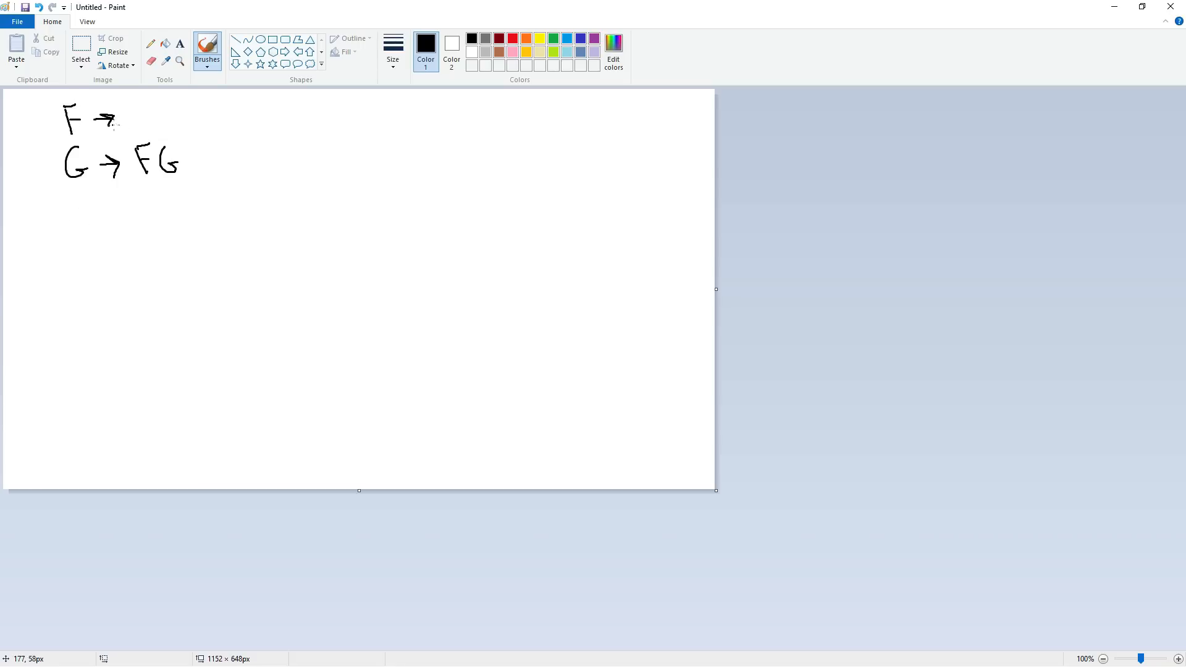
drag(136, 110, 151, 128)
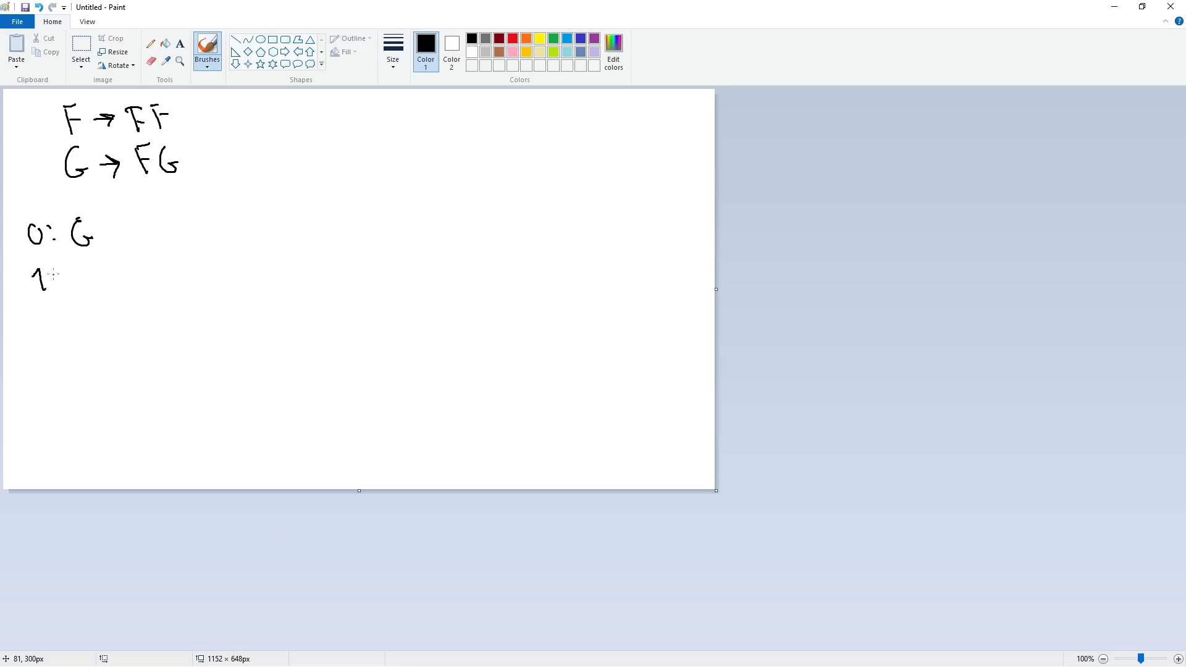
- Write the generation strings 1: FG and begin generation 2 with FF below the rules
drag(81, 261, 91, 291)
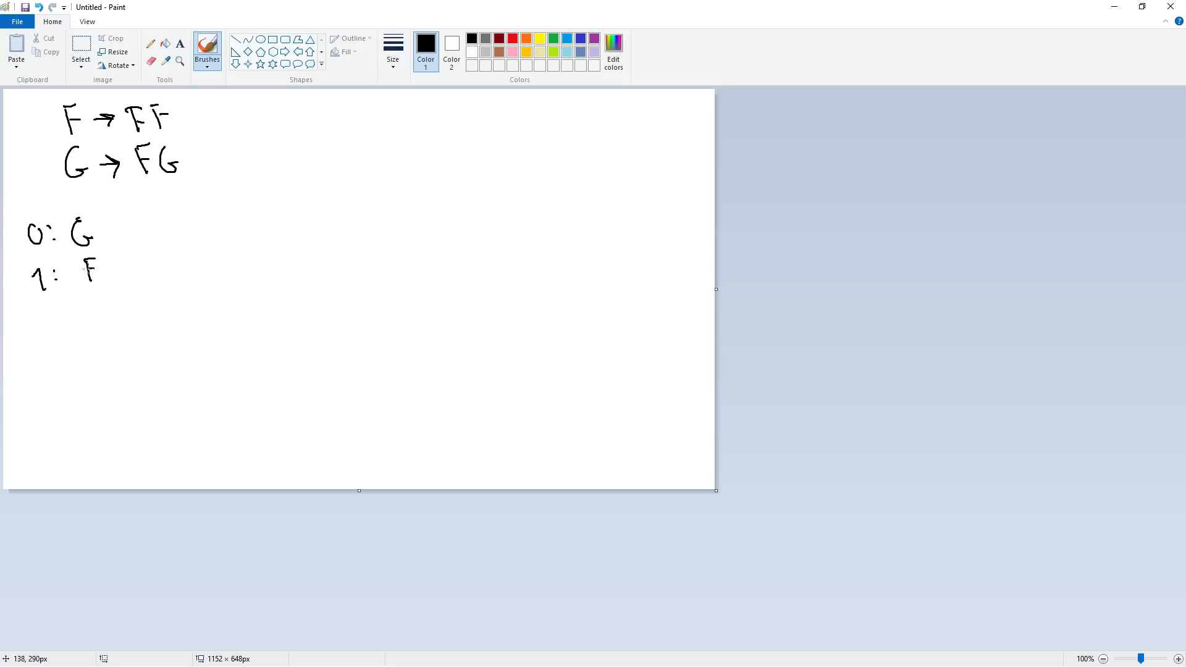
drag(99, 272, 117, 284)
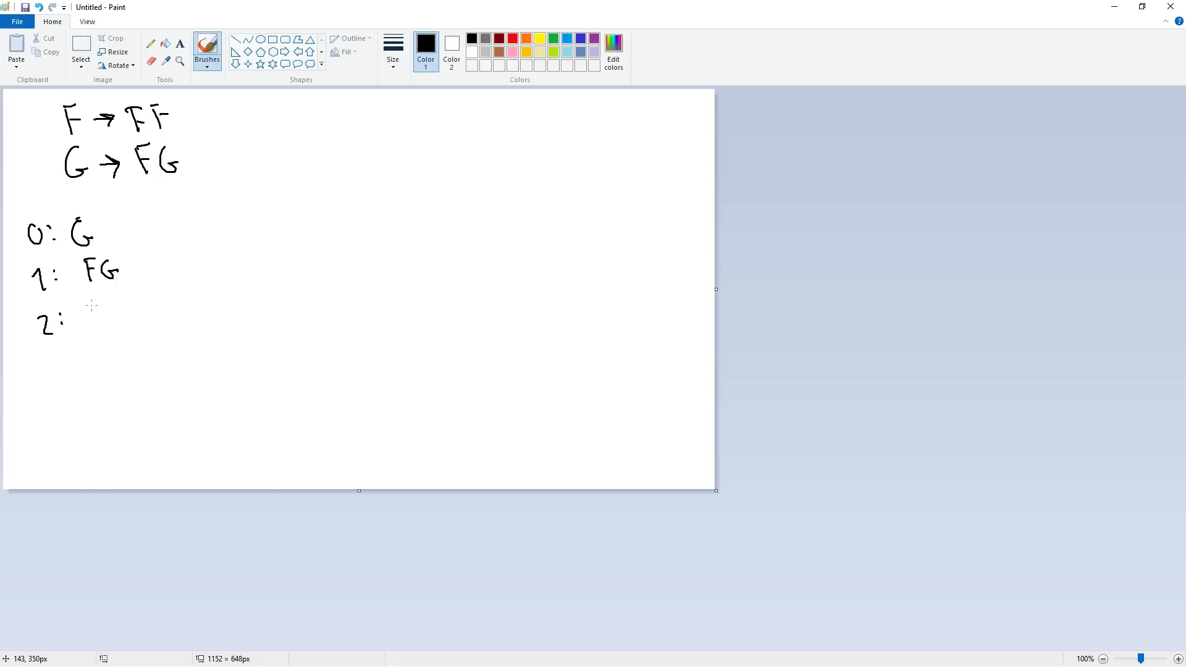
drag(83, 318, 121, 318)
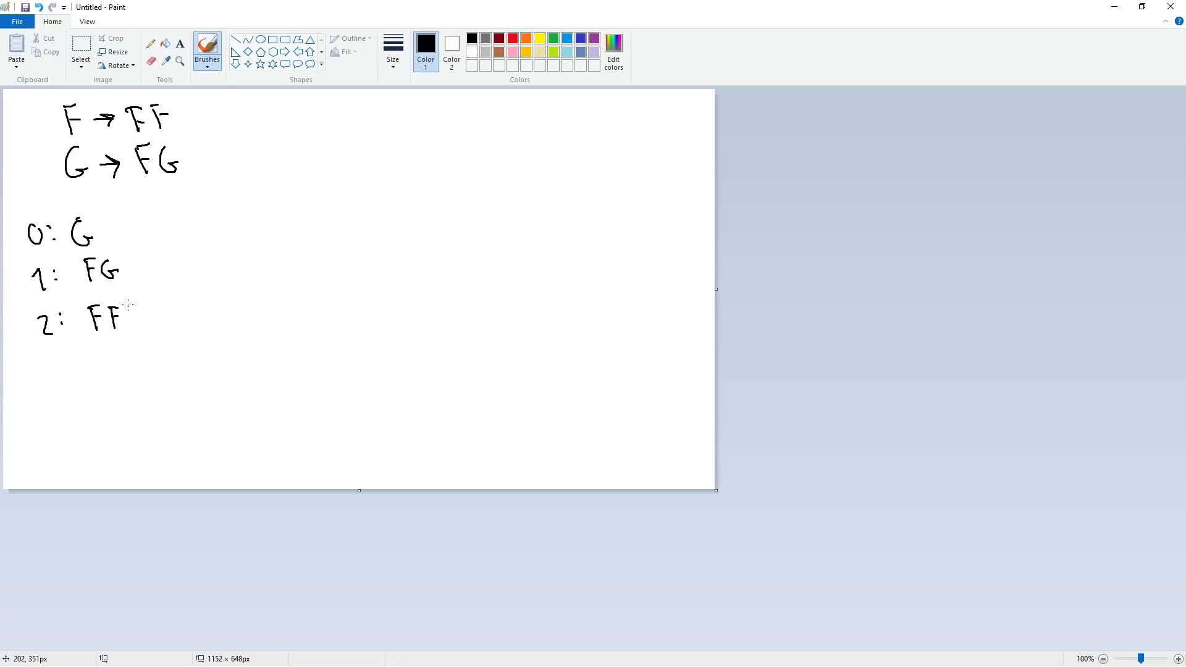
drag(132, 317, 170, 317)
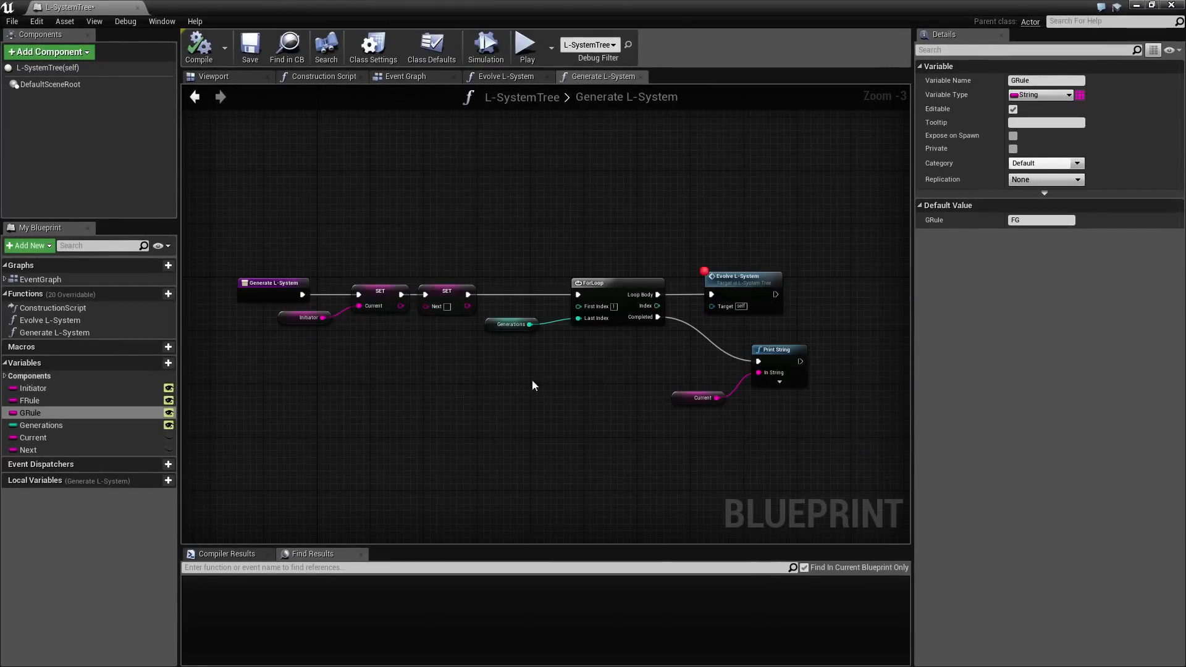
mouse_move(518, 414)
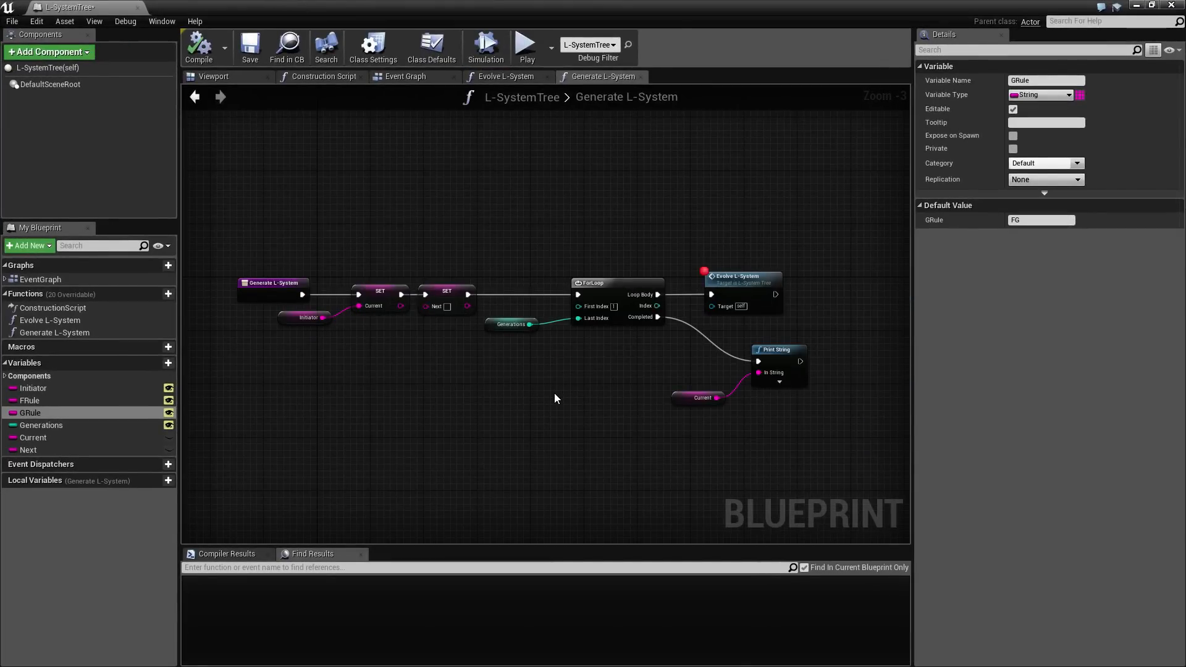
mouse_move(752, 299)
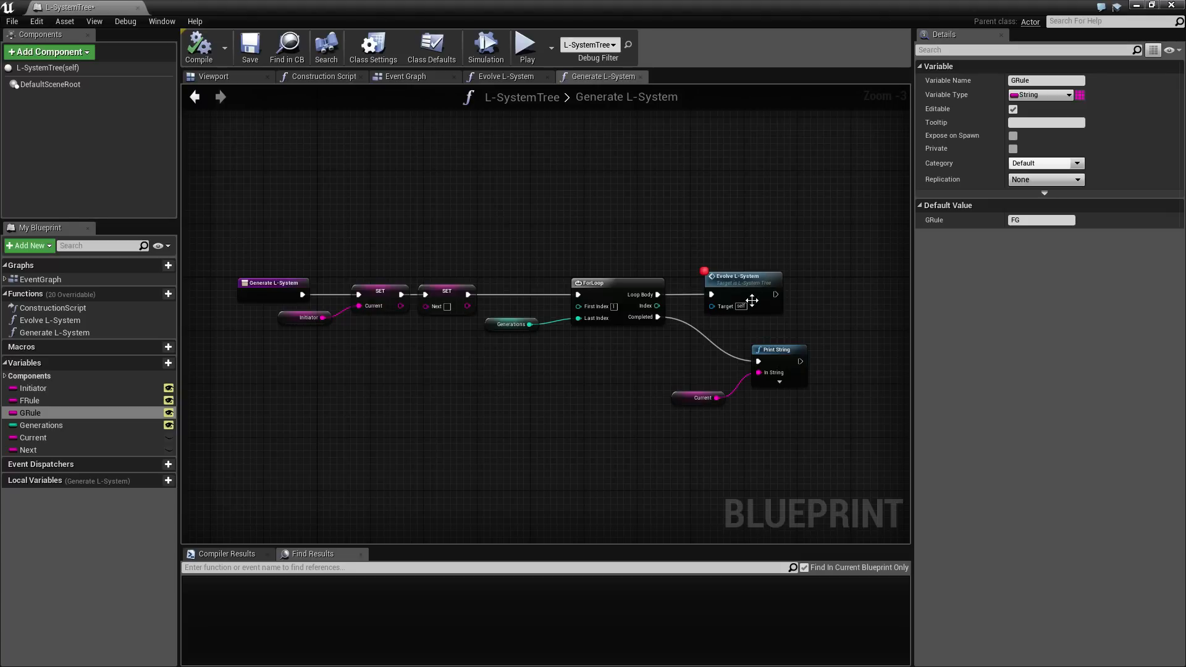
- Select the Evolve L-System call node in the Generate L-System graph
click(741, 292)
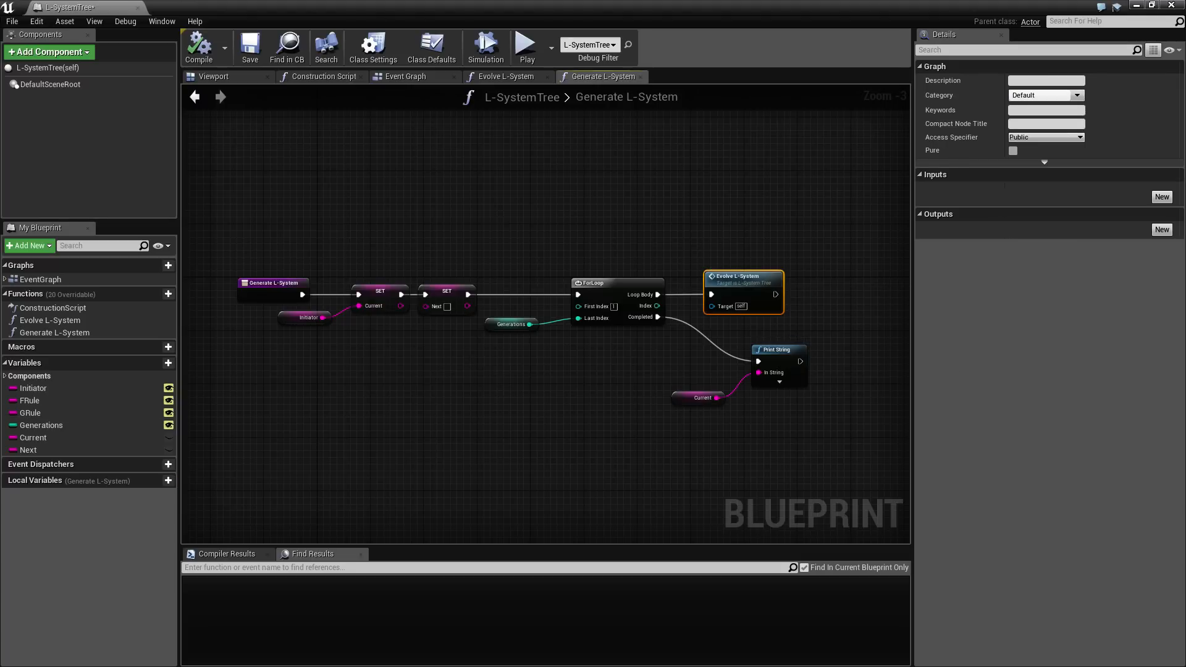